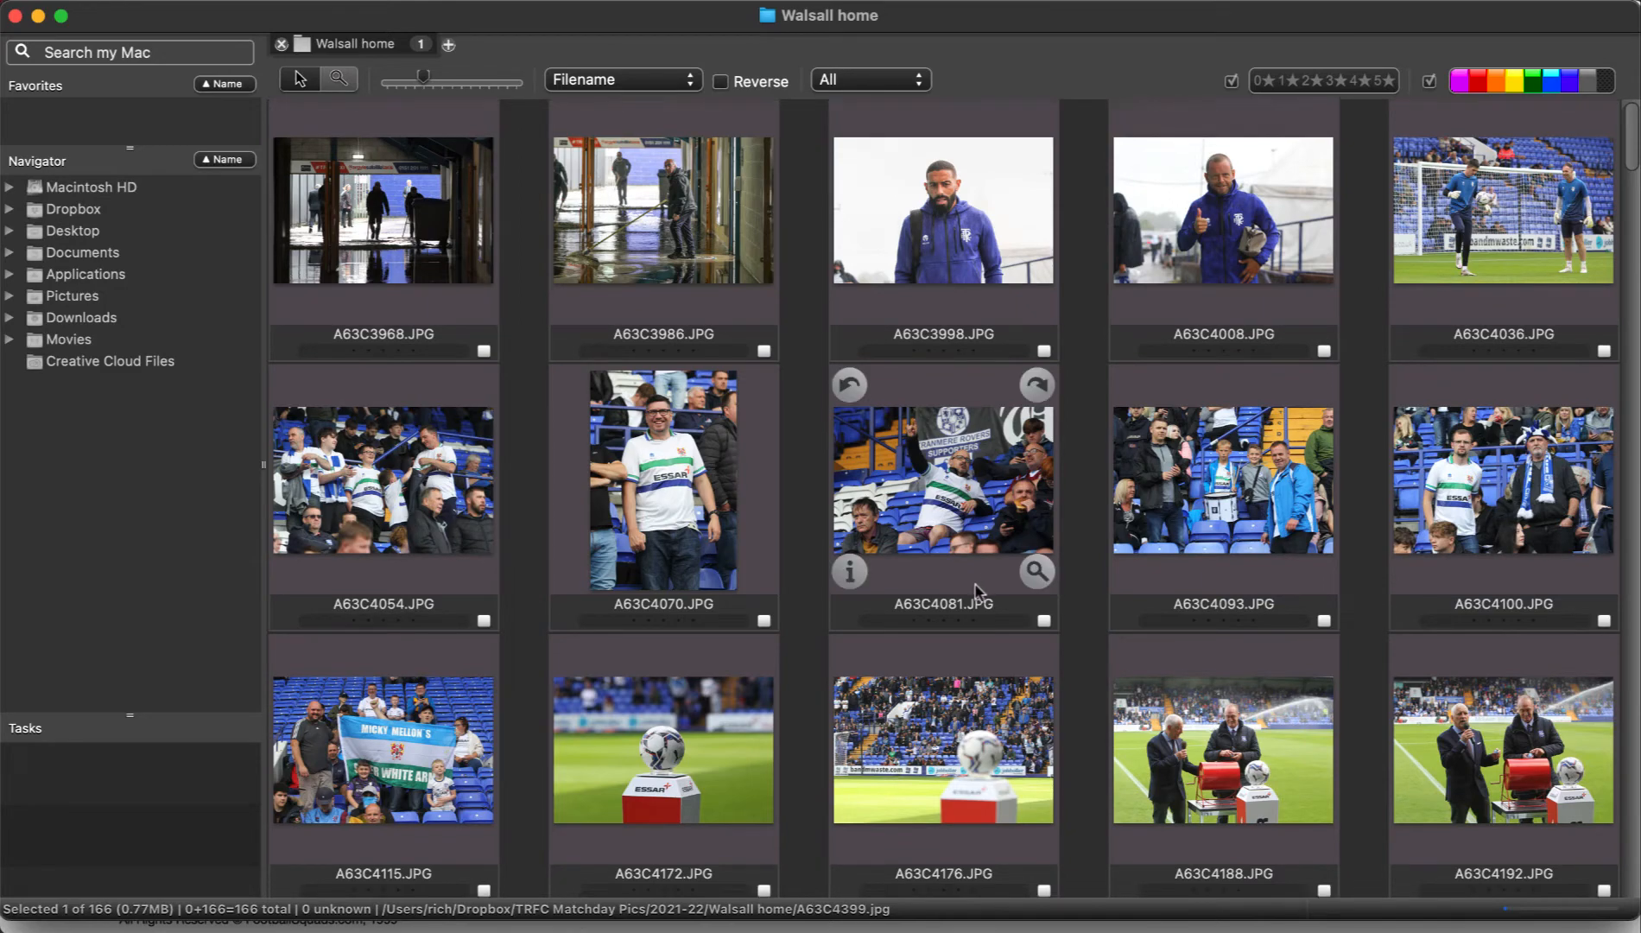
Scroll the contact sheet to A63C4399.jpg and bring up its IPTC metadata info window
scroll("down", 3)
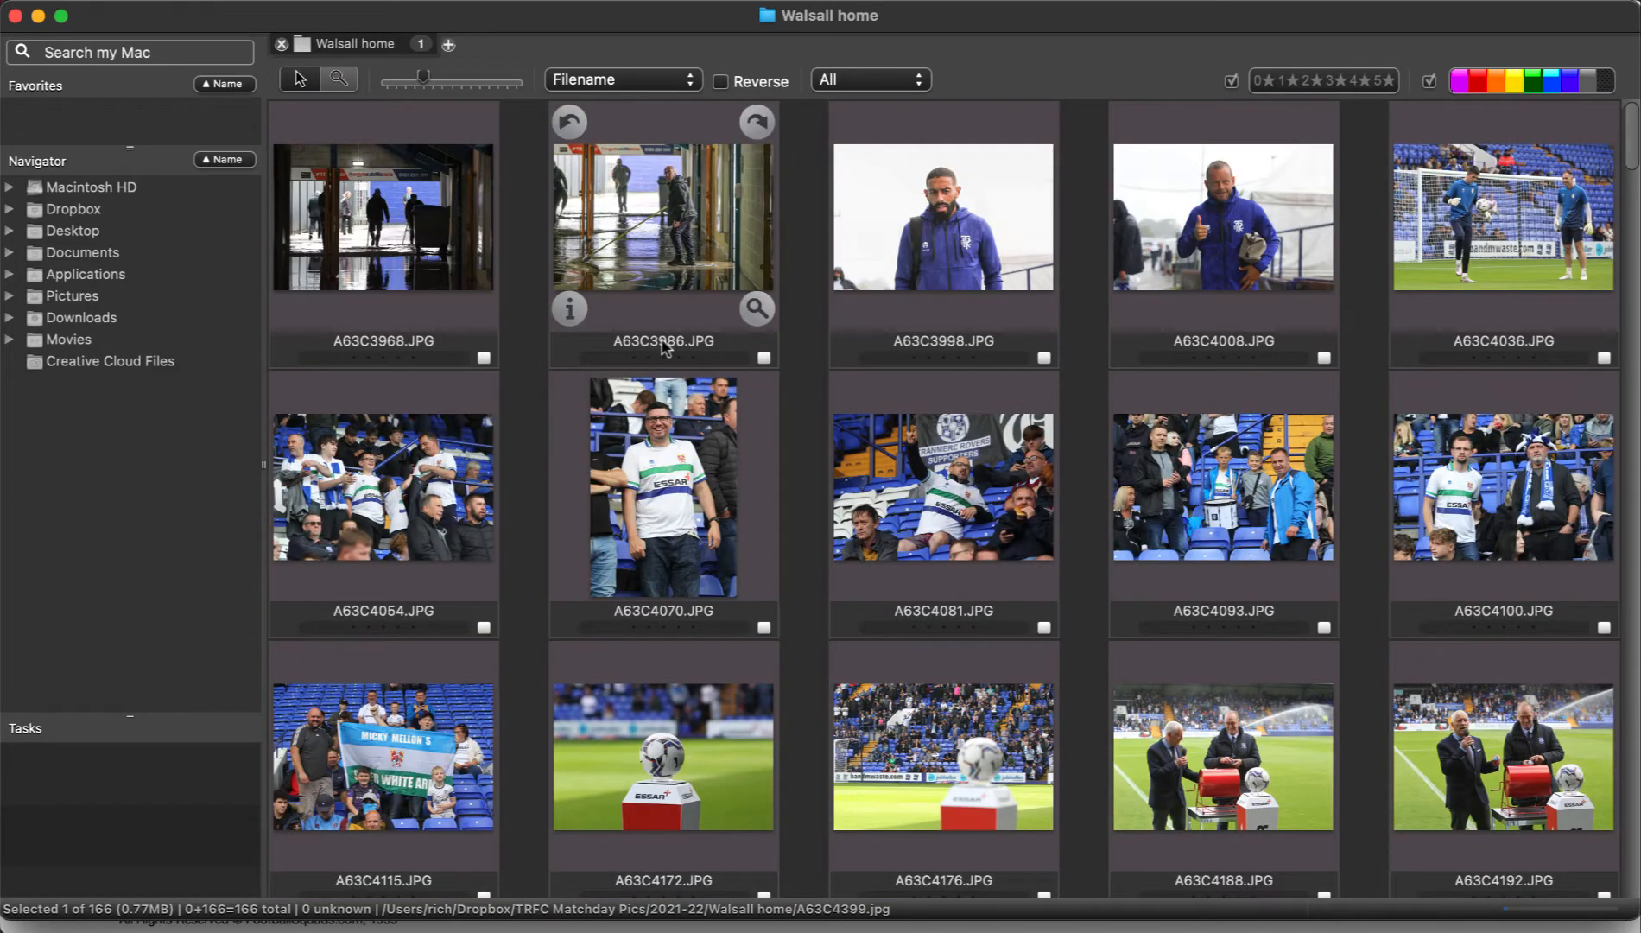
mouse_move(384, 134)
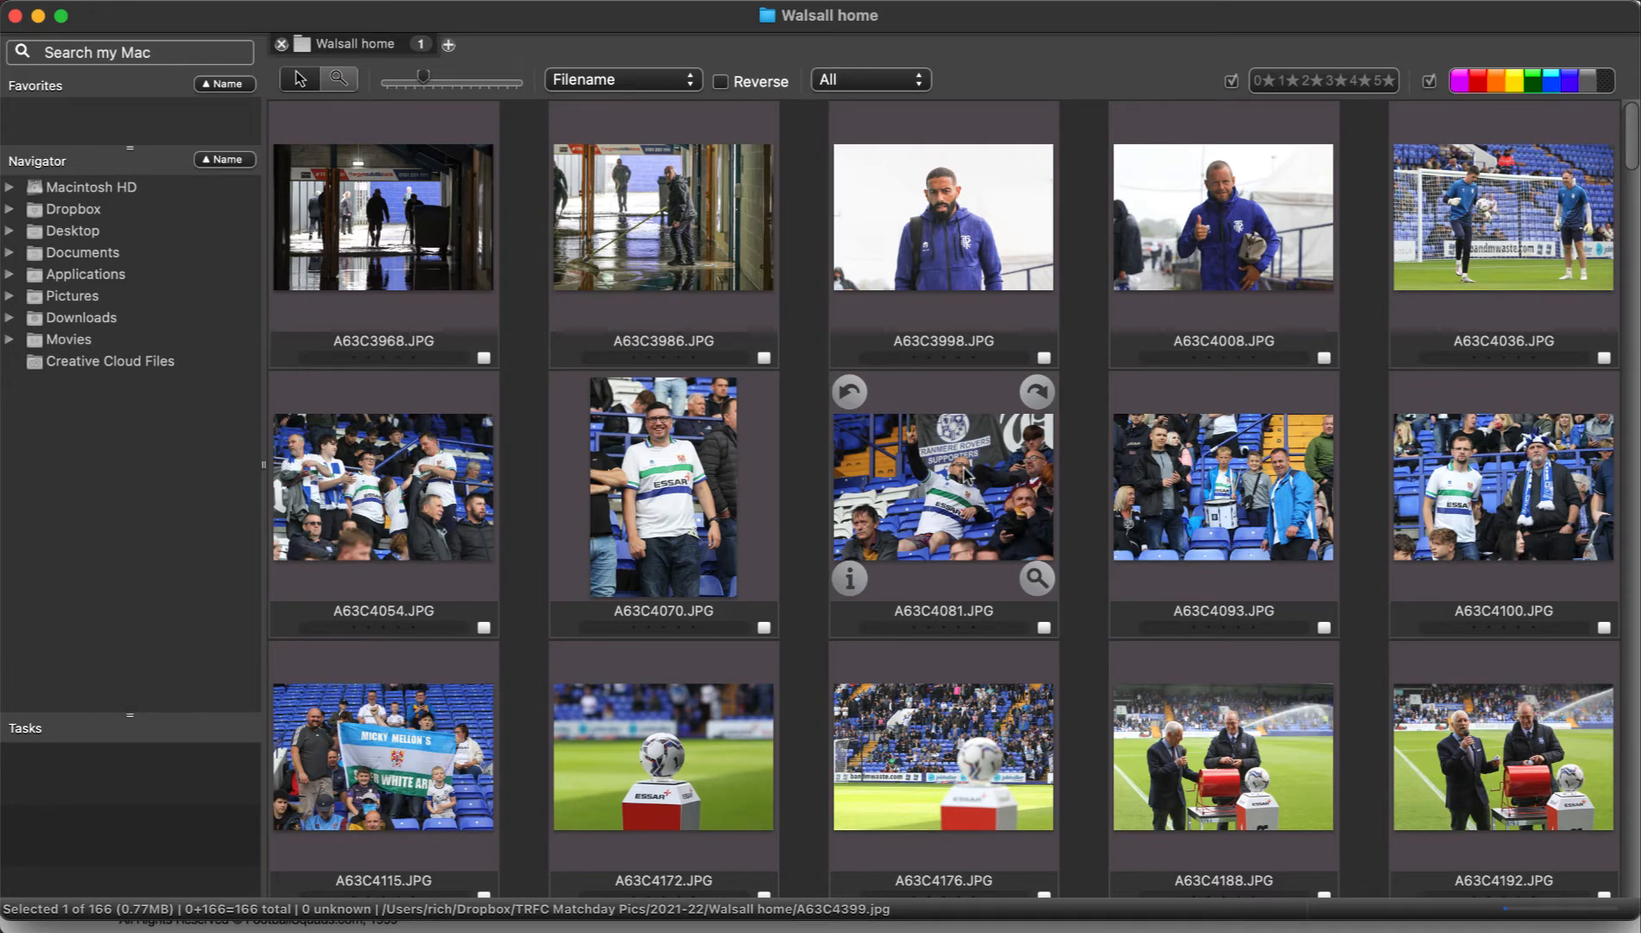
mouse_move(1093, 685)
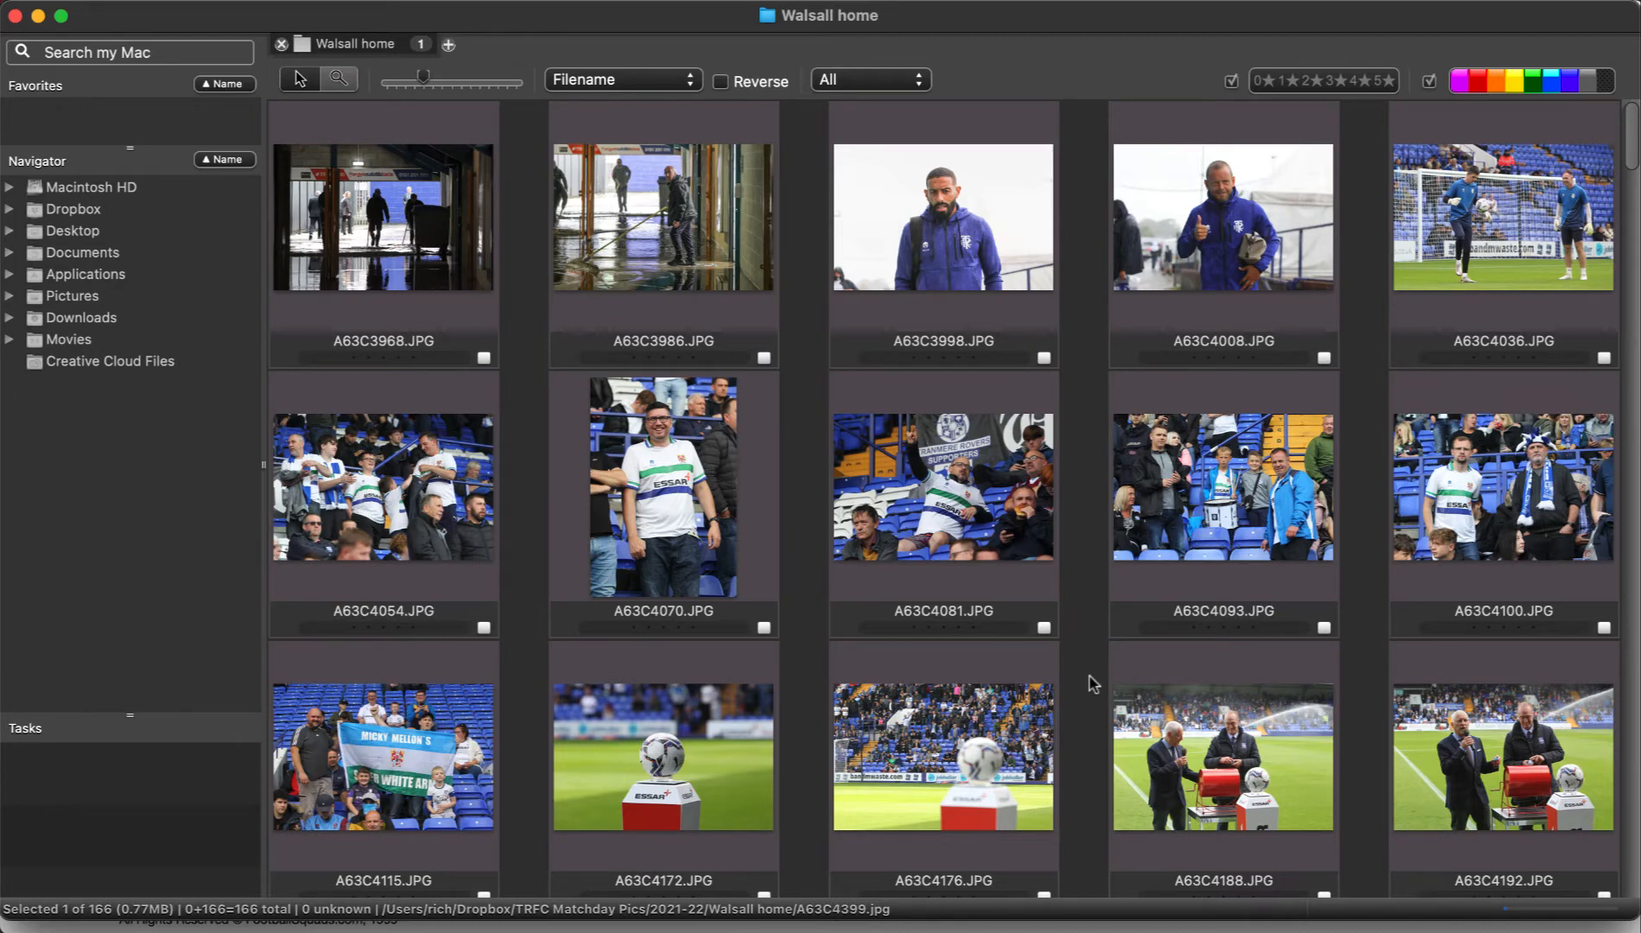
mouse_move(976, 591)
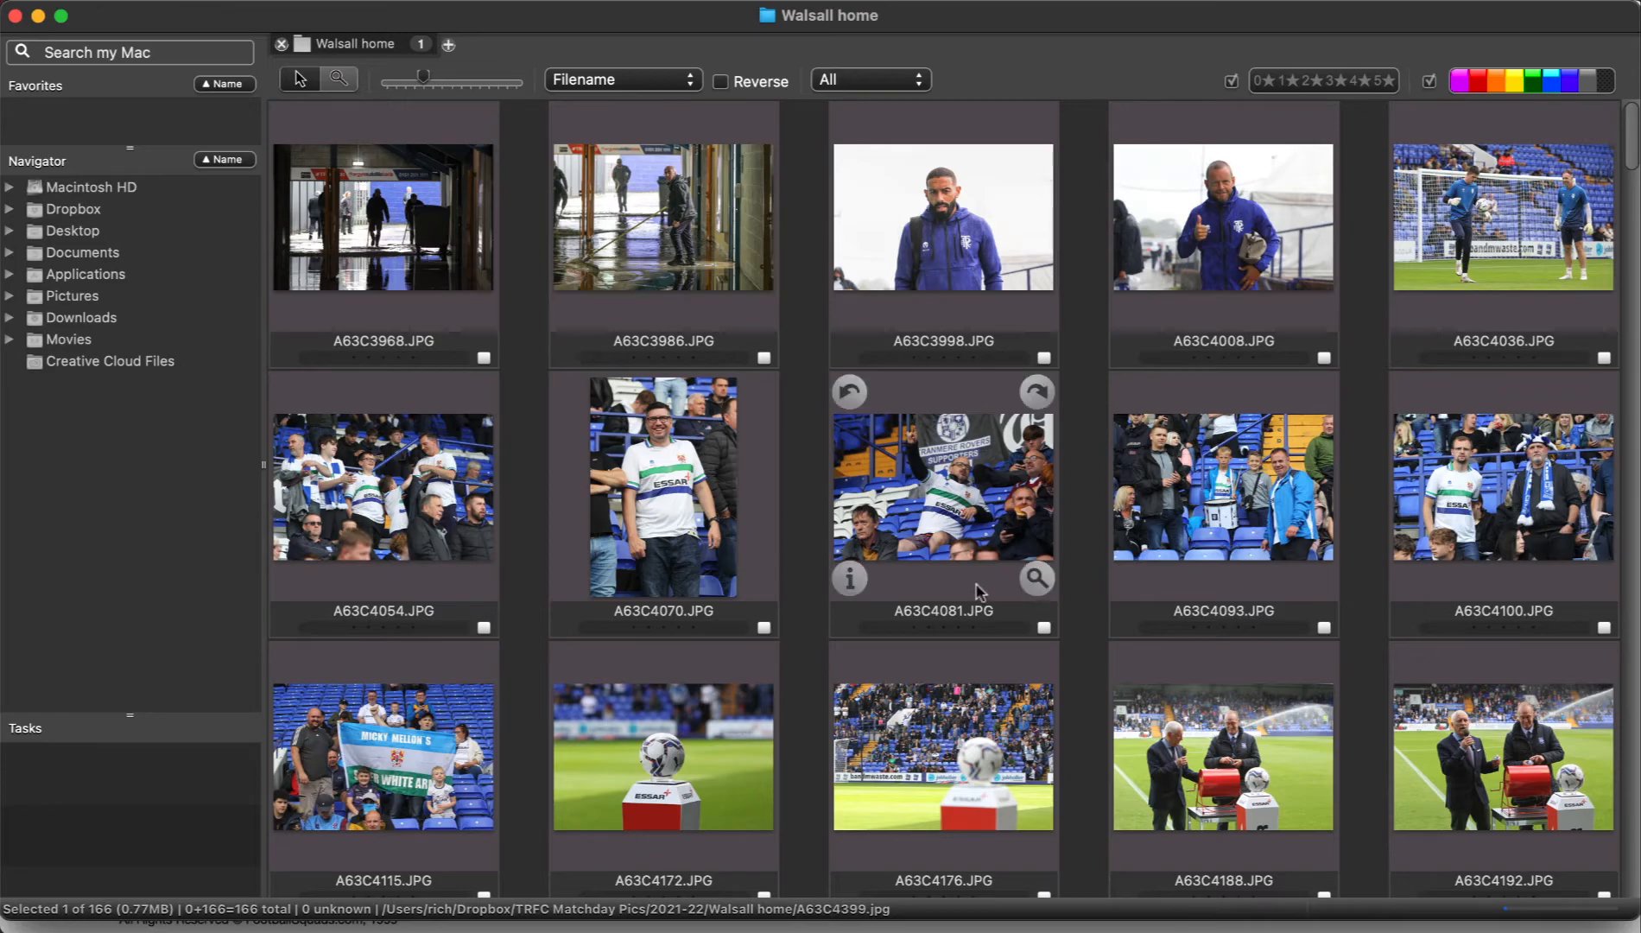
scroll("down", 3)
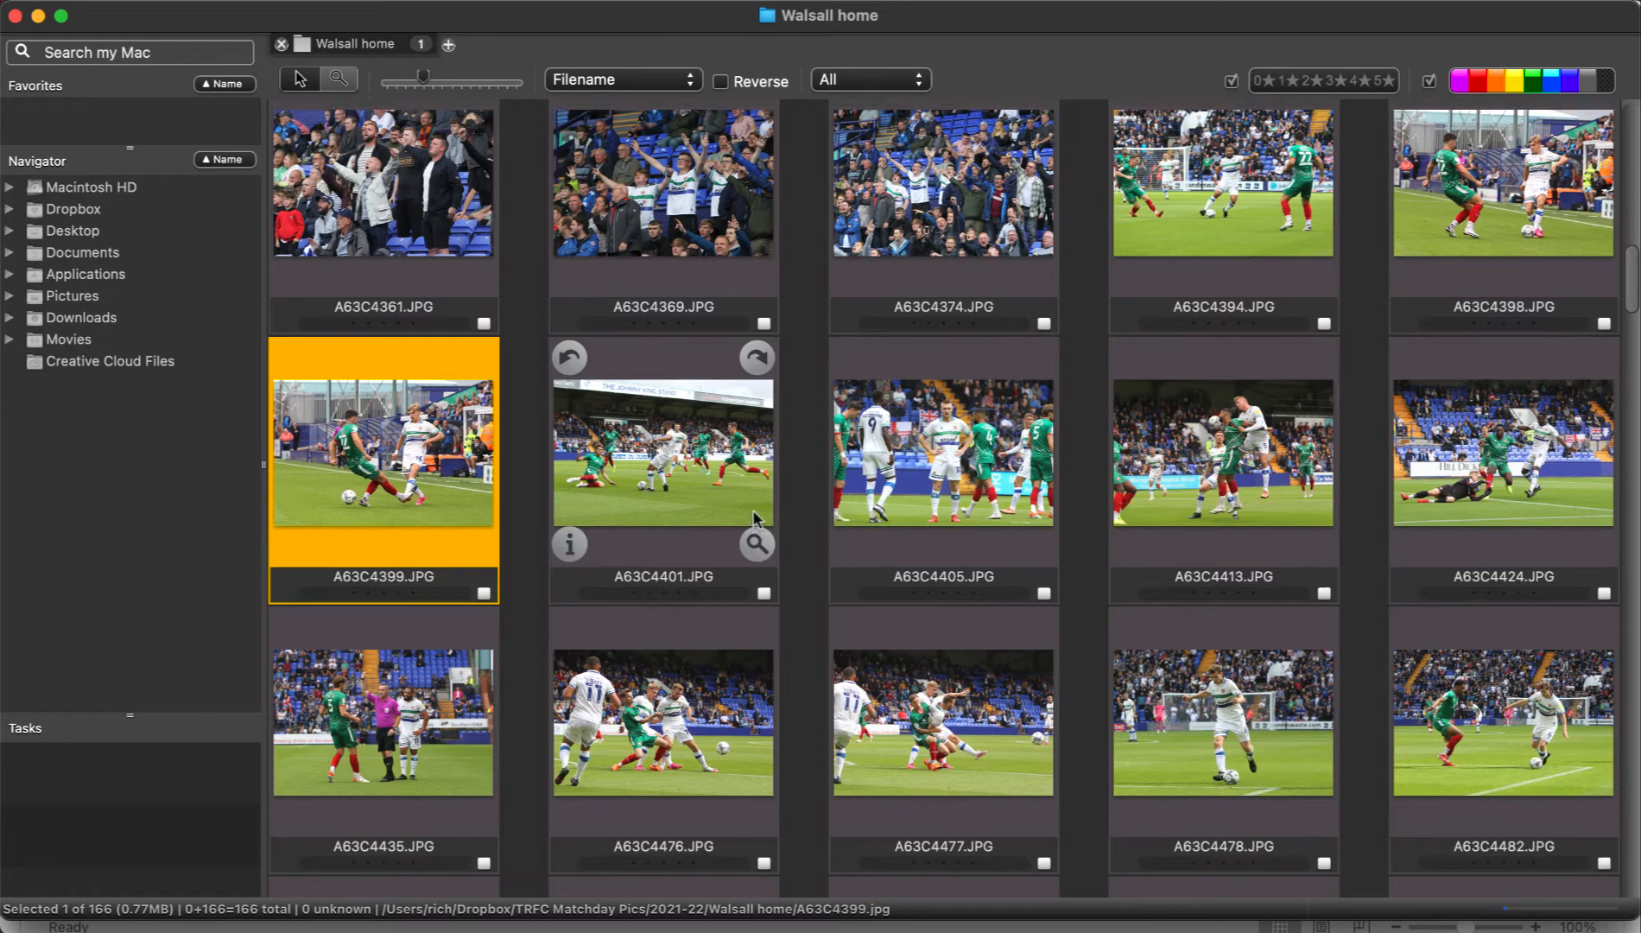
scroll("down", 3)
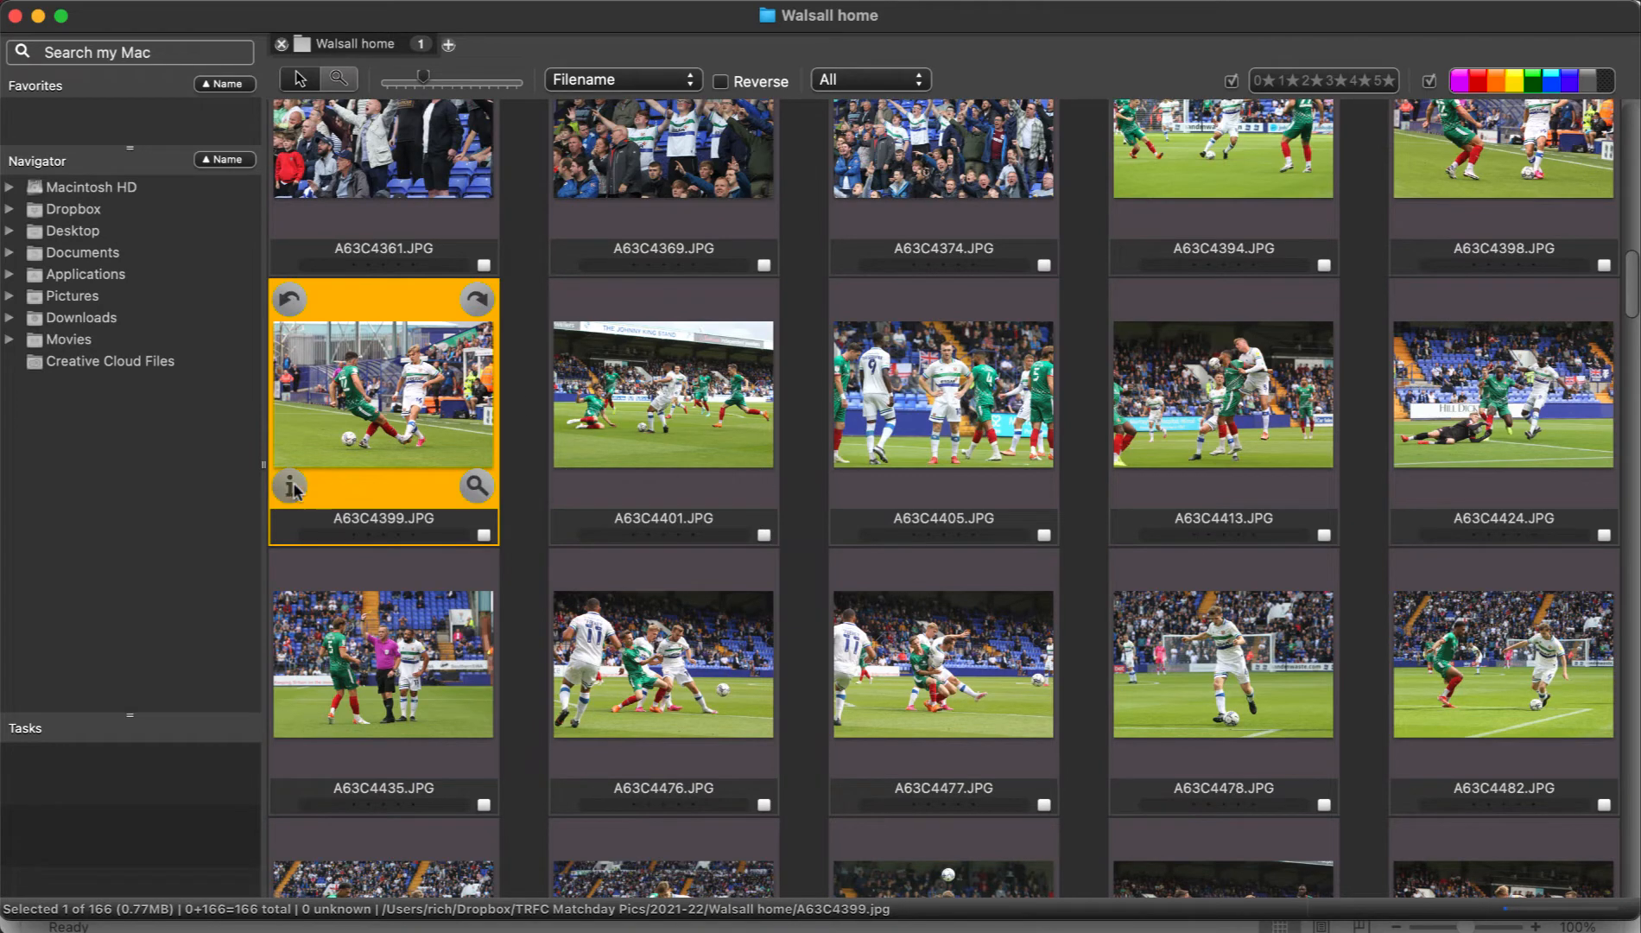
left_click(294, 486)
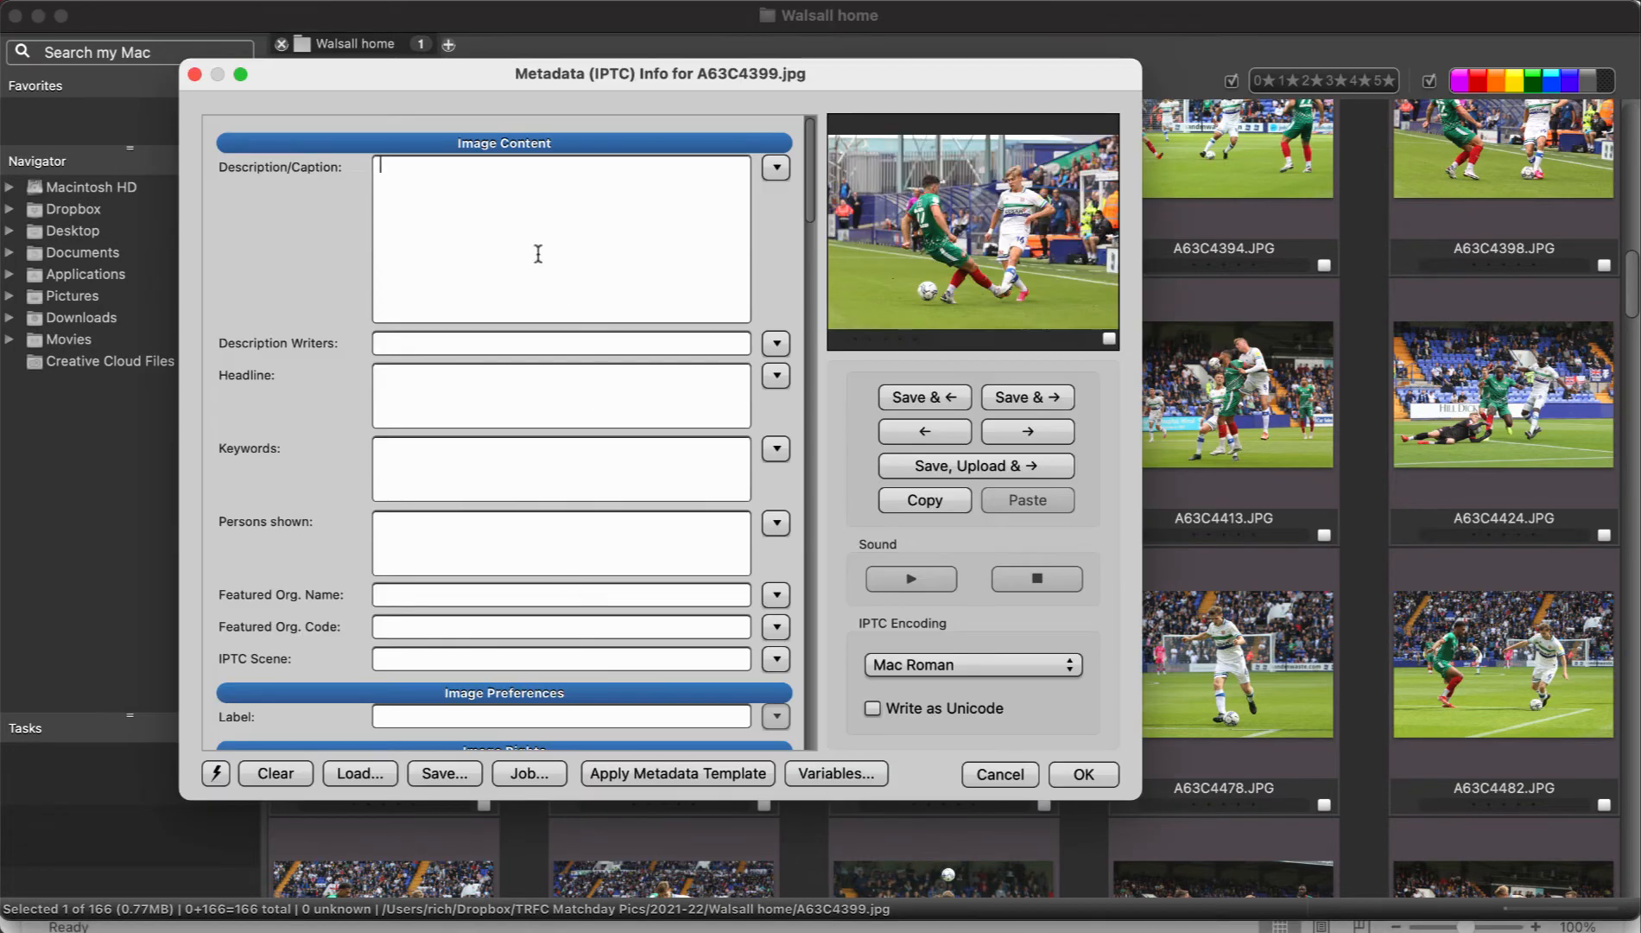
mouse_move(473, 228)
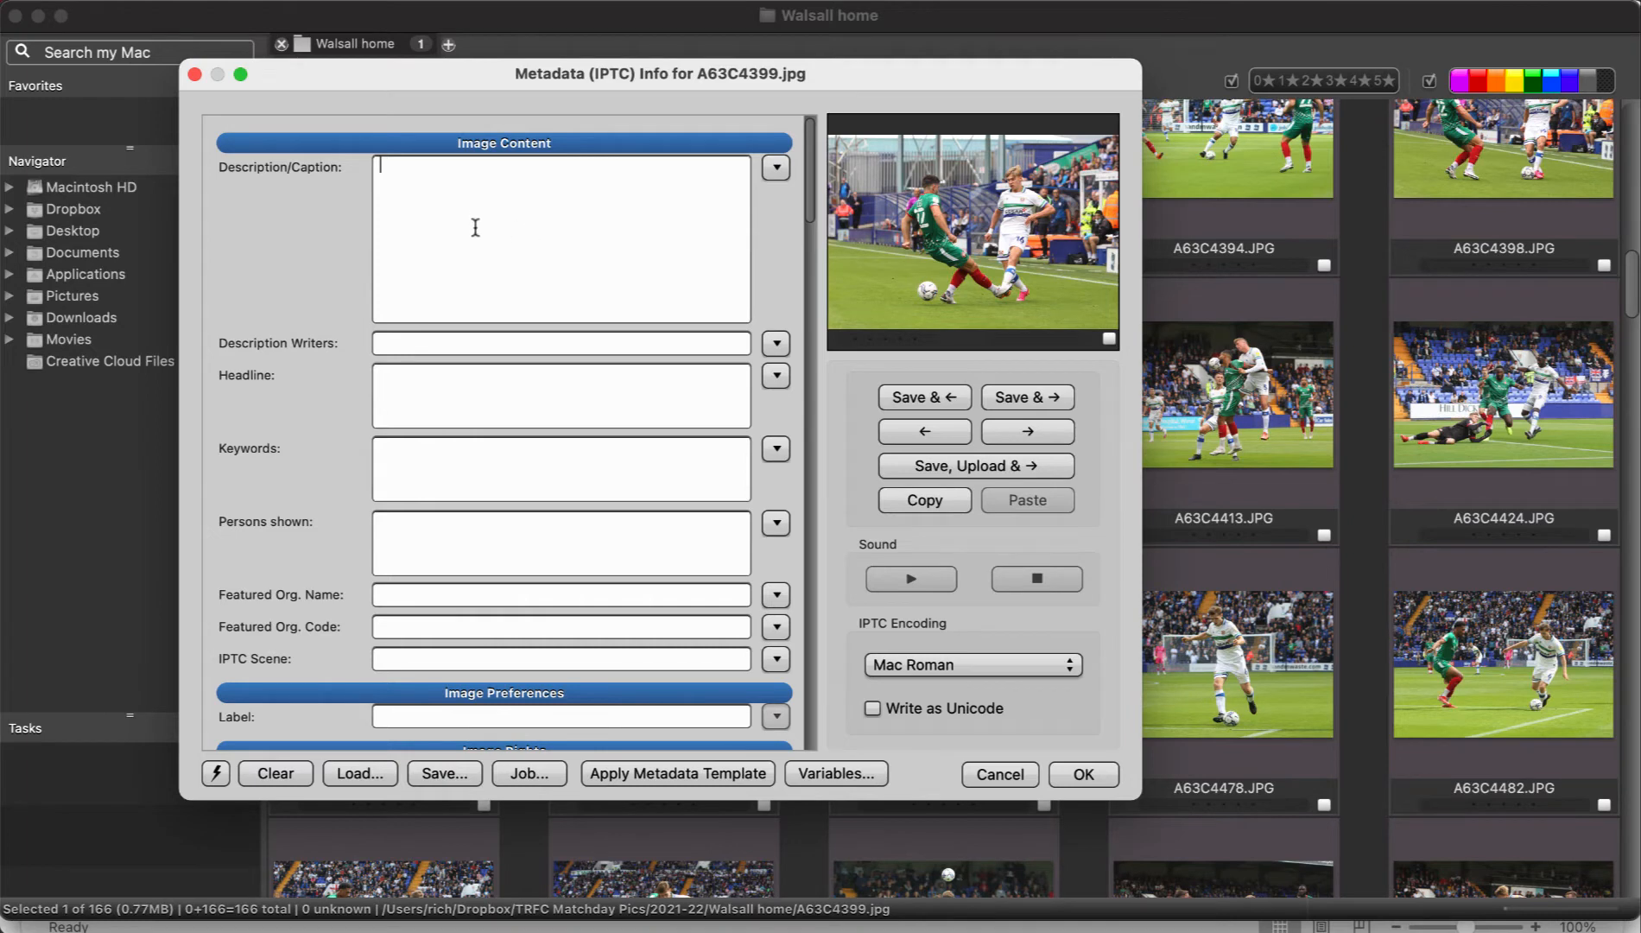
mouse_move(456, 214)
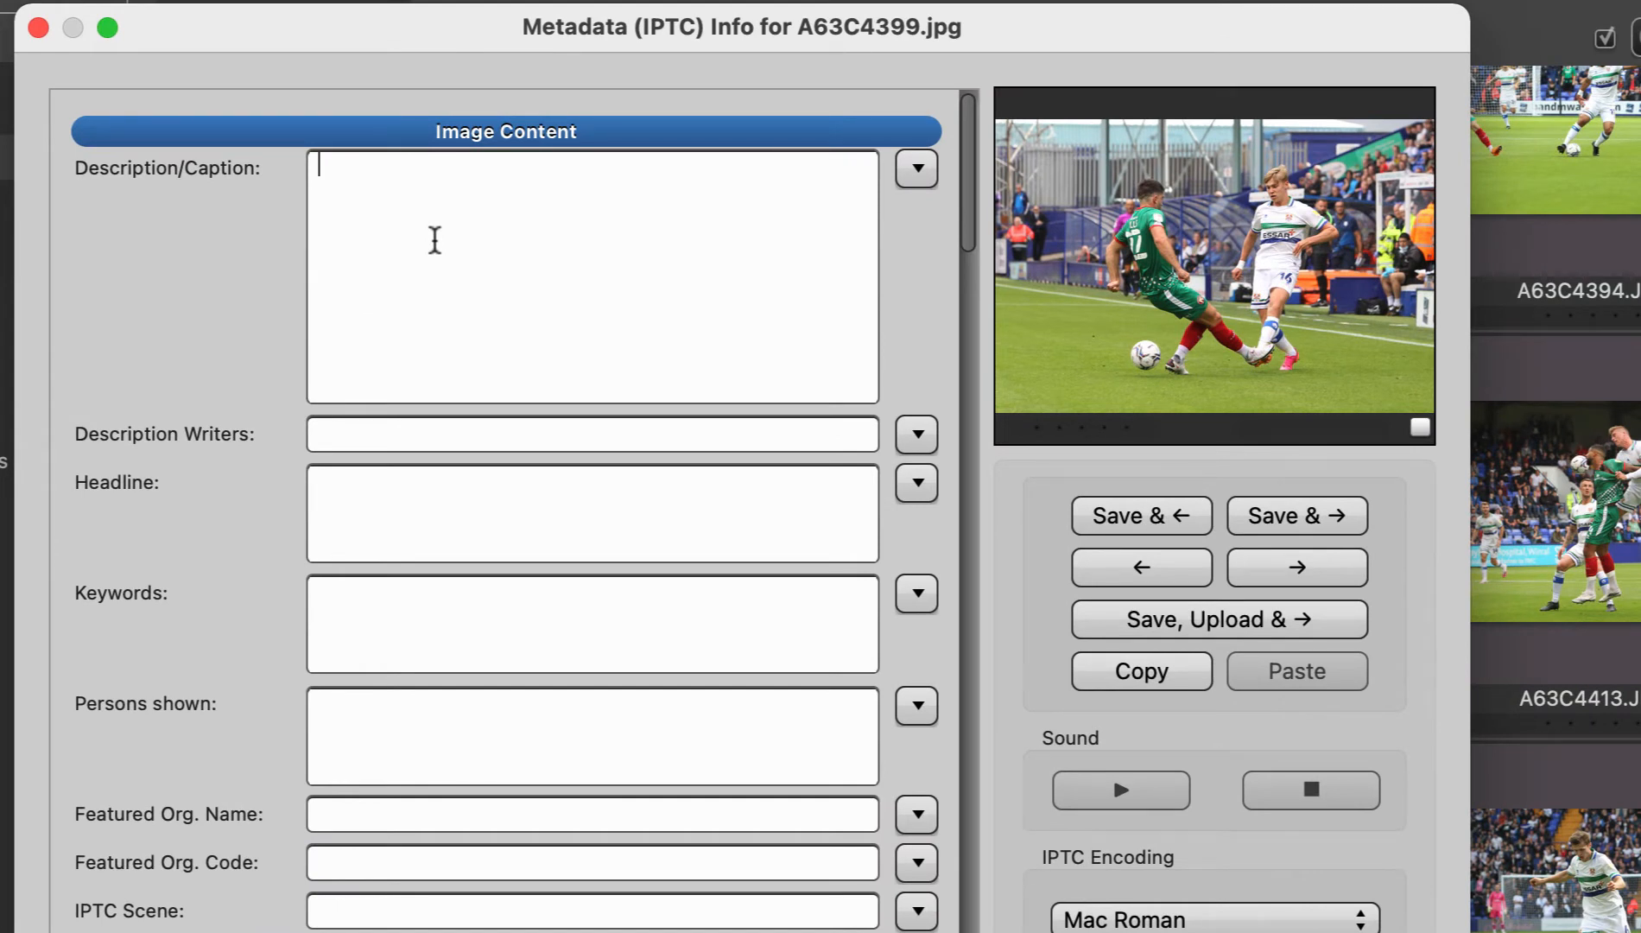
Draft the caption 'Paul Glatzel of Tranmere passes the ball under pressure from'
type("Paul Glk")
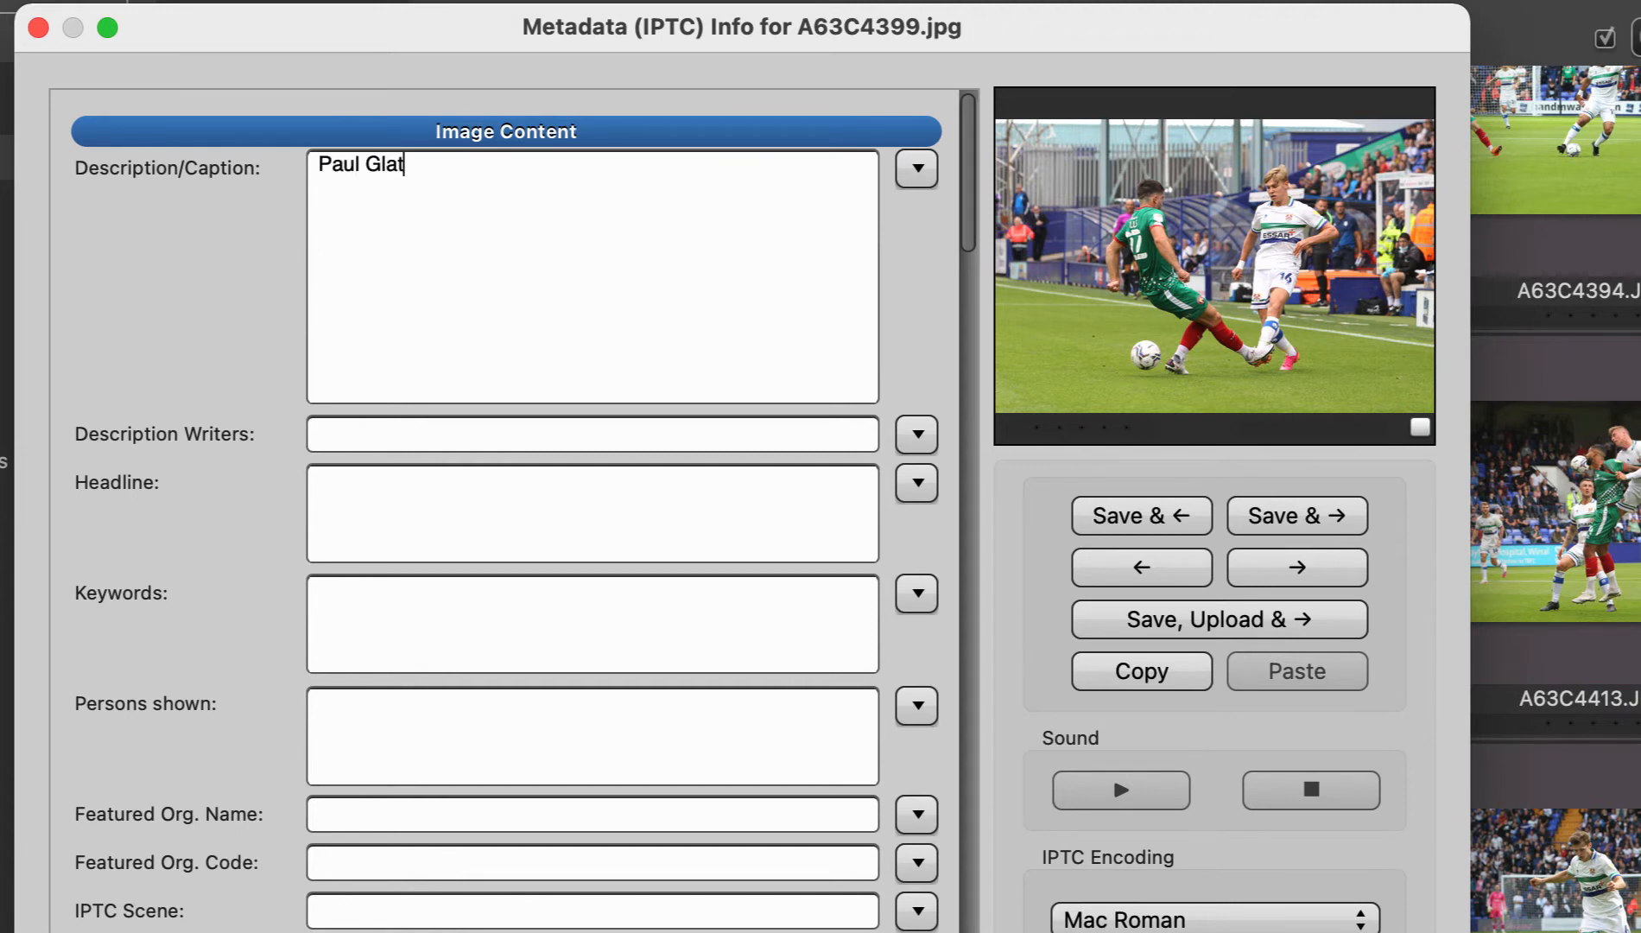
type("zel of Tranmere Rovers")
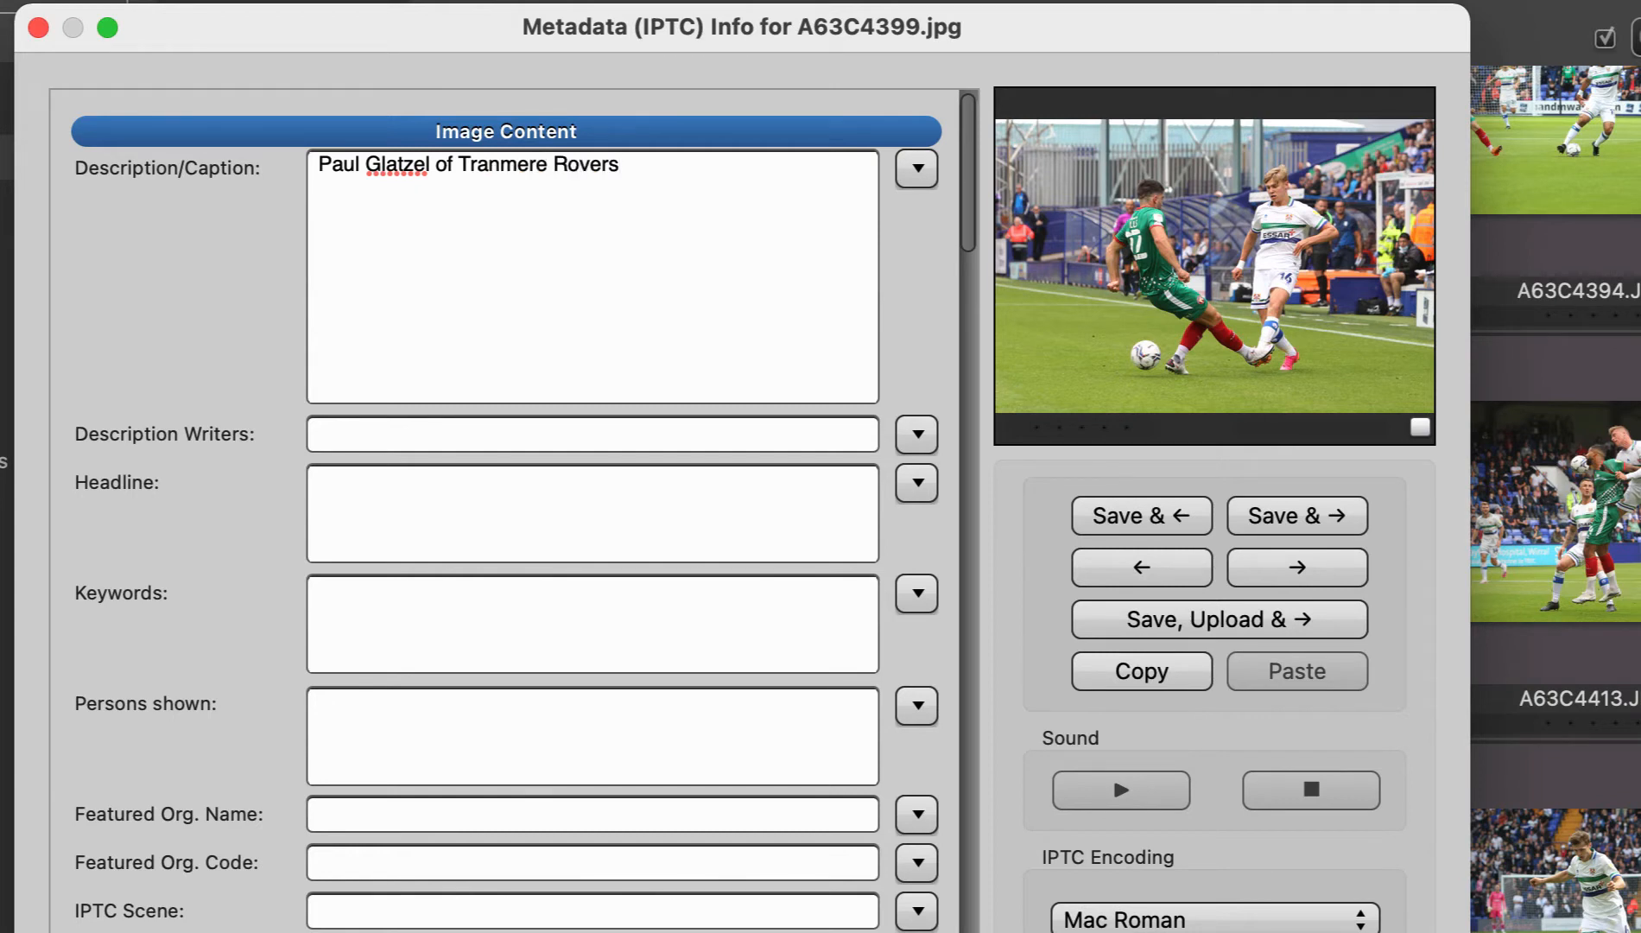
left_click(591, 164)
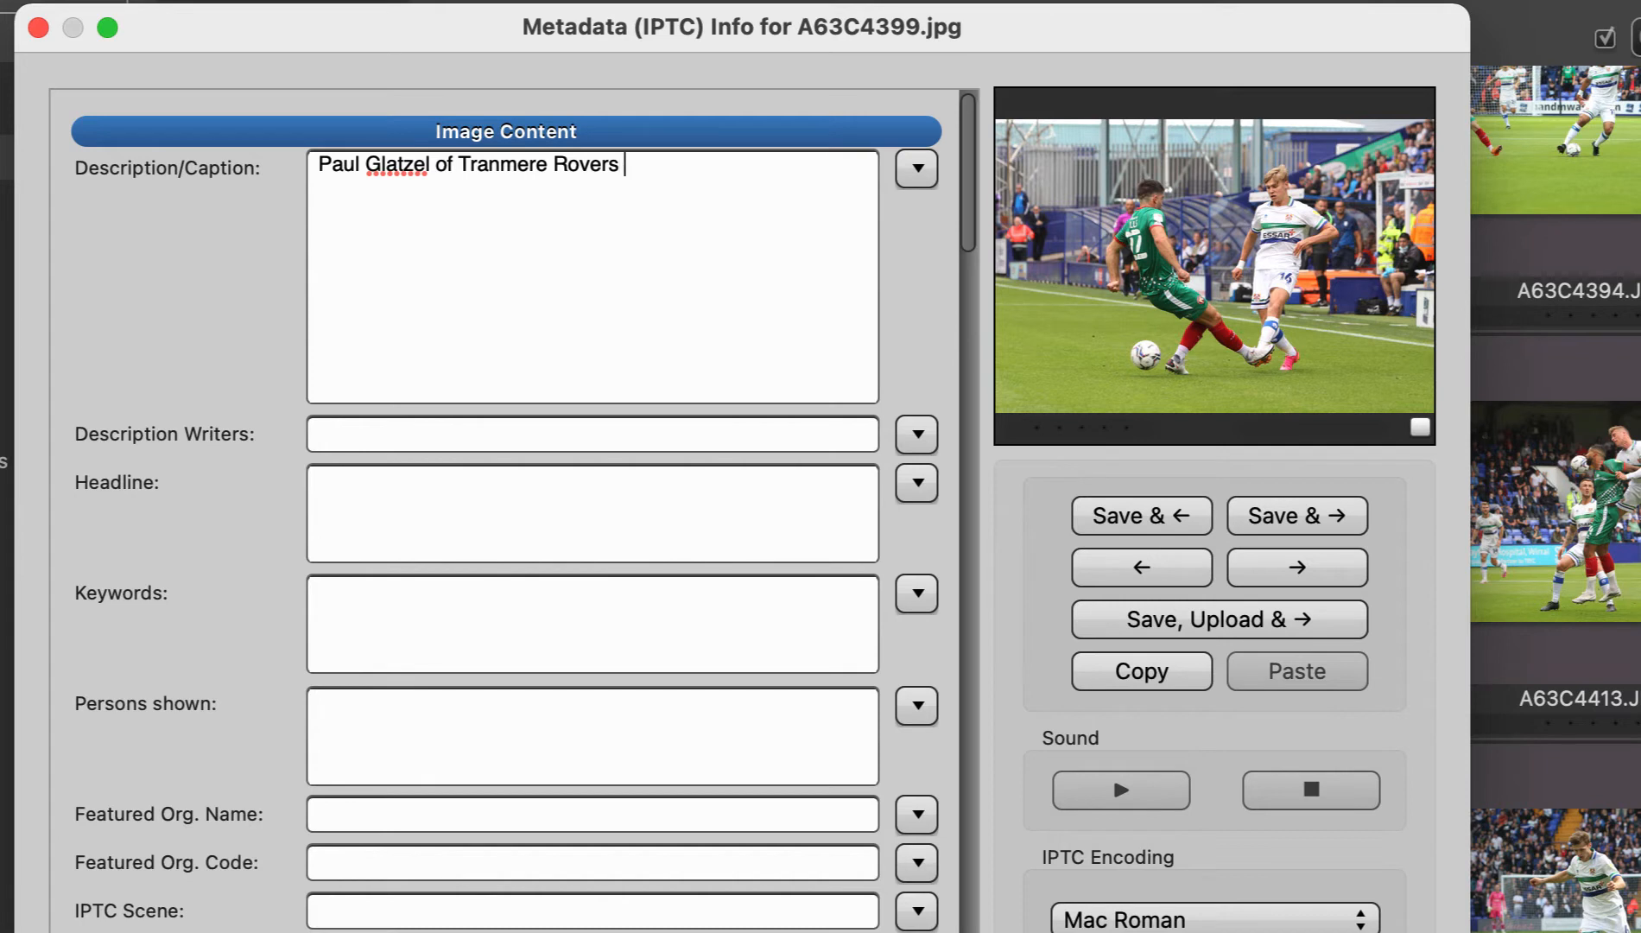
type("pas")
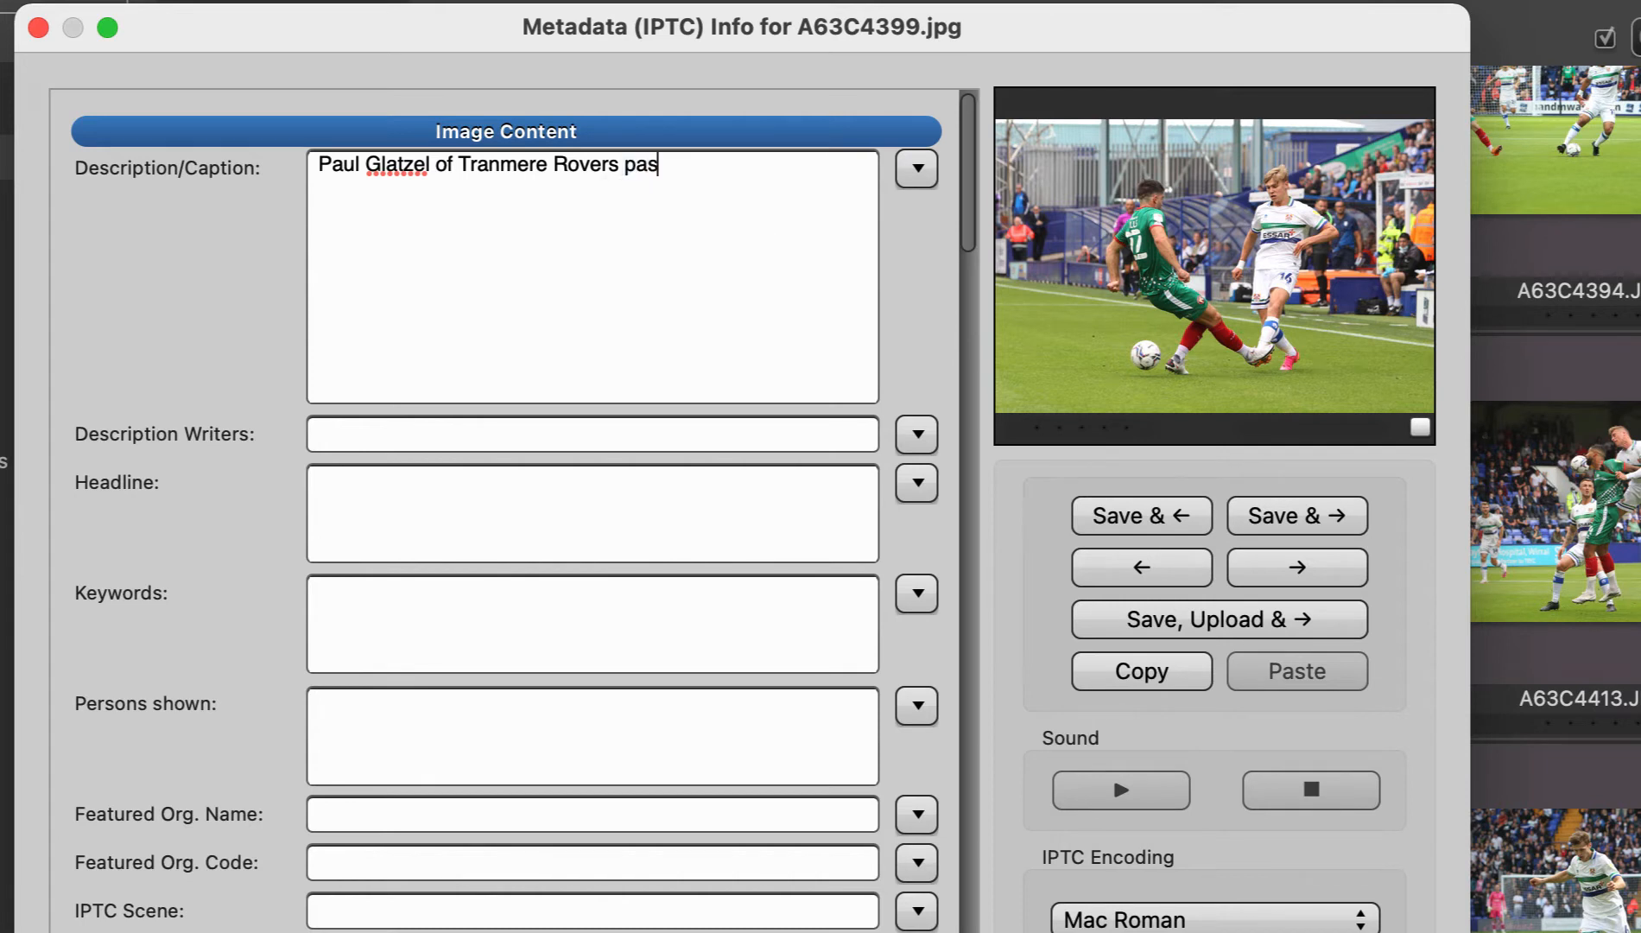
type("ses there")
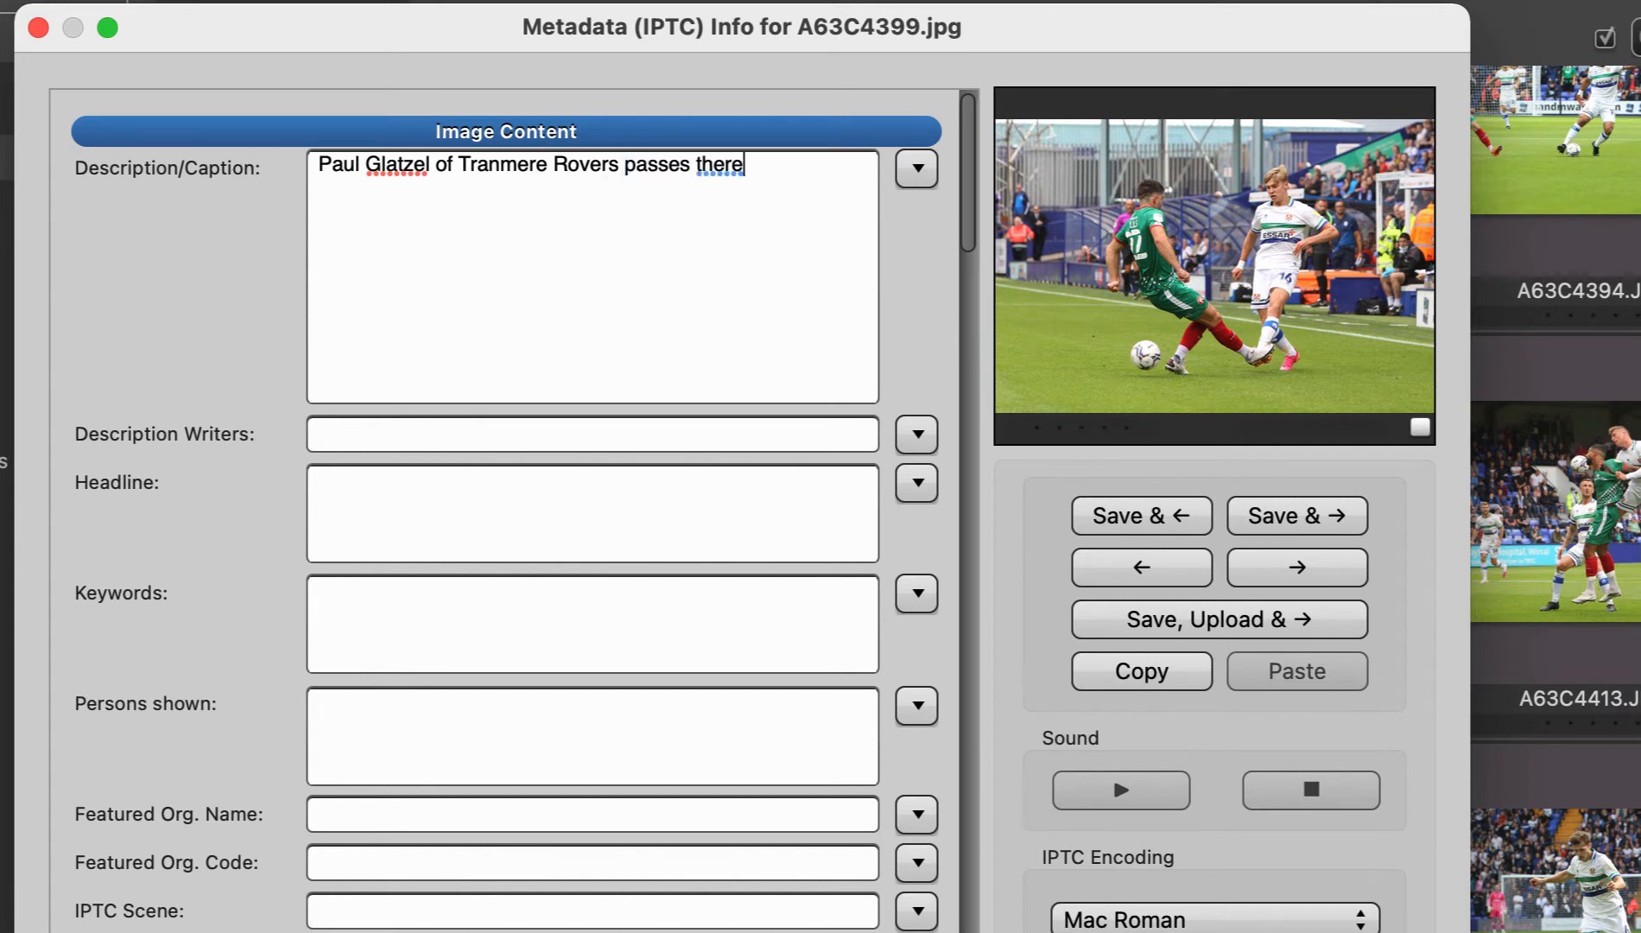
type("ball under pr")
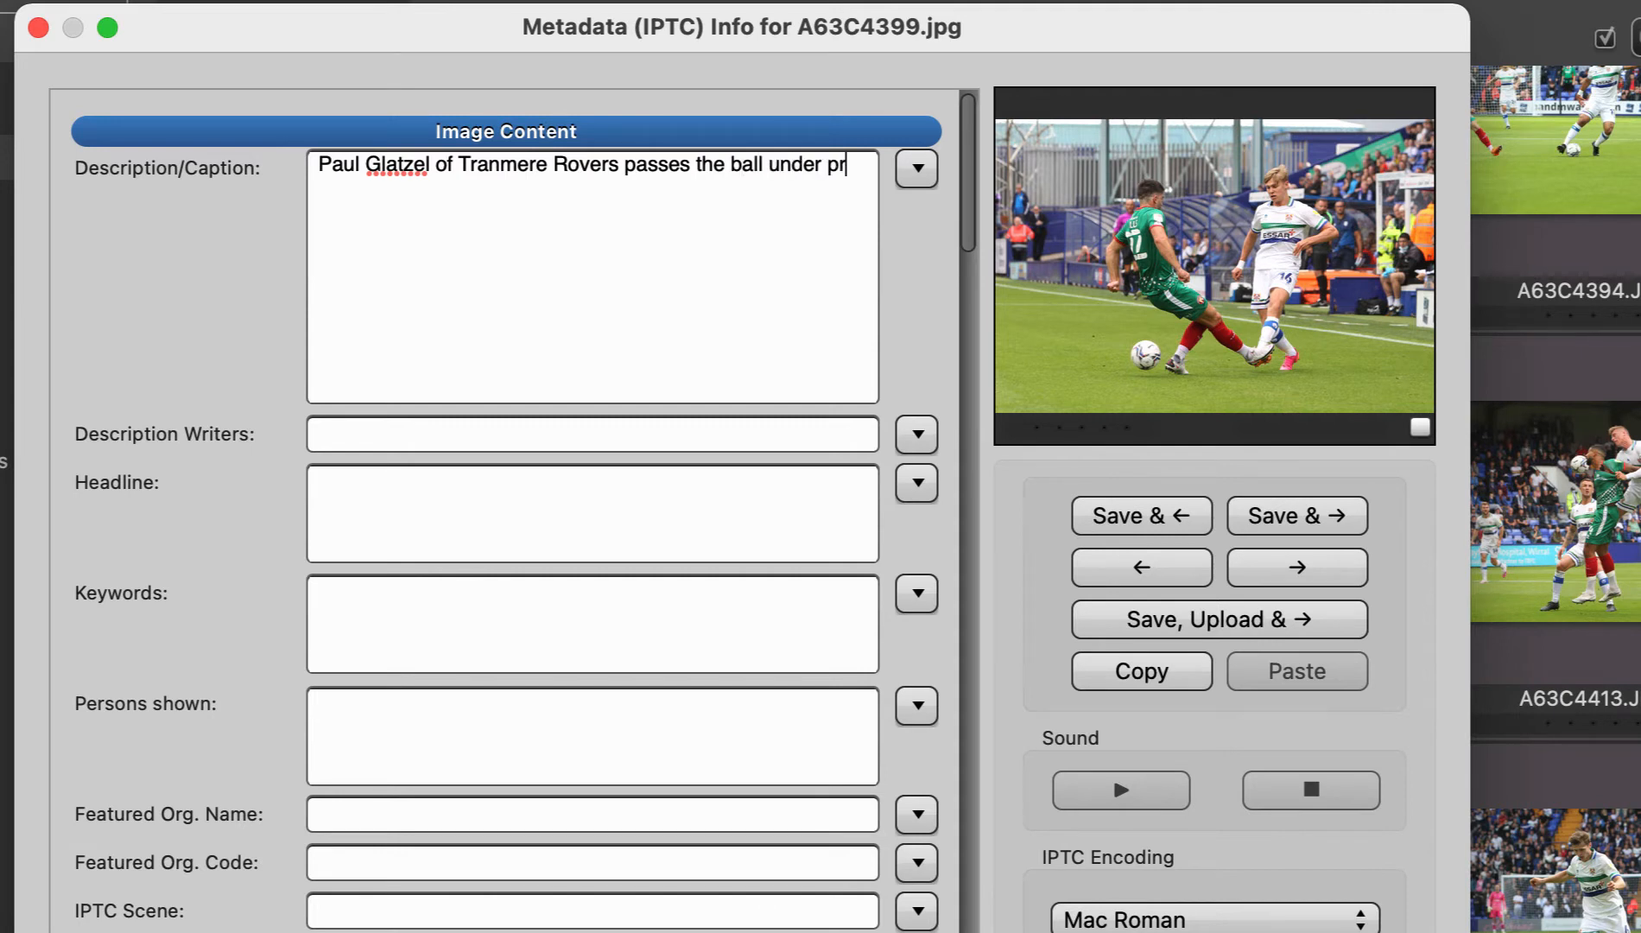
type("essure from")
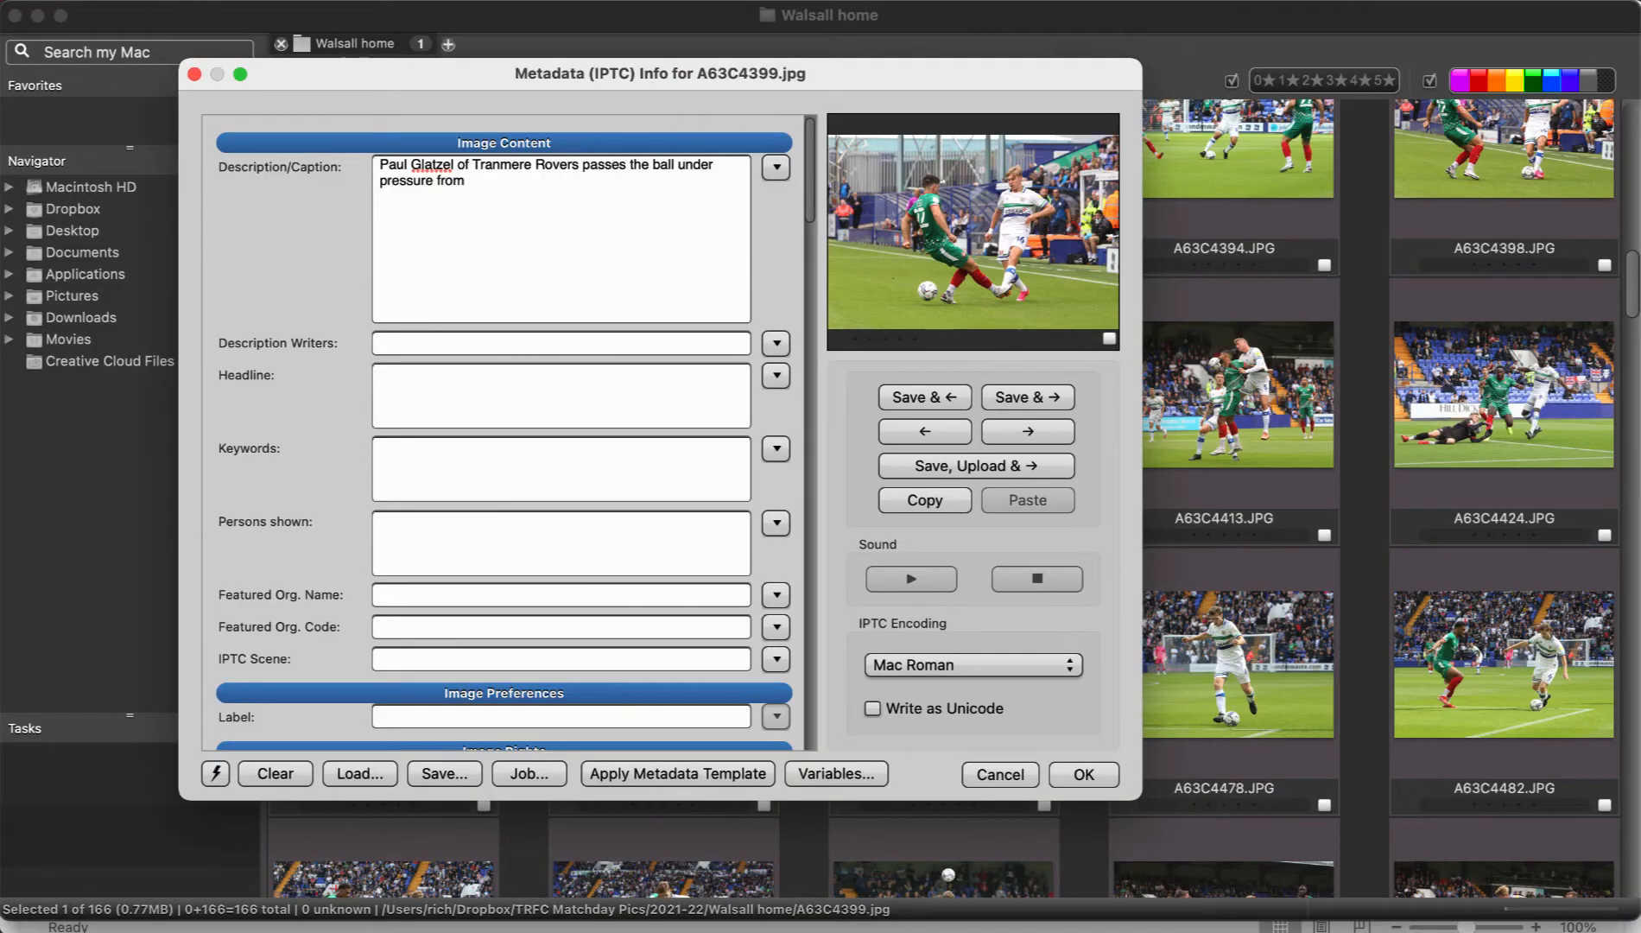
Try the \w22 player code, erase it, and write 'Kemar Roofe of Rangers' instead
type("\\w")
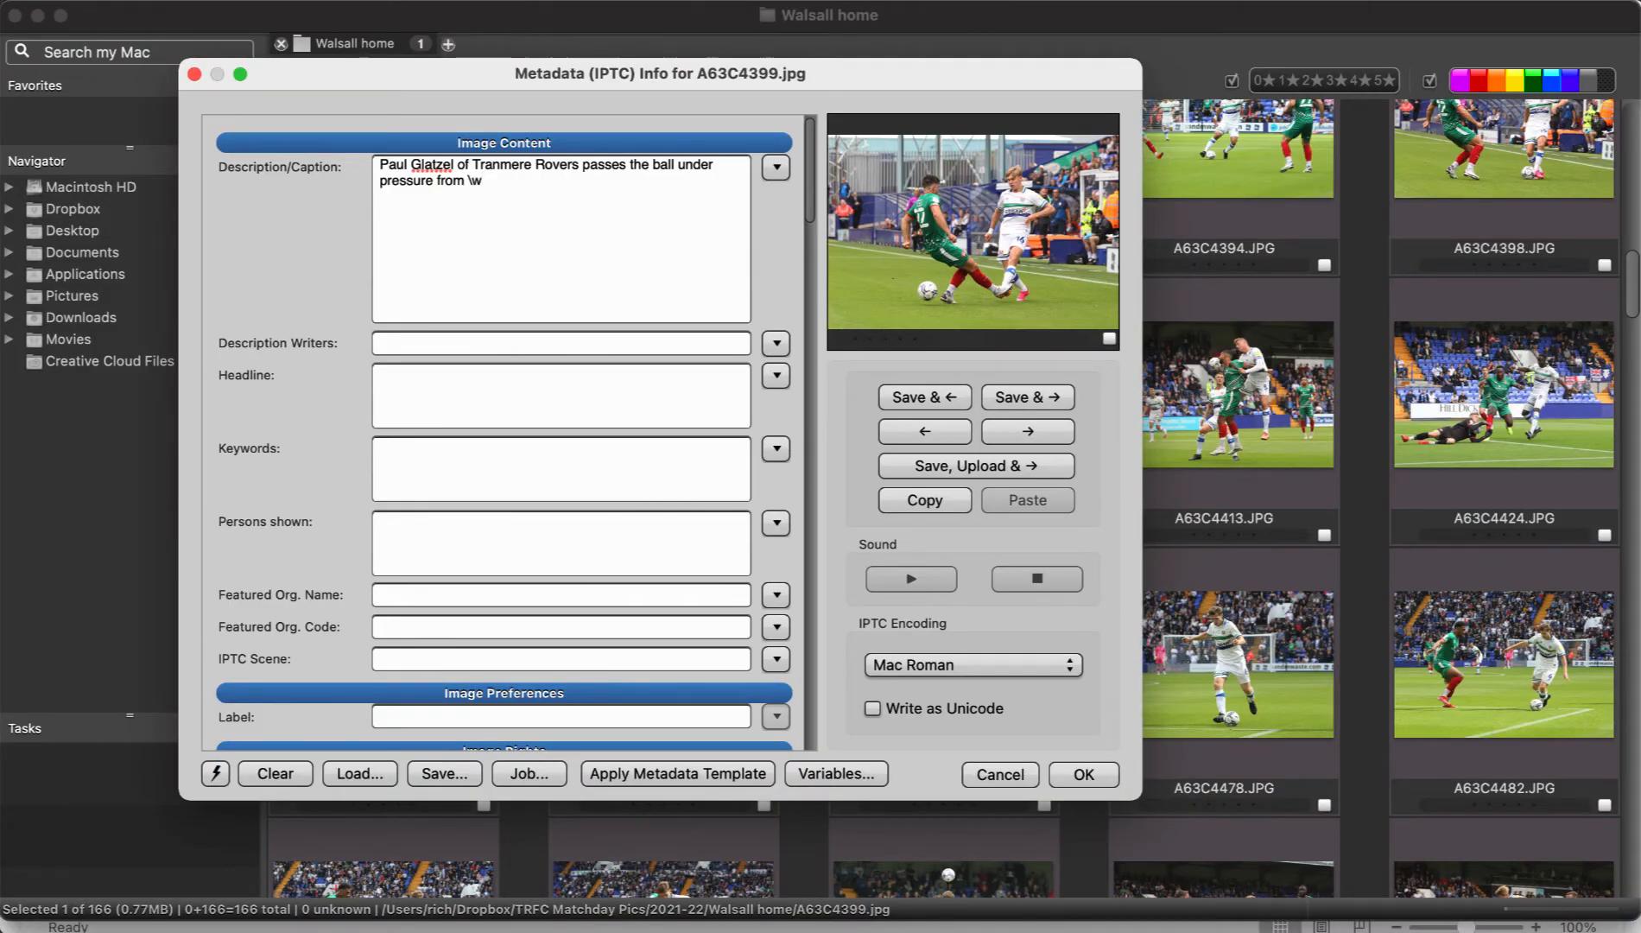
type("22\\")
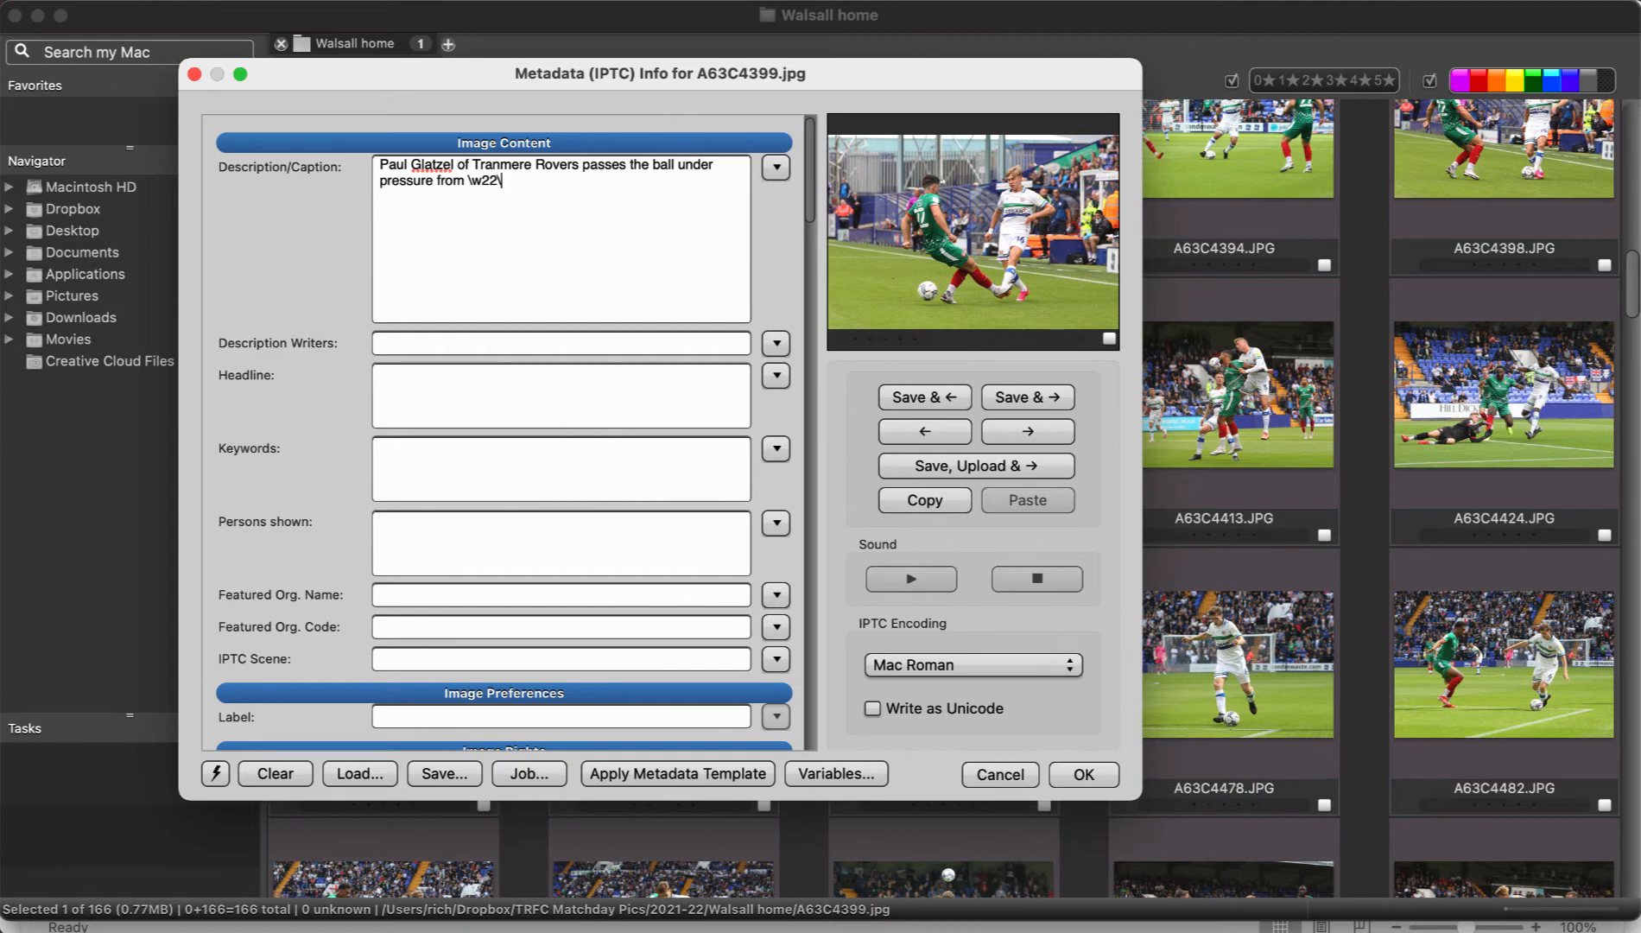
key("backspace")
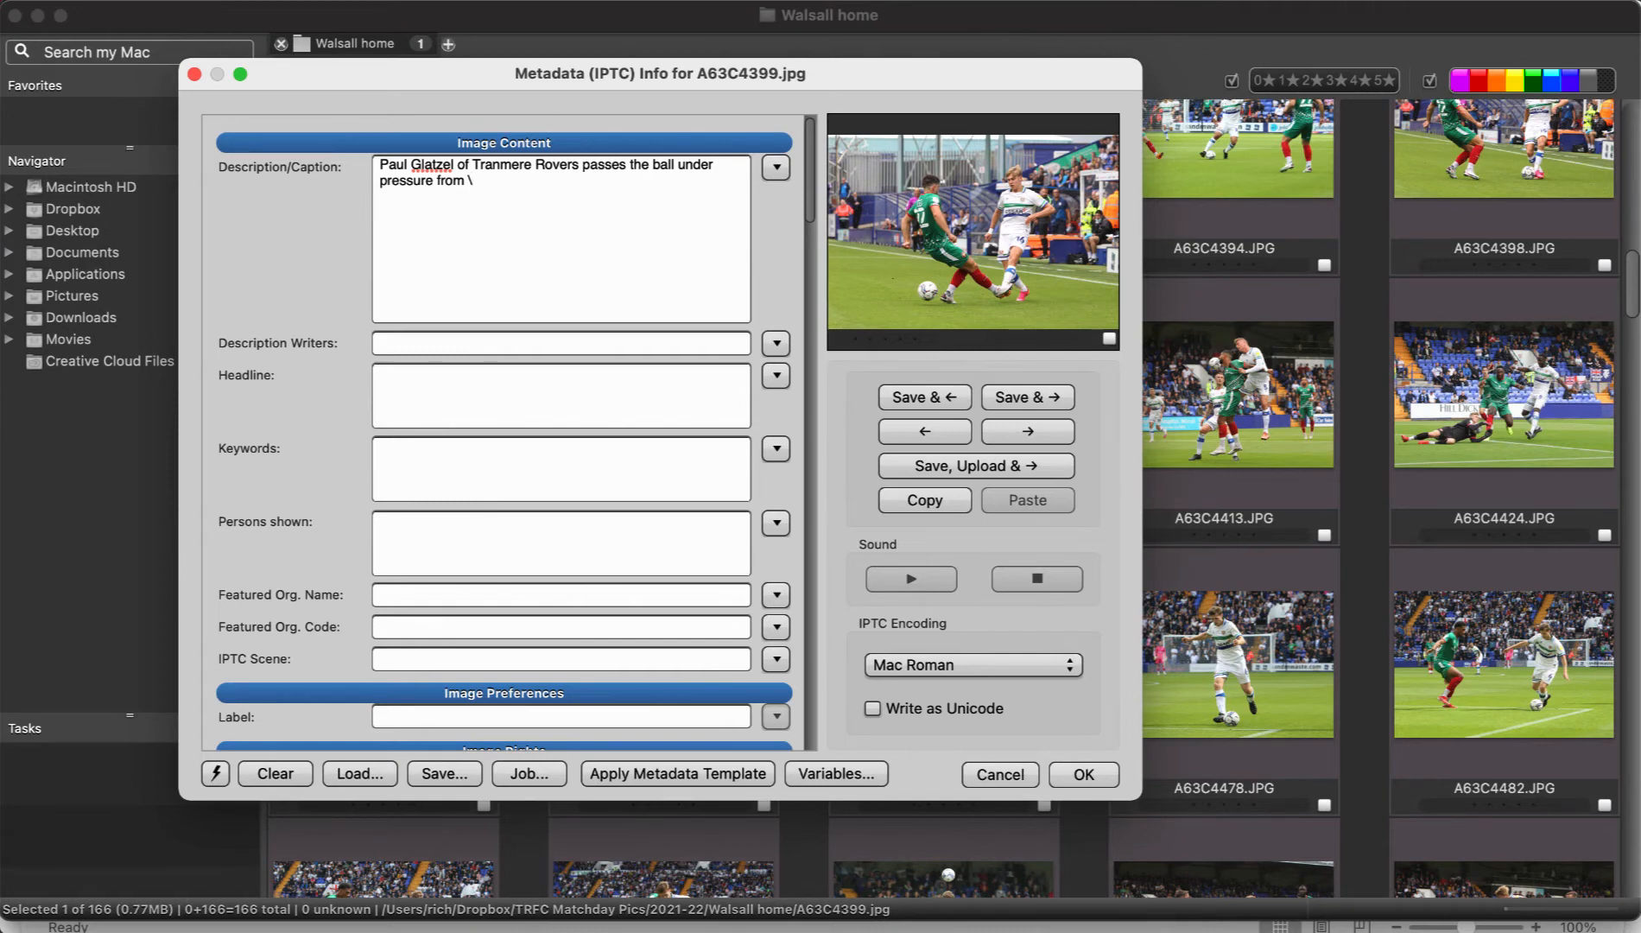
type("Kemar Roofe of Rangers")
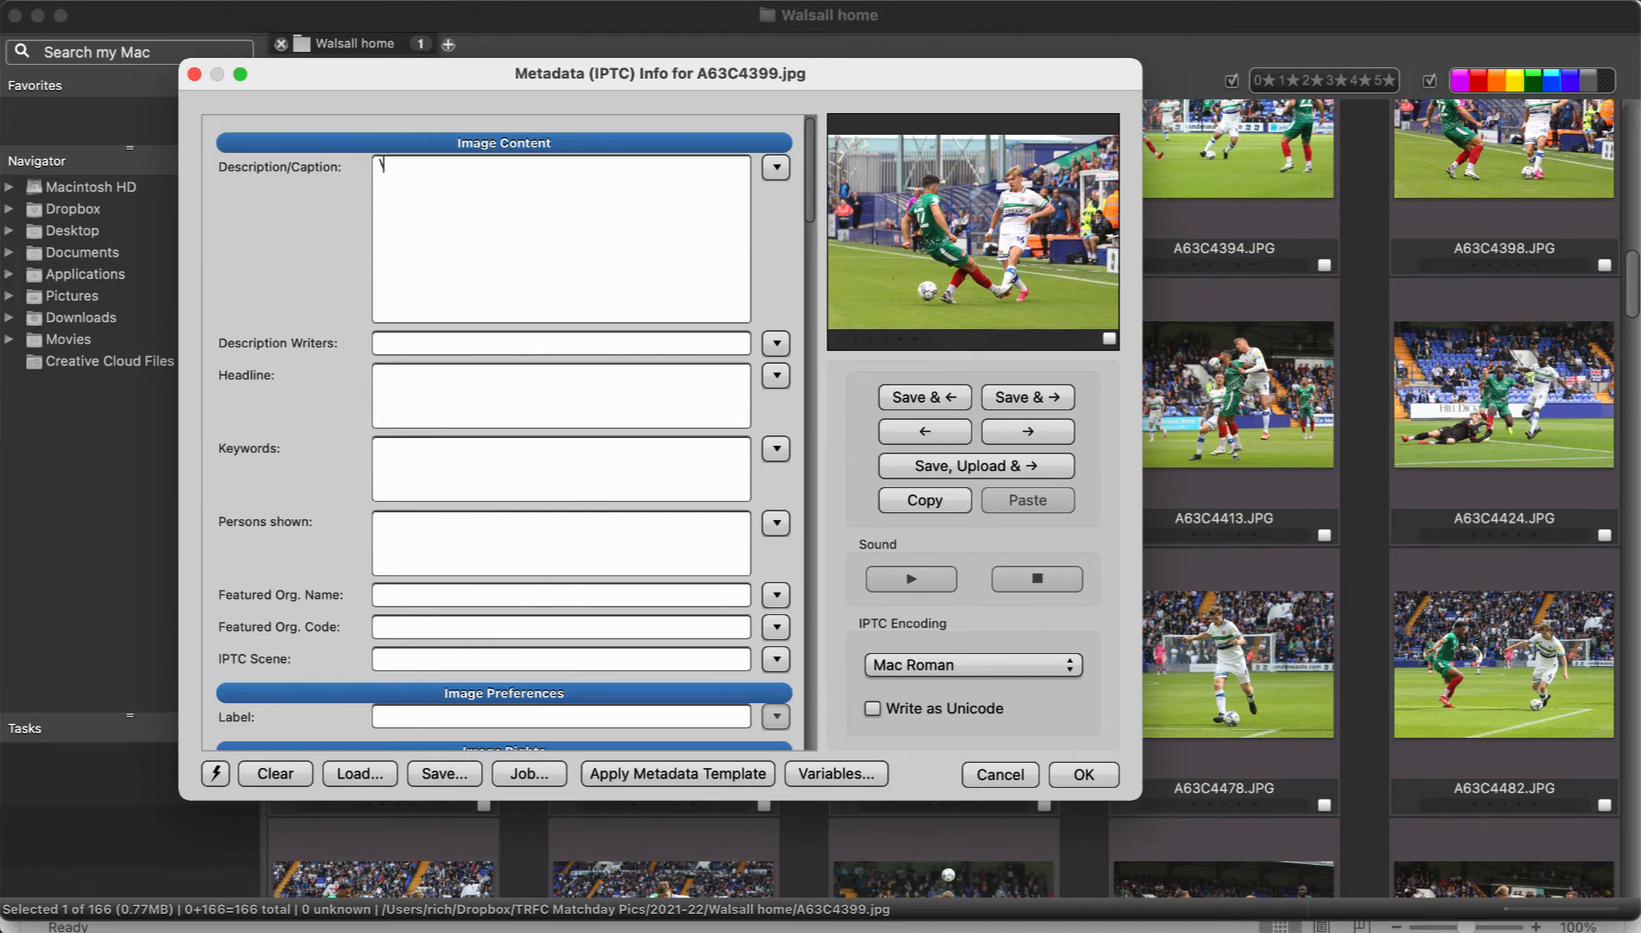
Write the full caption: Paul Glatzel of Tranmere Rovers passes under pressure from Kemar Roofe of Rangers, using the \pas code
type("Paul Glatzel of Tranmere Rovers")
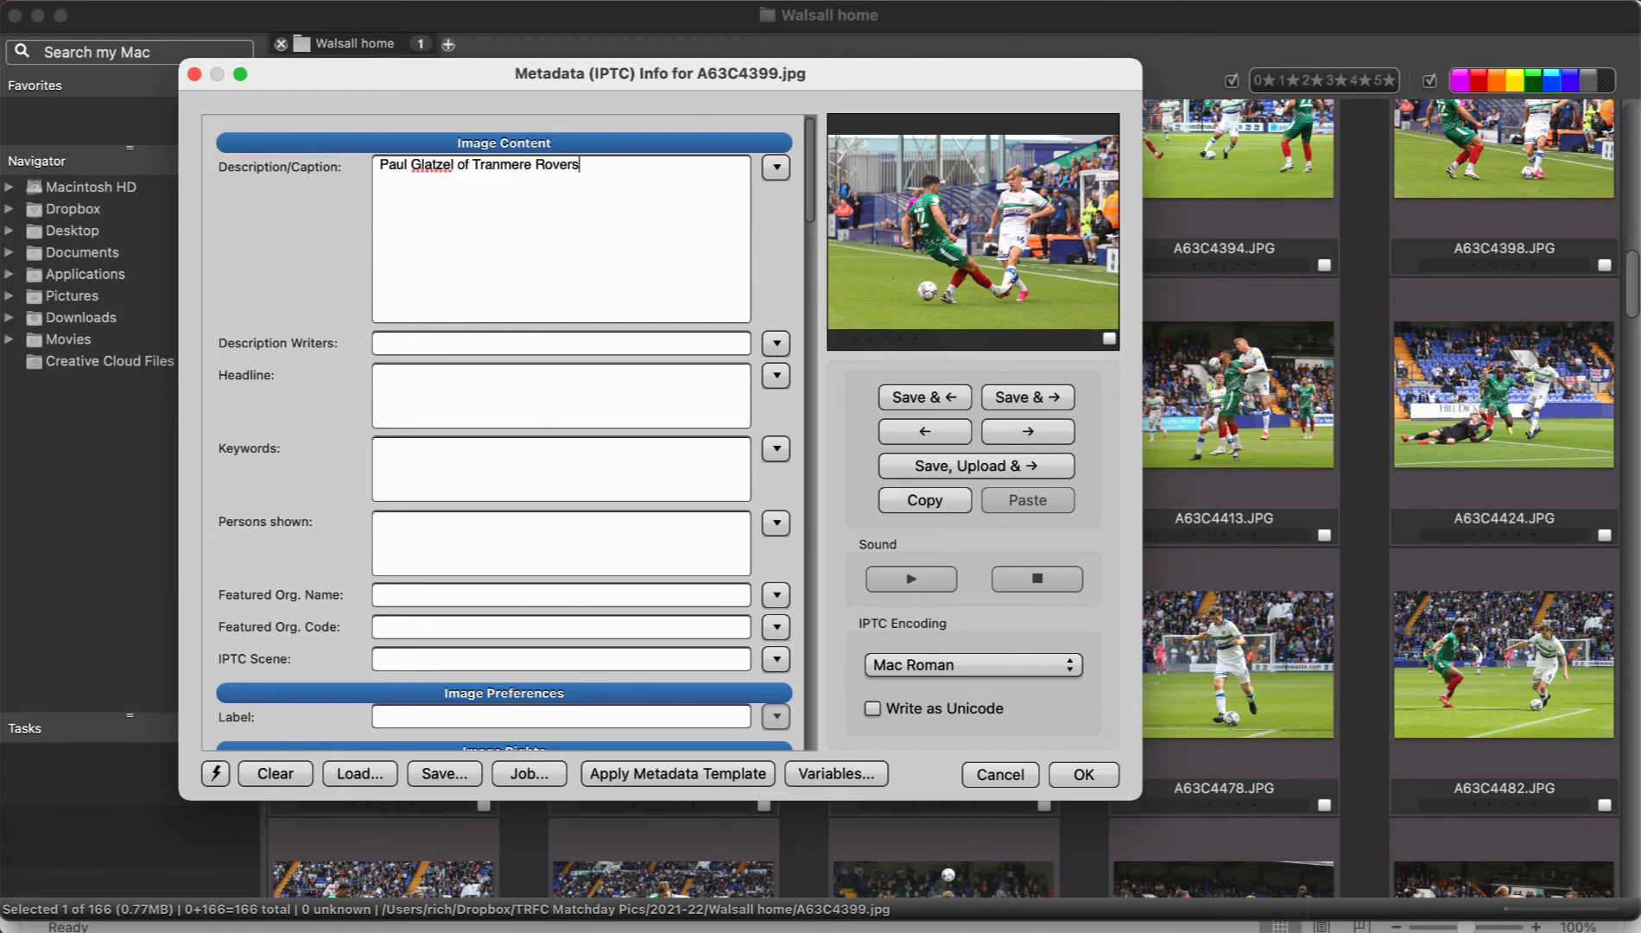
type("\\pas")
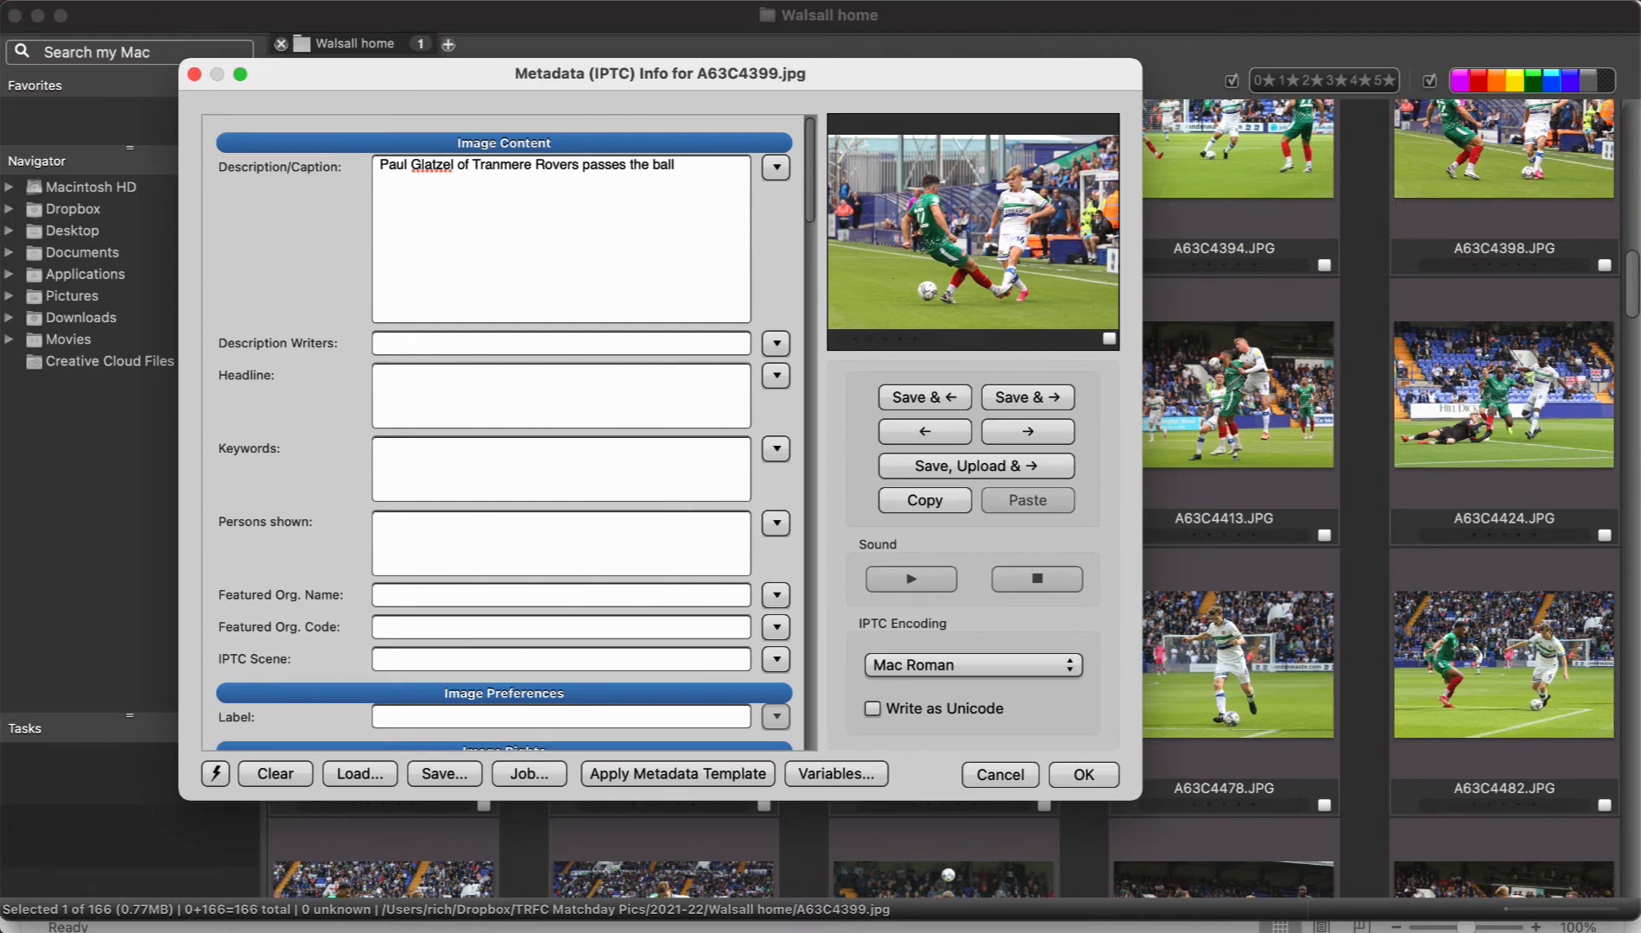
type("to")
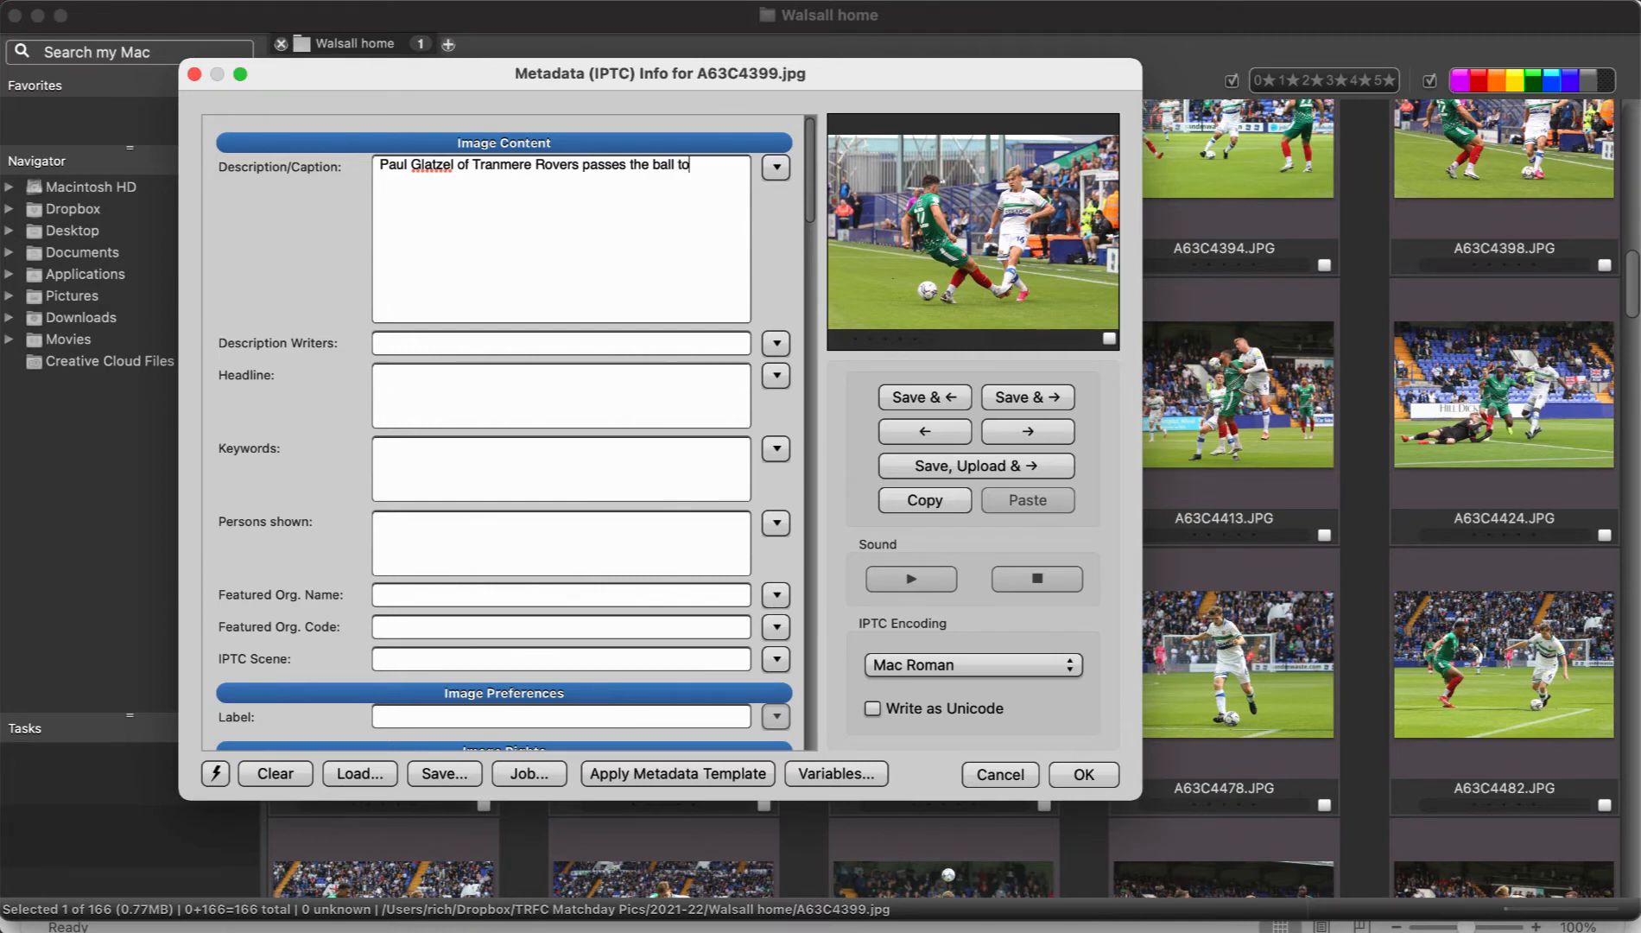
type("under-ressp")
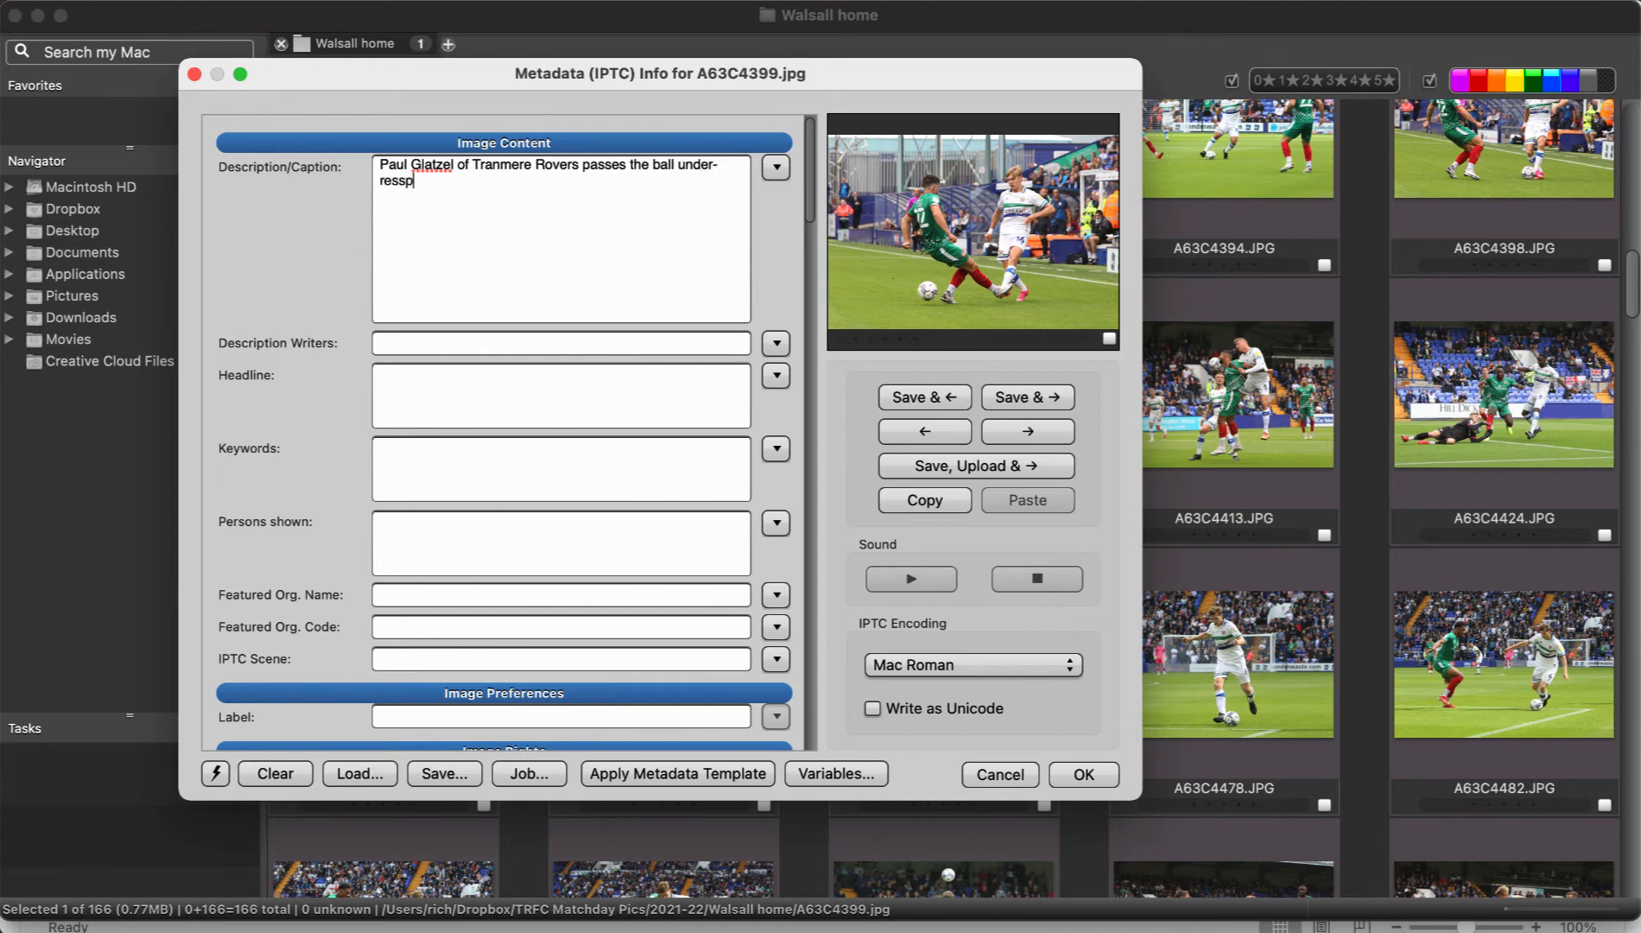
type("pressure from Kemar Roofe of Rangers")
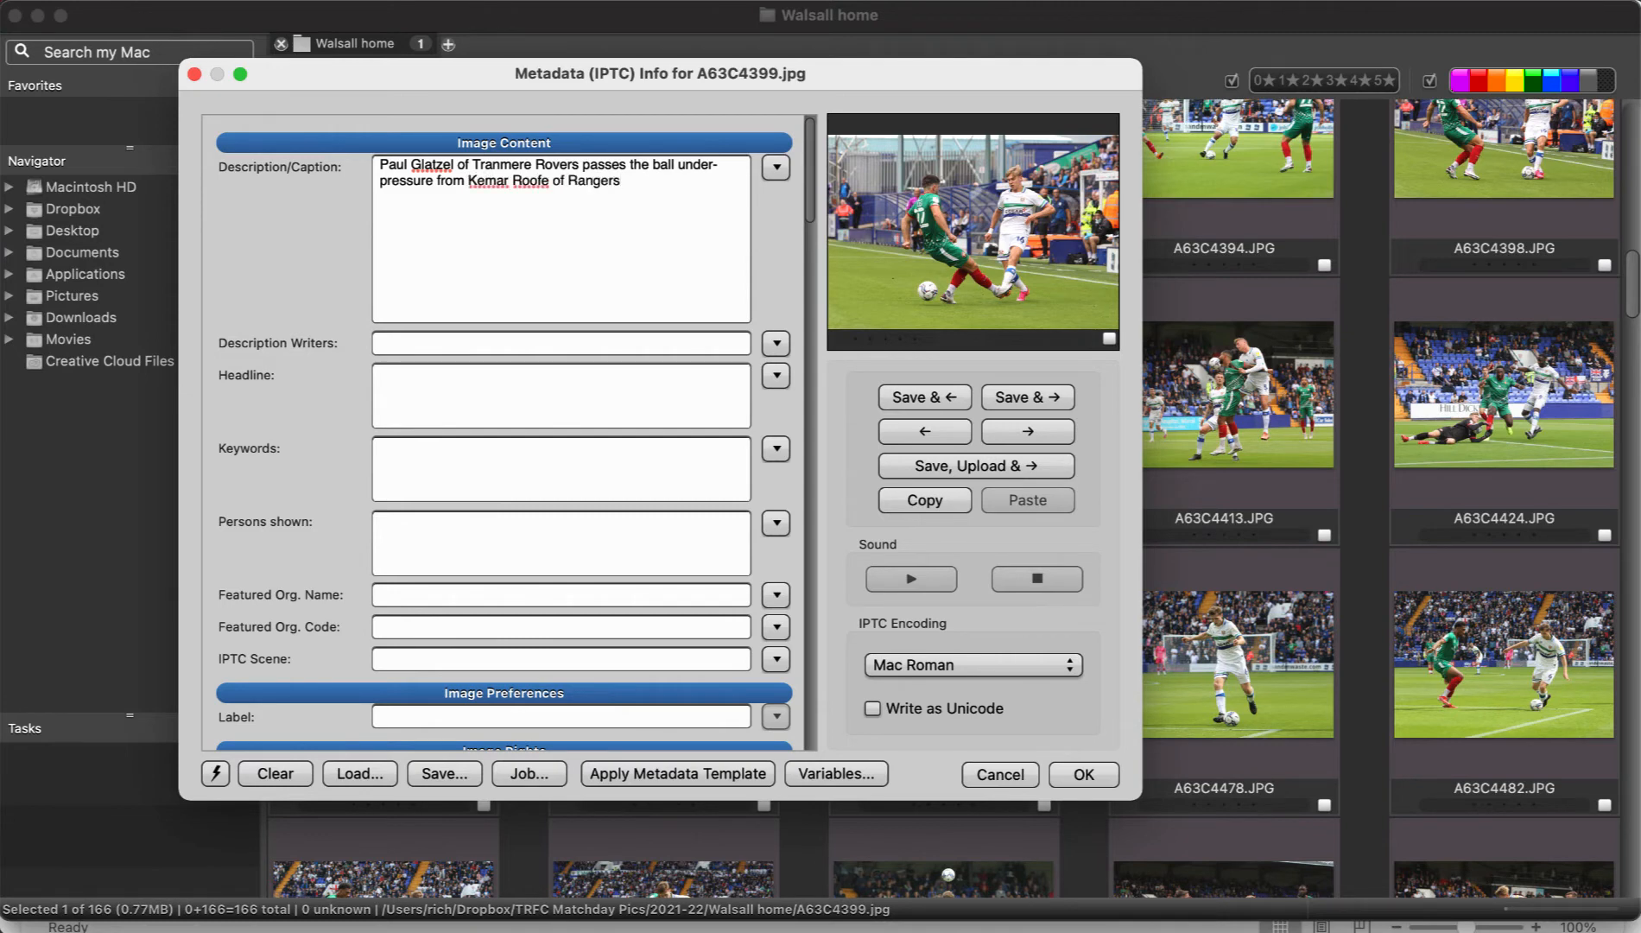
type(".")
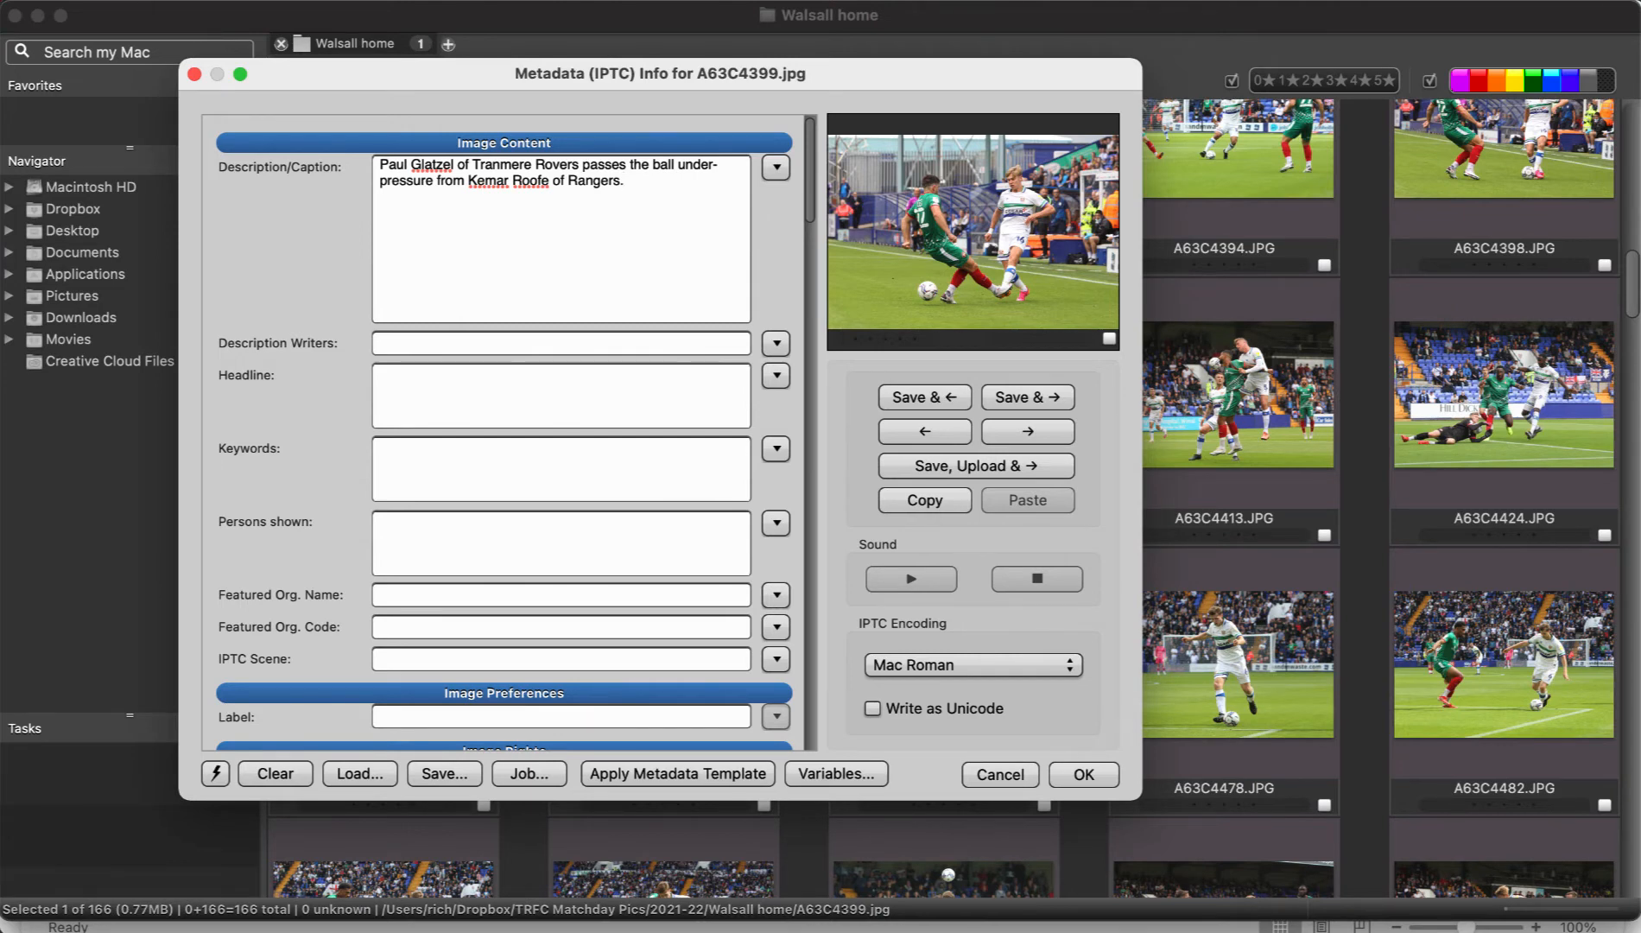
left_click(623, 180)
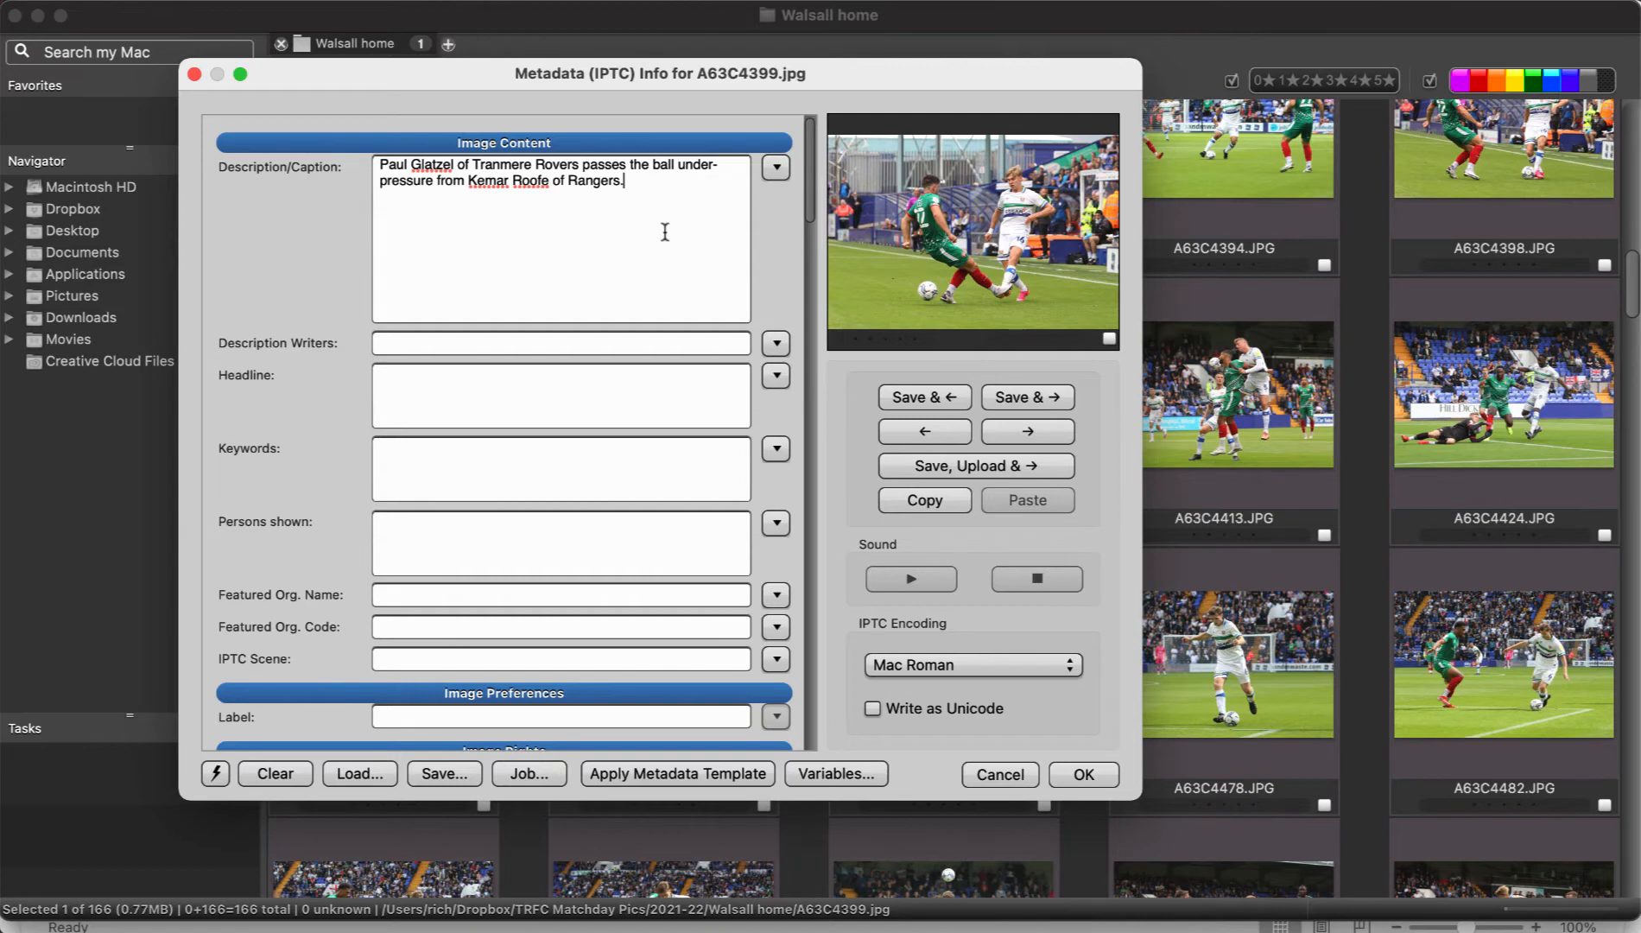
Replace the action wording with the \cele and \goal1 codes, expanding to 'scores his team's first goal to make the score 1-0'
left_click_drag(586, 164, 624, 181)
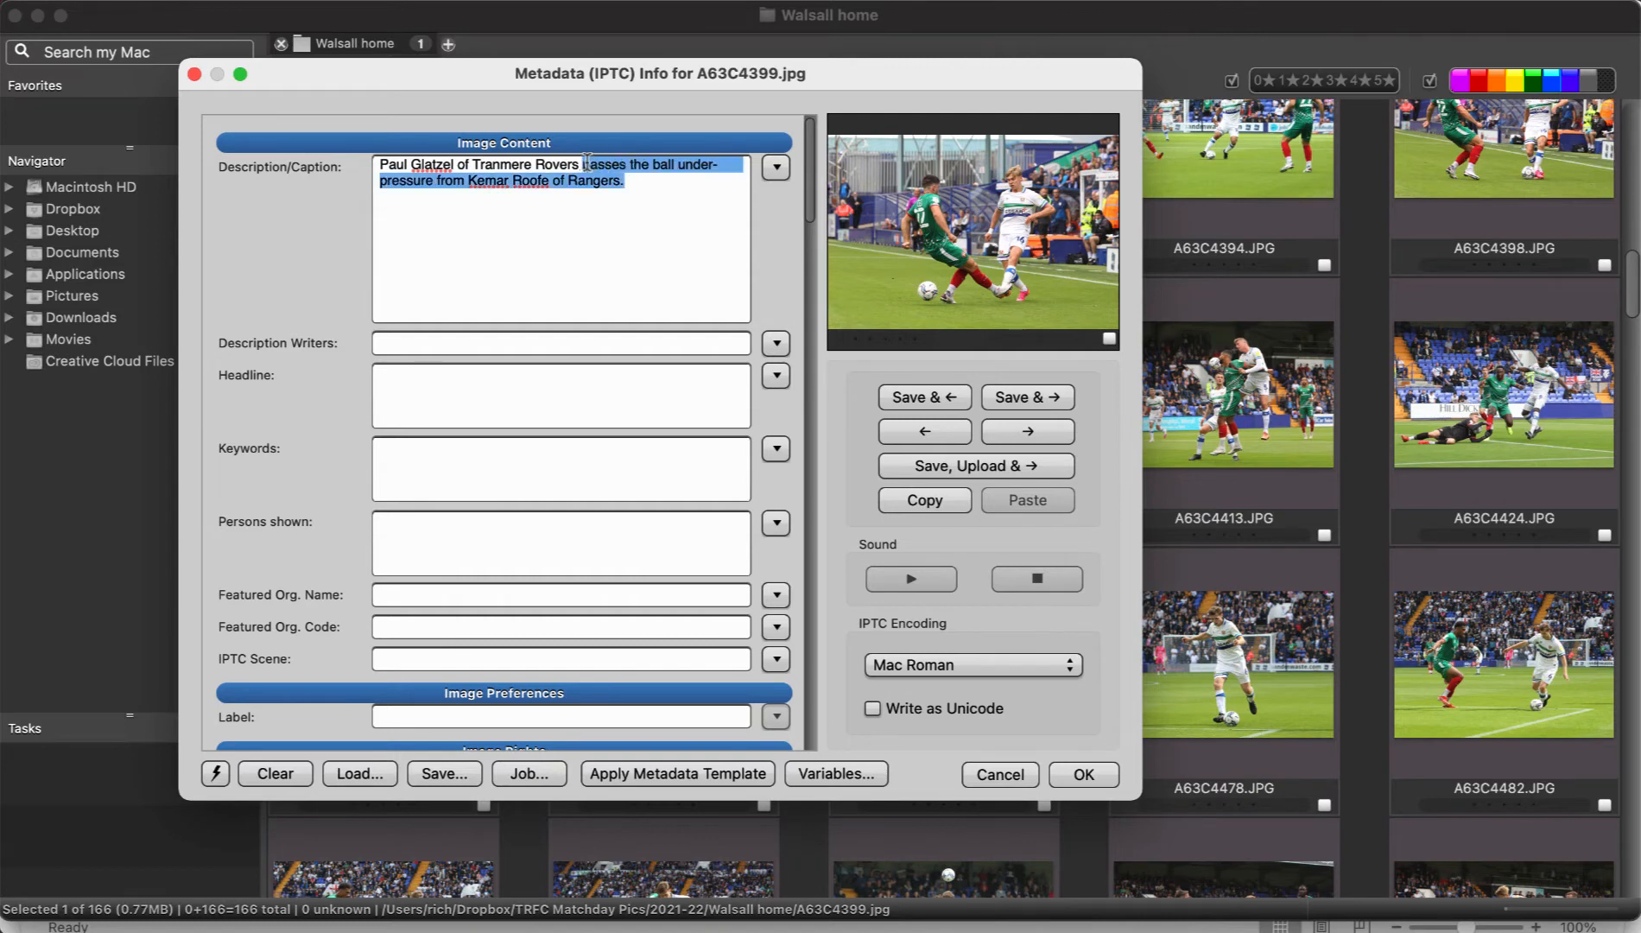
type("\\celebrates scoring his team's first goal to make the score")
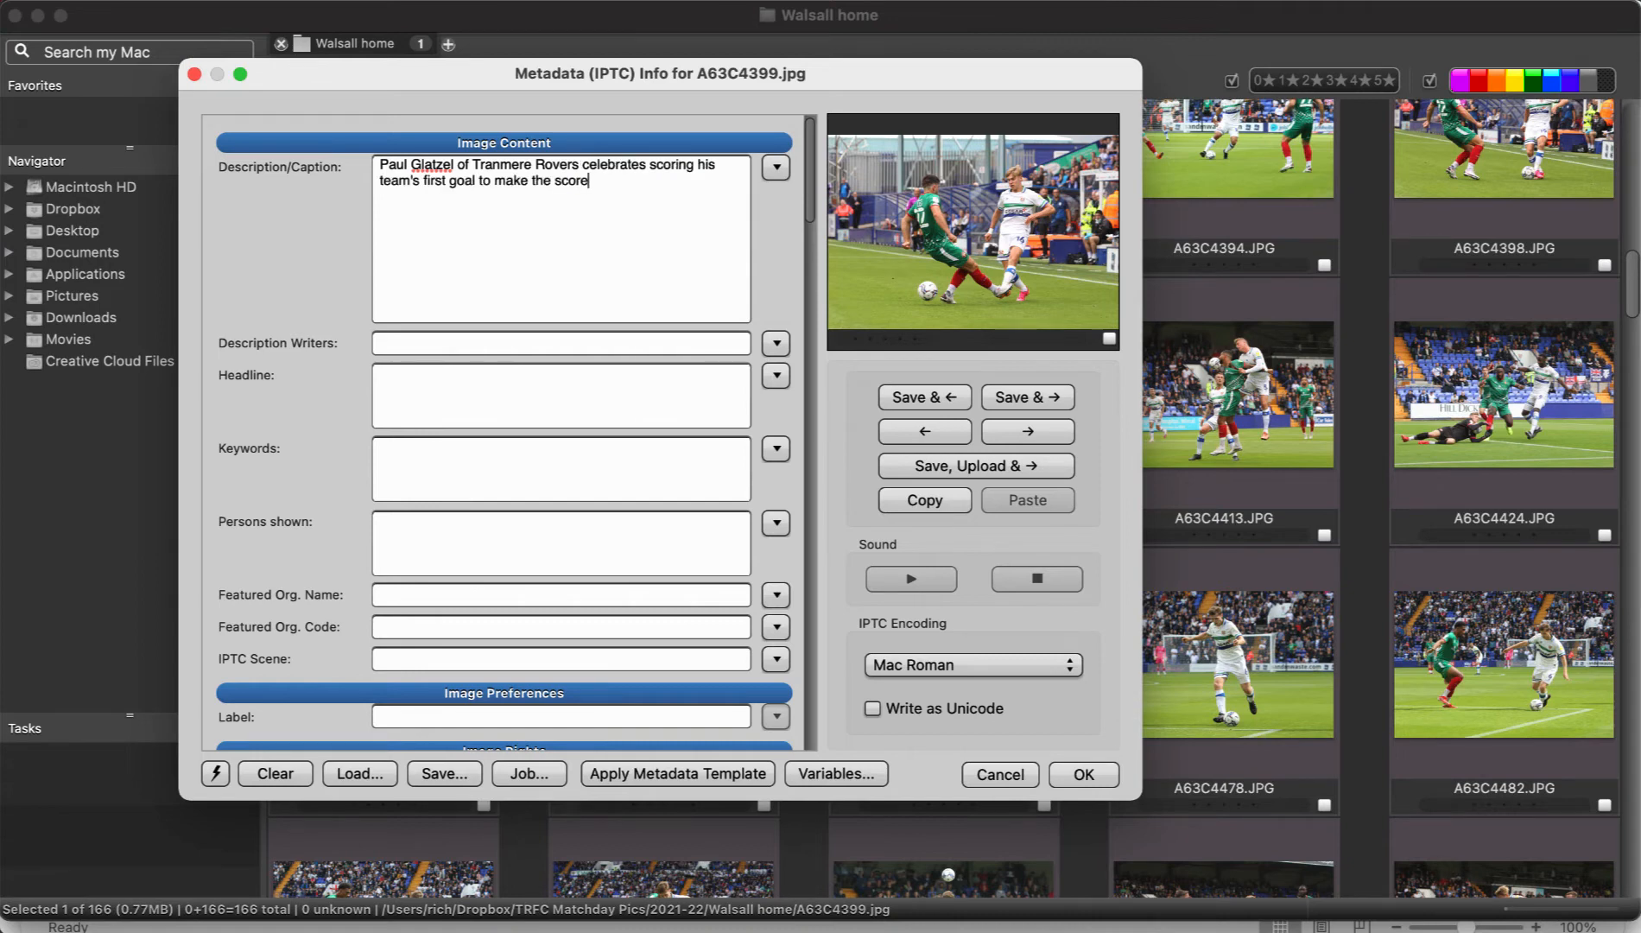
type("1-0")
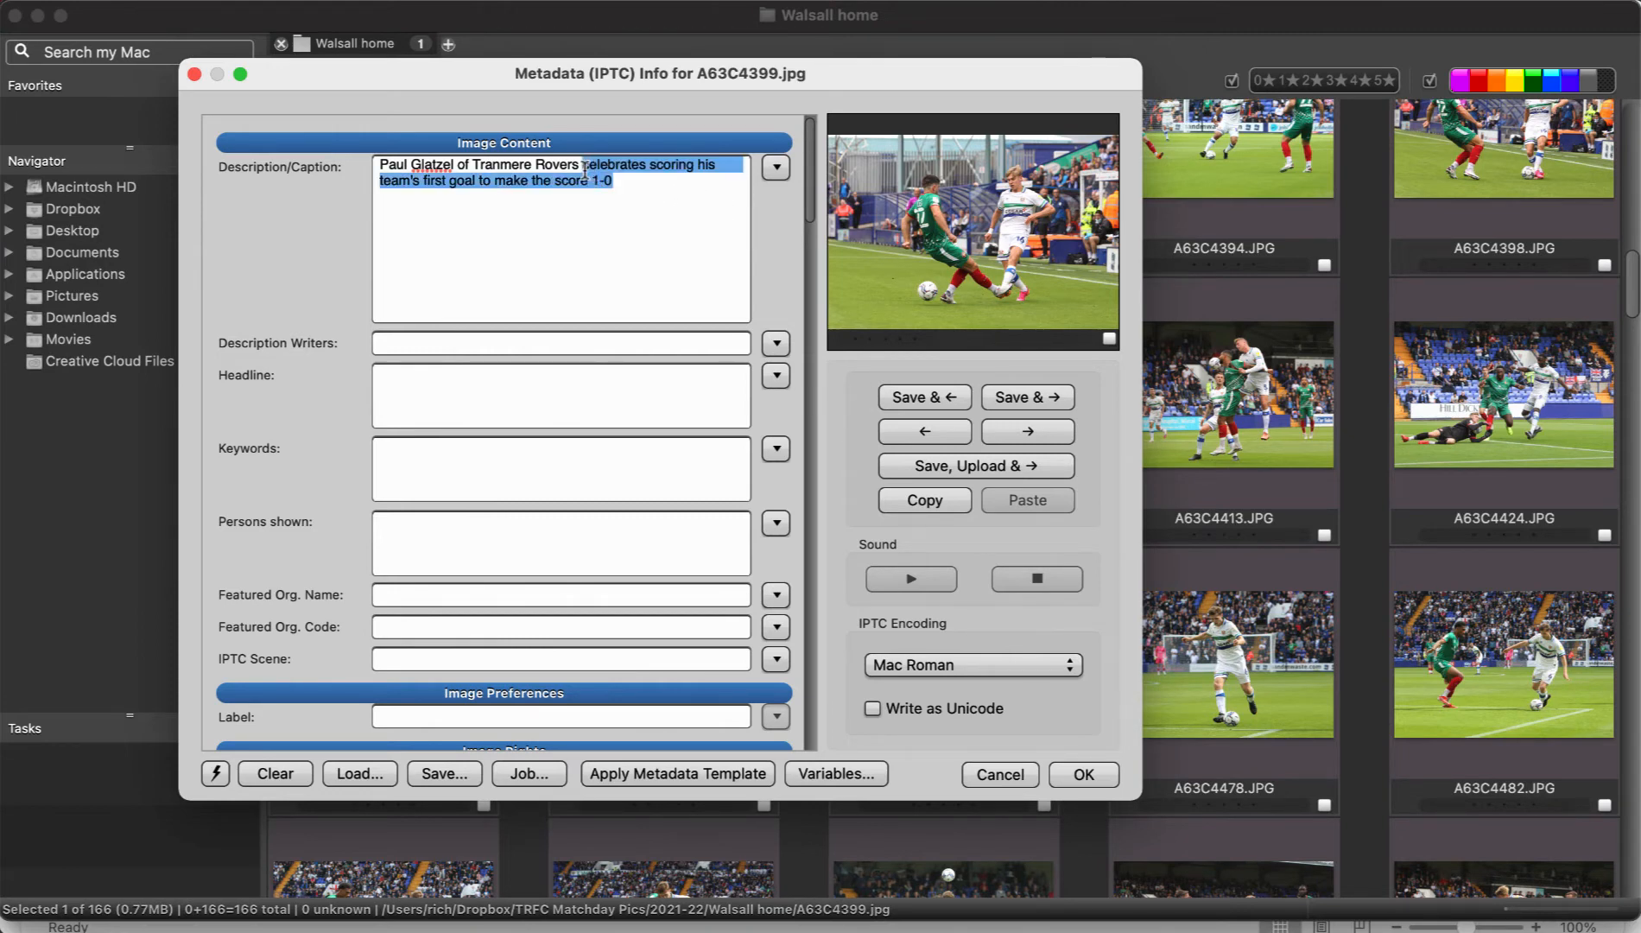
type("\\goal1")
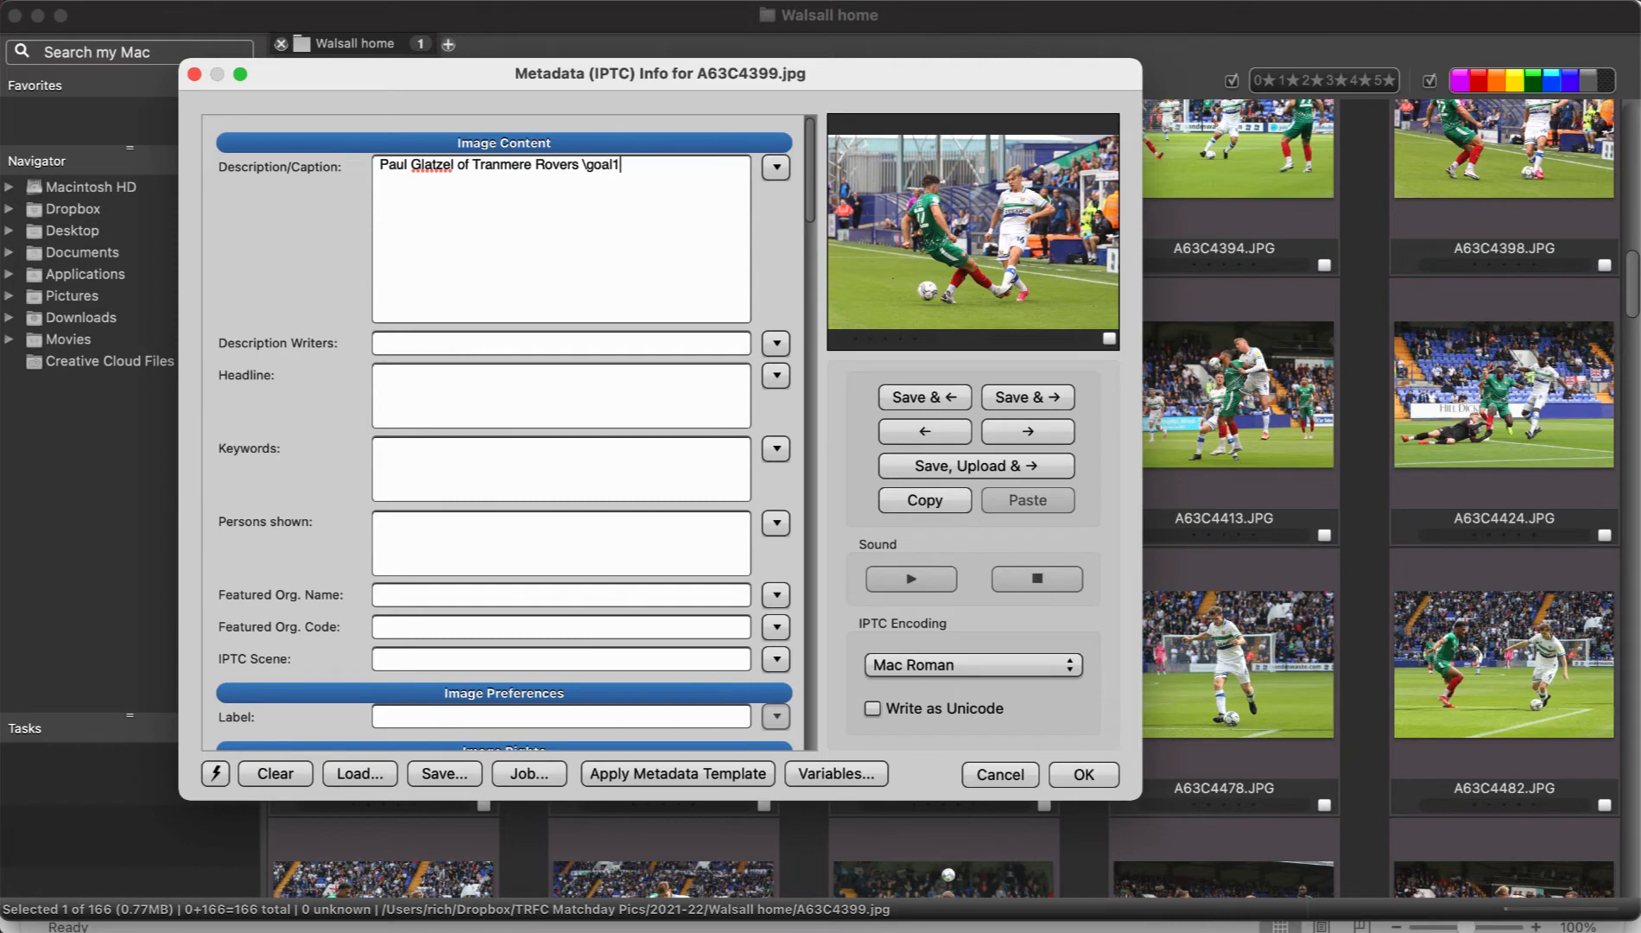
type("scores his team's first goal to make the score")
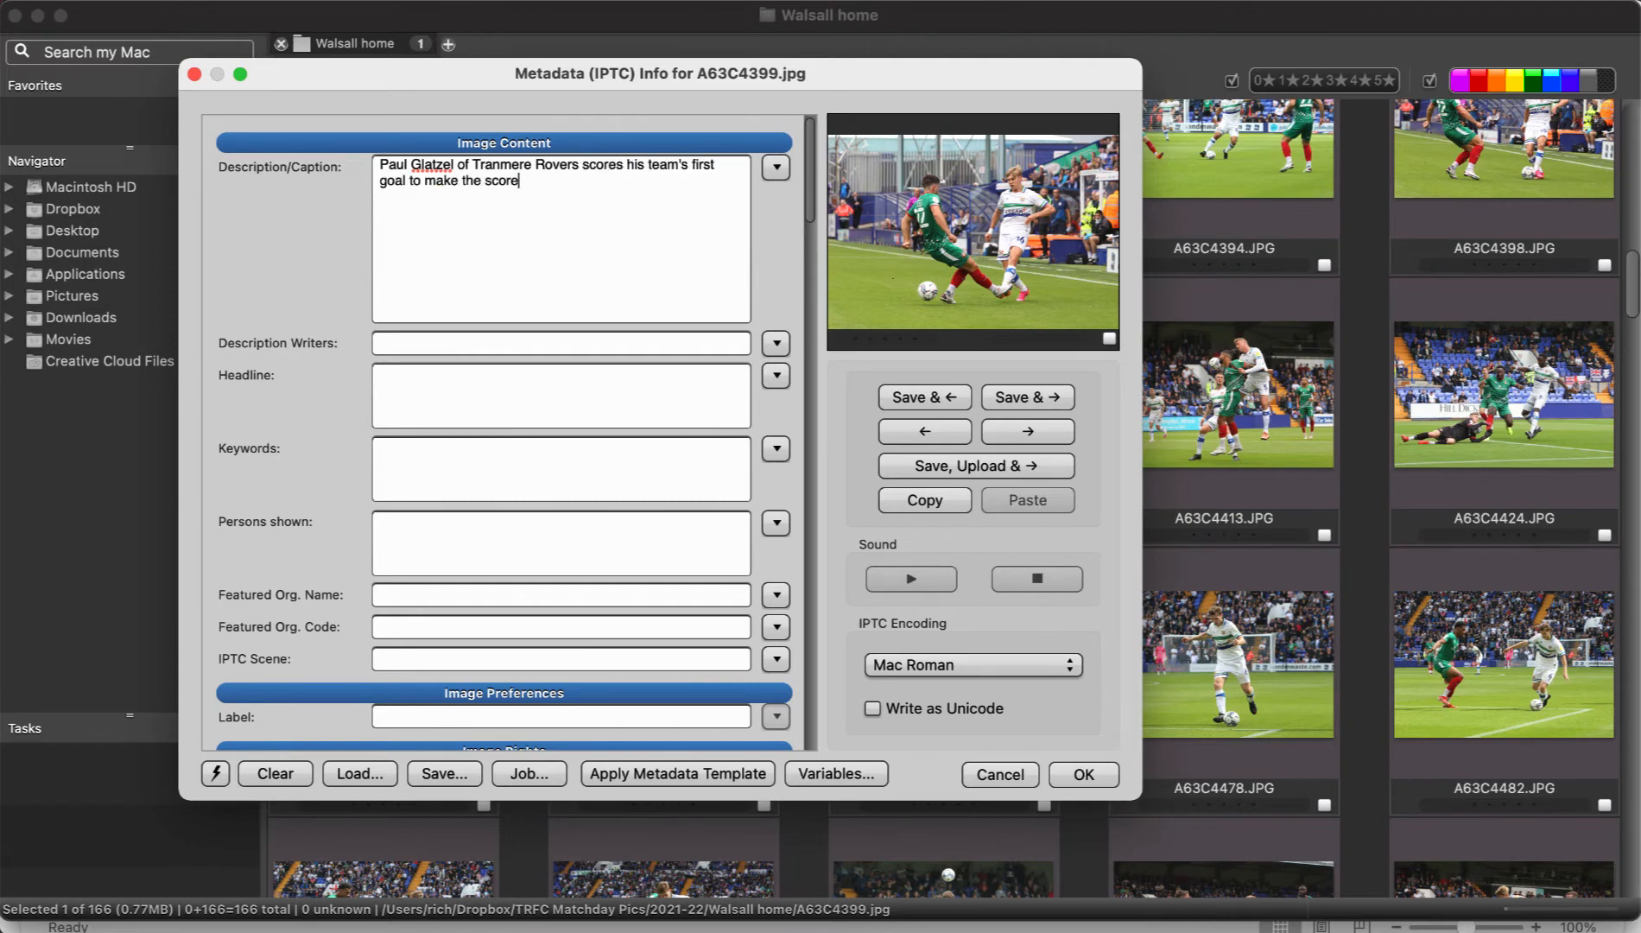
Swap the action phrase for 'Referee Rob Jones', then expand the \t10 player code at the caption's end
left_click_drag(579, 165, 520, 180)
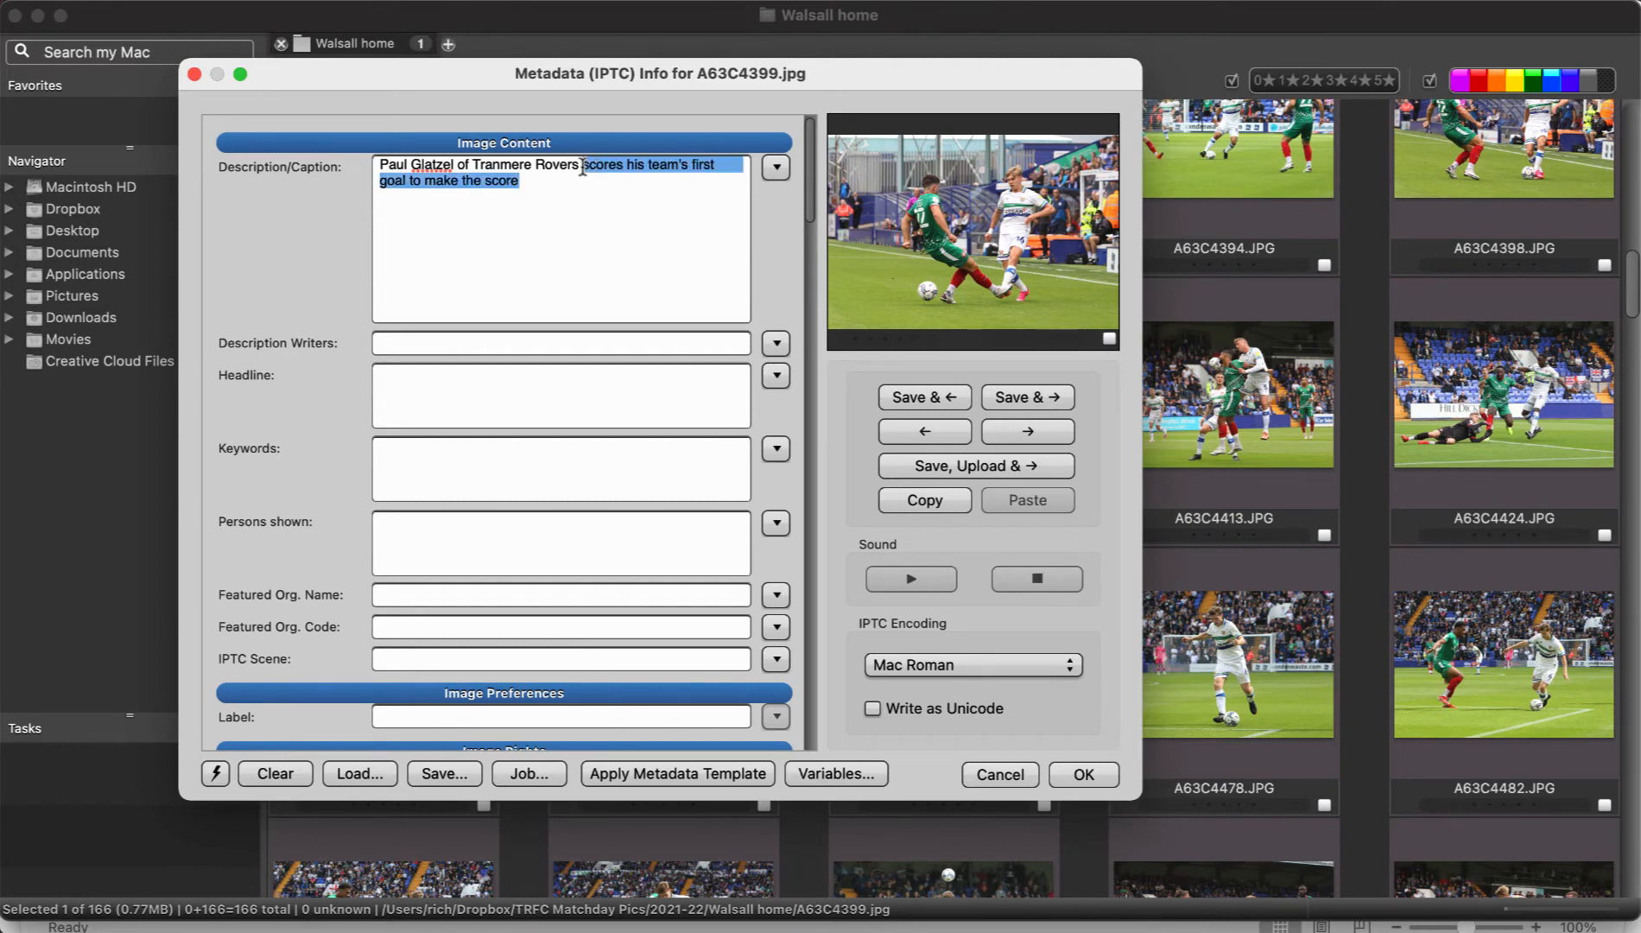
type("Referee Rob Jones")
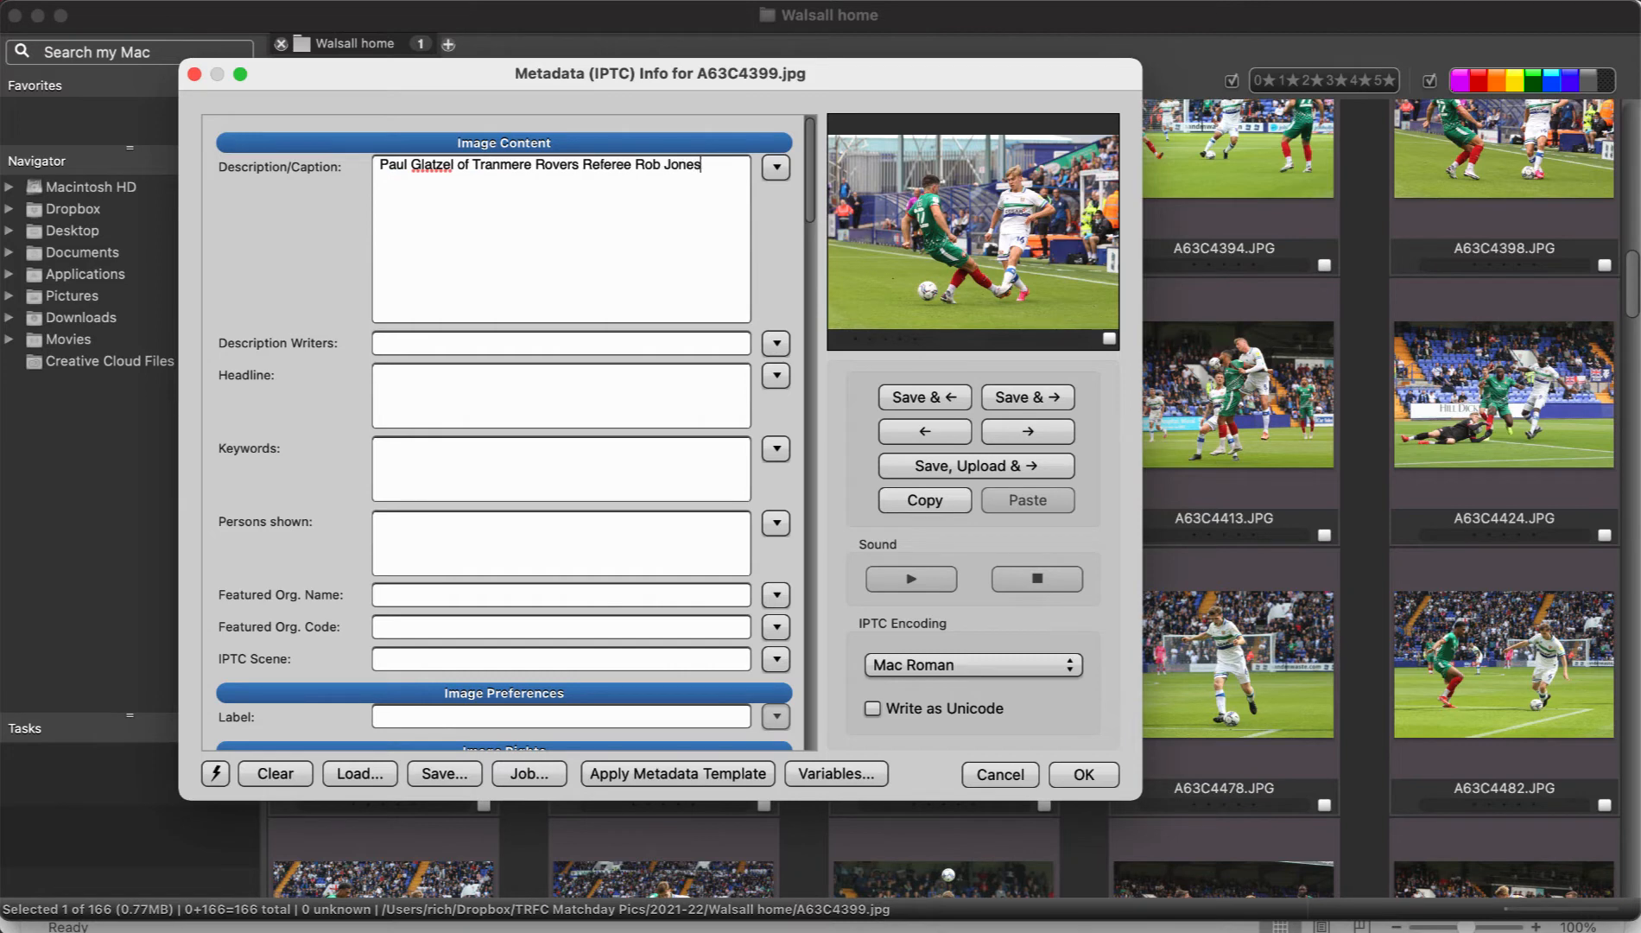
mouse_move(691, 133)
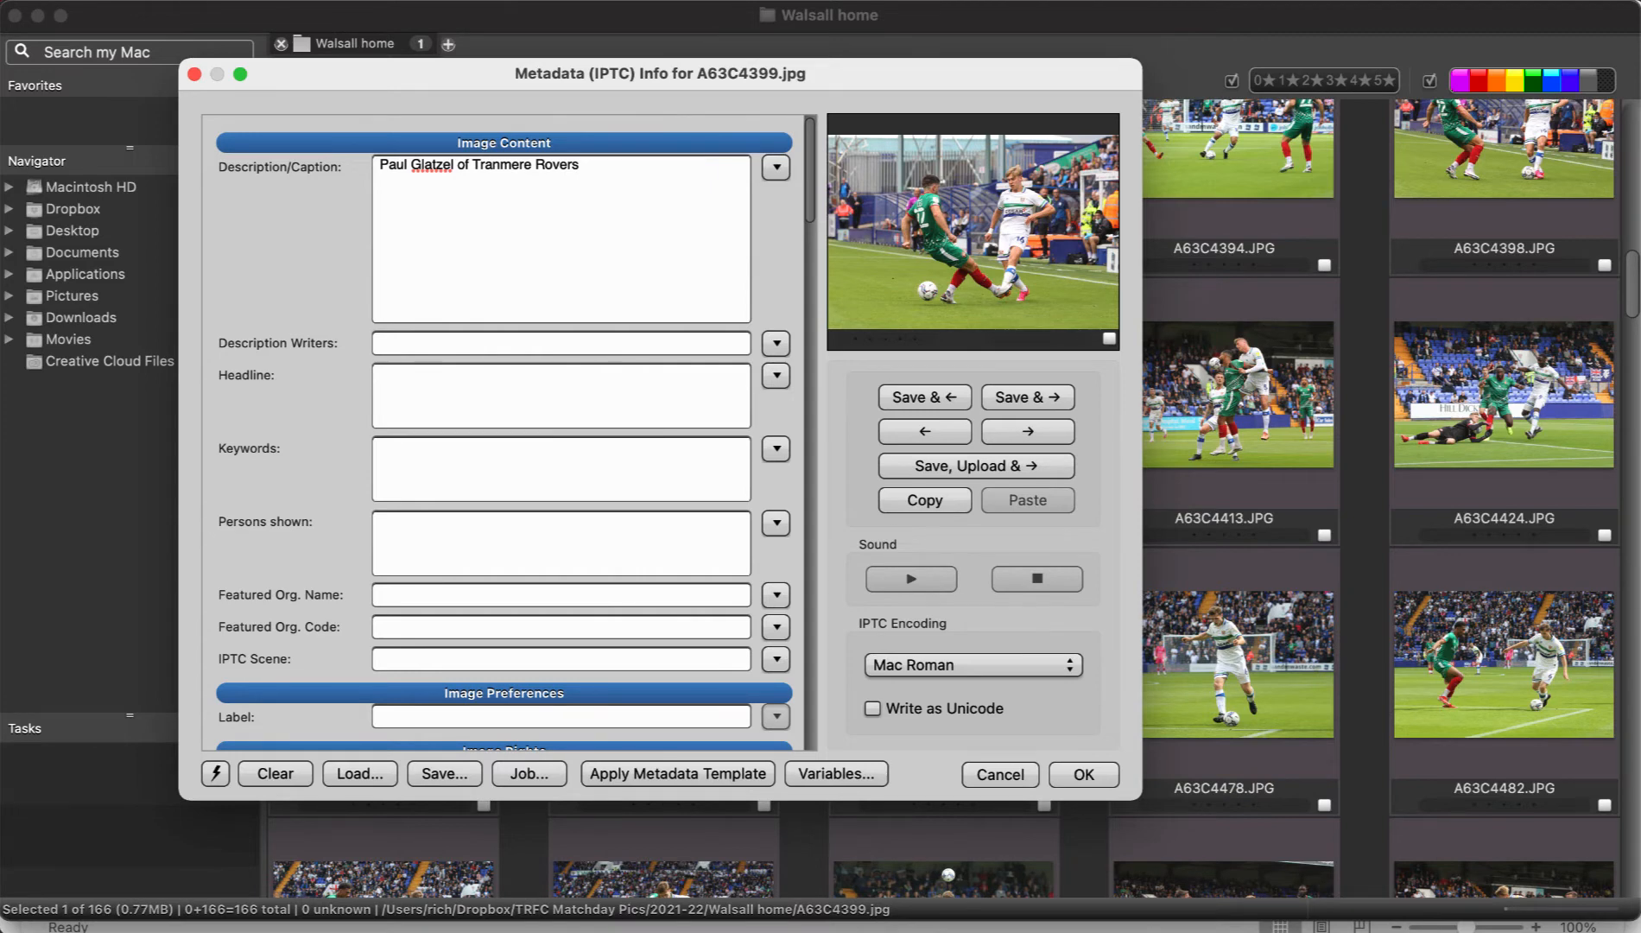
left_click(559, 164)
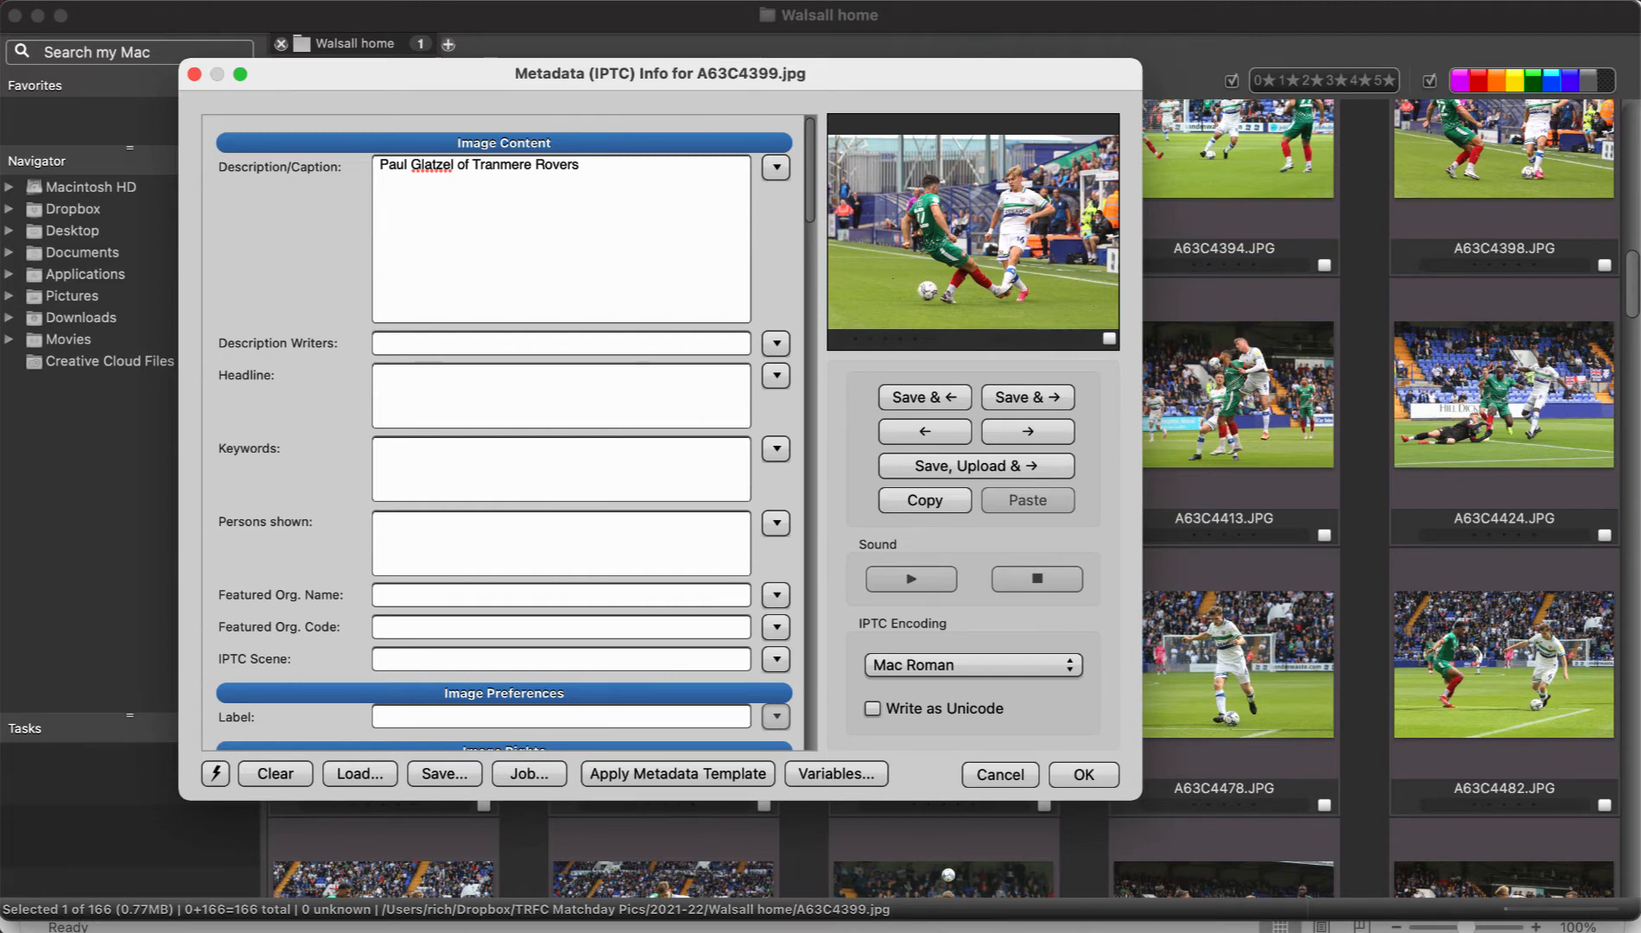
type("\\t10")
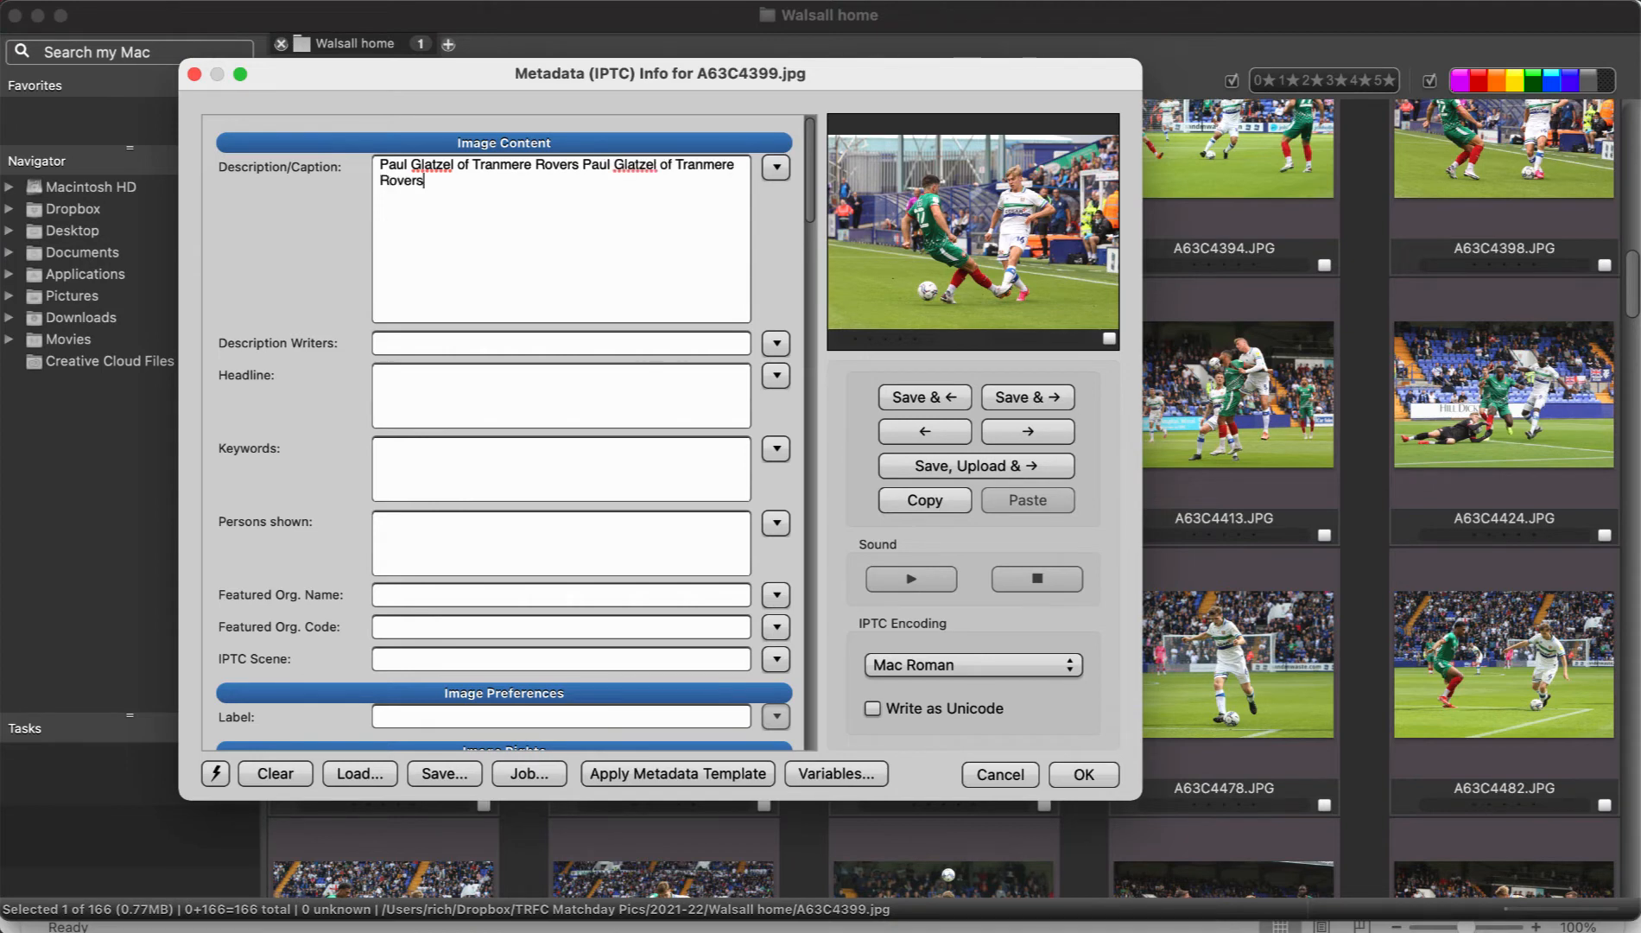
mouse_move(864, 327)
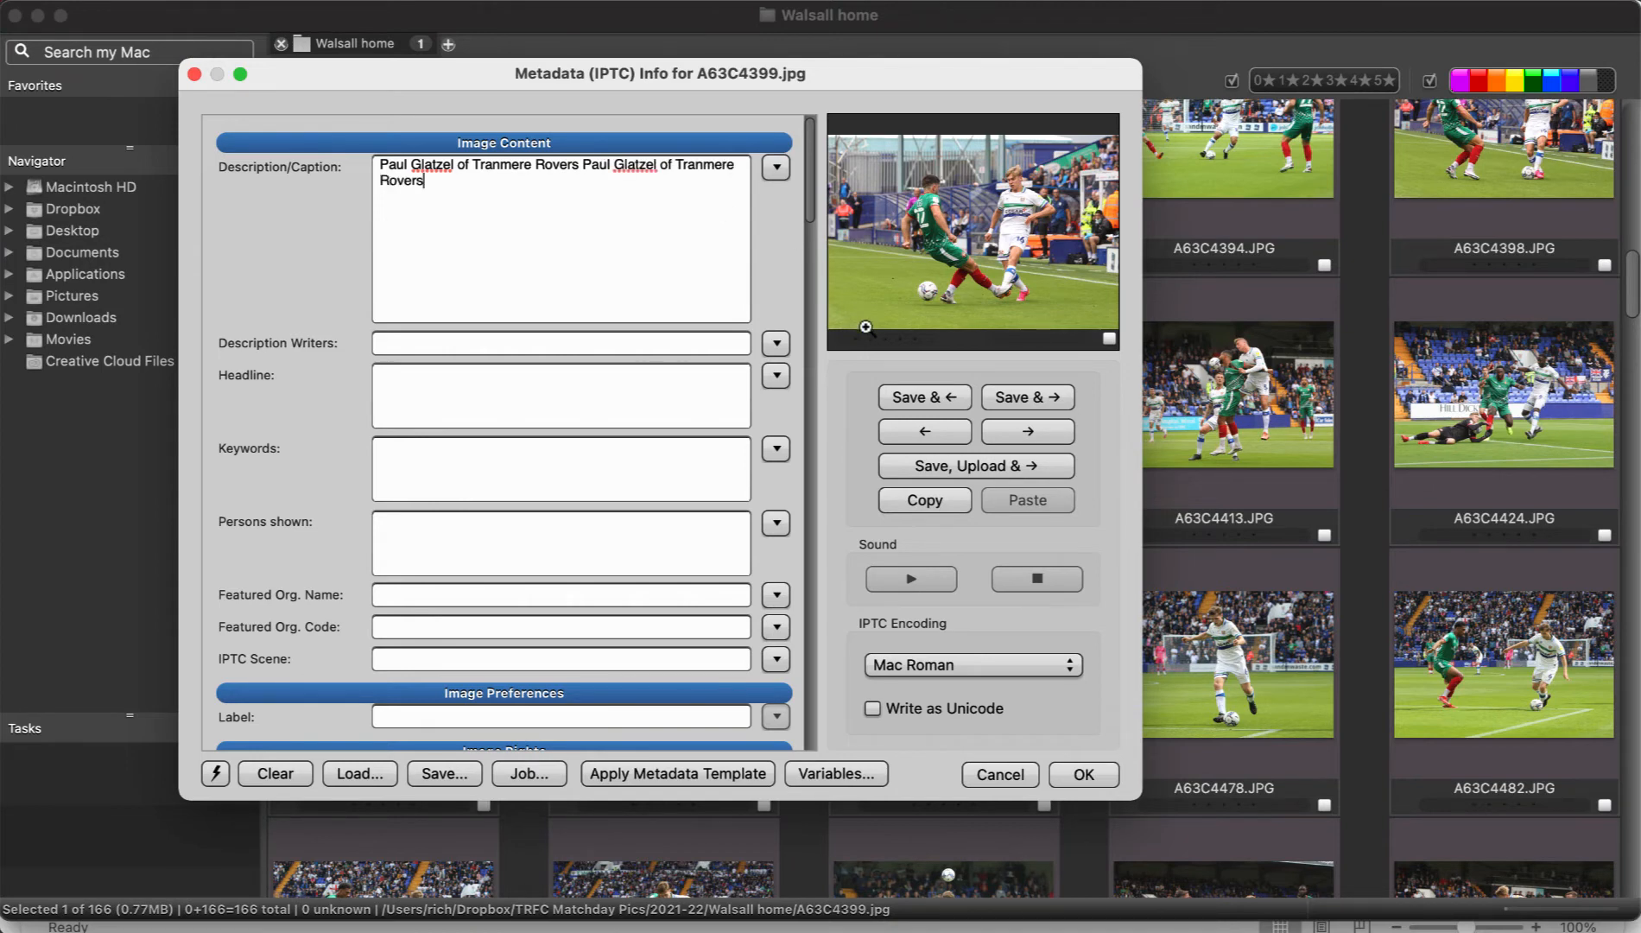
mouse_move(863, 326)
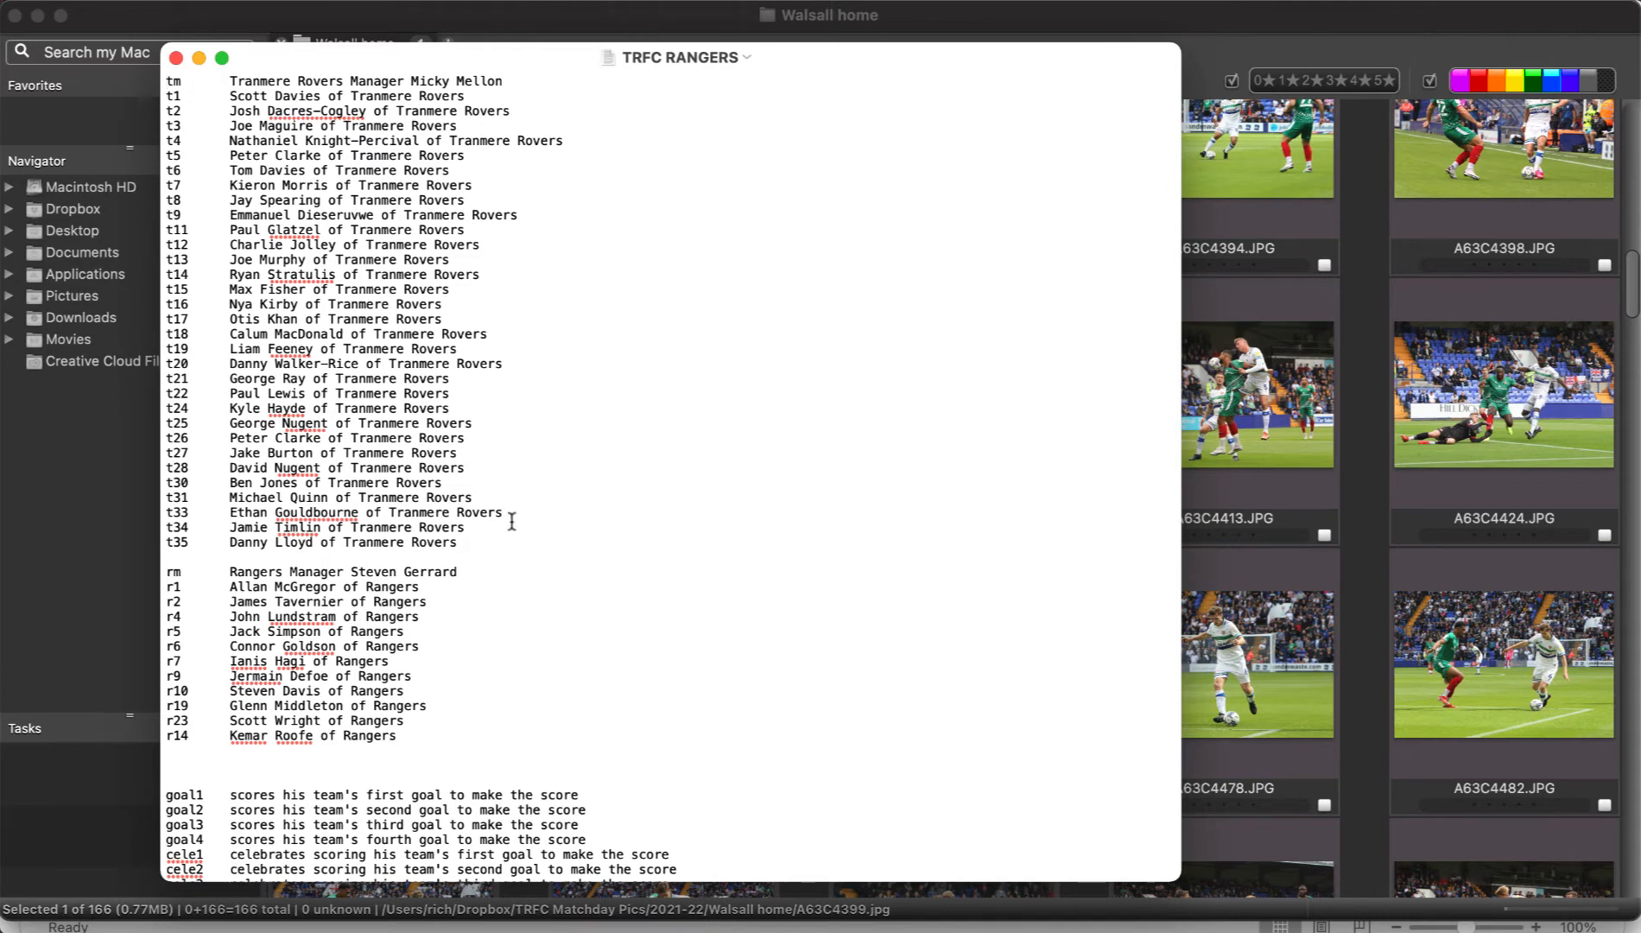
Review the Tranmere player, Rangers squad and action-phrase code blocks in the TRFC RANGERS file
left_click_drag(188, 140, 456, 543)
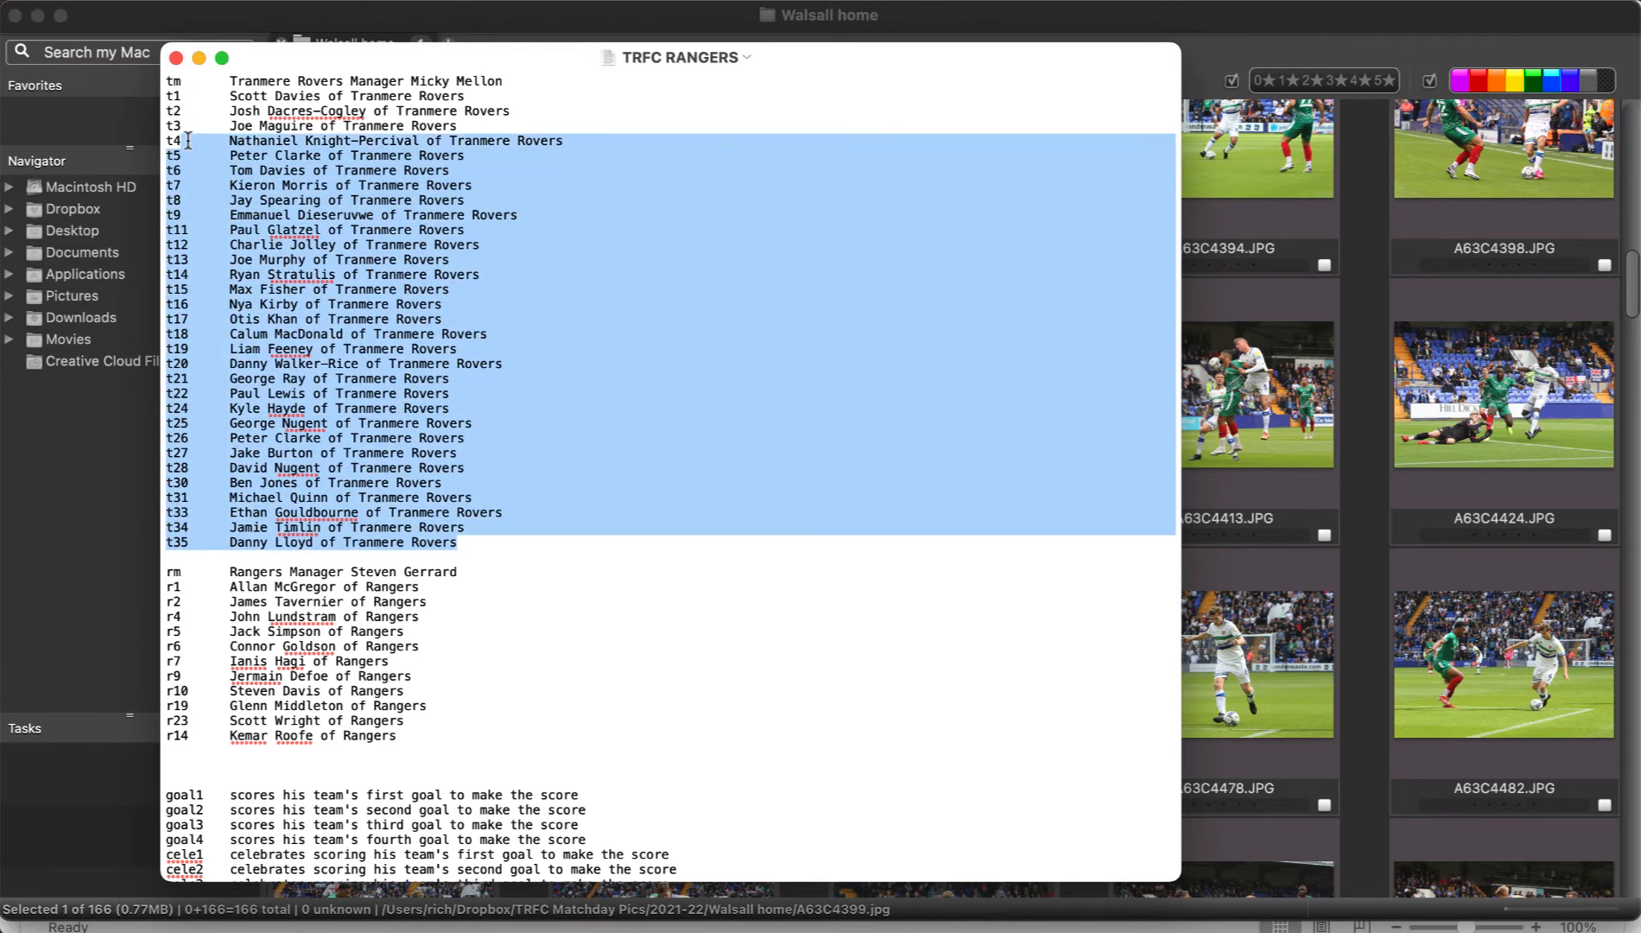
left_click(478, 337)
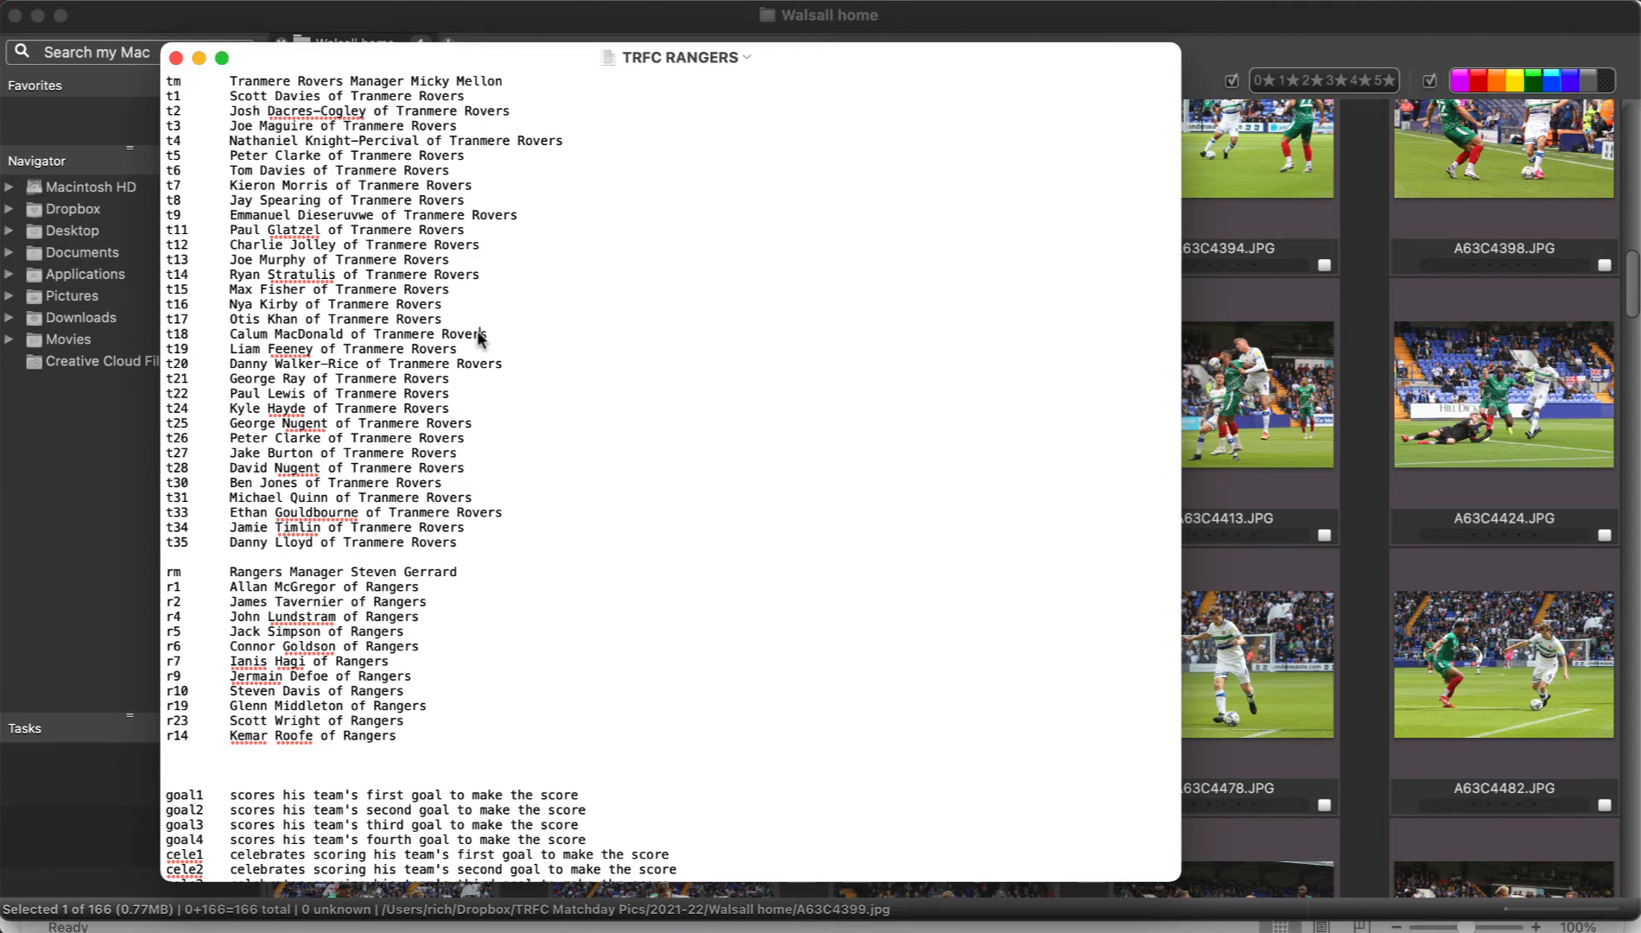
scroll("down", 3)
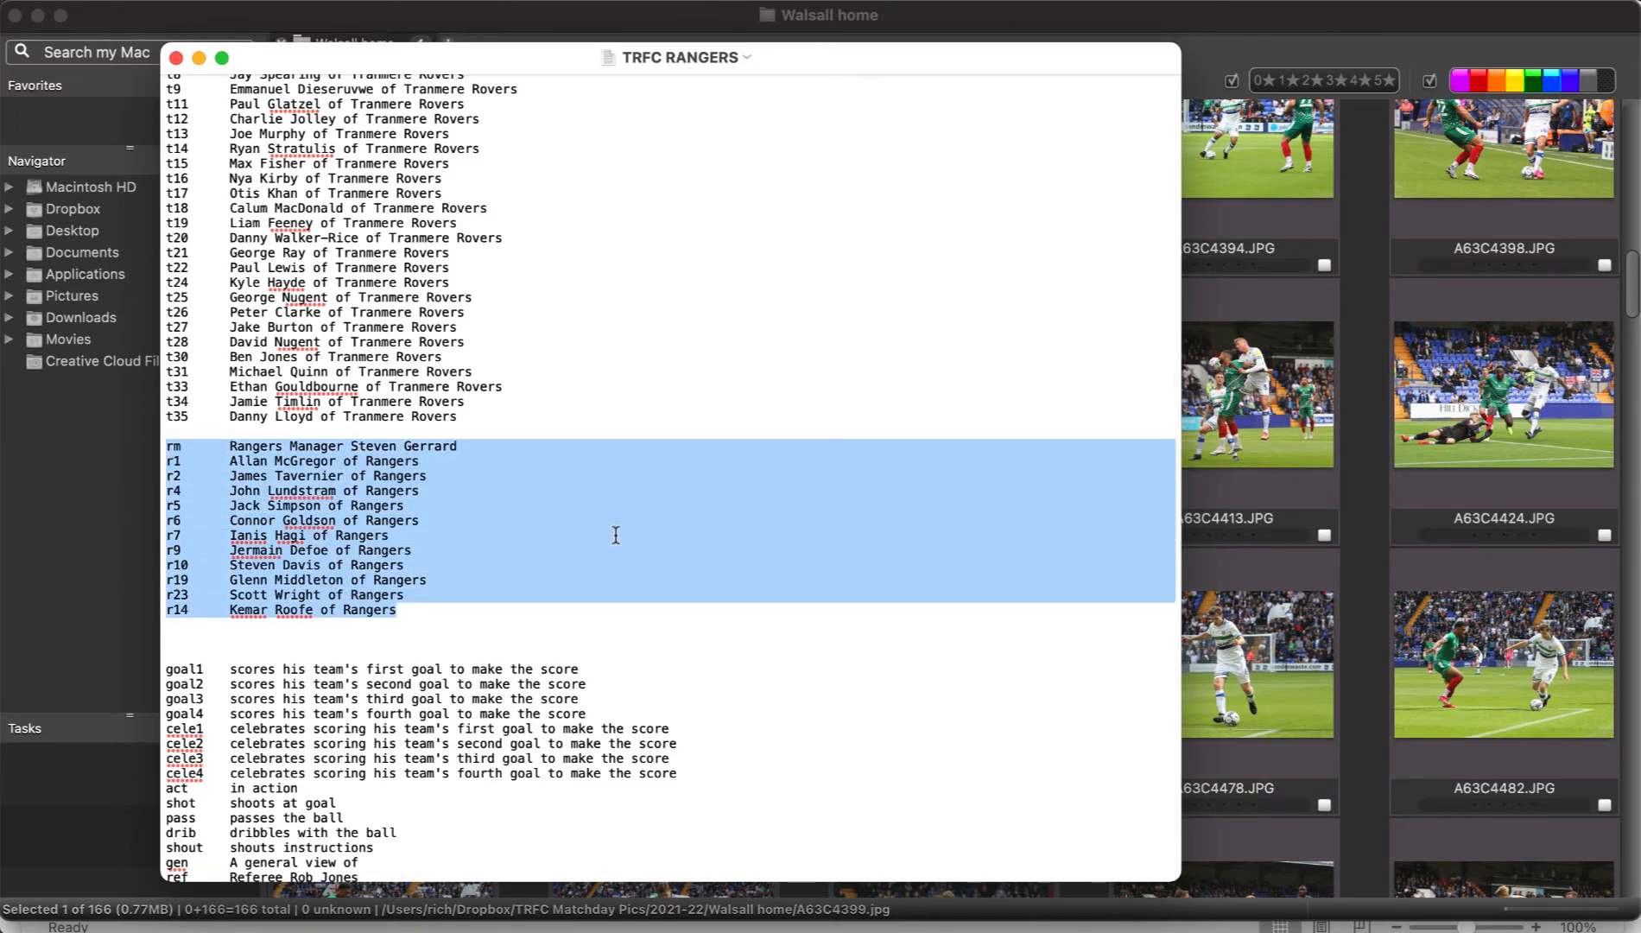
left_click(475, 620)
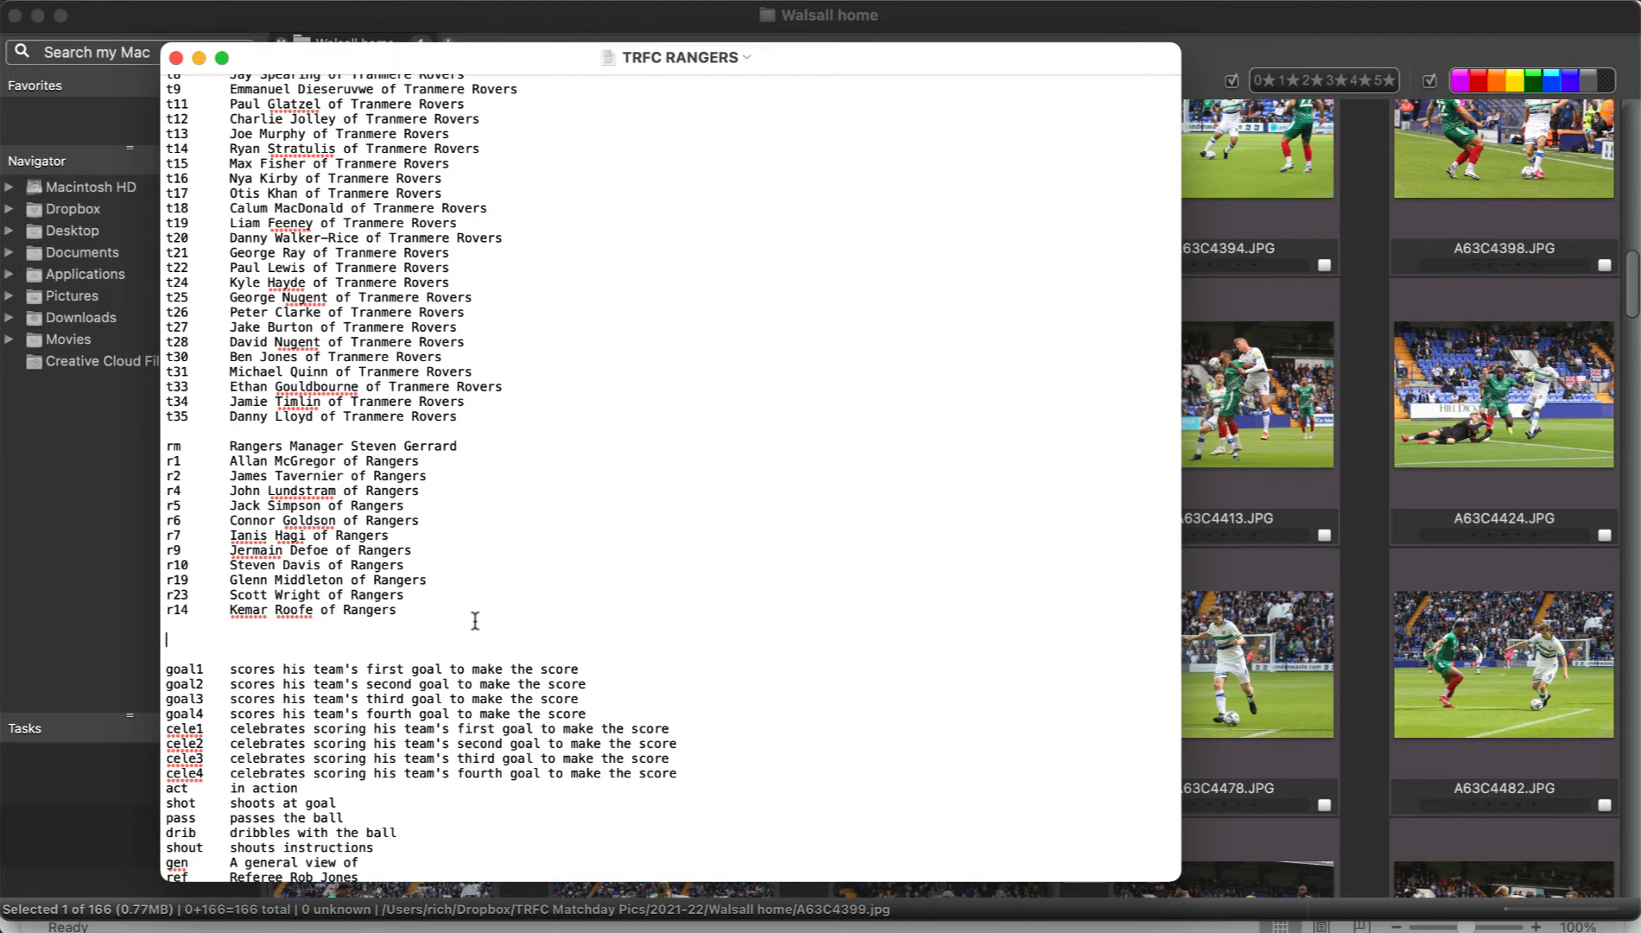
left_click_drag(209, 446, 408, 610)
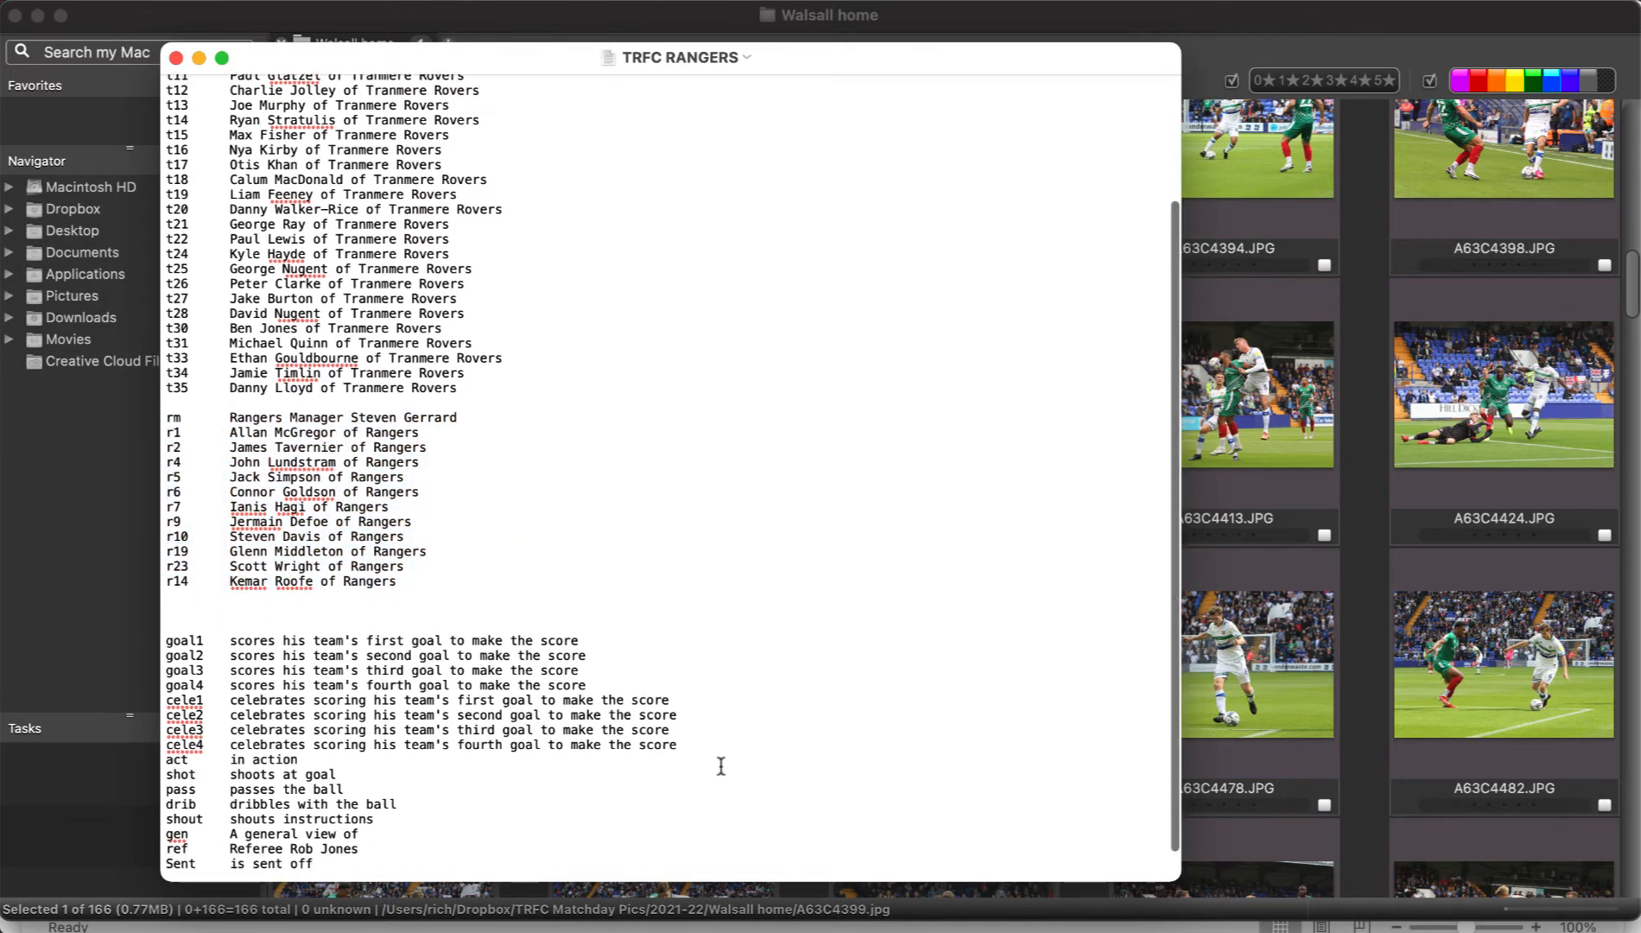
scroll("down", 3)
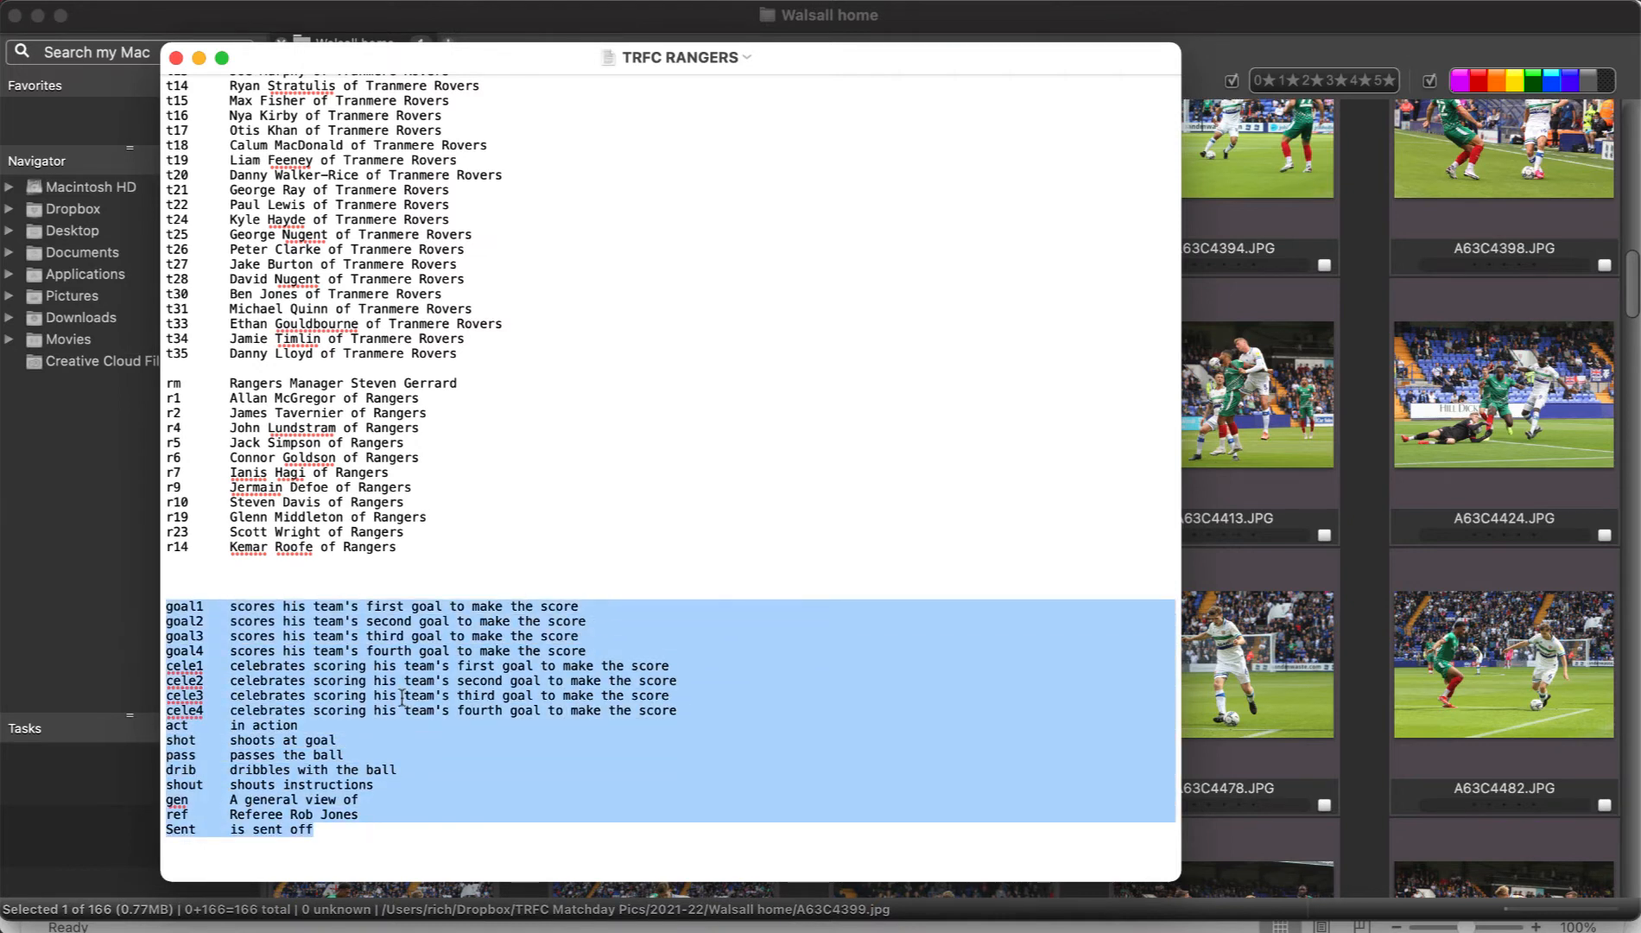
mouse_move(527, 567)
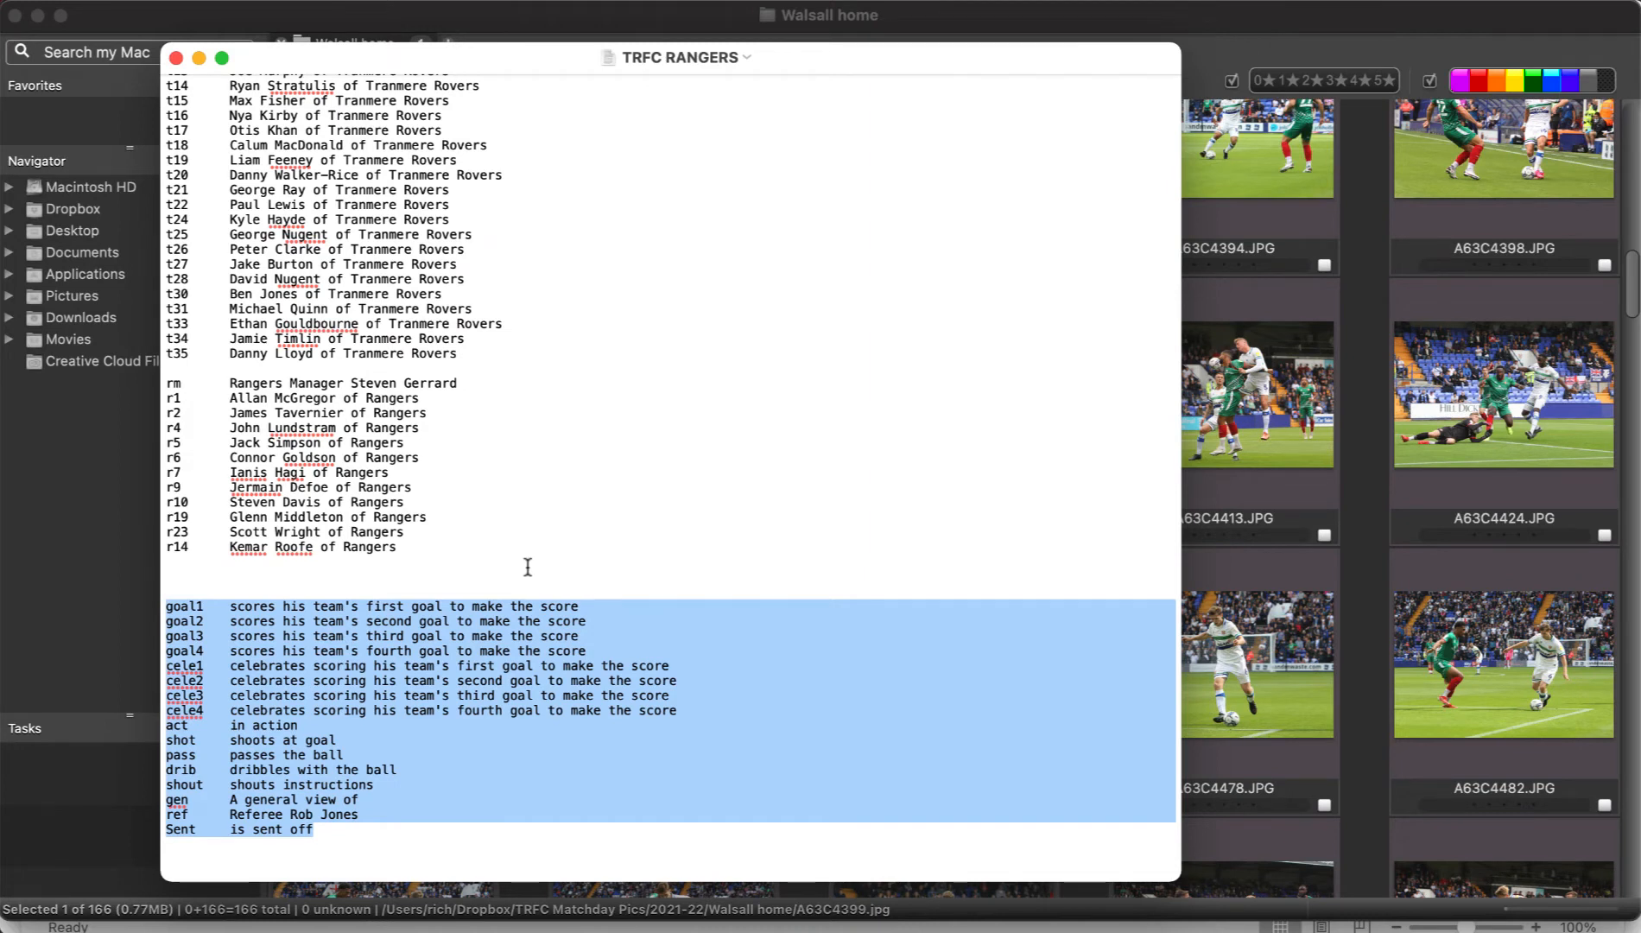
left_click(405, 814)
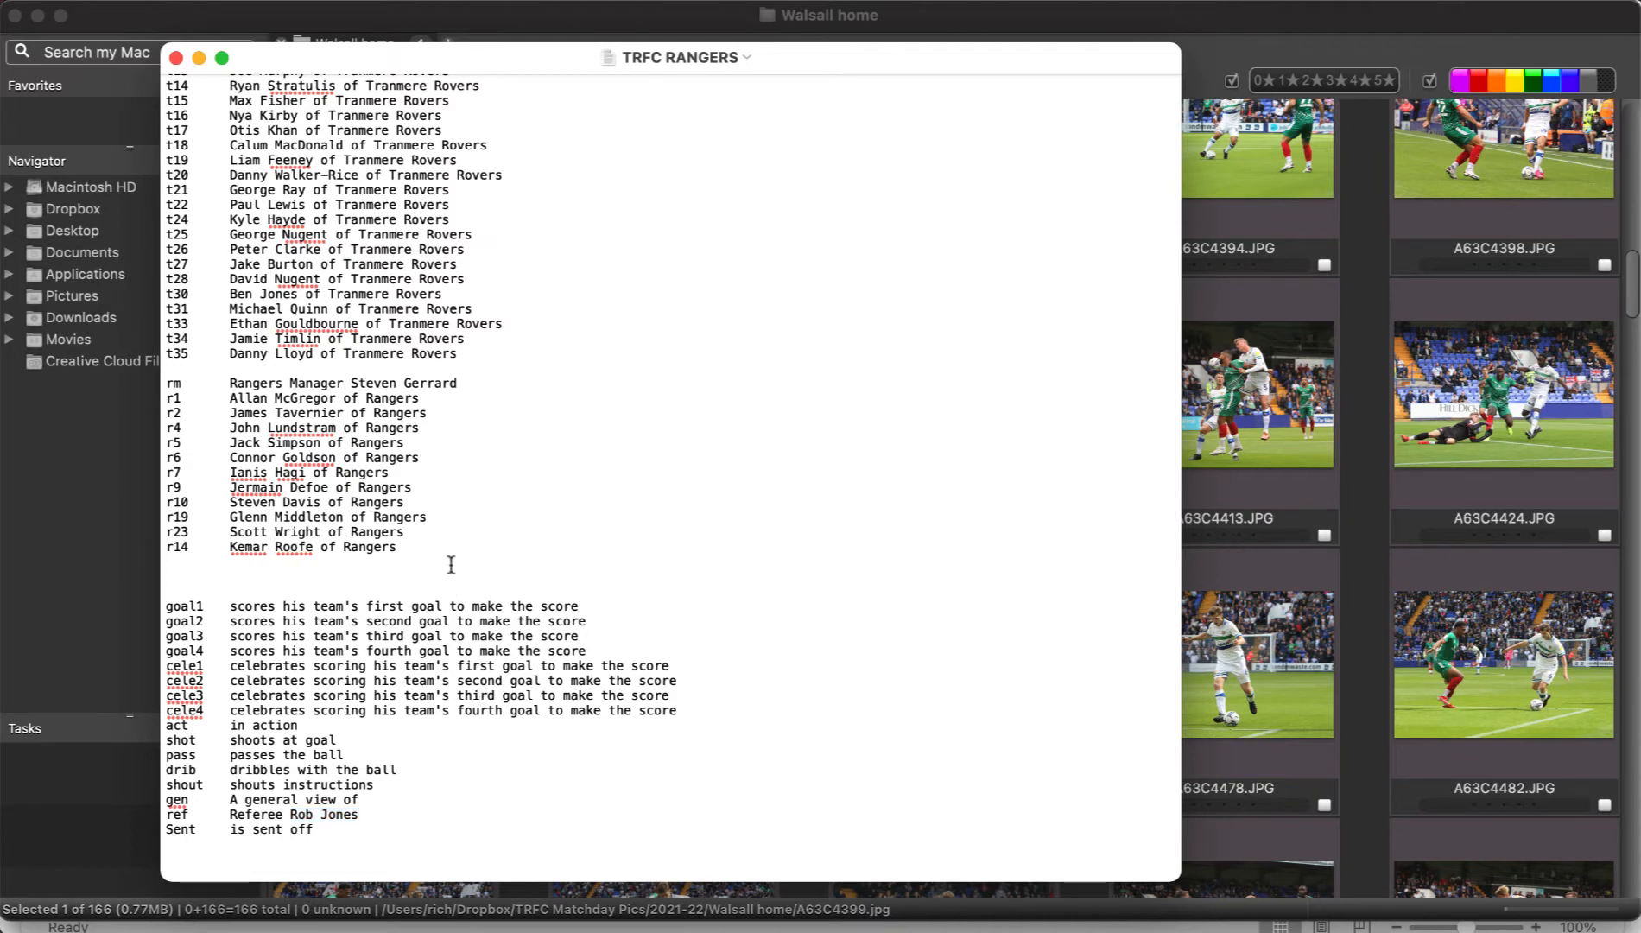
mouse_move(545, 608)
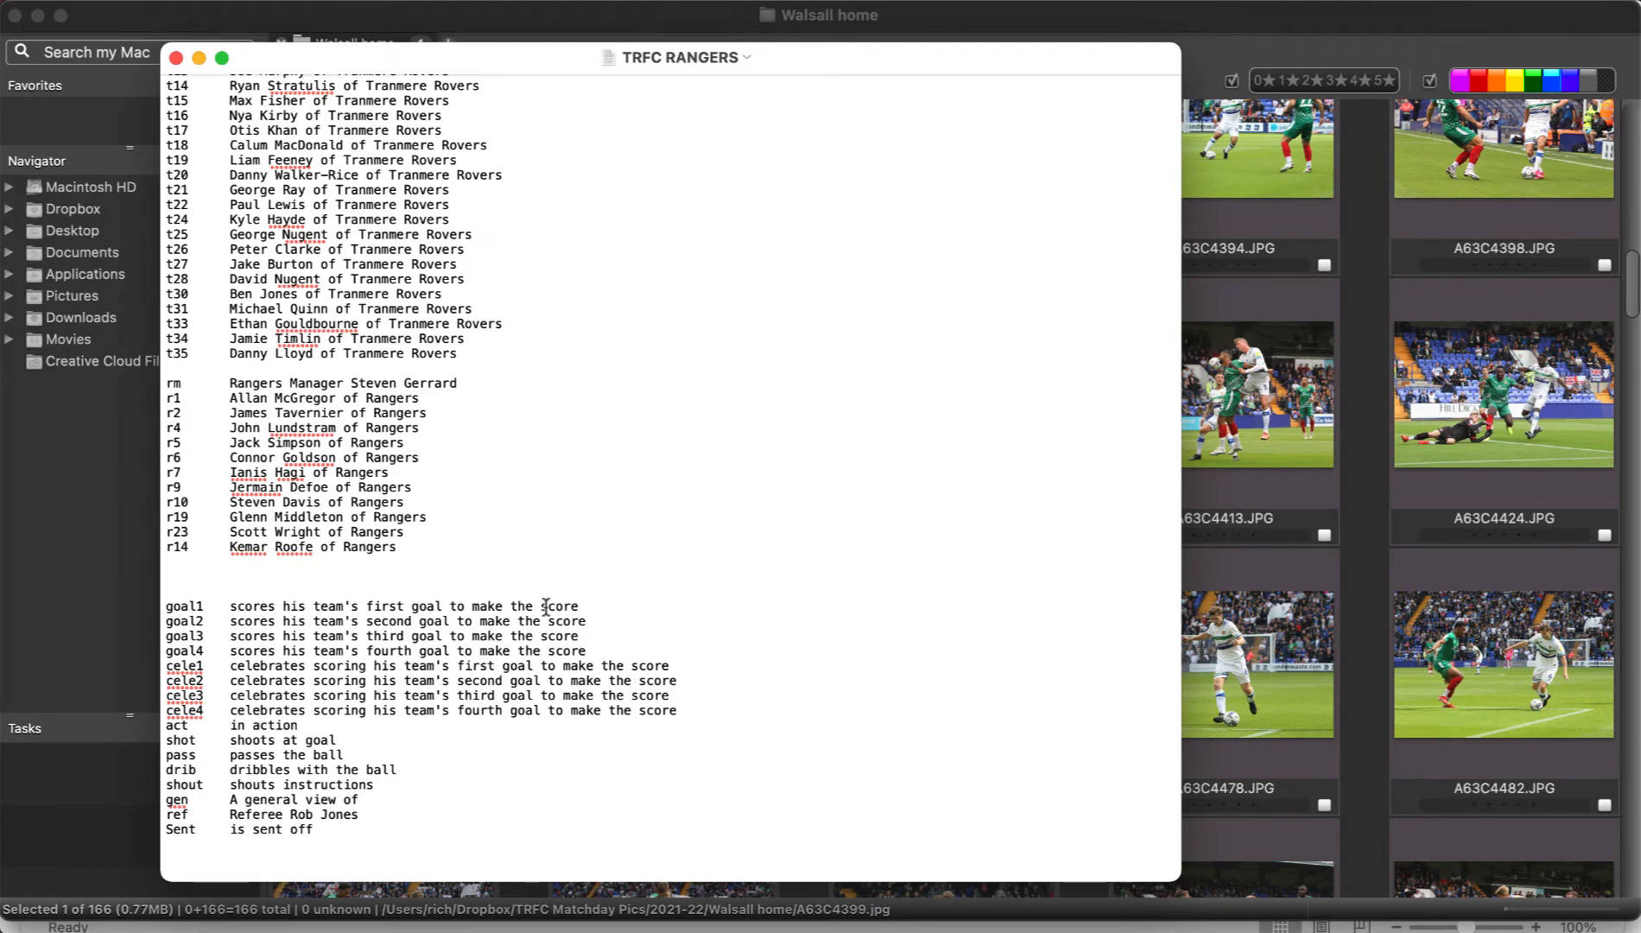
mouse_move(507, 690)
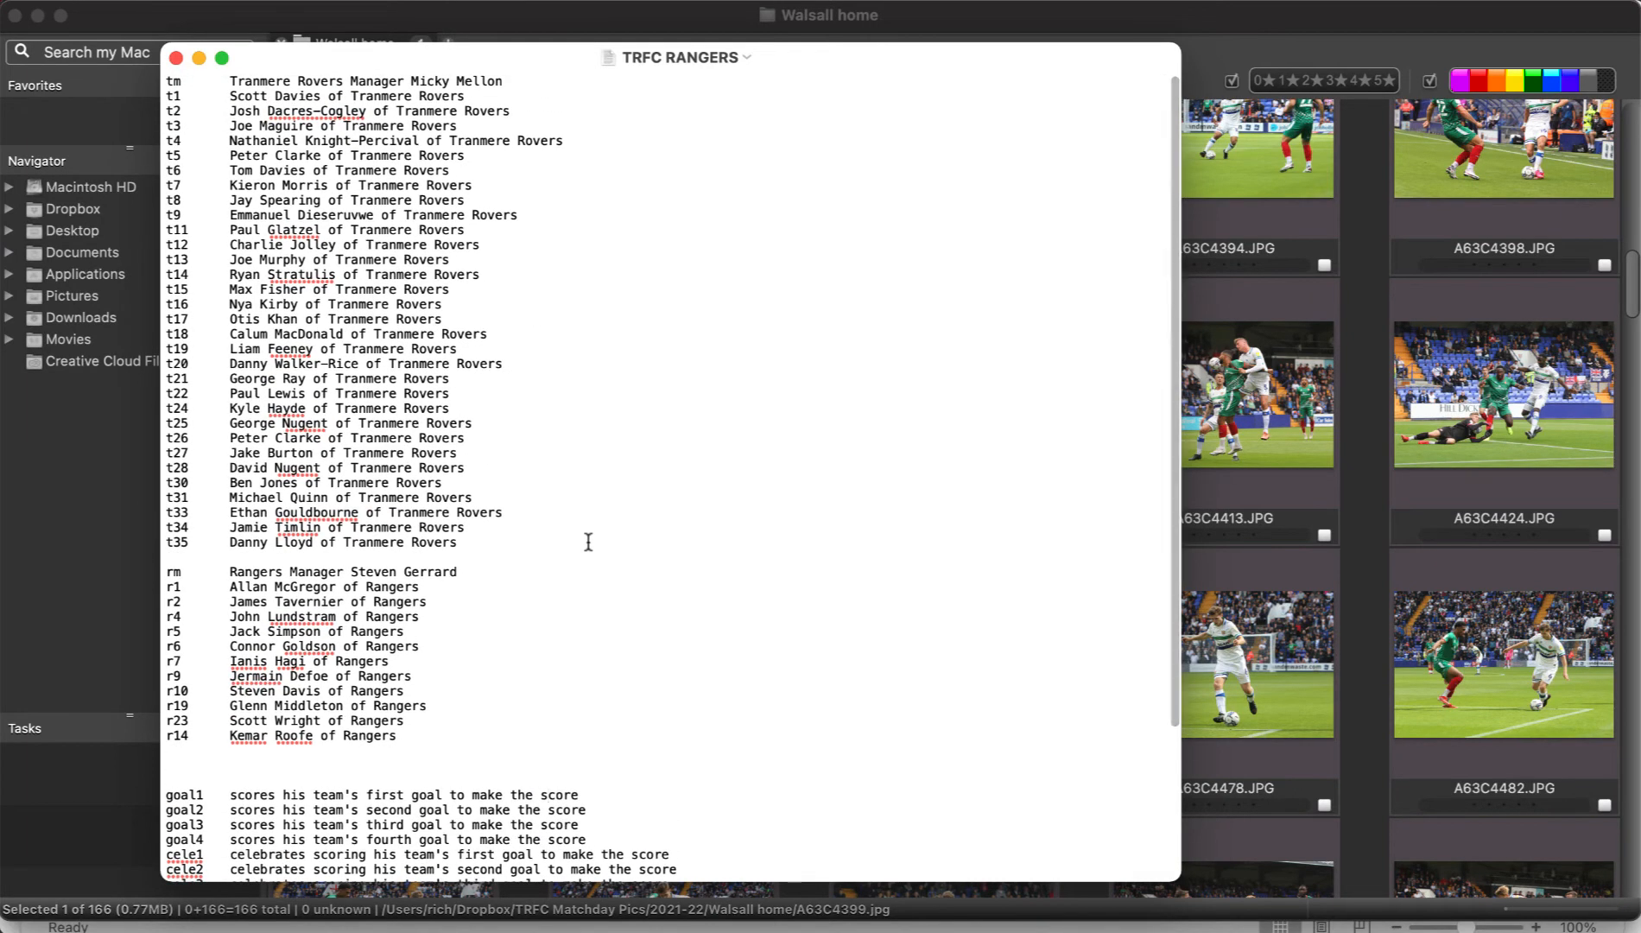
scroll("down", 3)
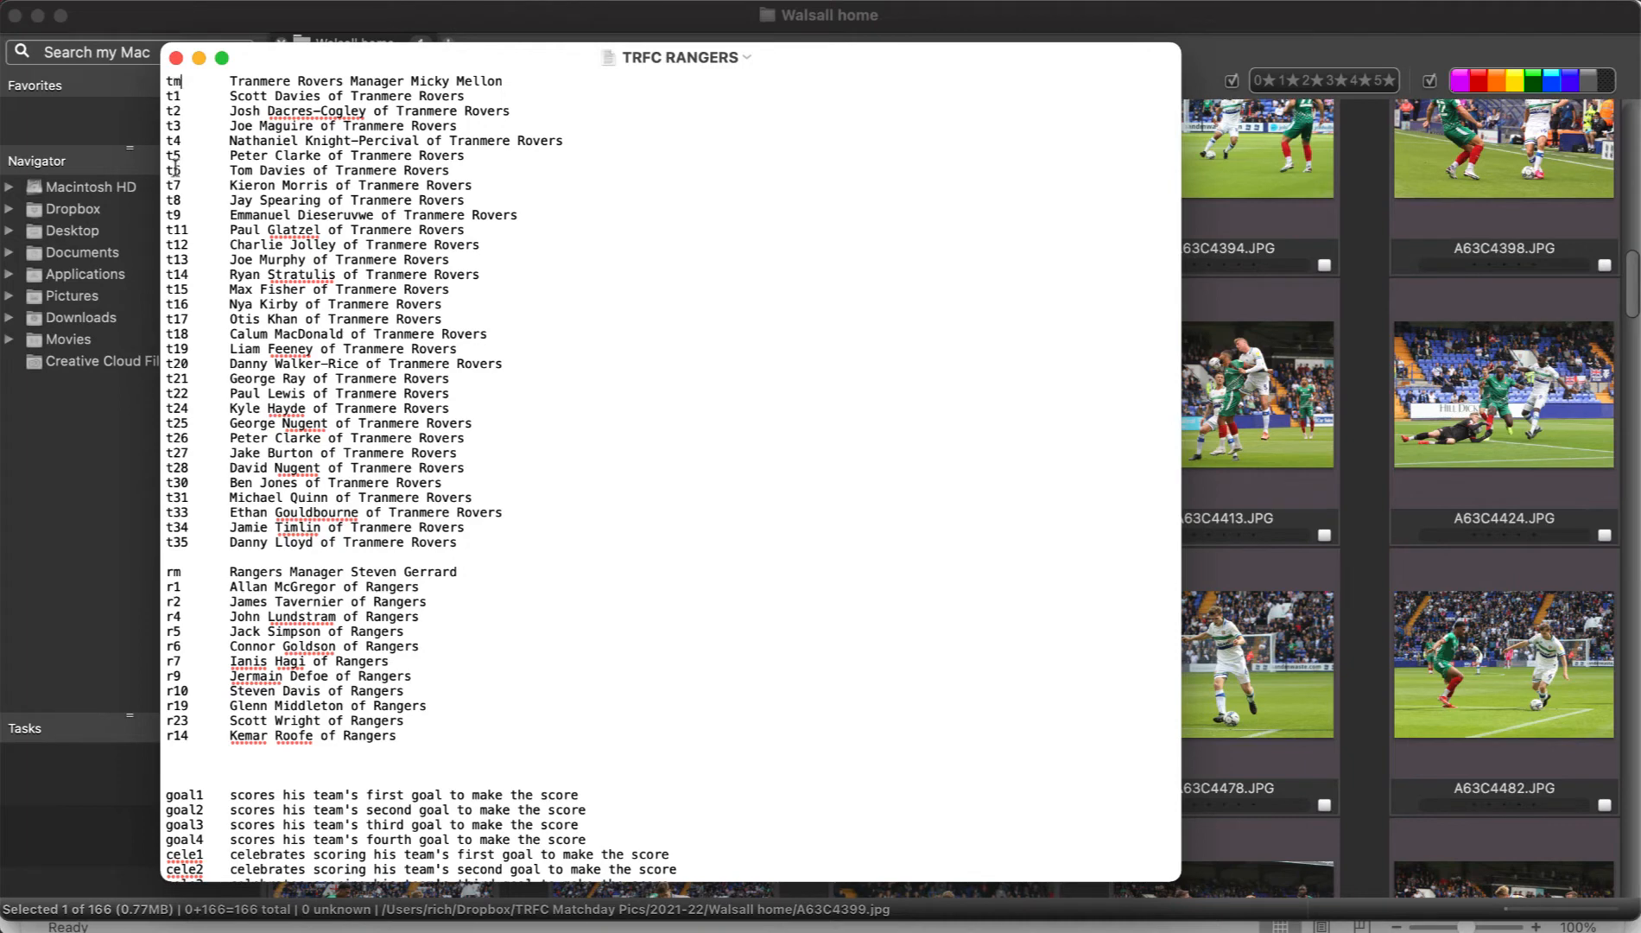
mouse_move(569, 437)
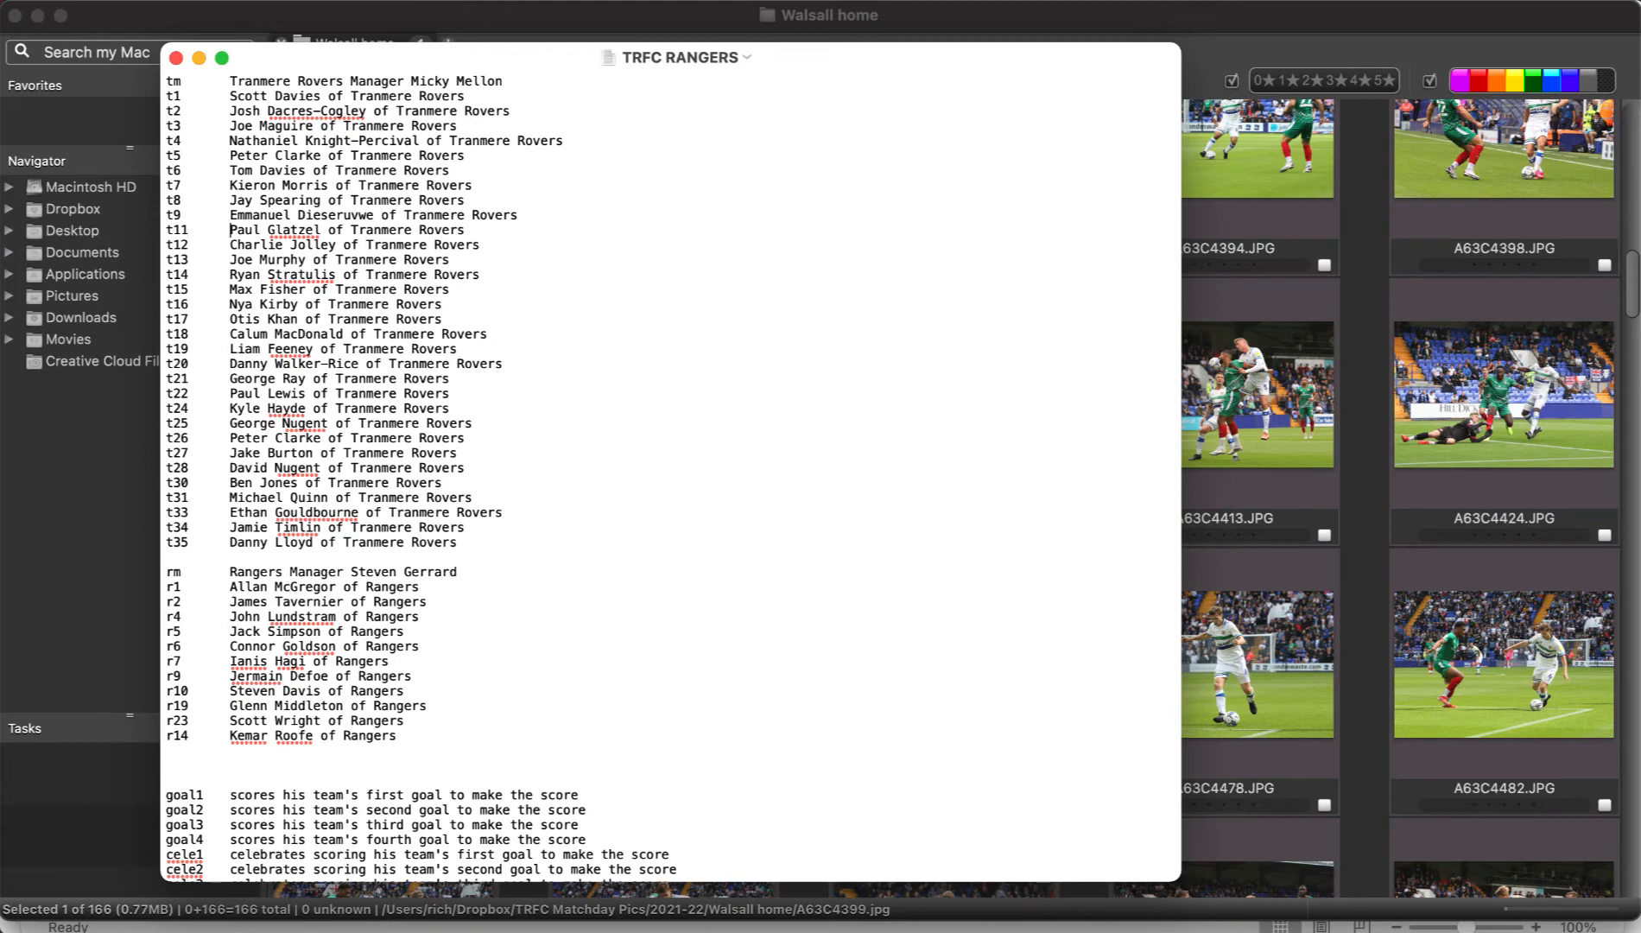
scroll("down", 3)
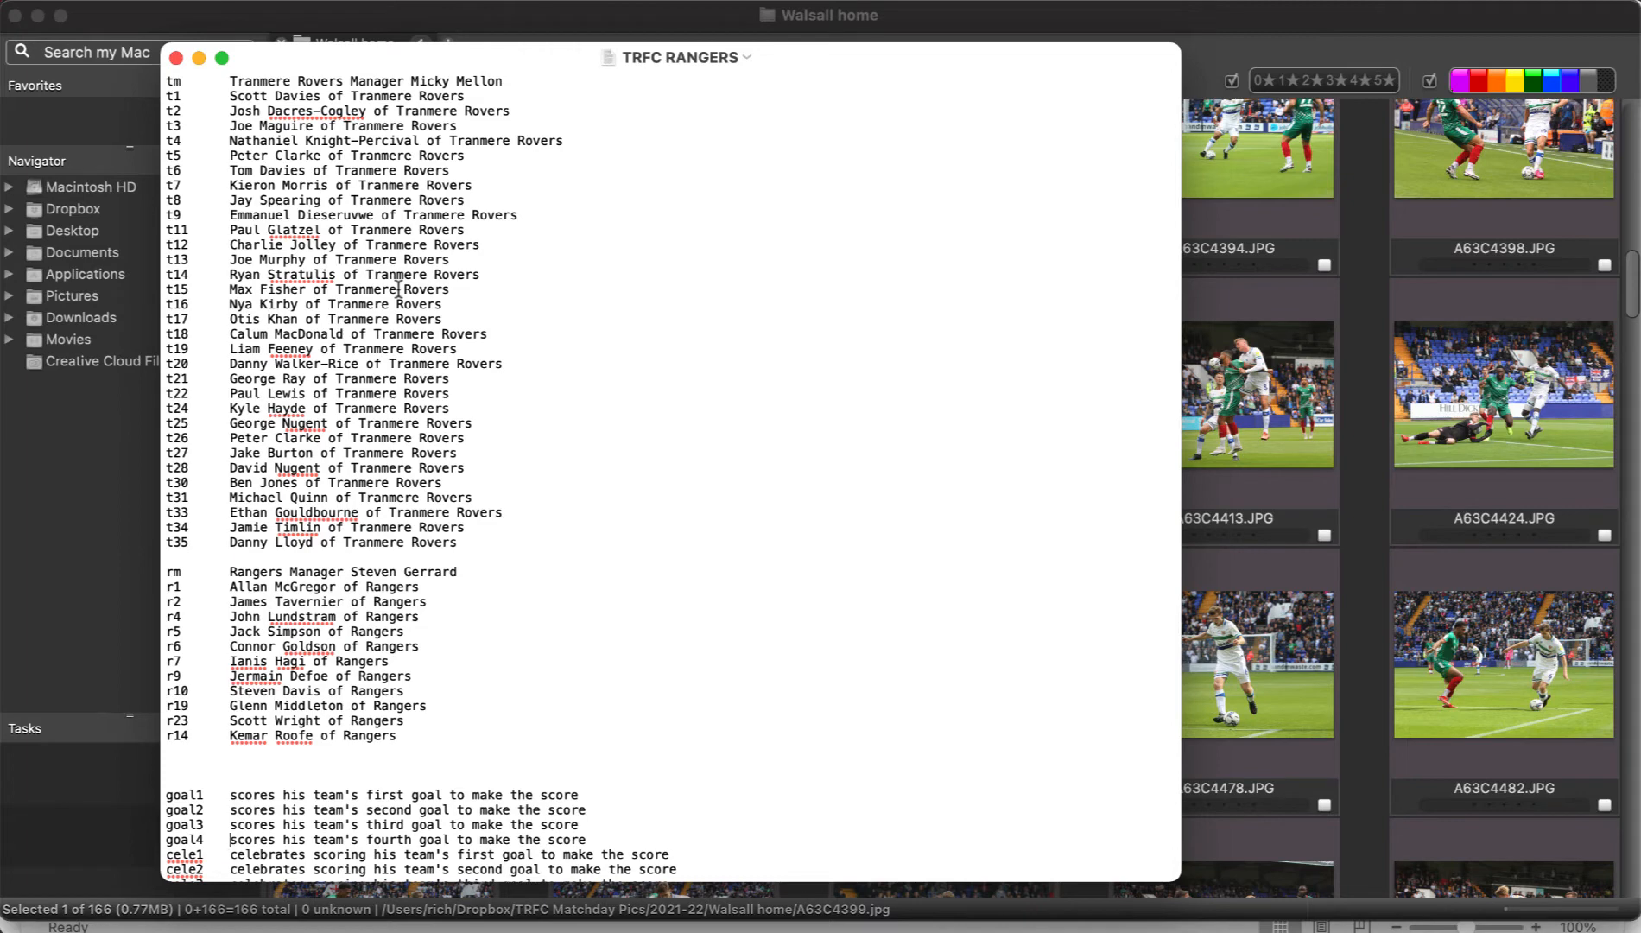
scroll("down", 3)
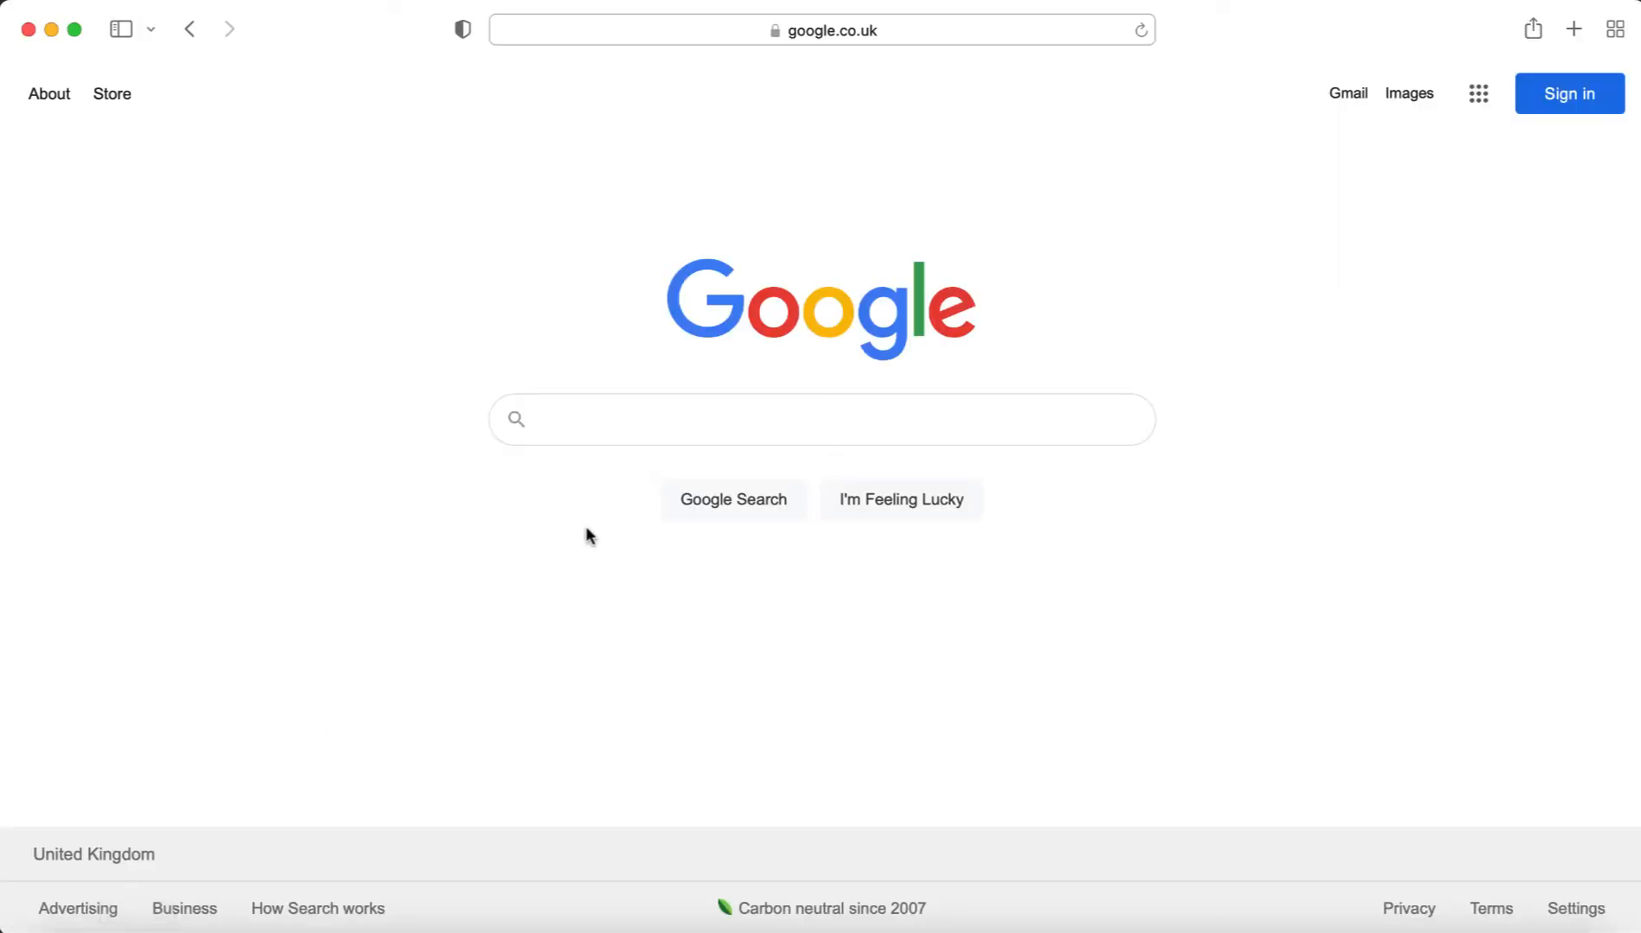
mouse_move(1327, 561)
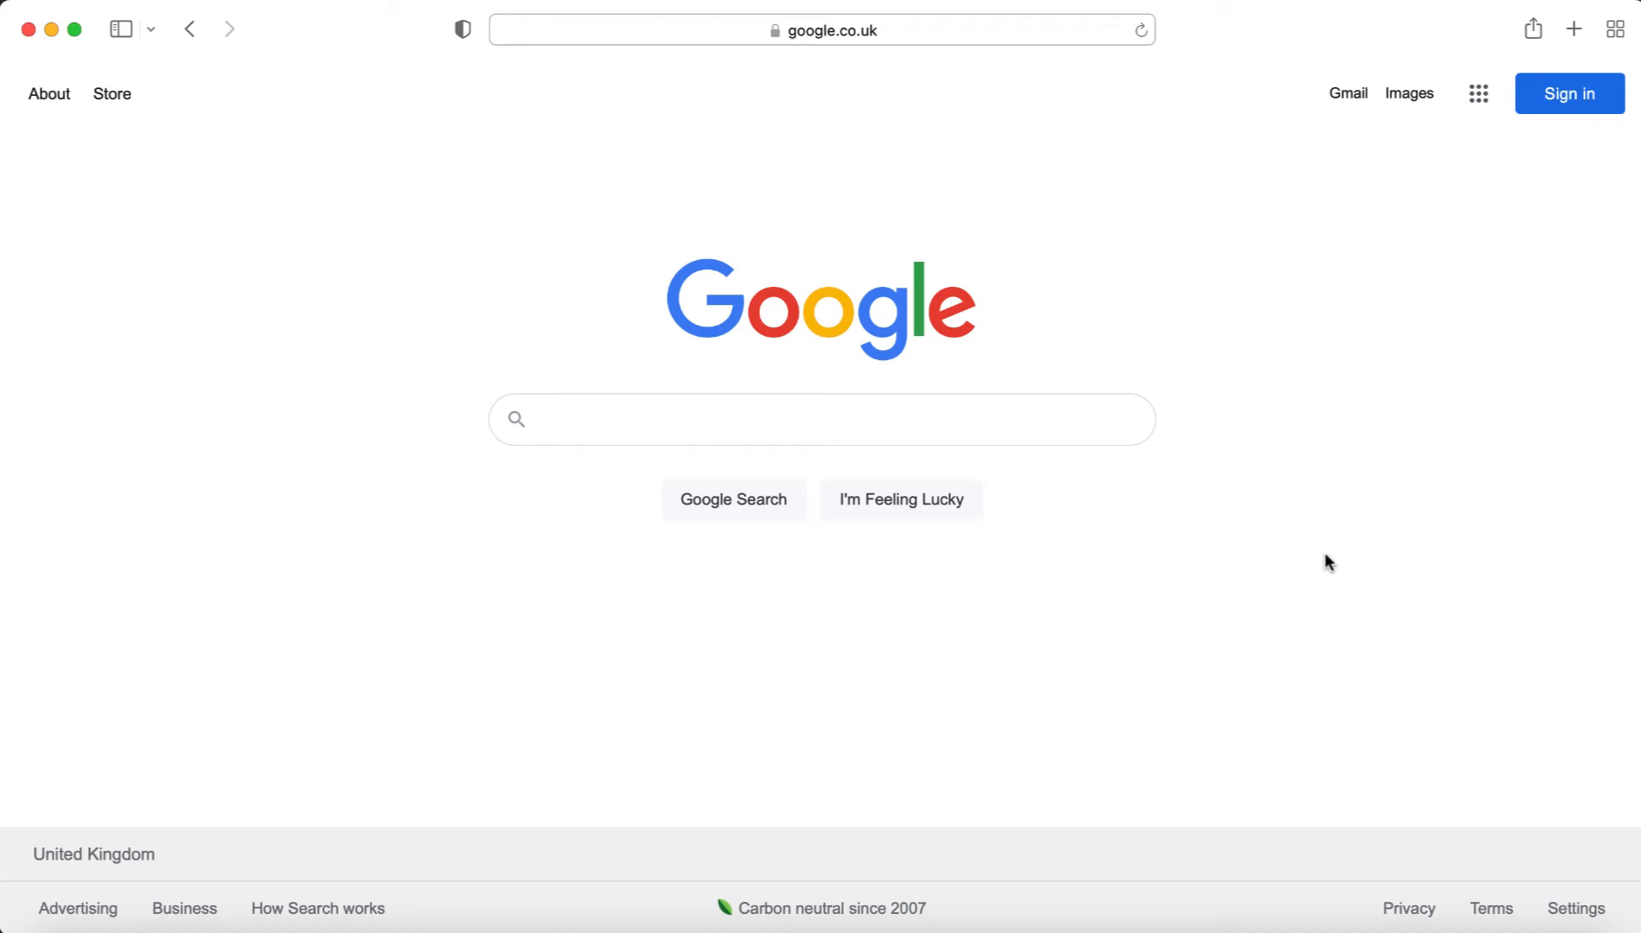
Search 'fo' and load the footballsquads.co.uk home page
type("football squads")
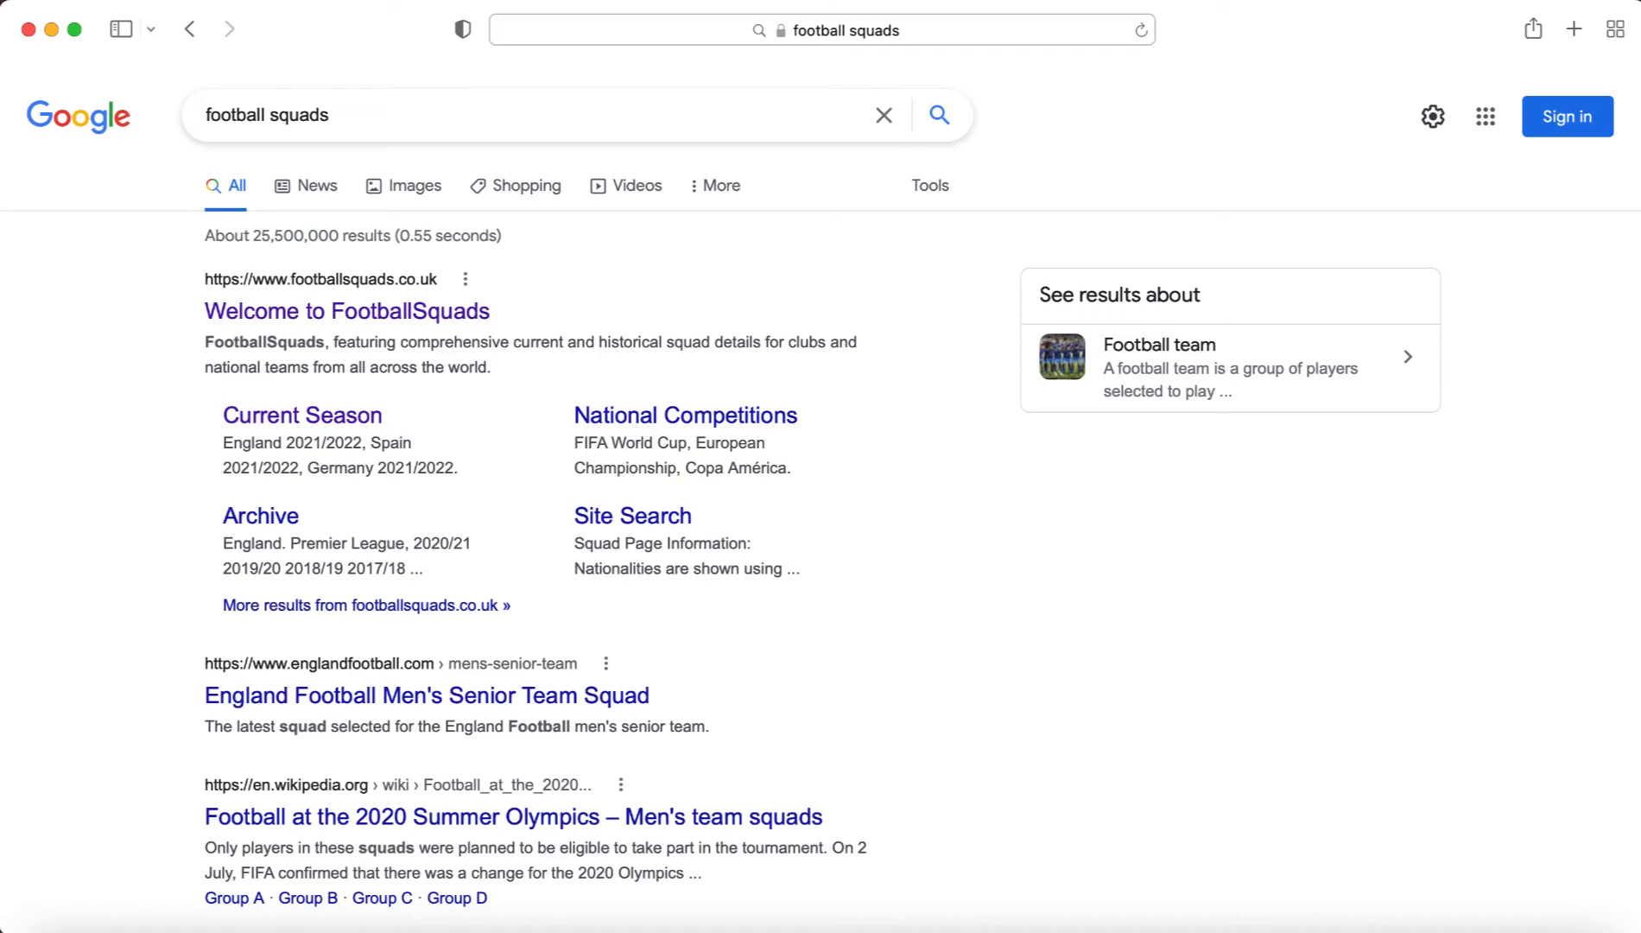
left_click(347, 311)
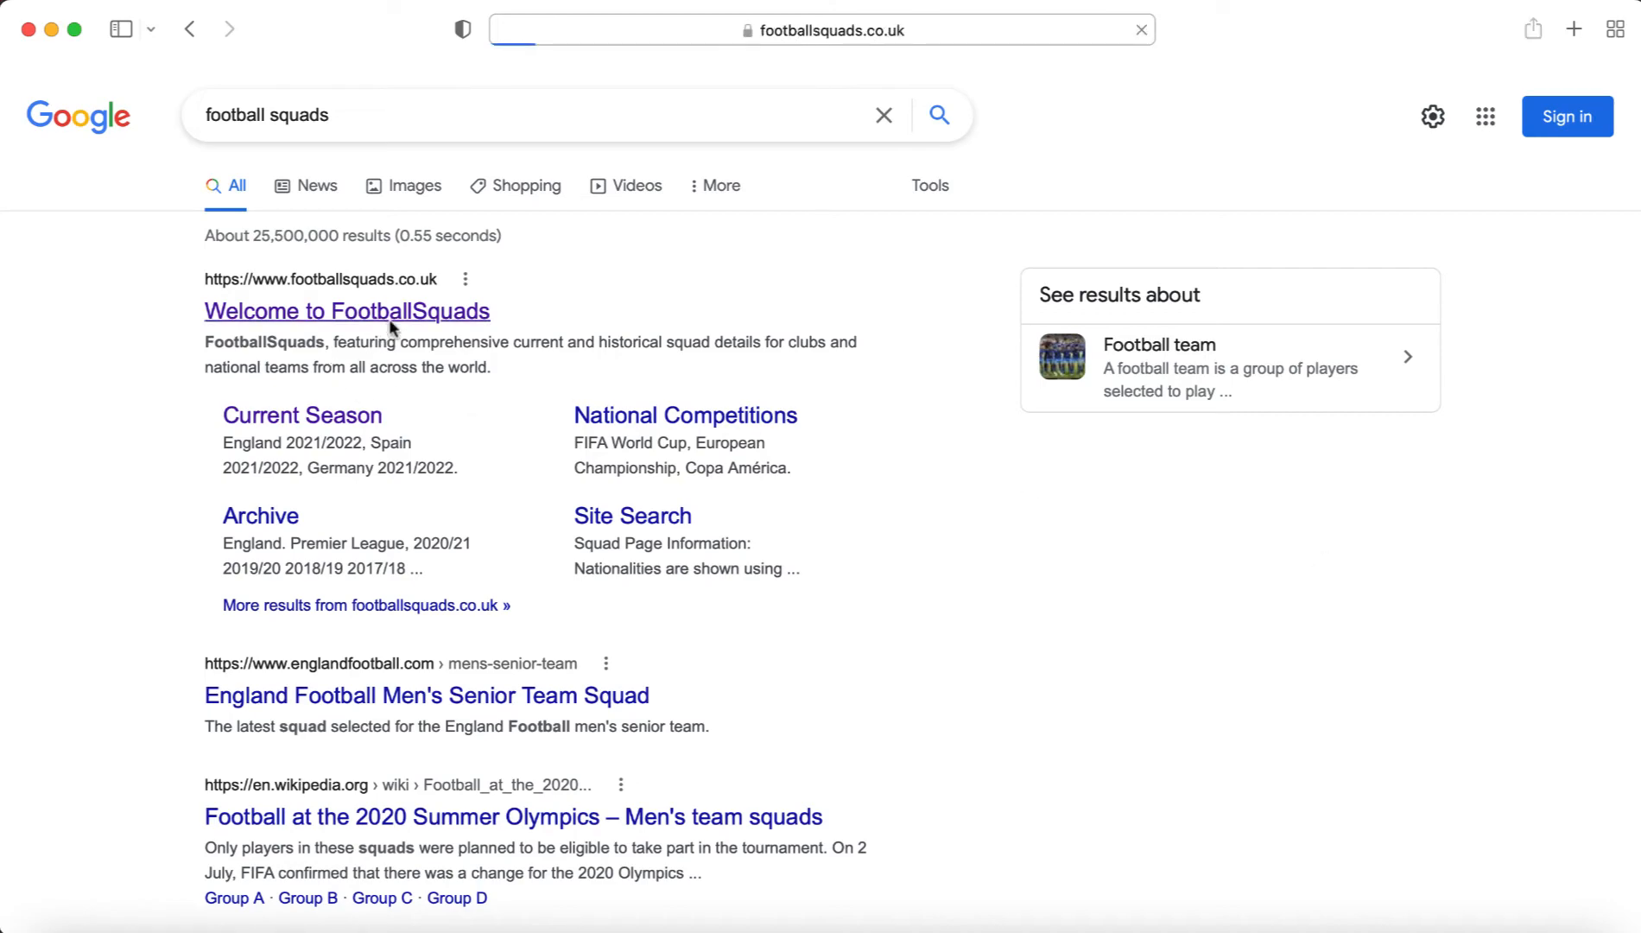
left_click(348, 311)
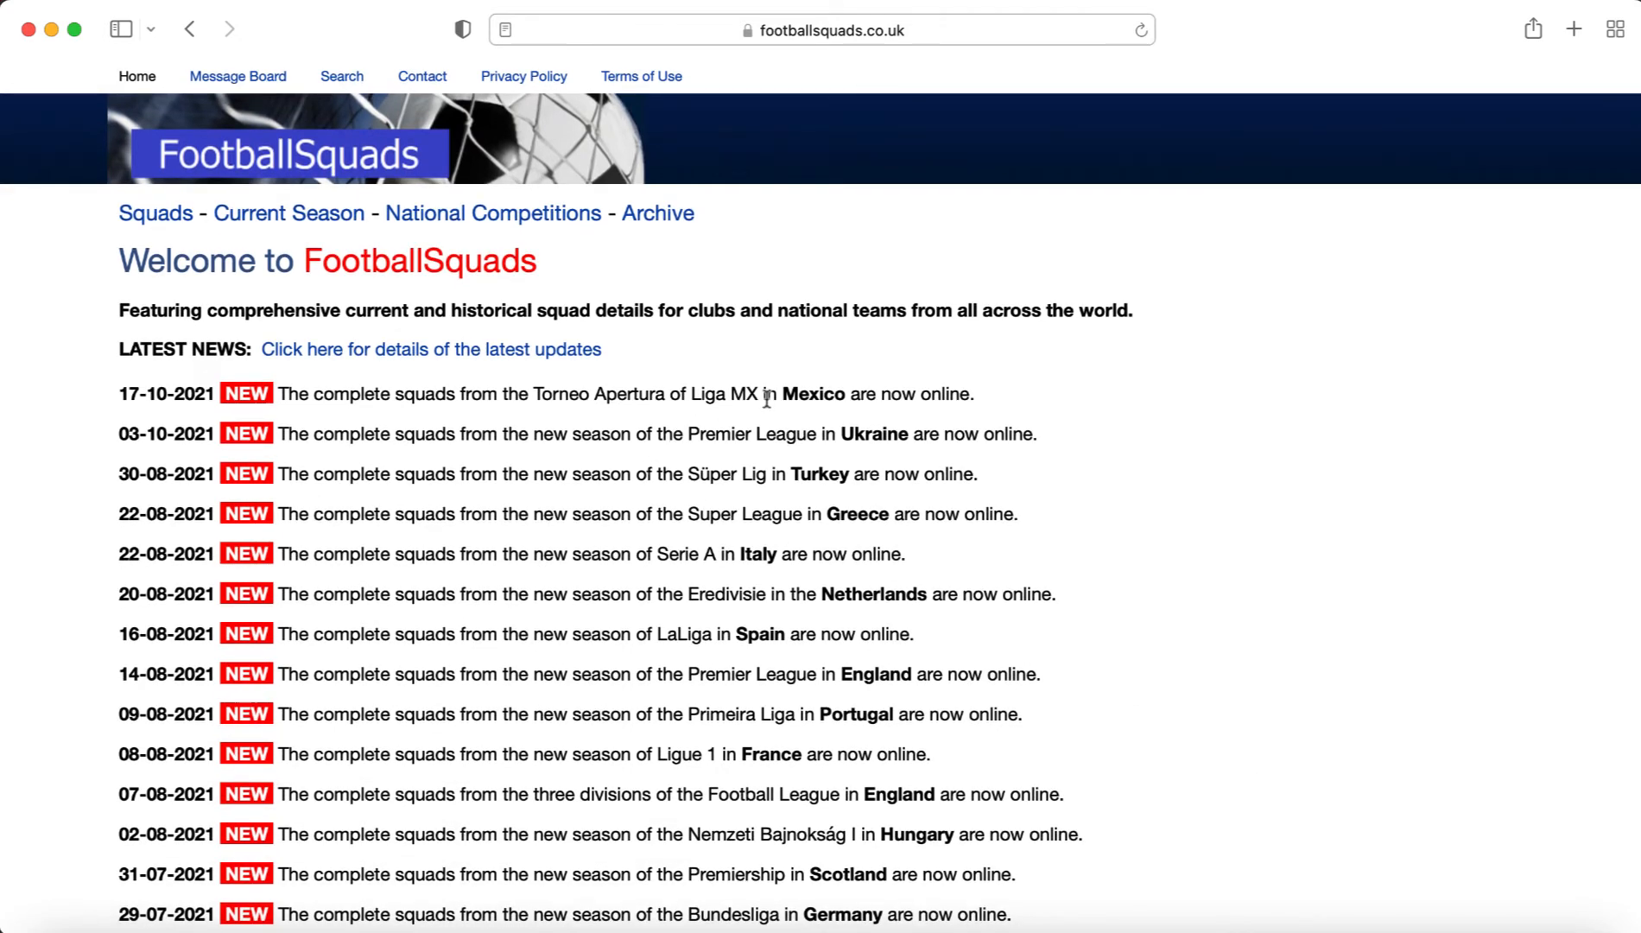
mouse_move(940, 700)
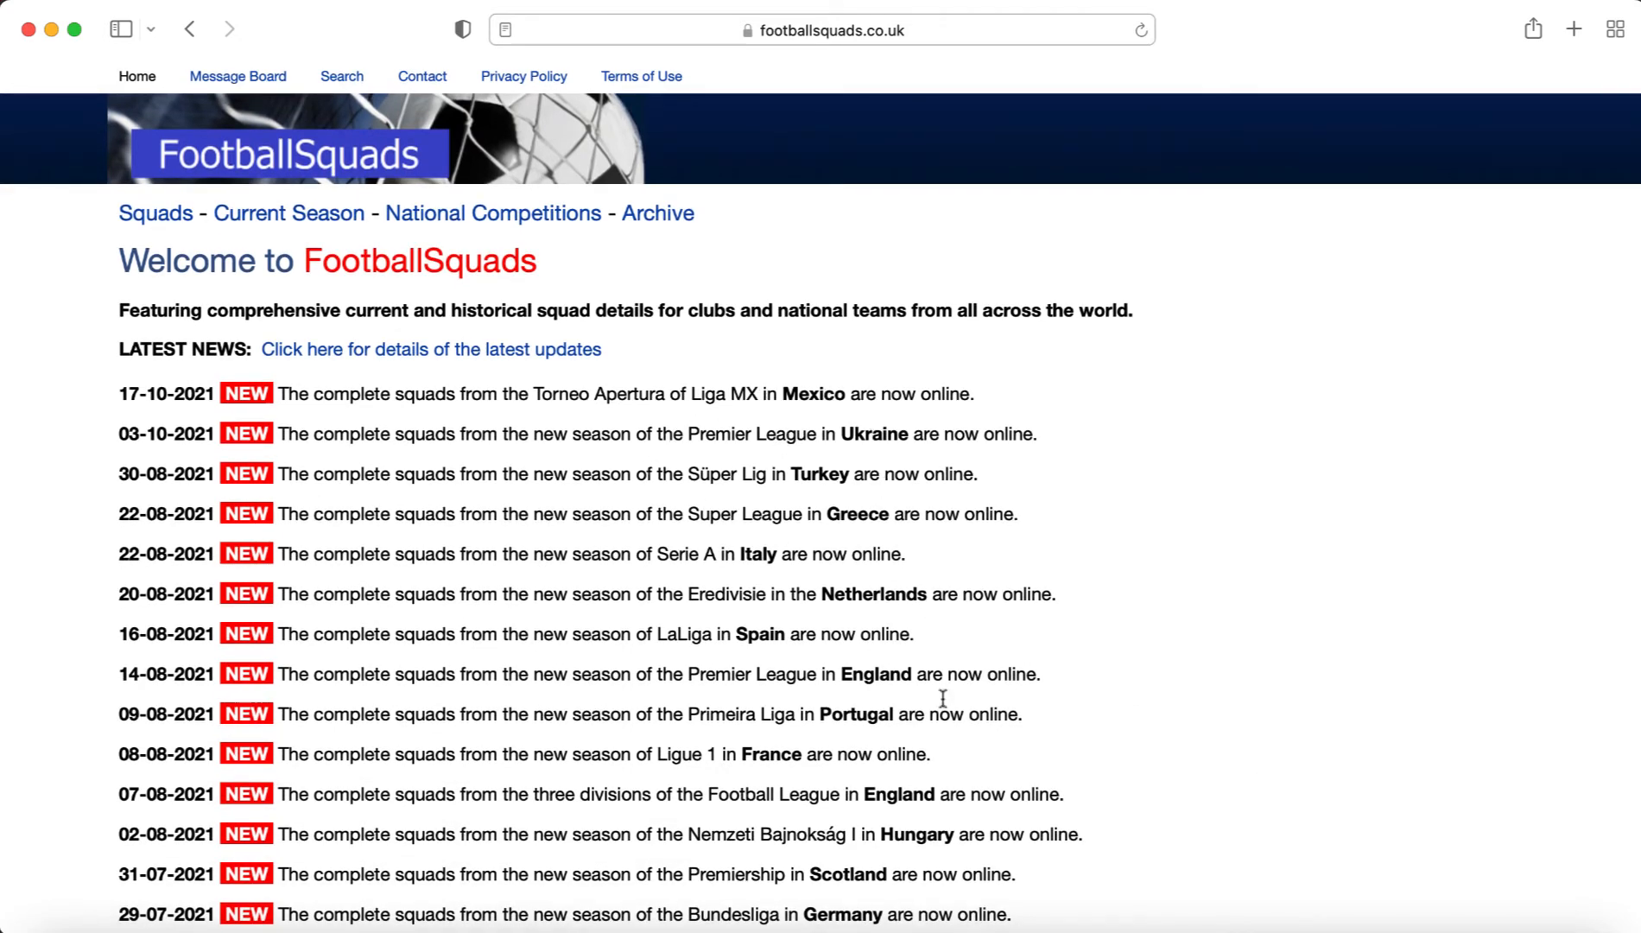
scroll("down", 3)
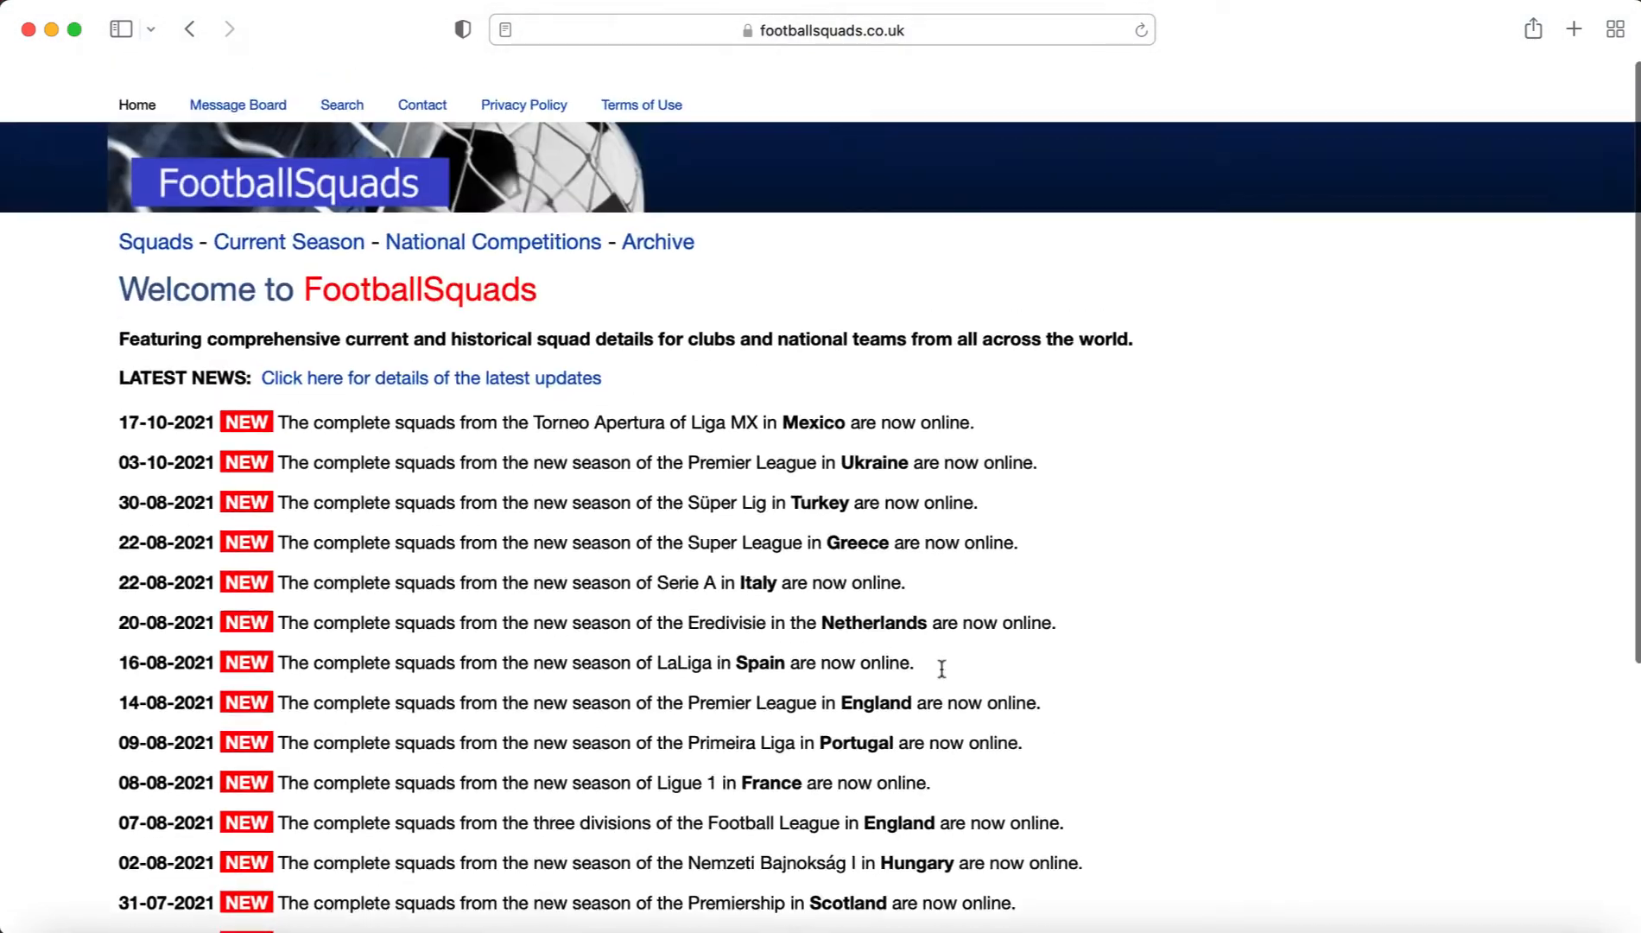
scroll("down", 3)
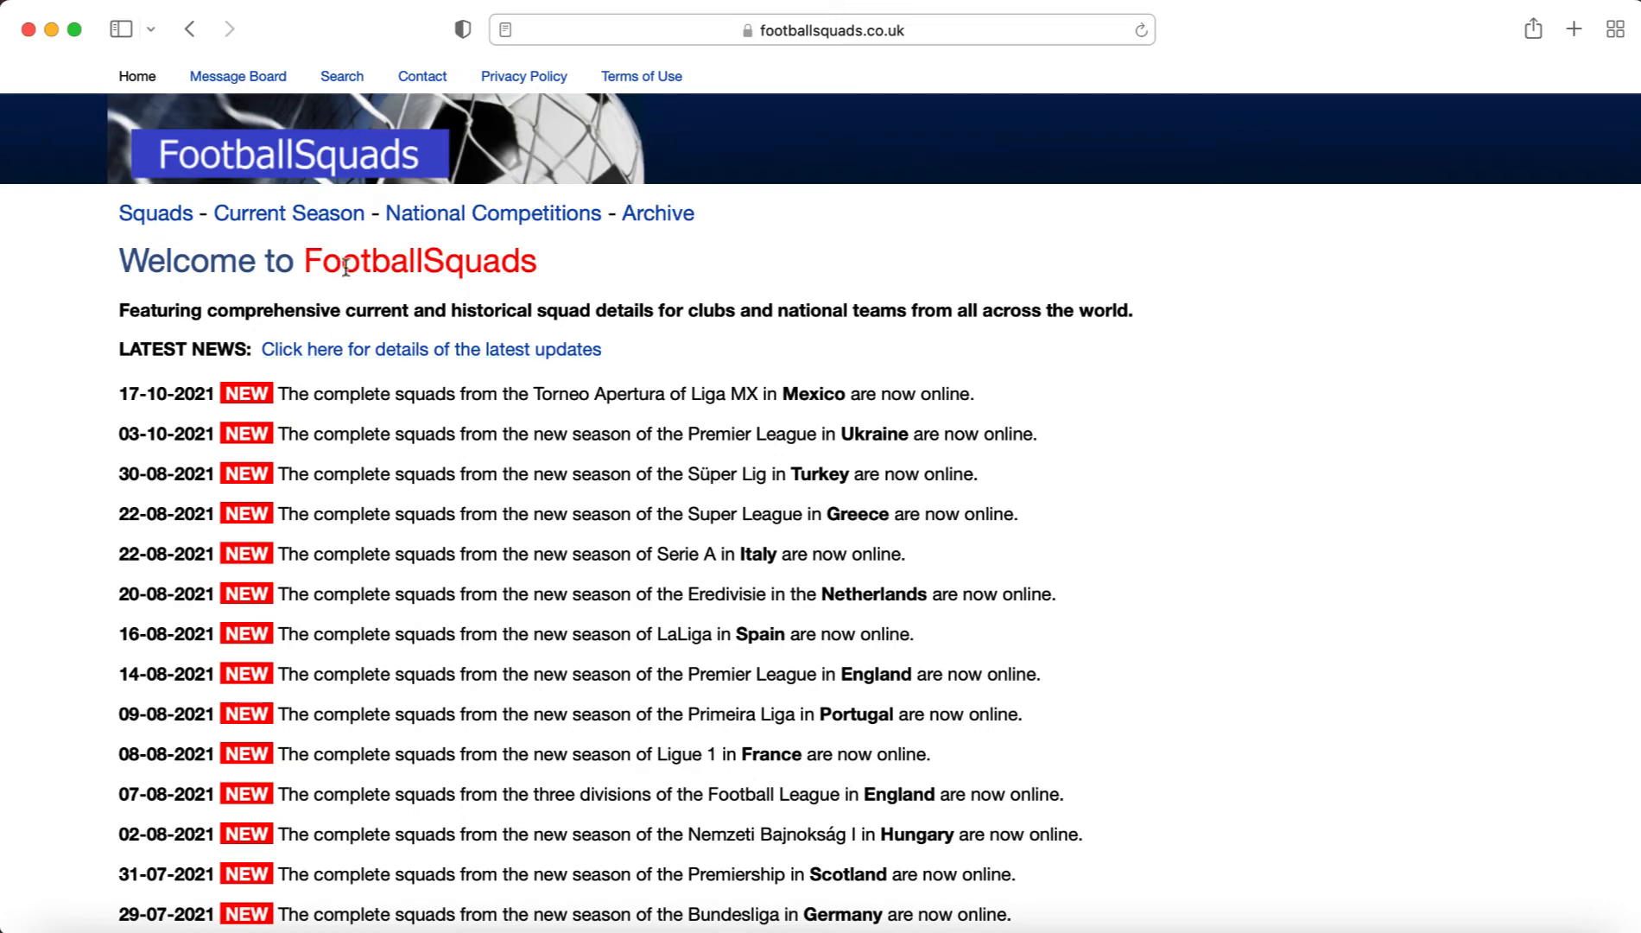
Bring up the current-season squads listing and look through the competitions by country
left_click(156, 213)
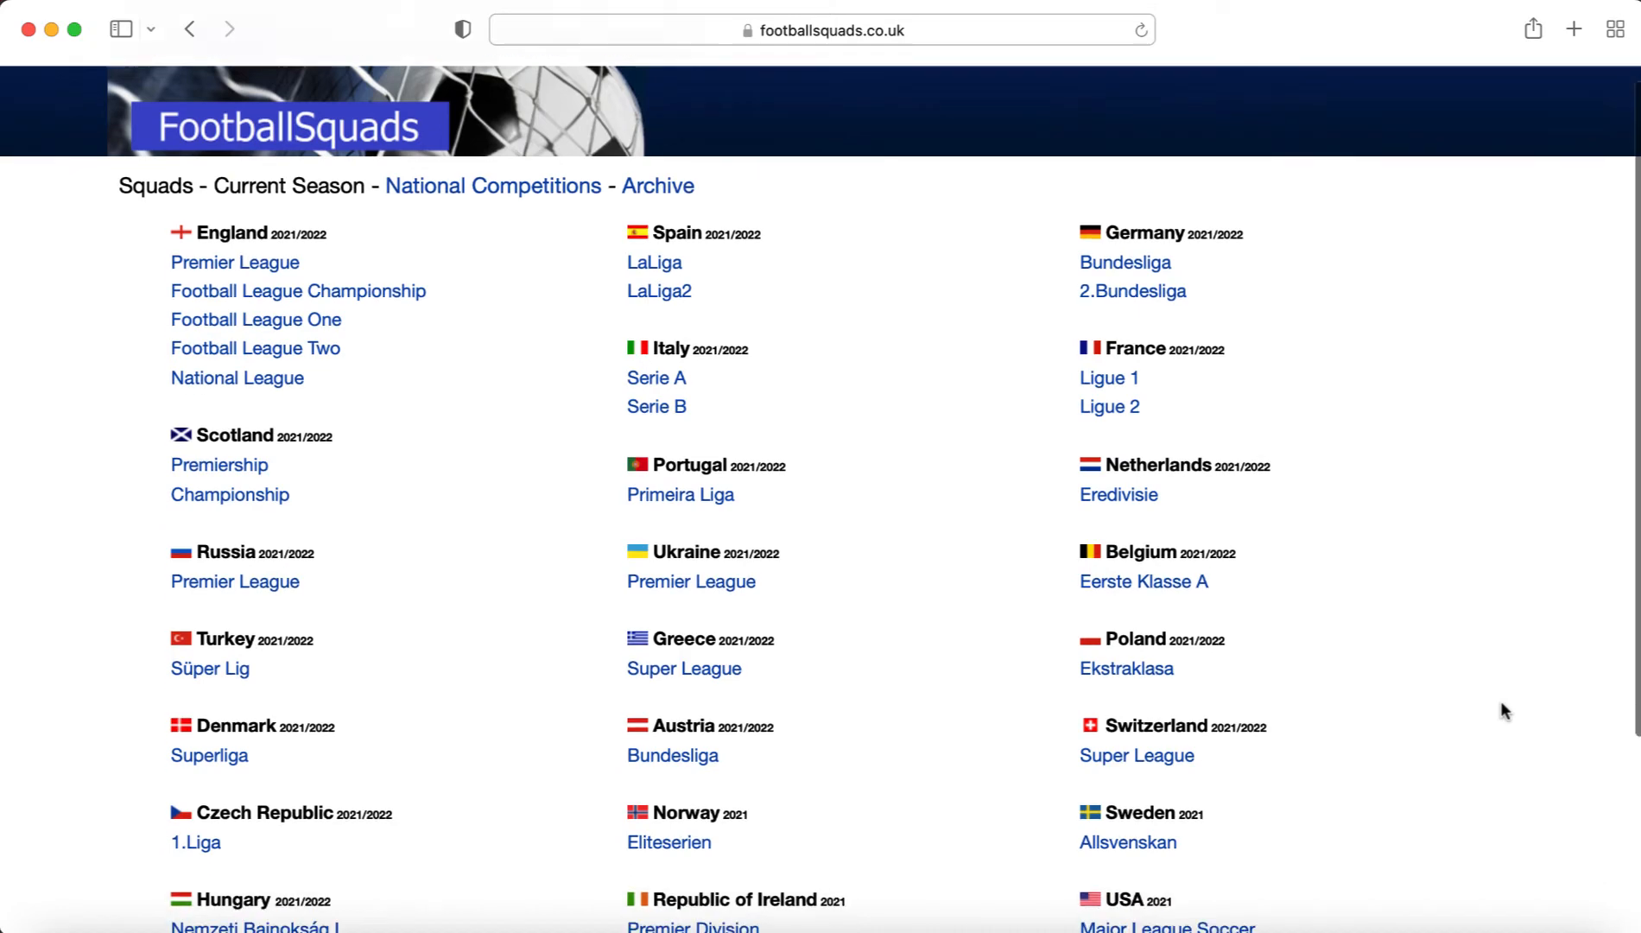
scroll("down", 3)
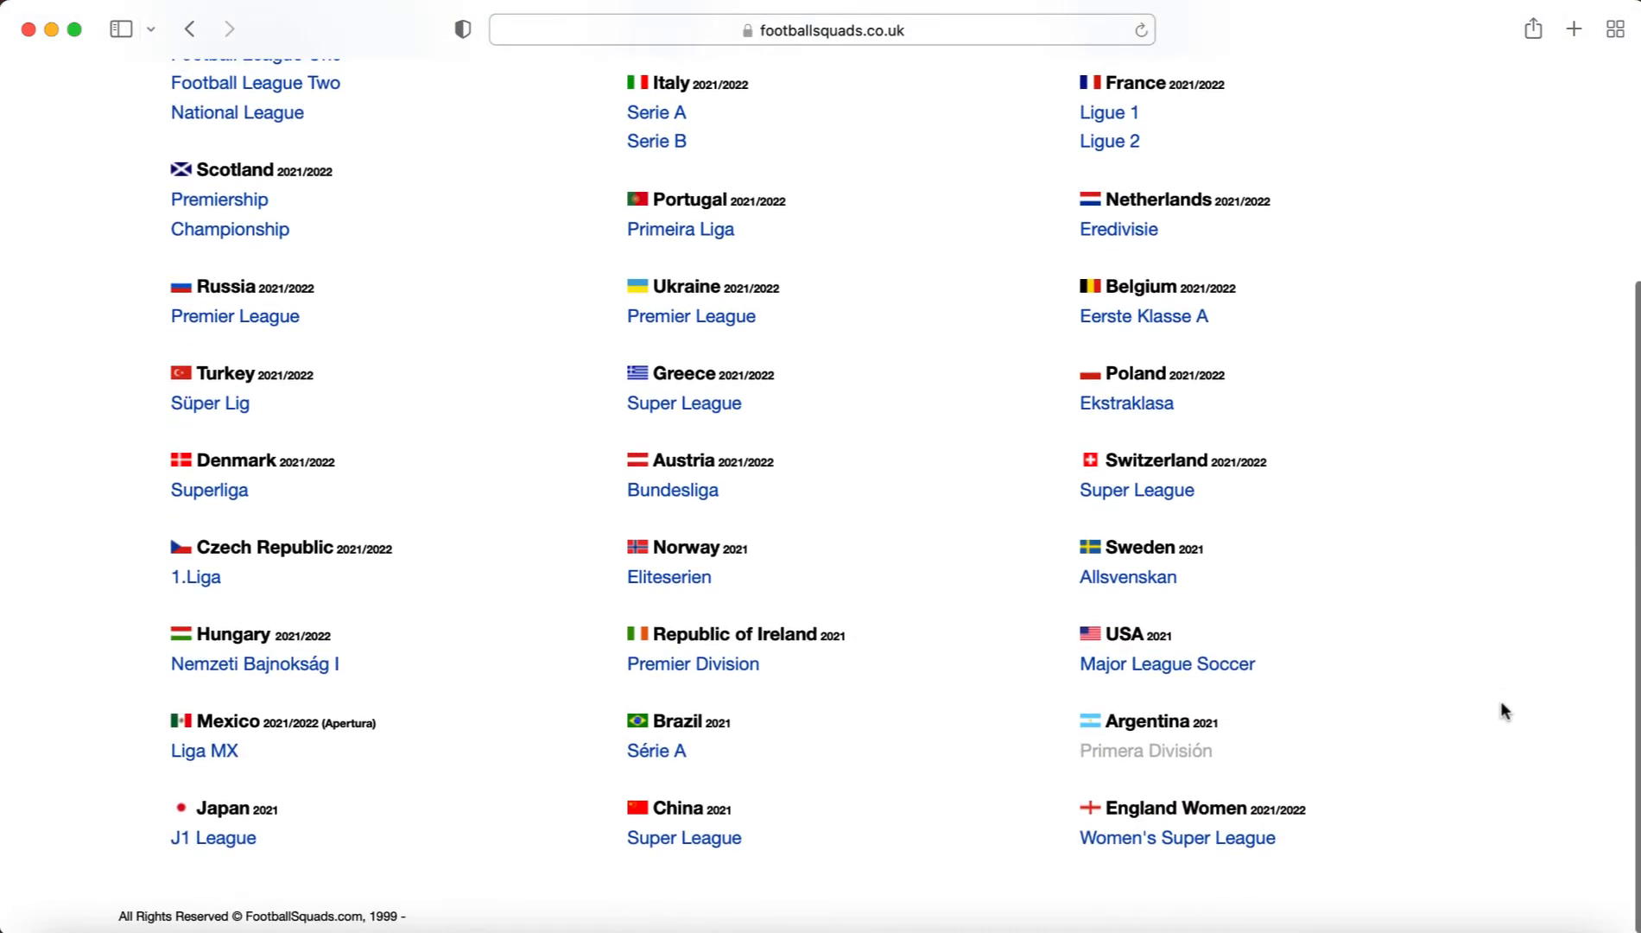
scroll("down", 3)
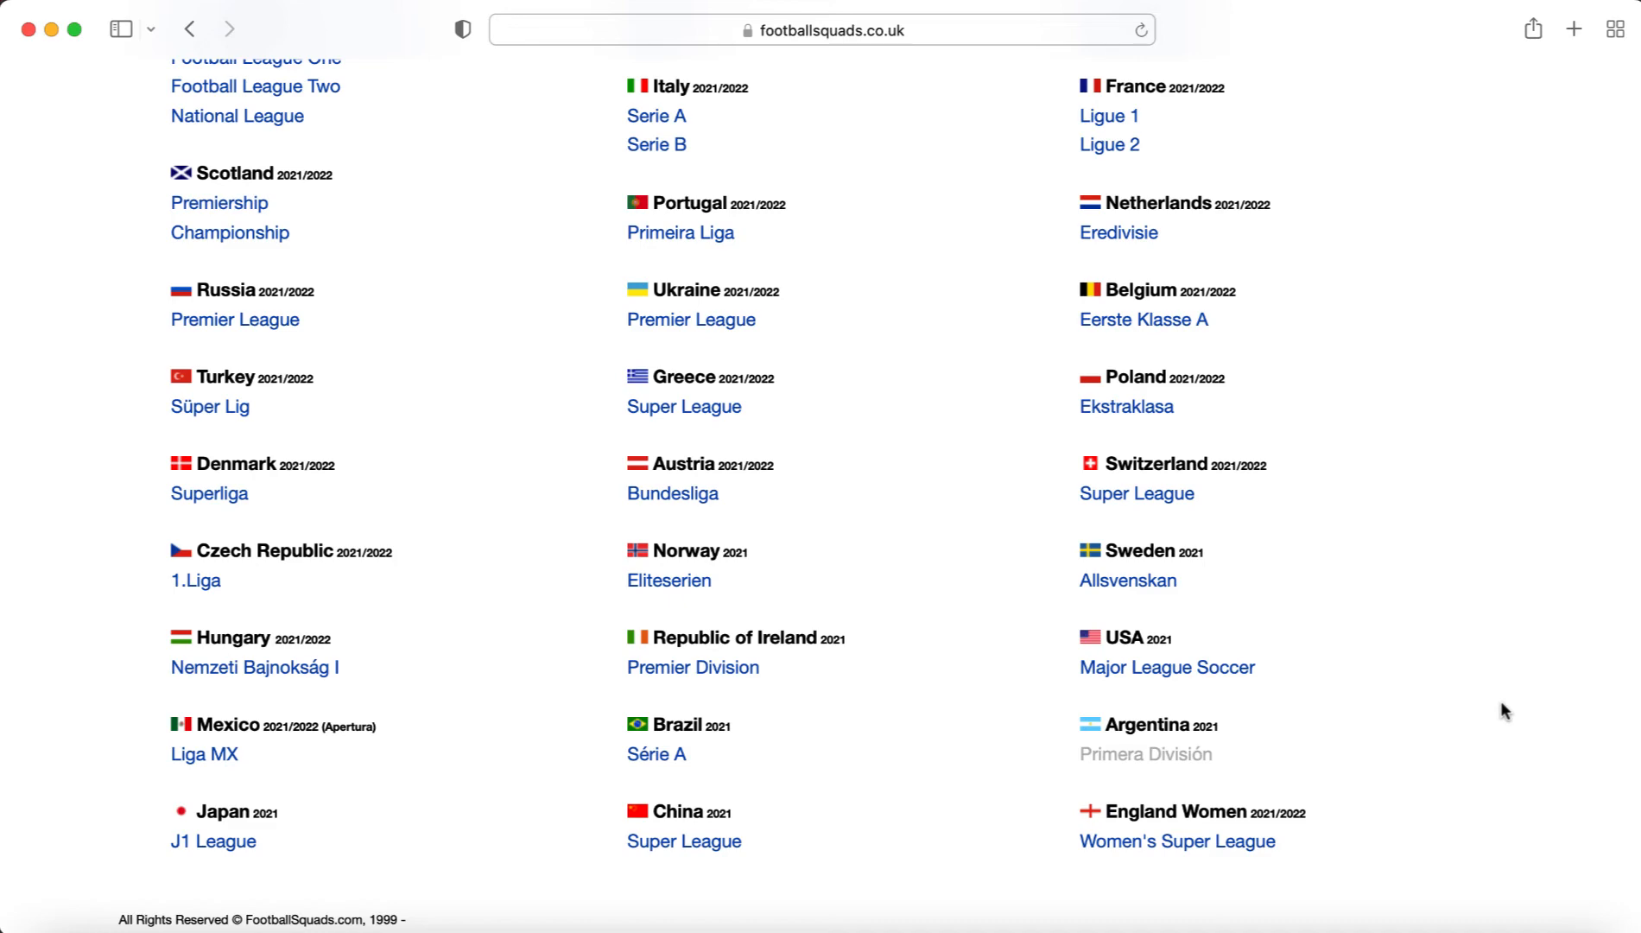
scroll("up", 3)
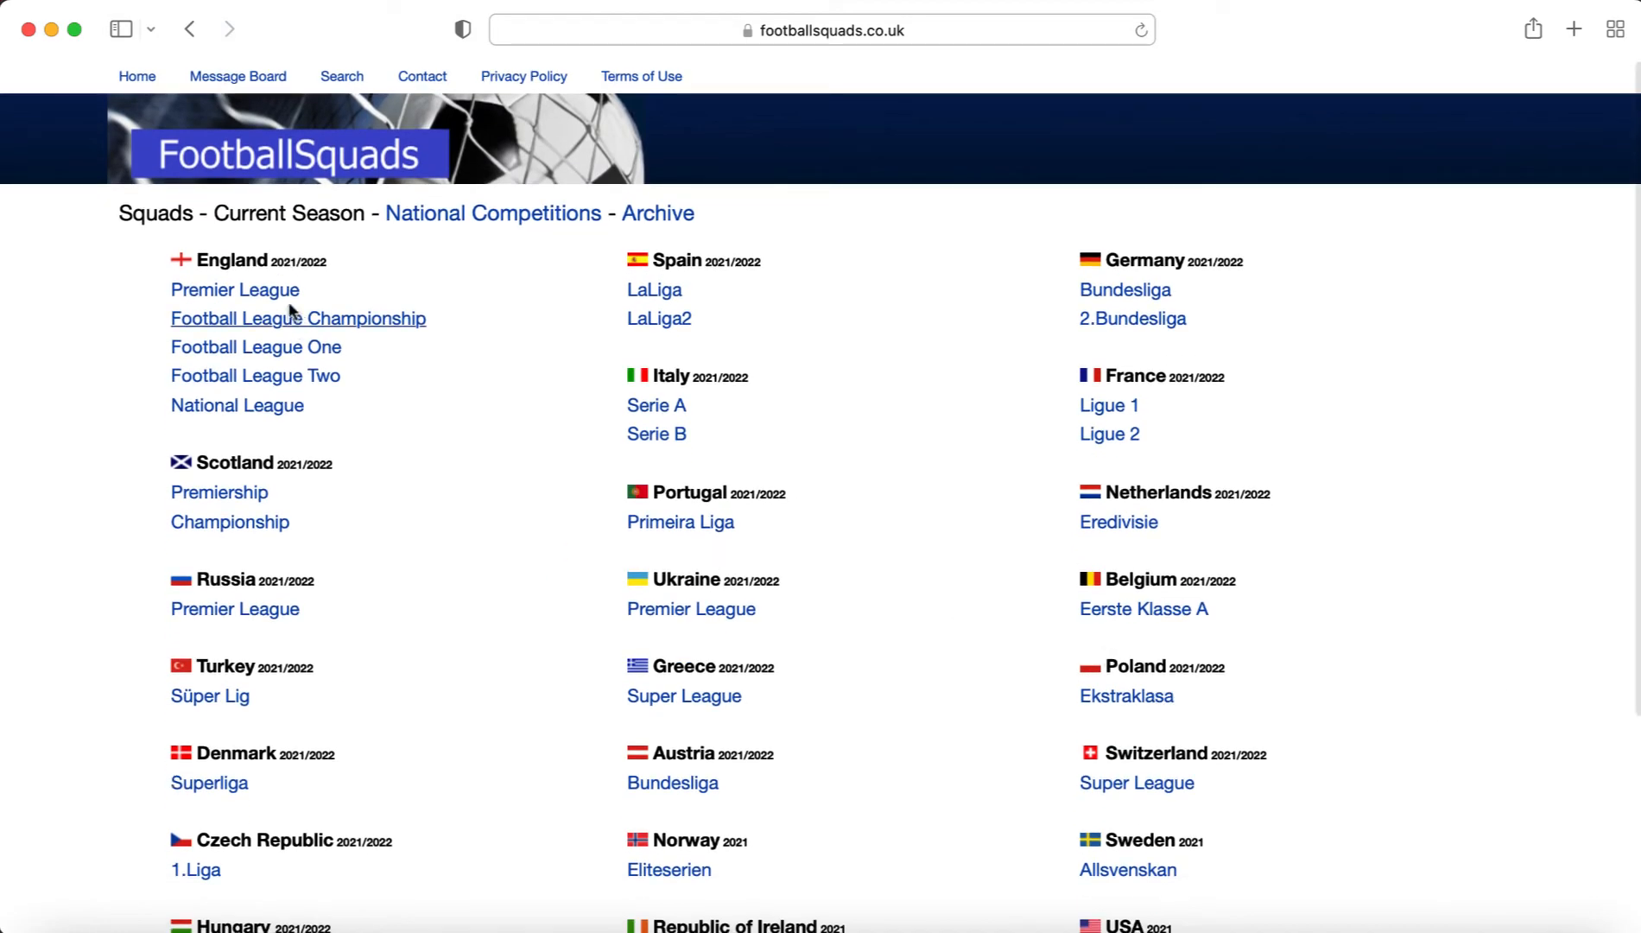
Go to Premier League, then Manchester City 2021/2022, and select the whole squad table down to departed players
left_click(235, 289)
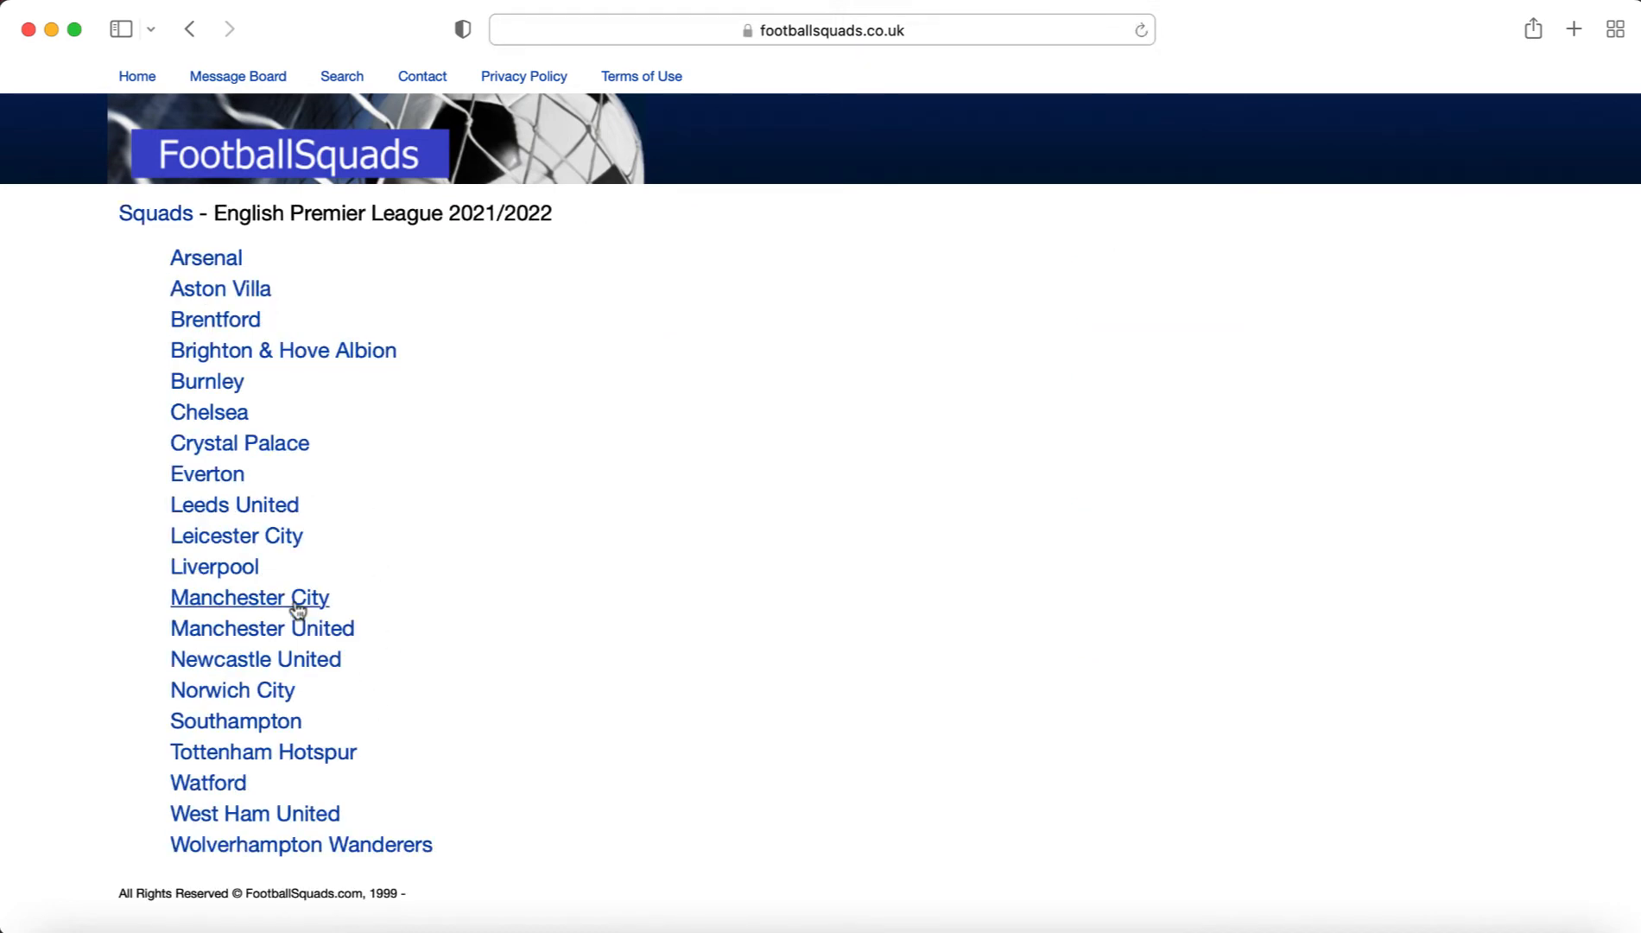
left_click(249, 596)
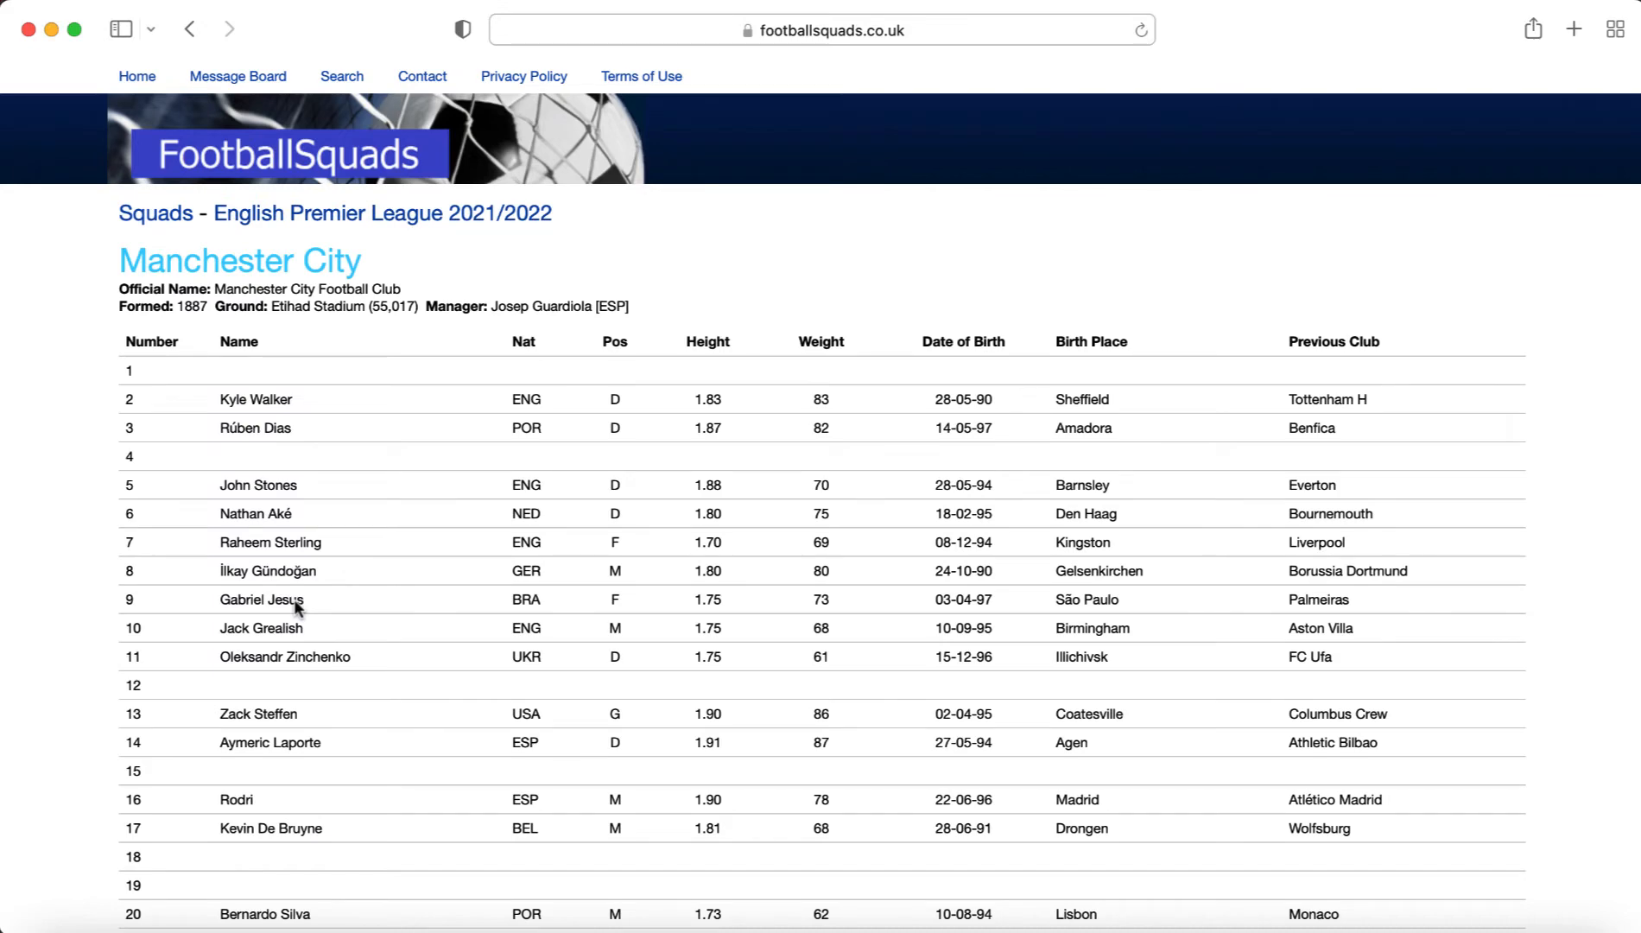
scroll("down", 3)
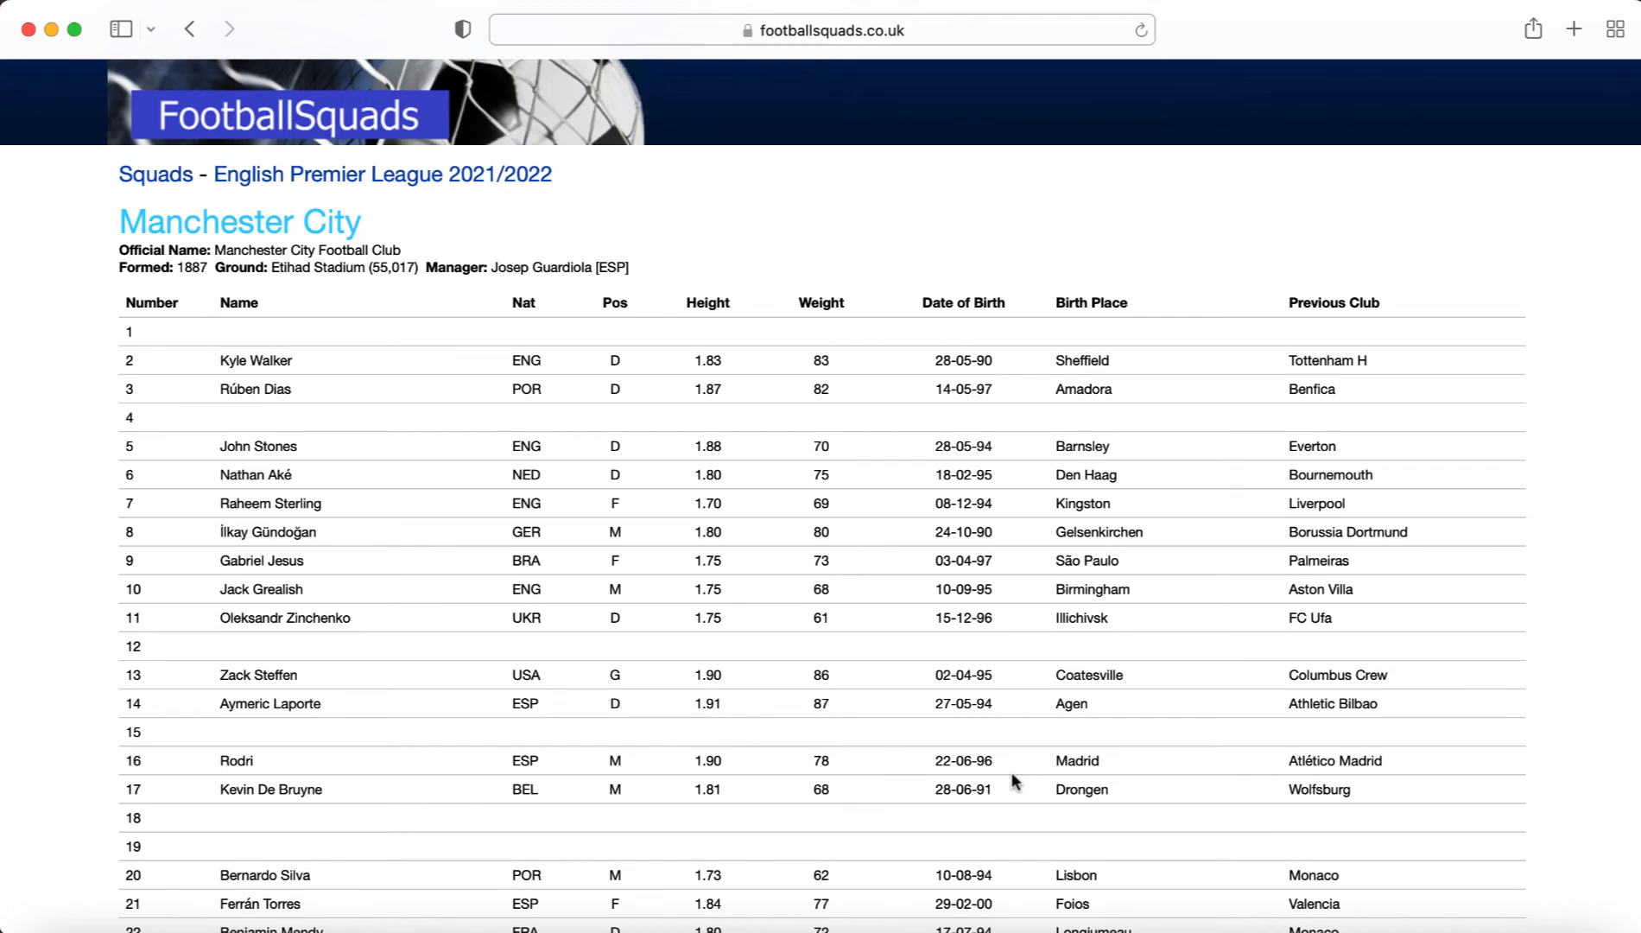
scroll("down", 3)
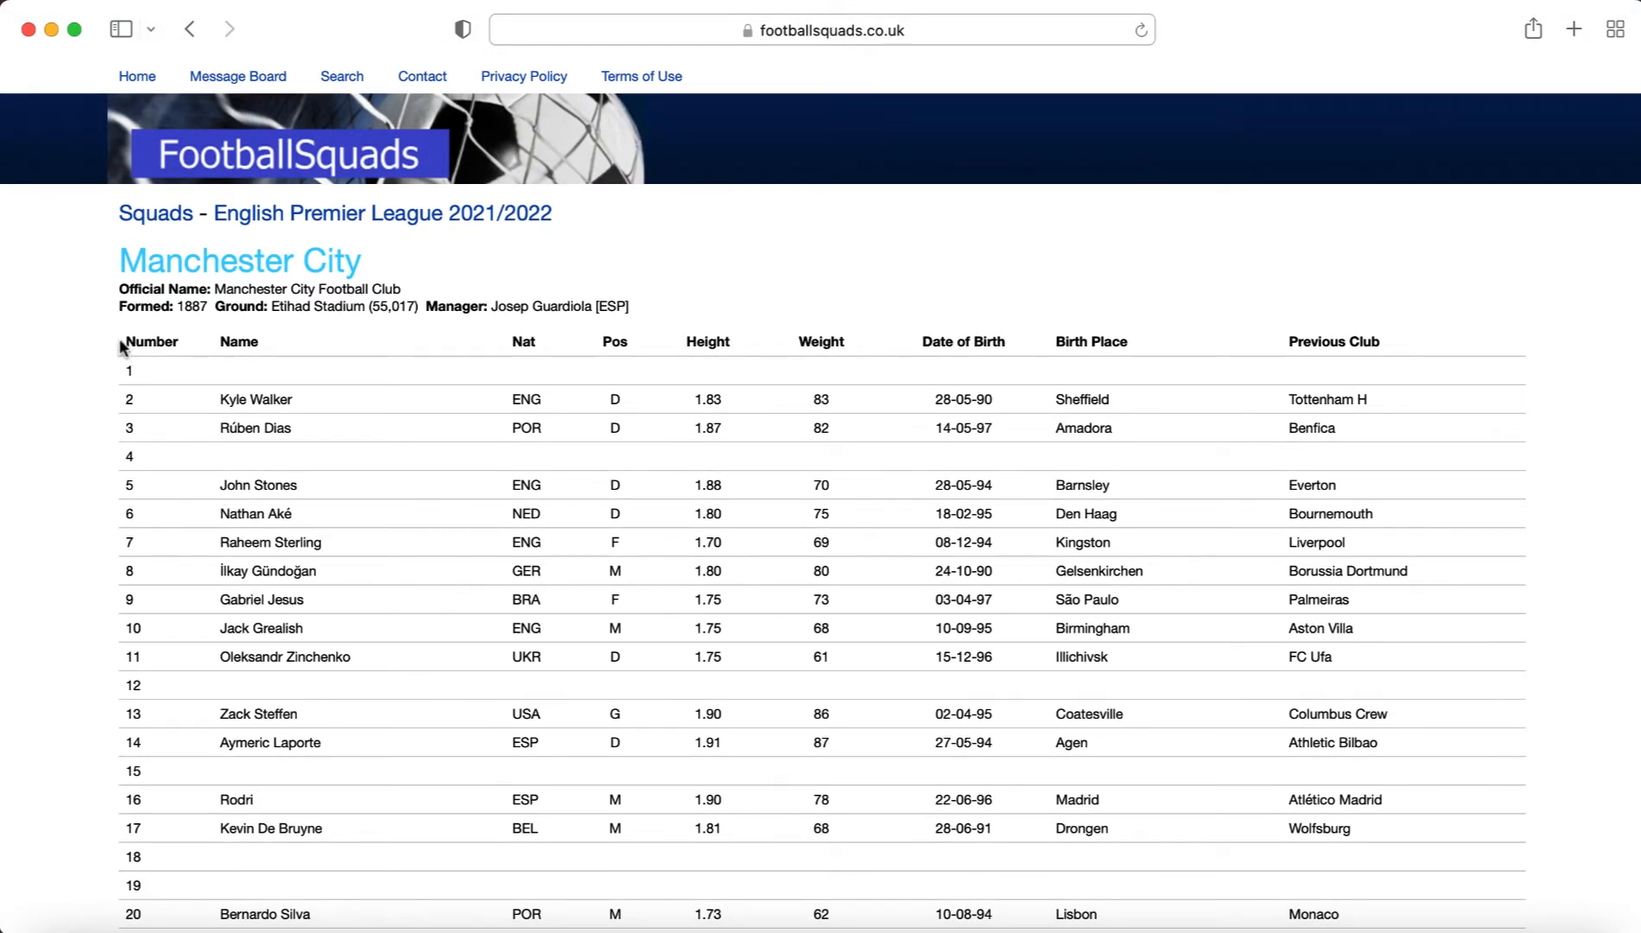
scroll("down", 3)
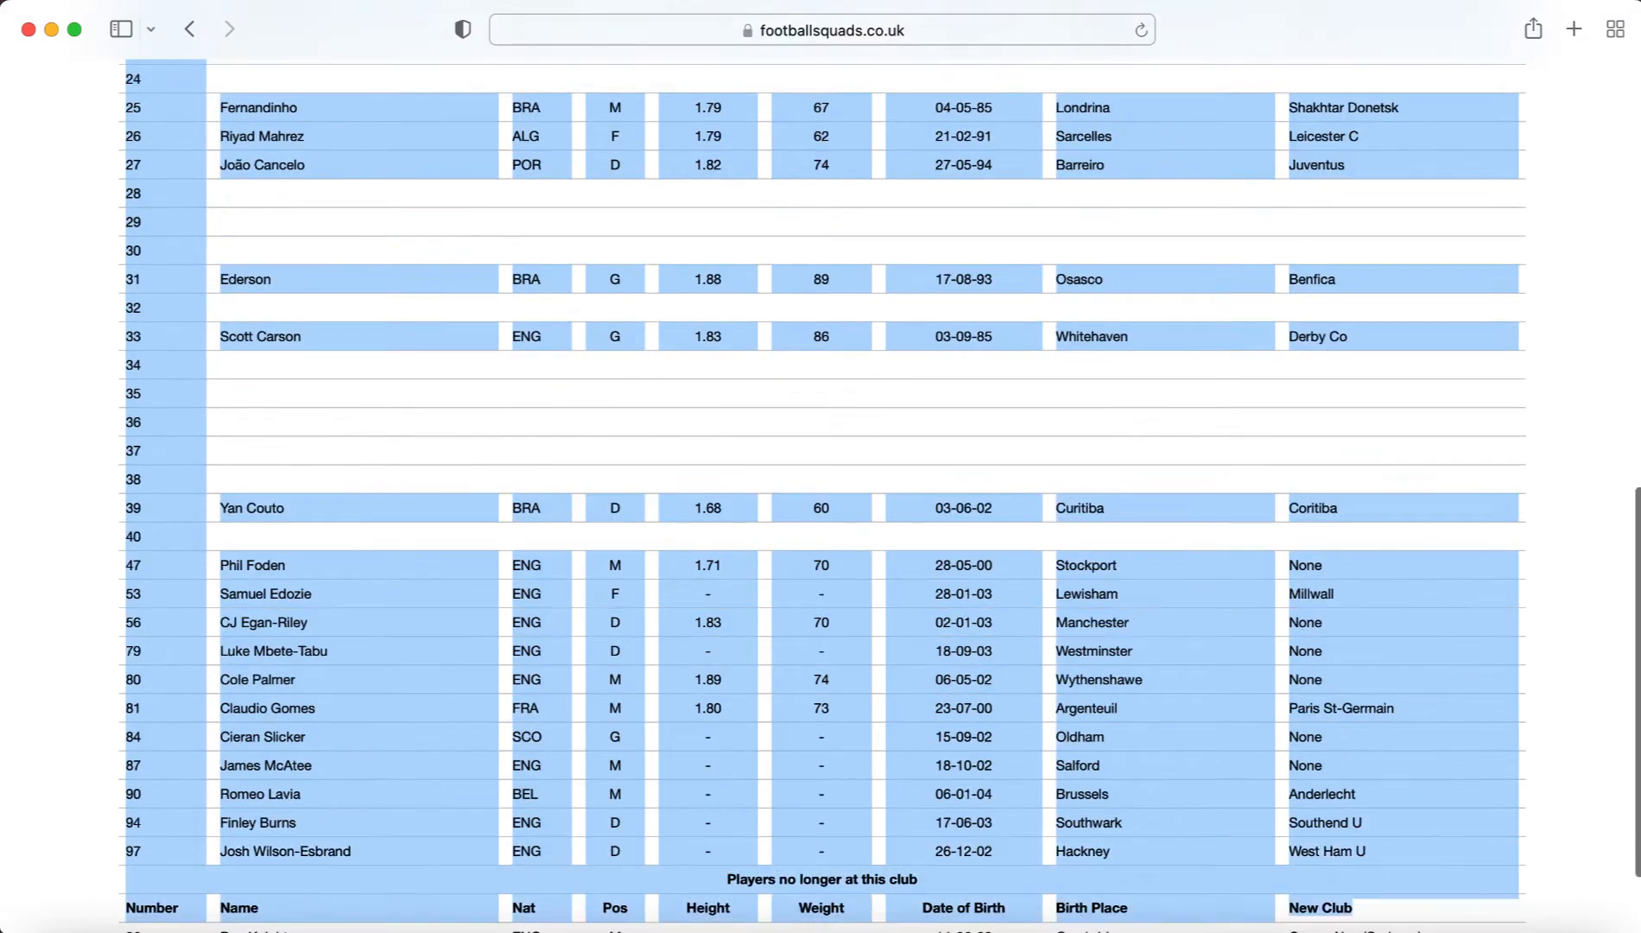
scroll("down", 3)
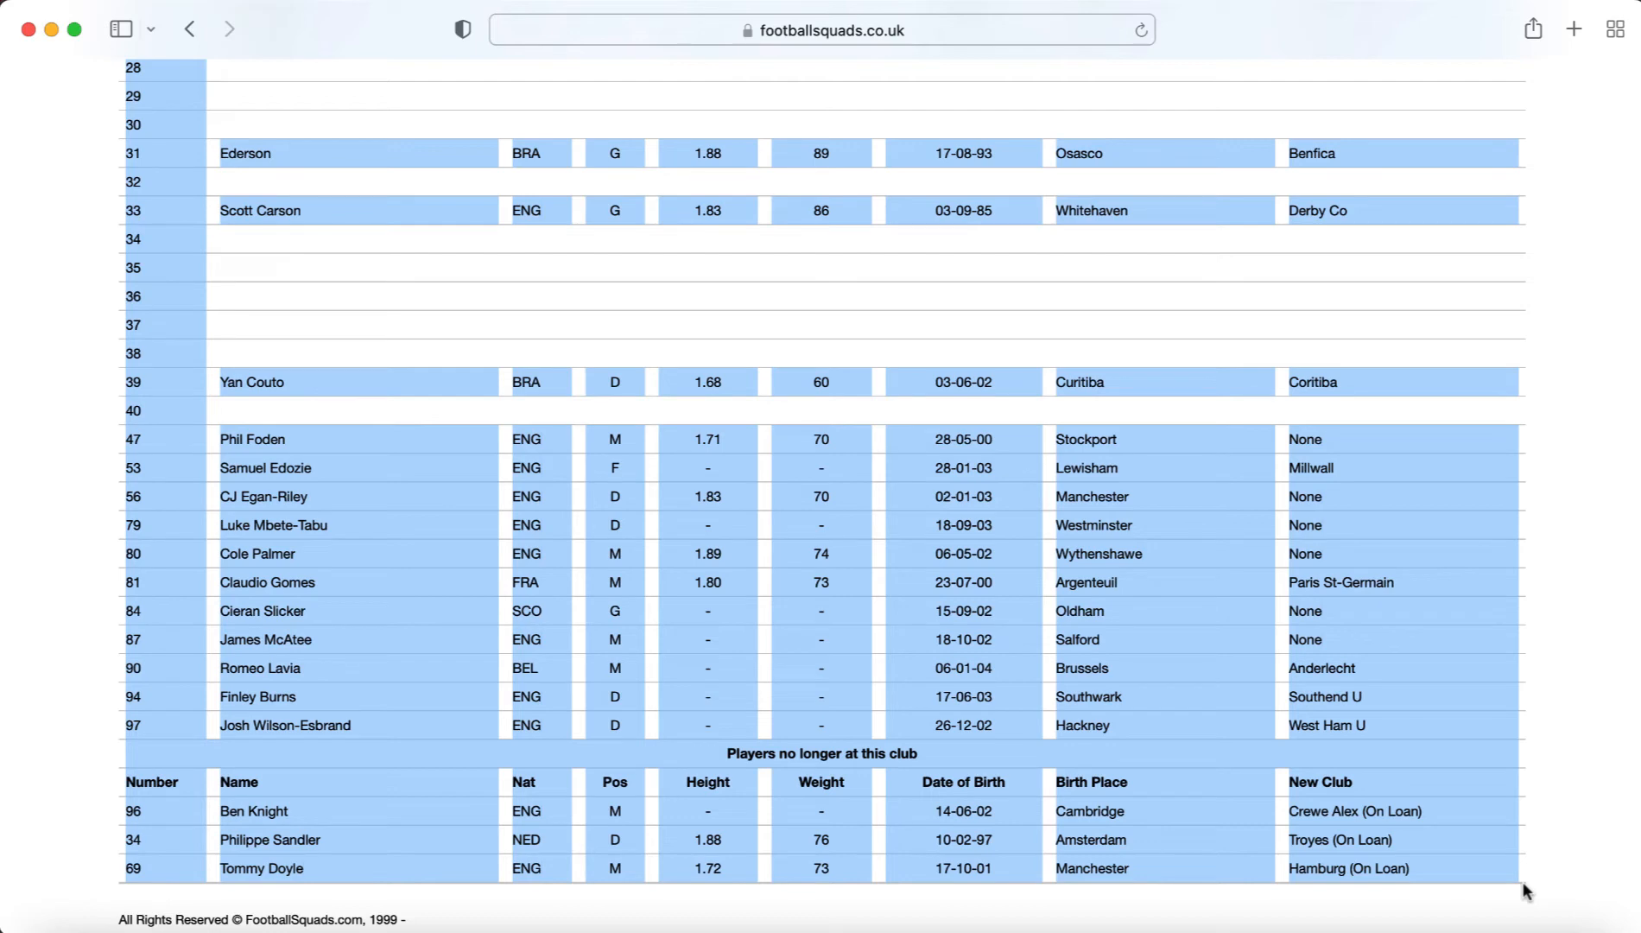
mouse_move(1239, 930)
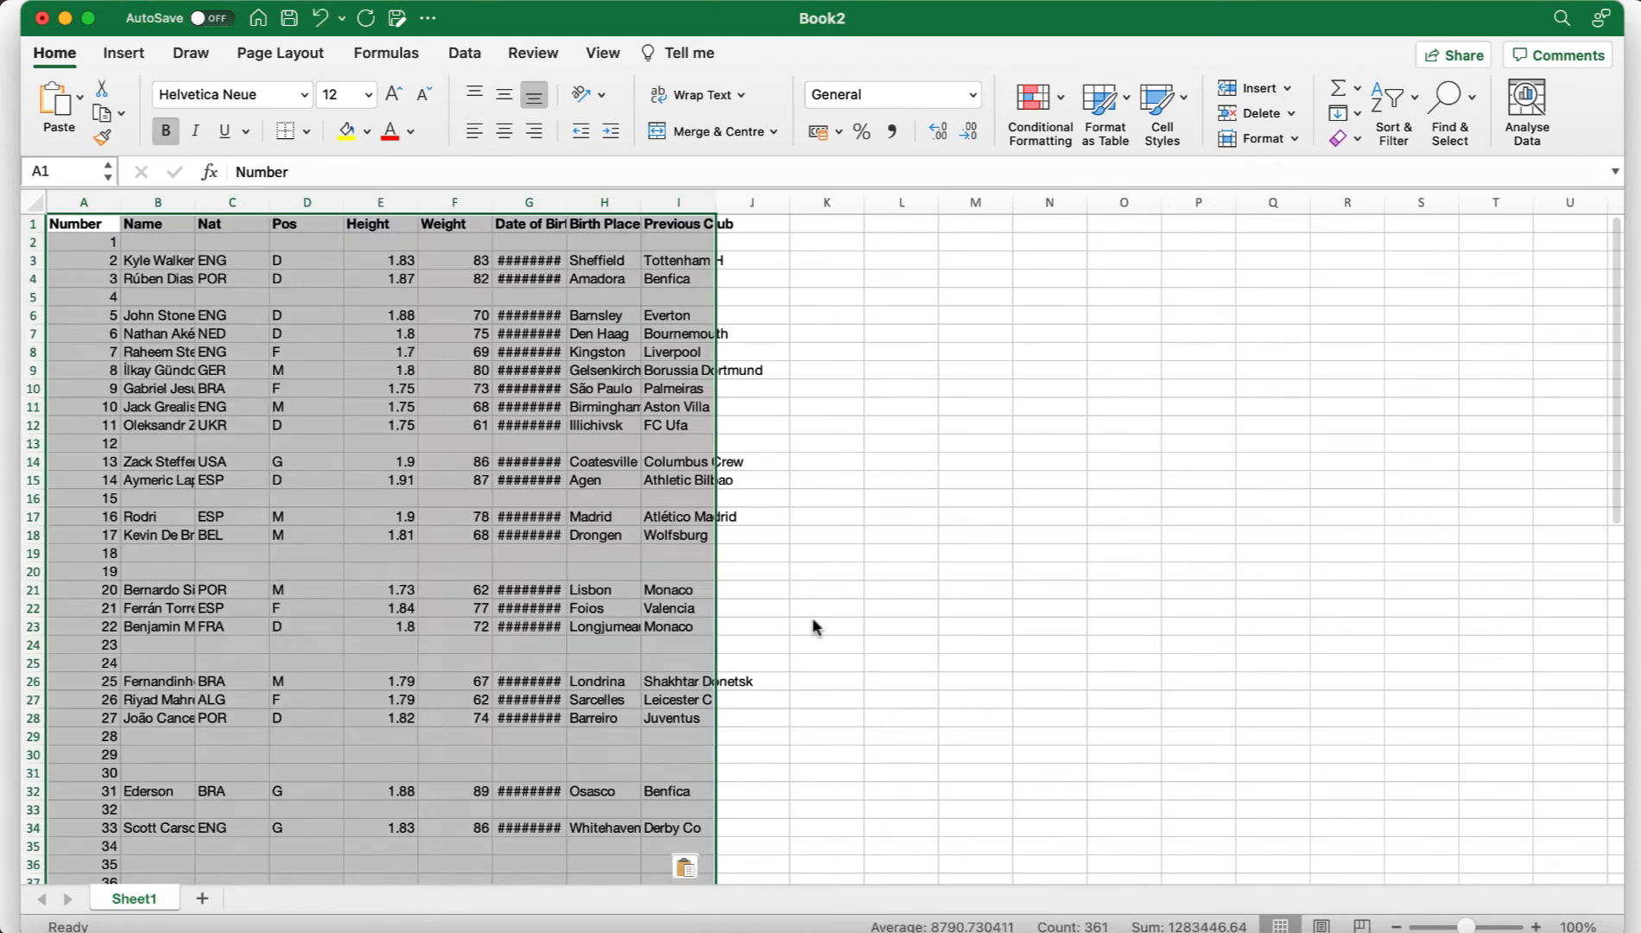
Trim the pasted squad to numbers and names: remove columns Nat to Previous Club and the departed-player rows
left_click(826, 608)
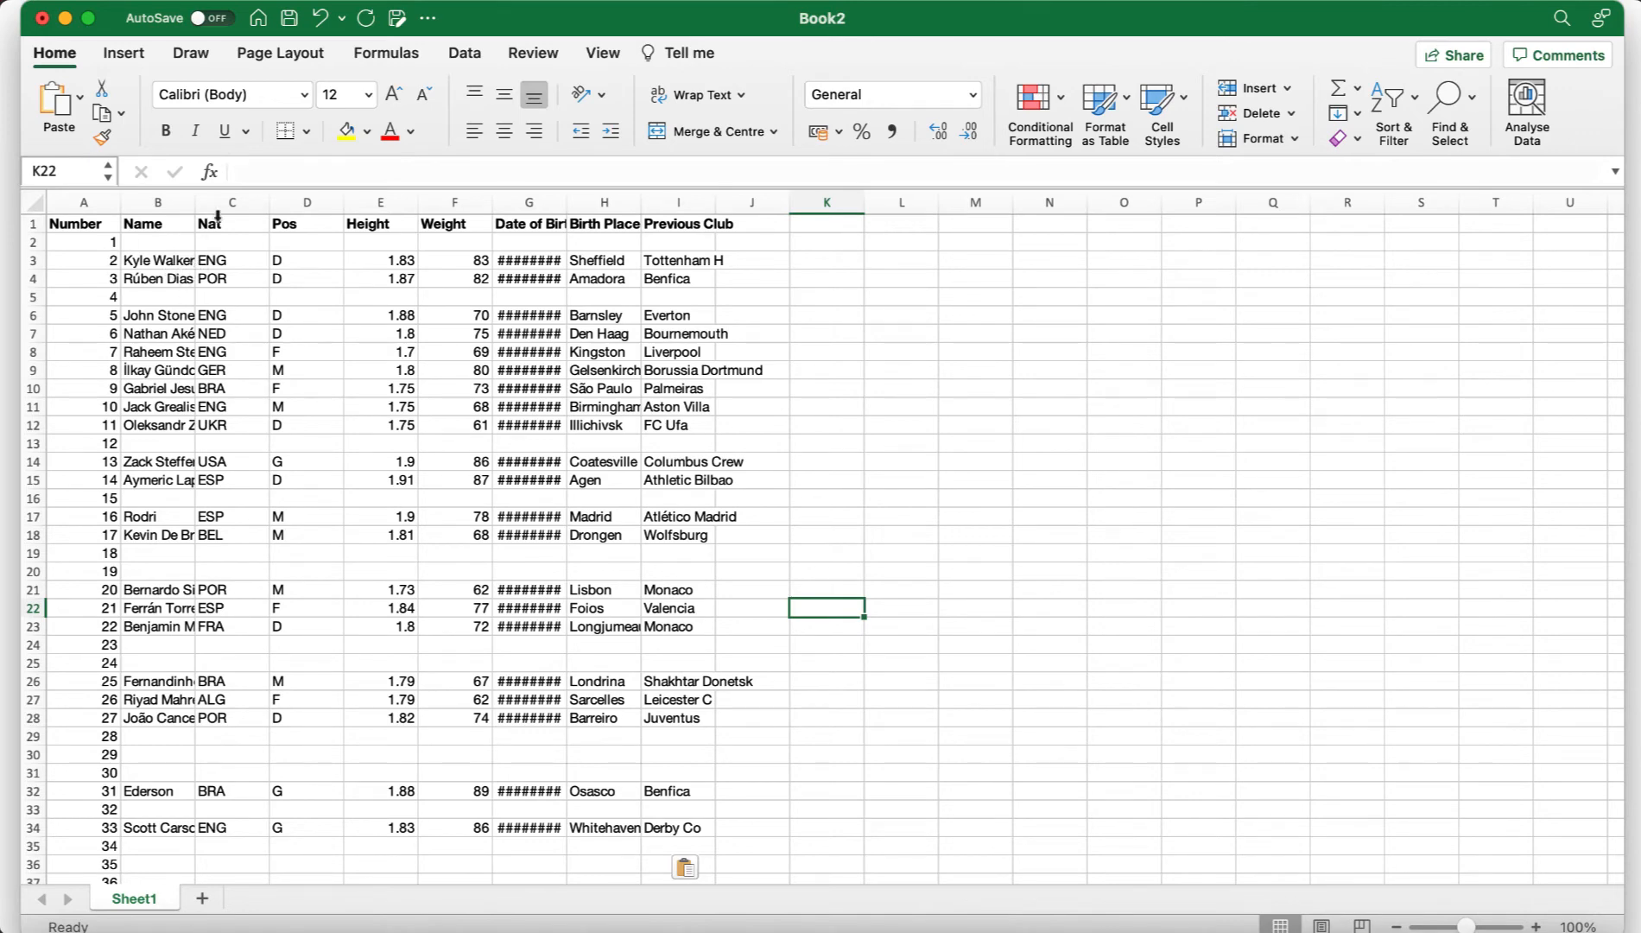
left_click_drag(232, 202, 1123, 202)
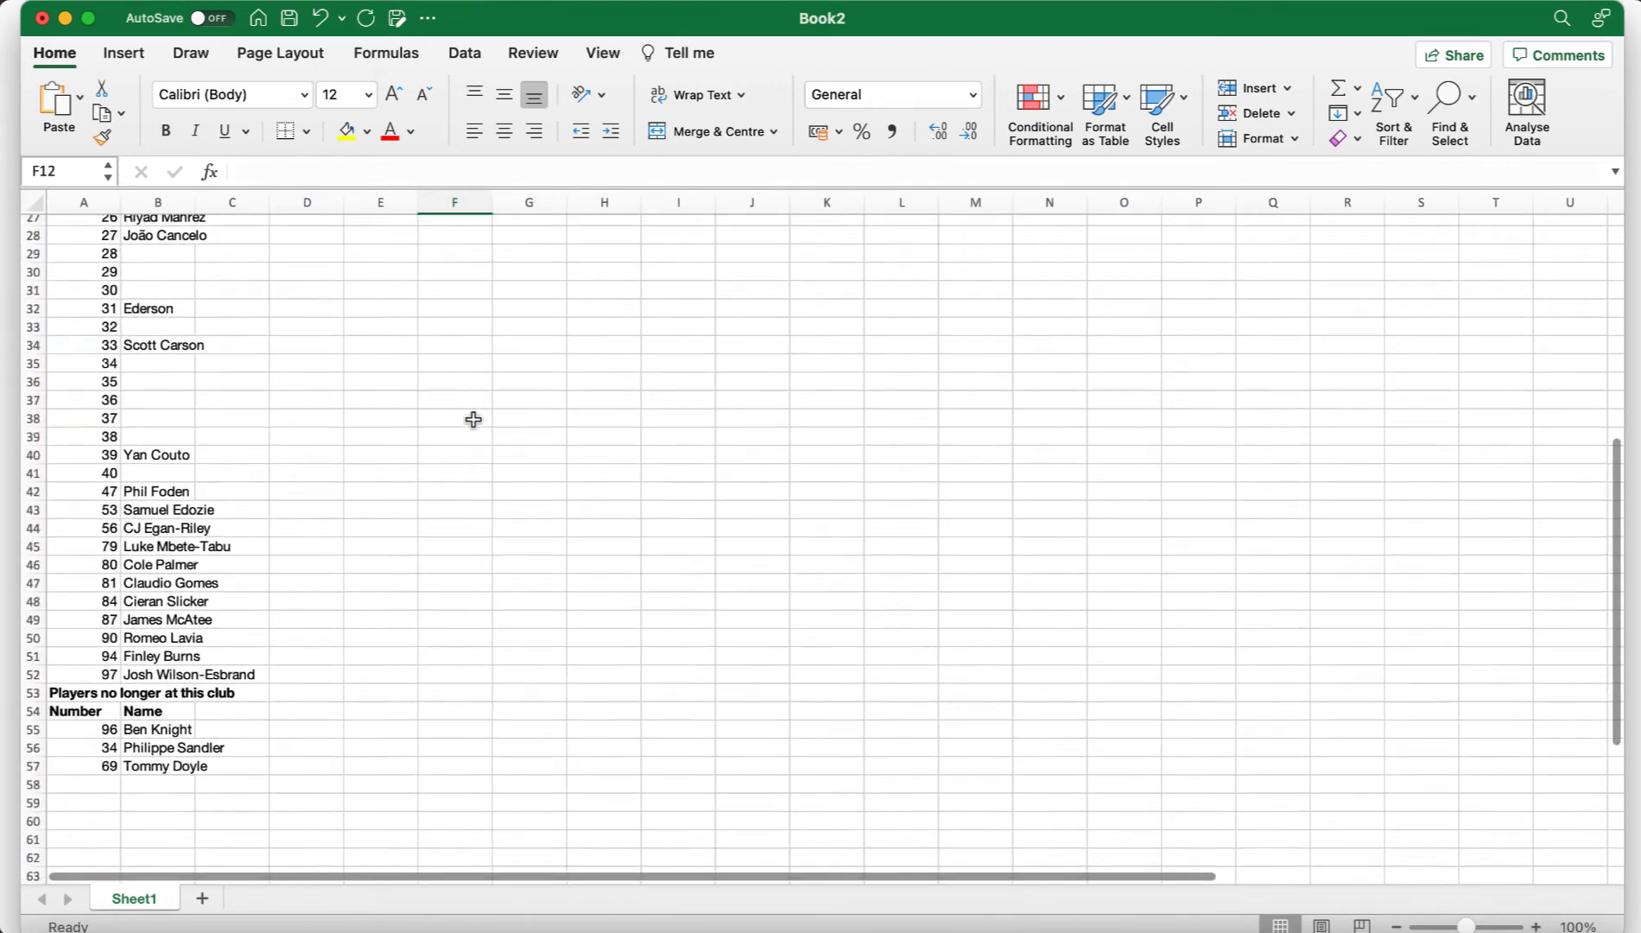
scroll("down", 3)
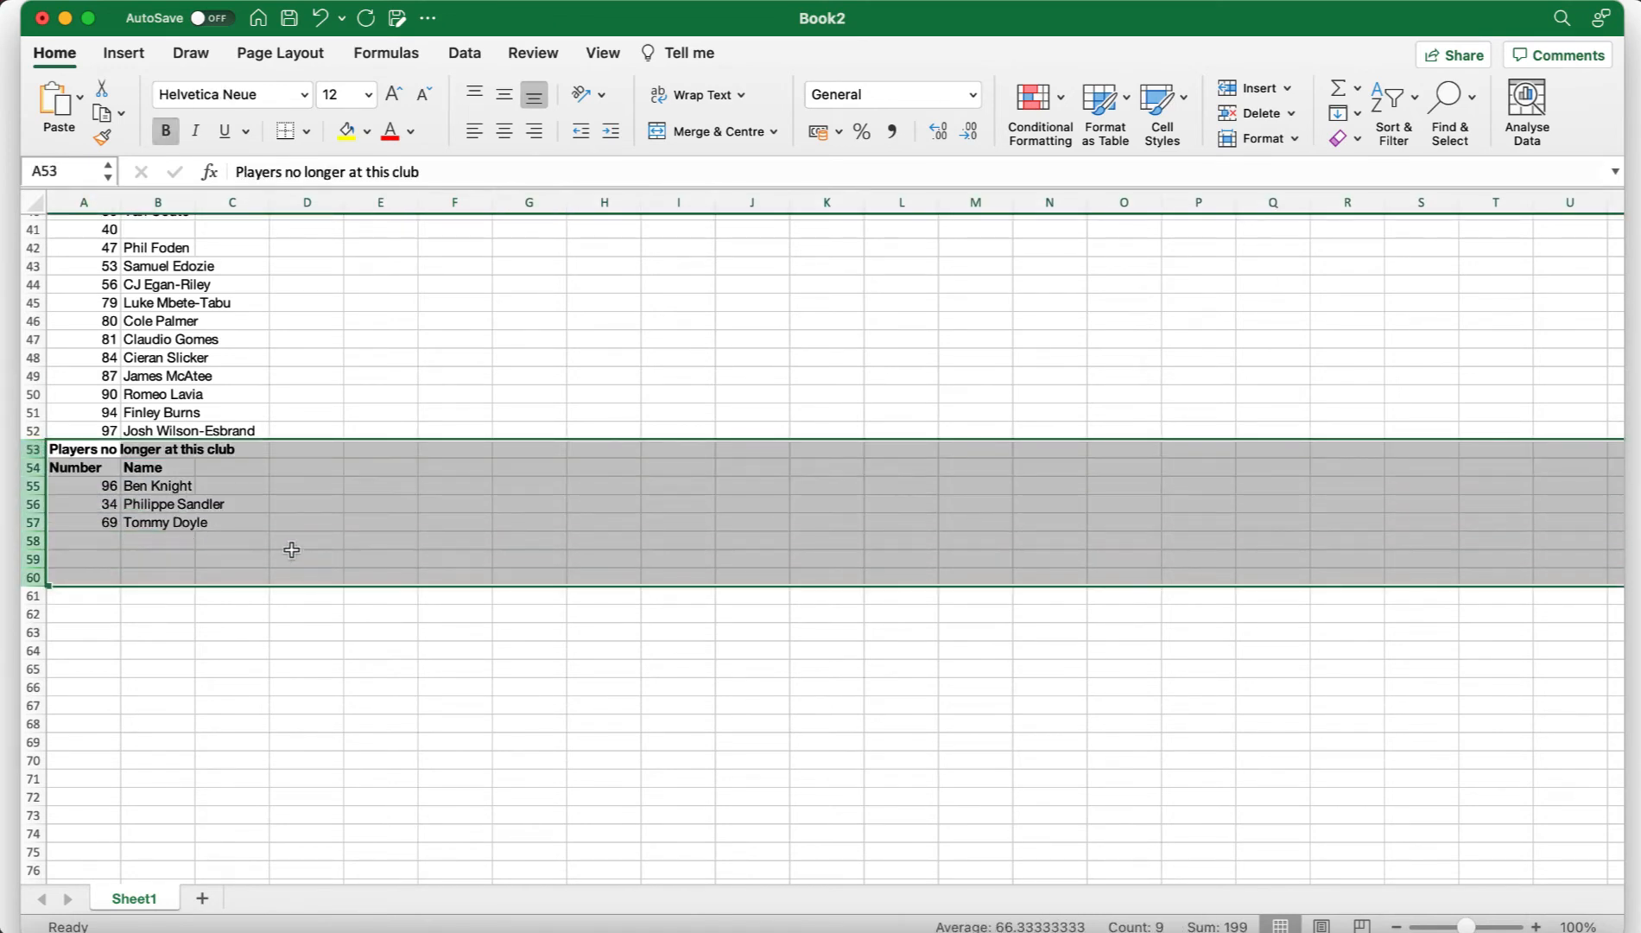
right_click(290, 549)
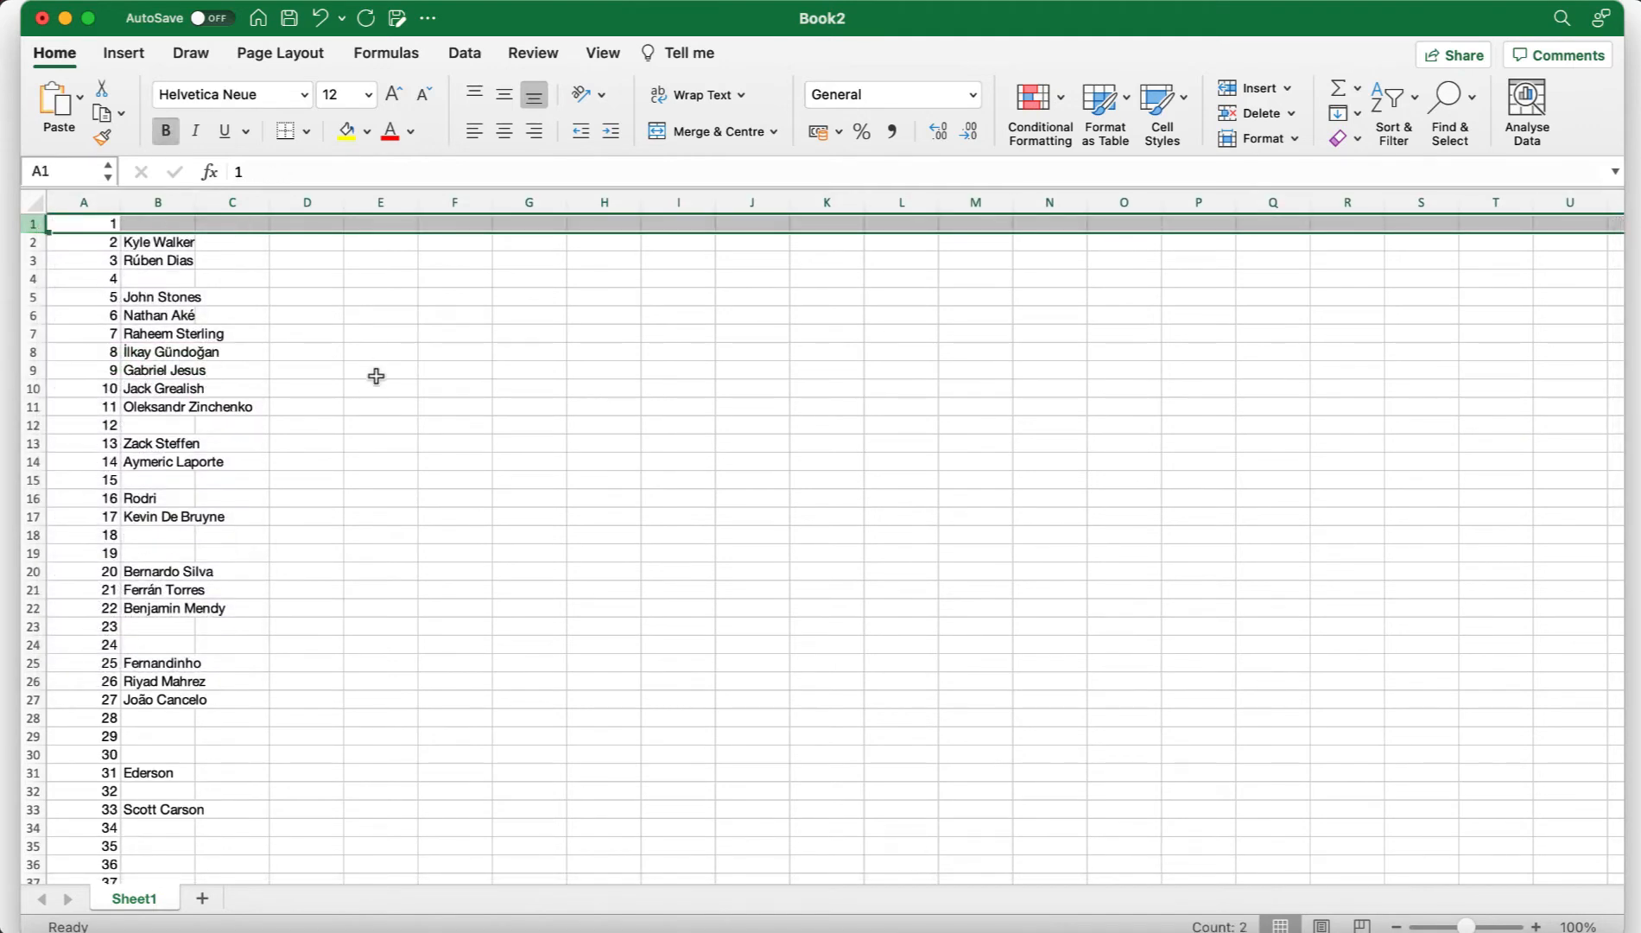
left_click(380, 351)
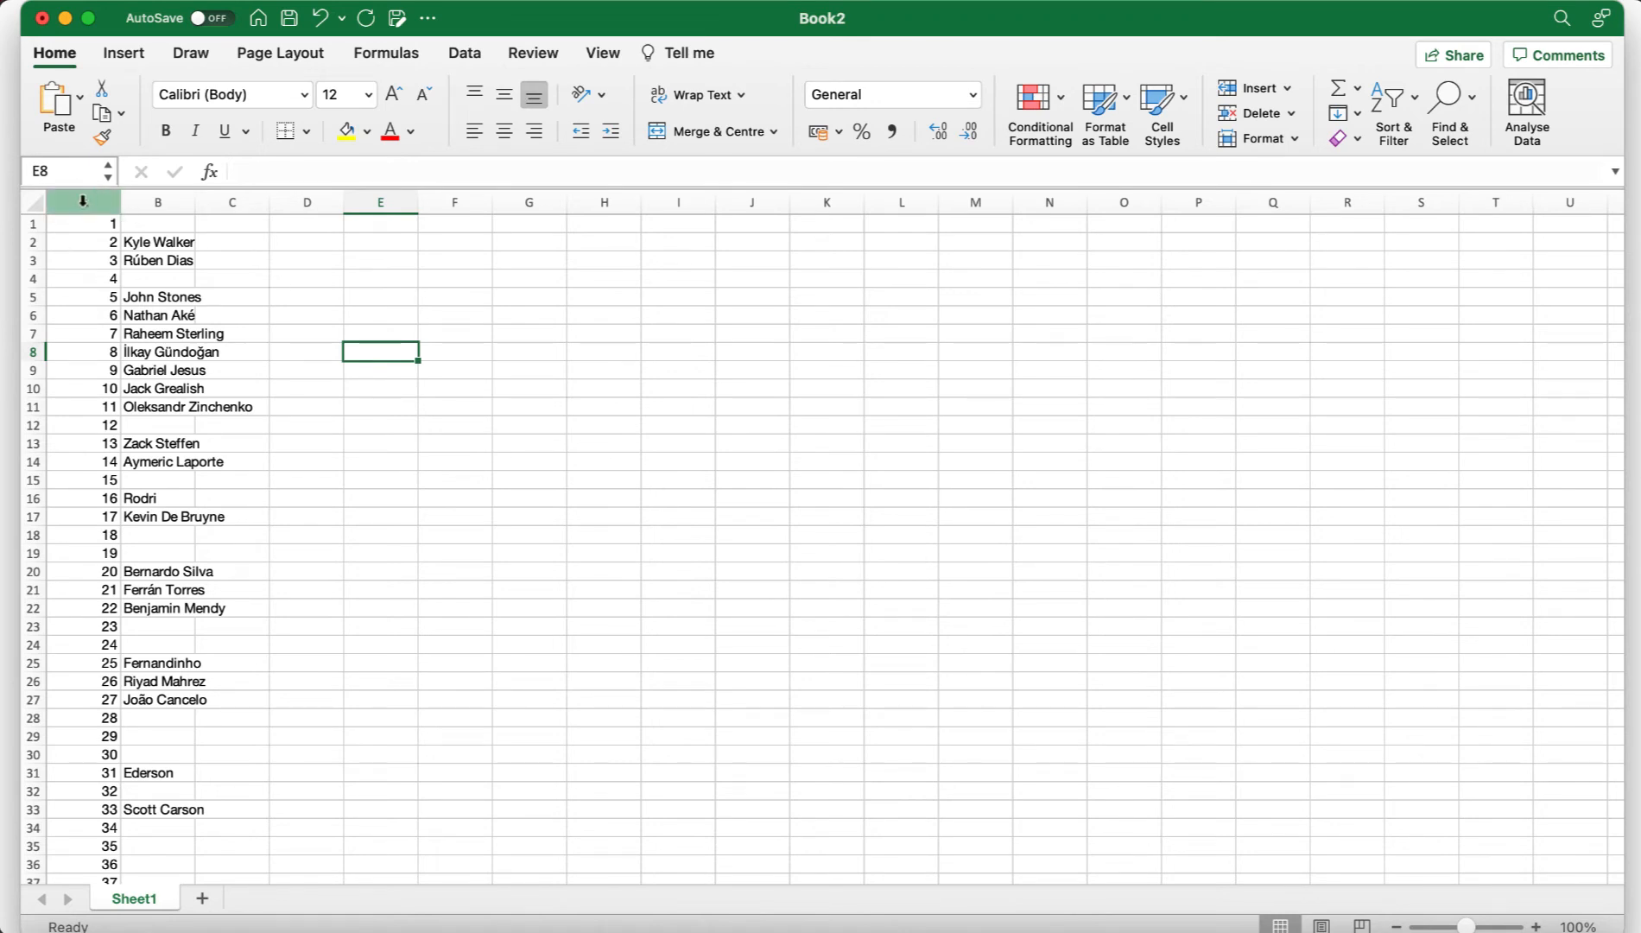
Insert a new column A and enter ="mc"&B1 in A1 to build the code mc1
right_click(81, 201)
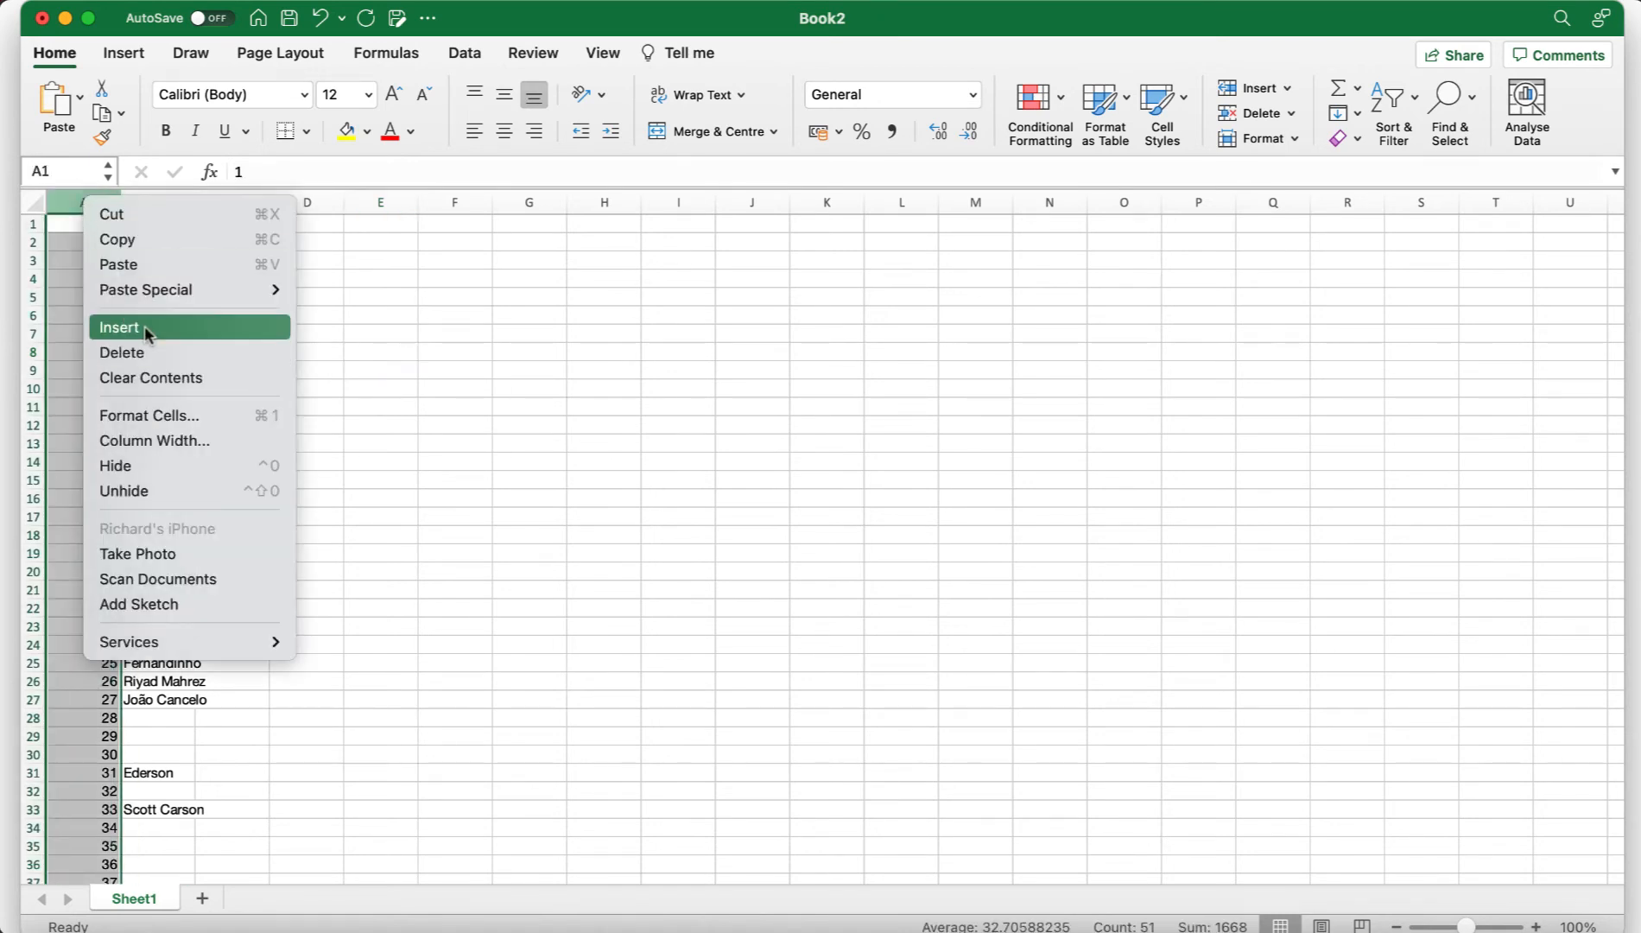
left_click(119, 326)
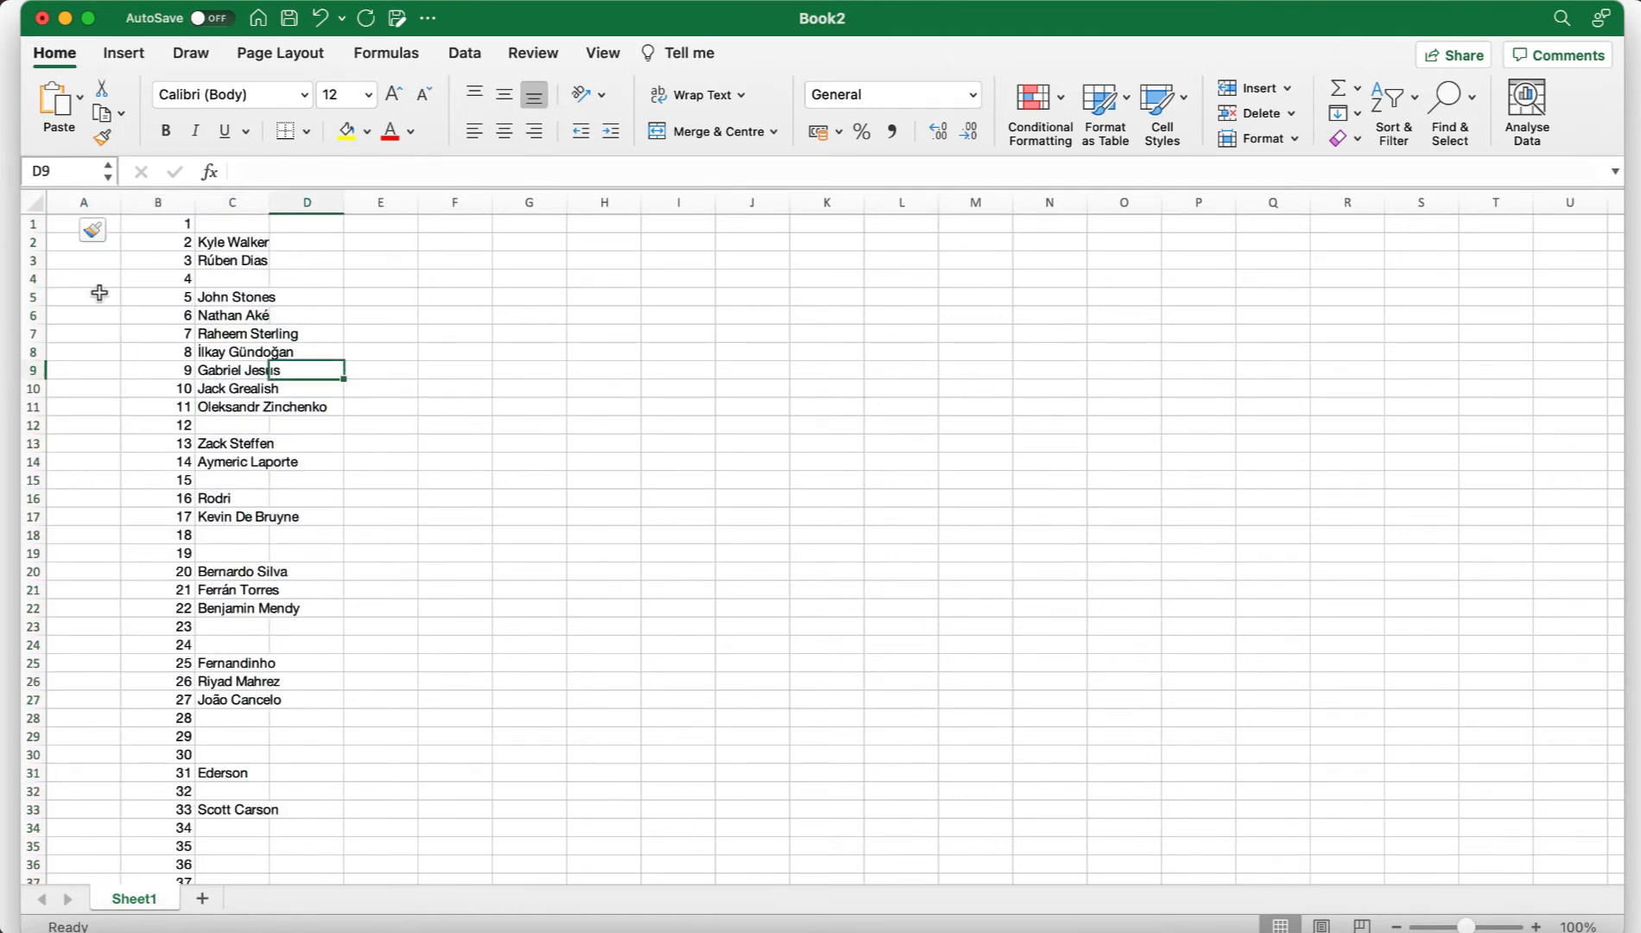
left_click(82, 223)
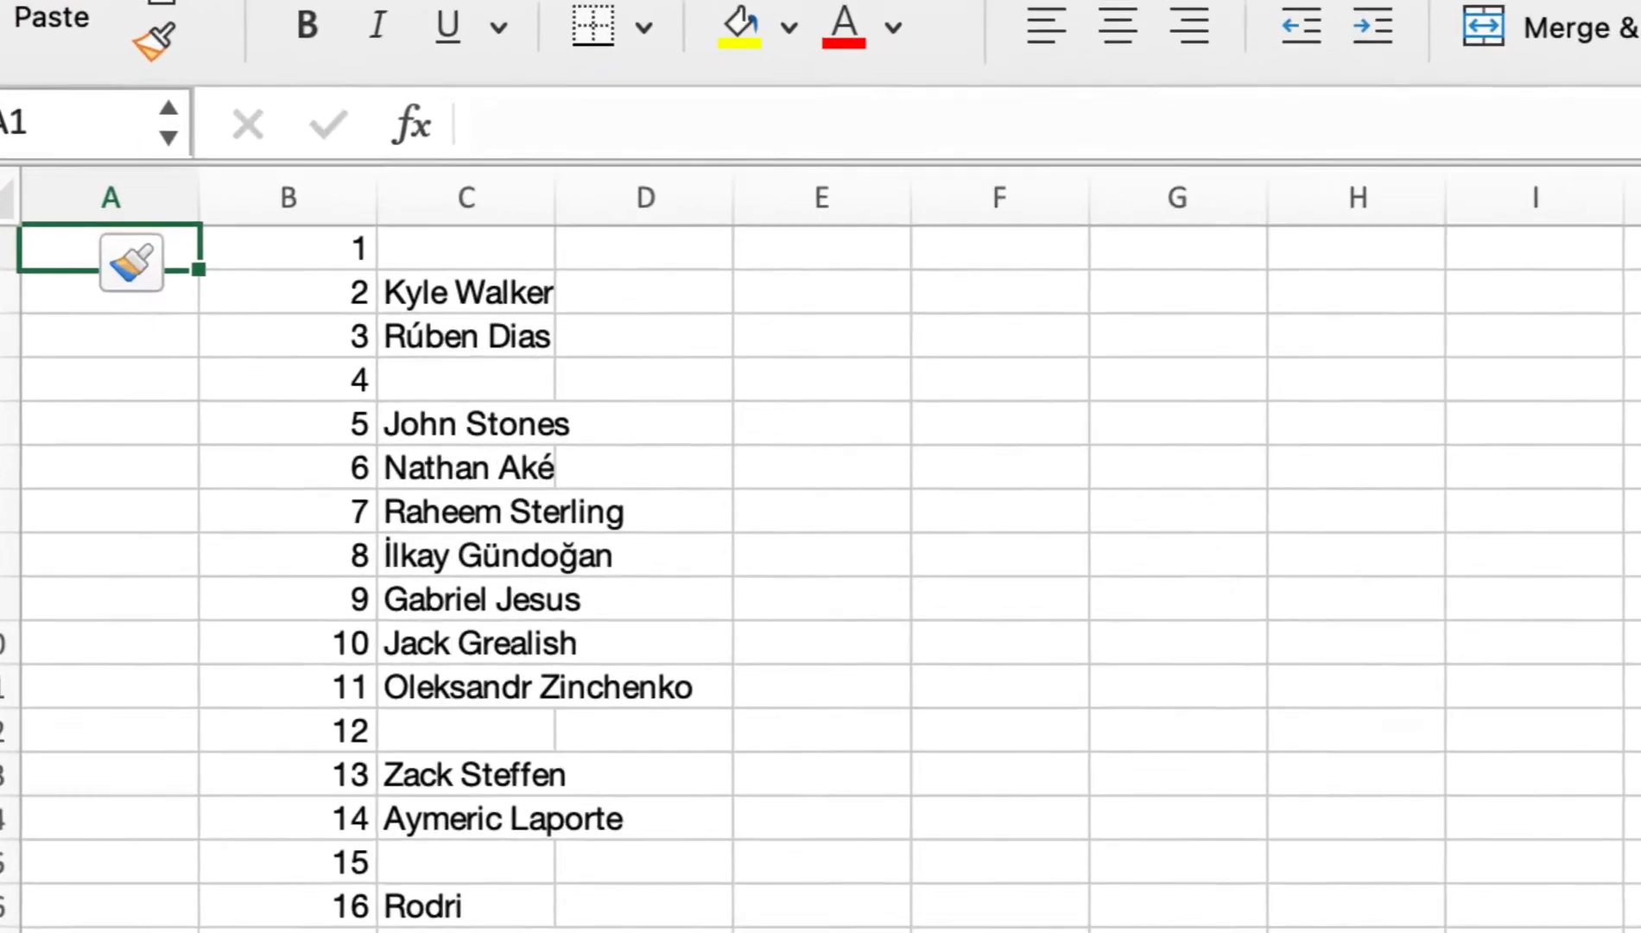
type("=")
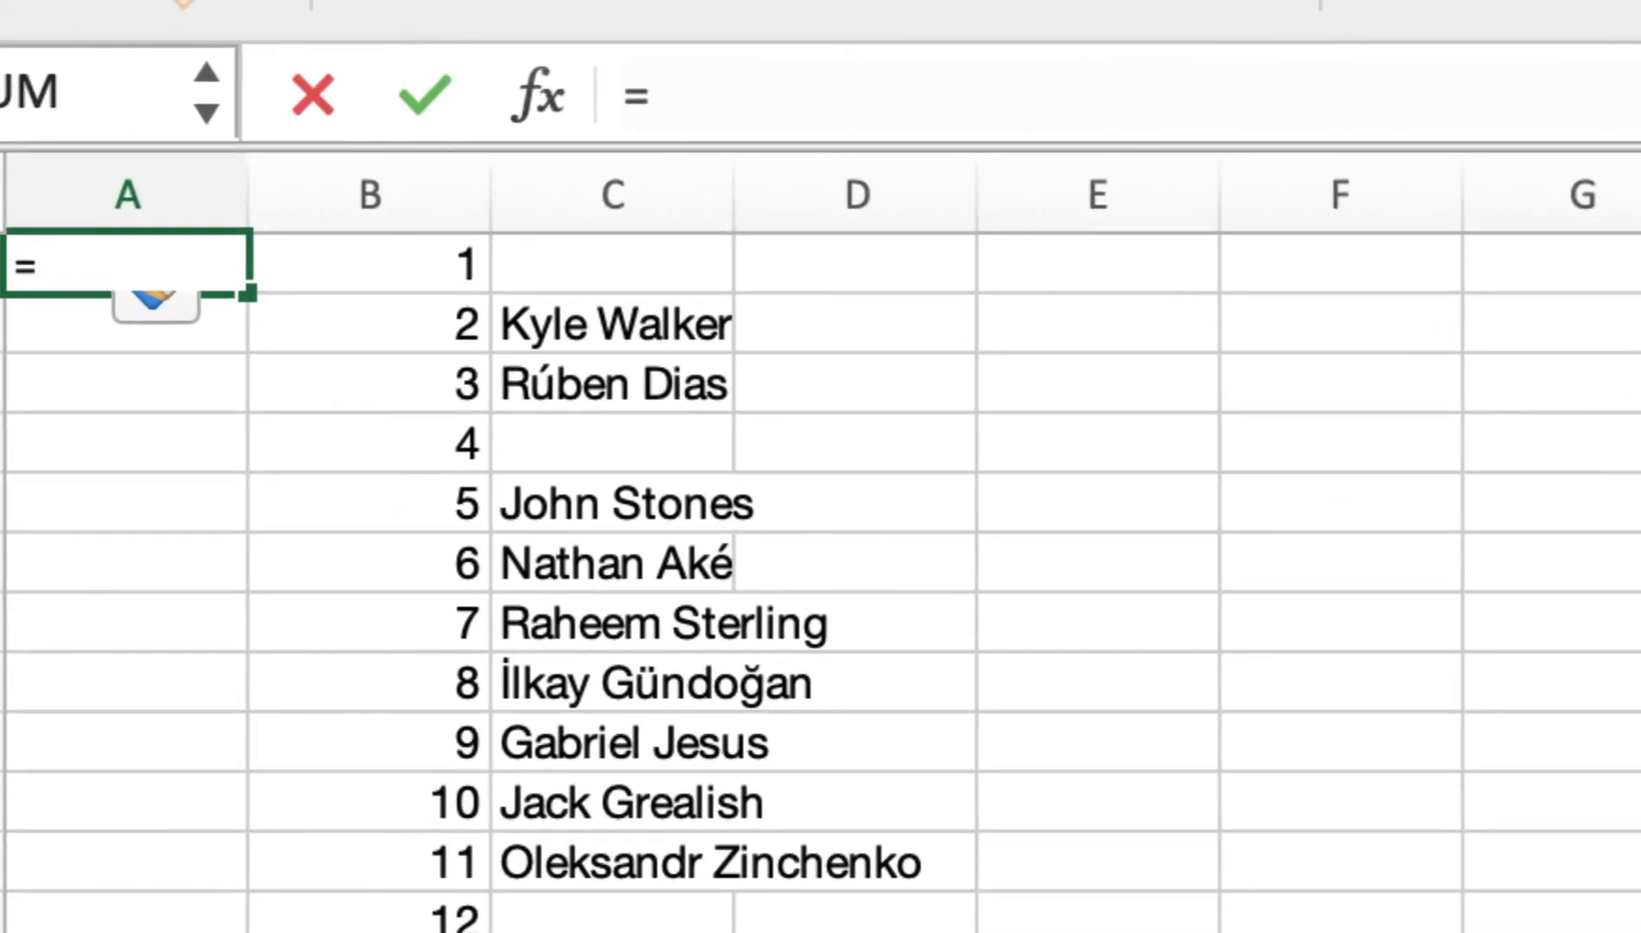
type("\"")
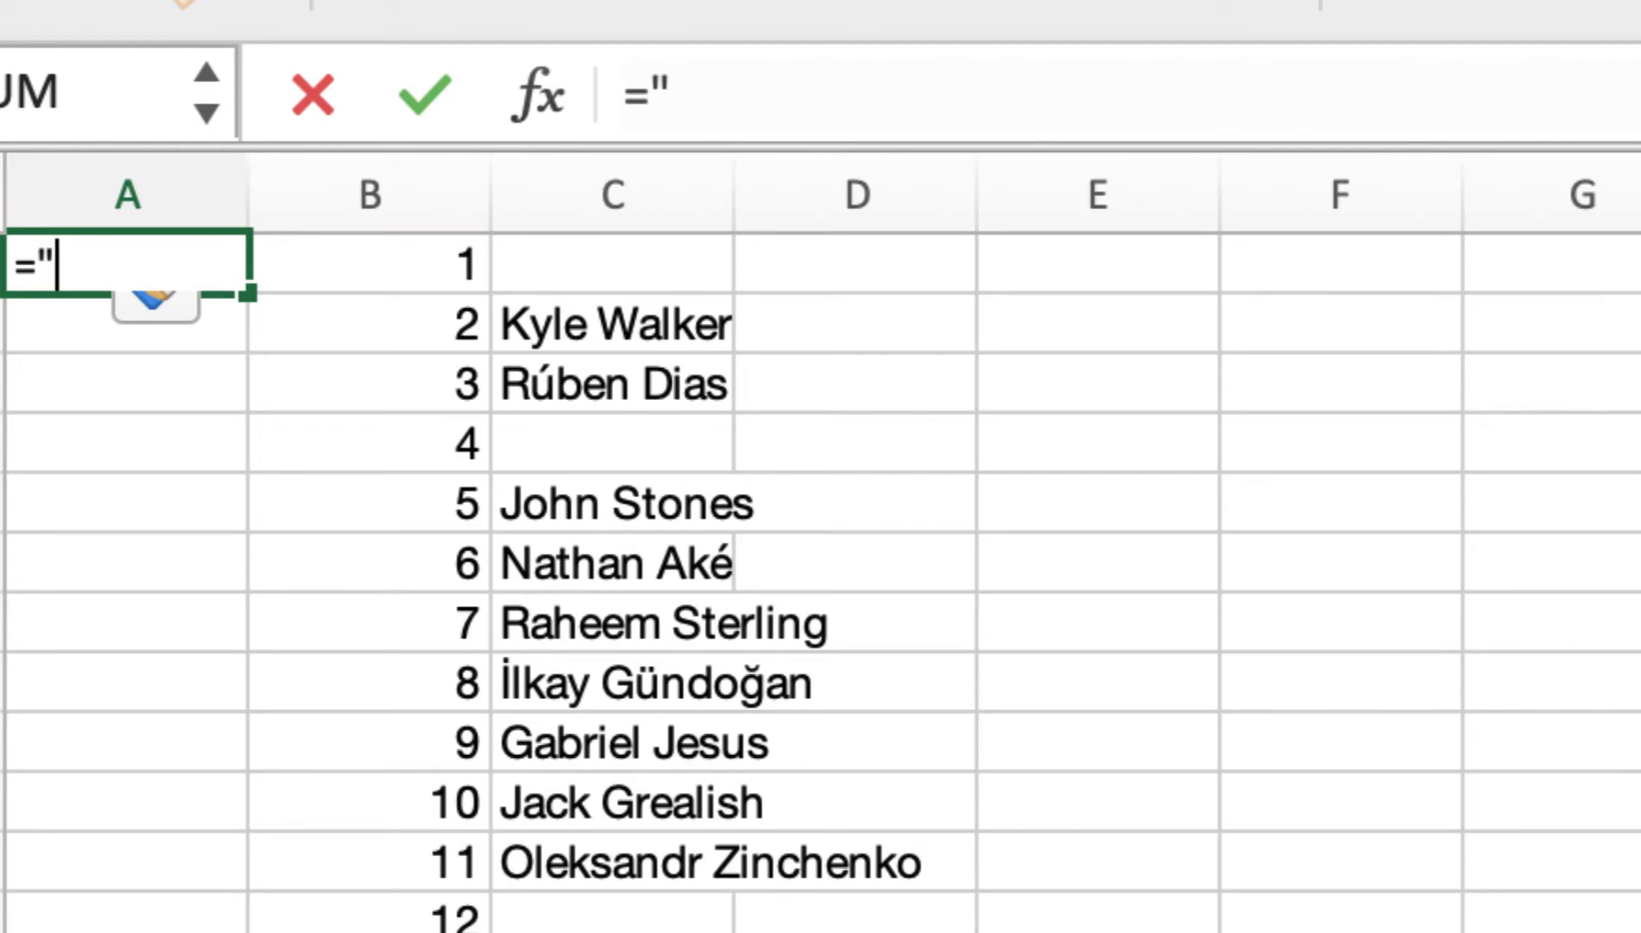
type("mc")
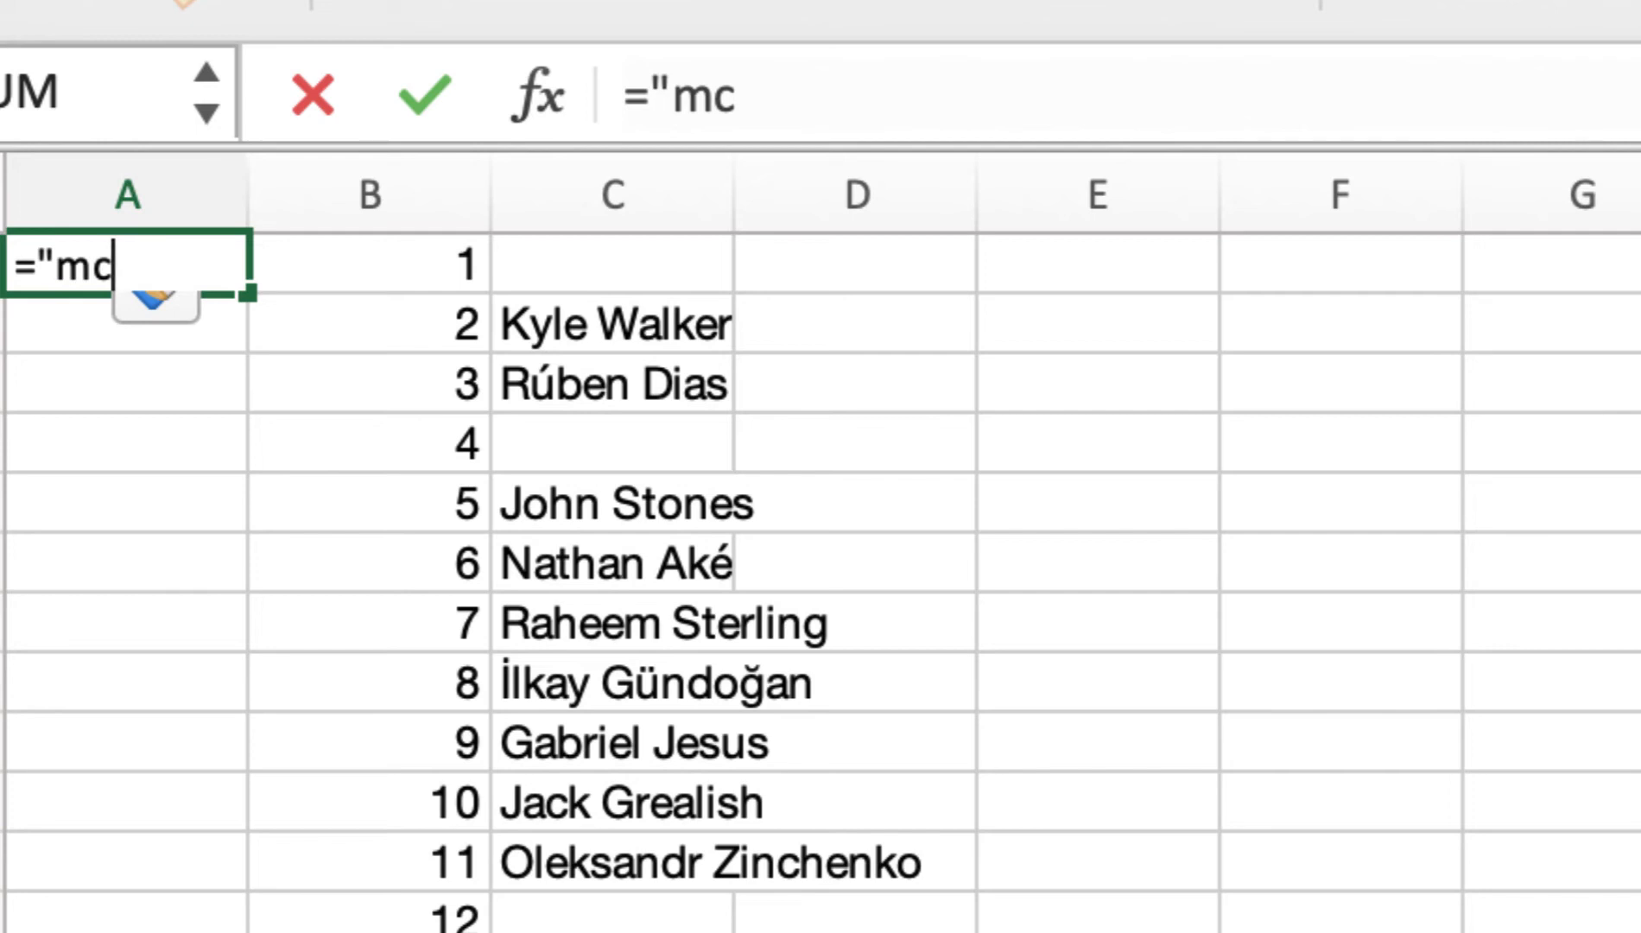
type("\"")
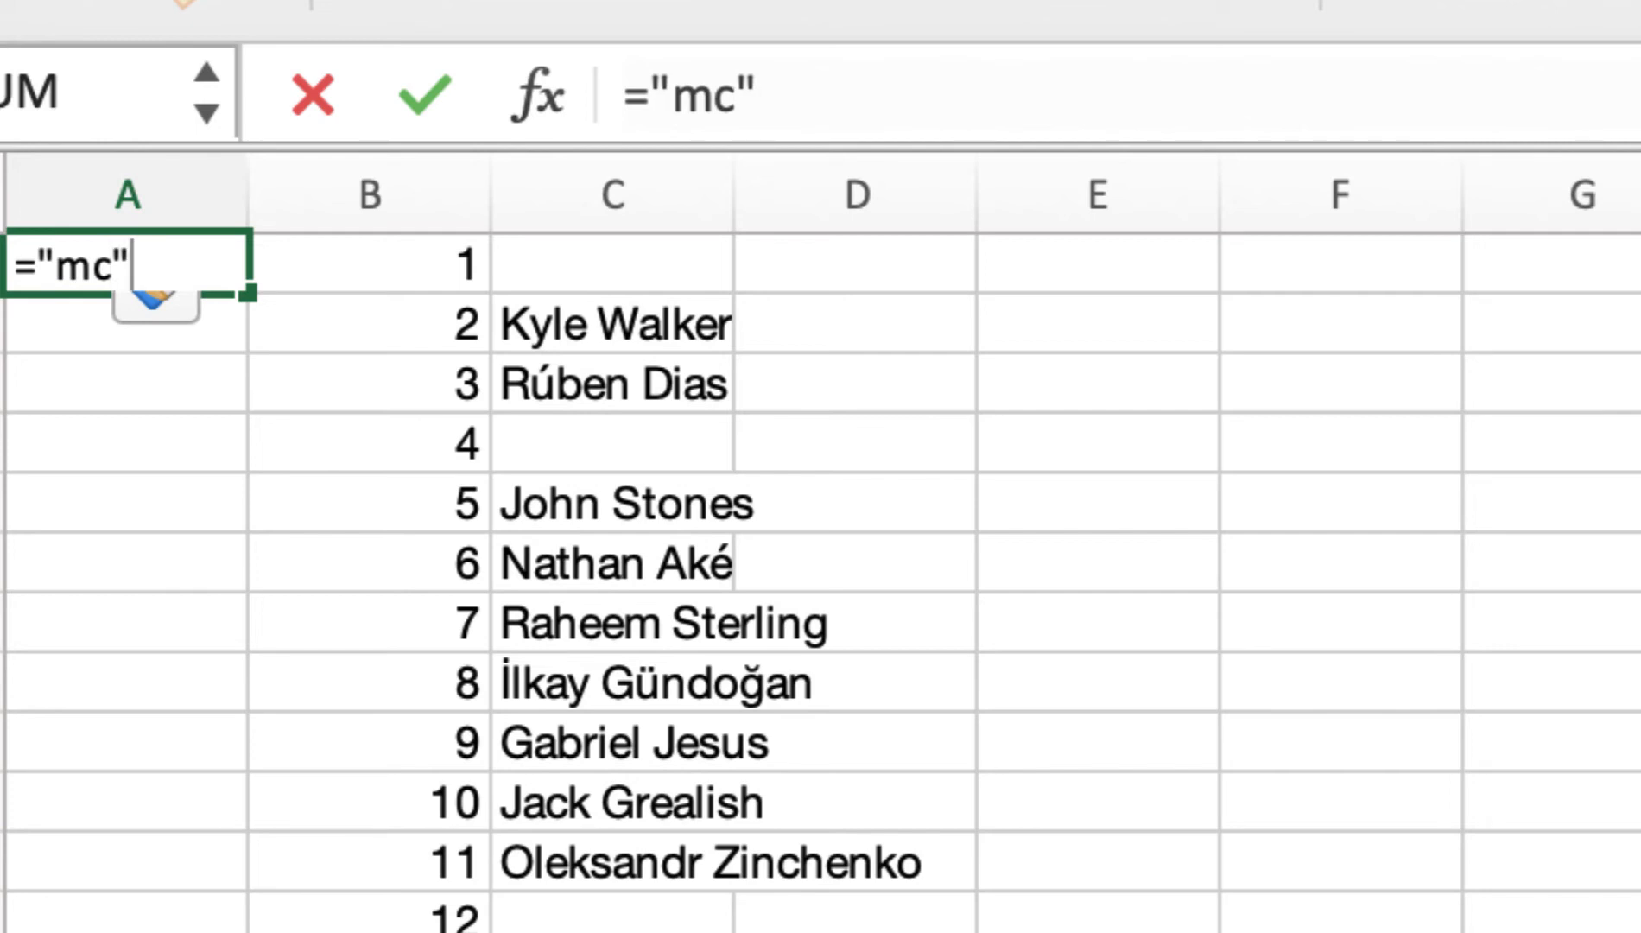
type("&")
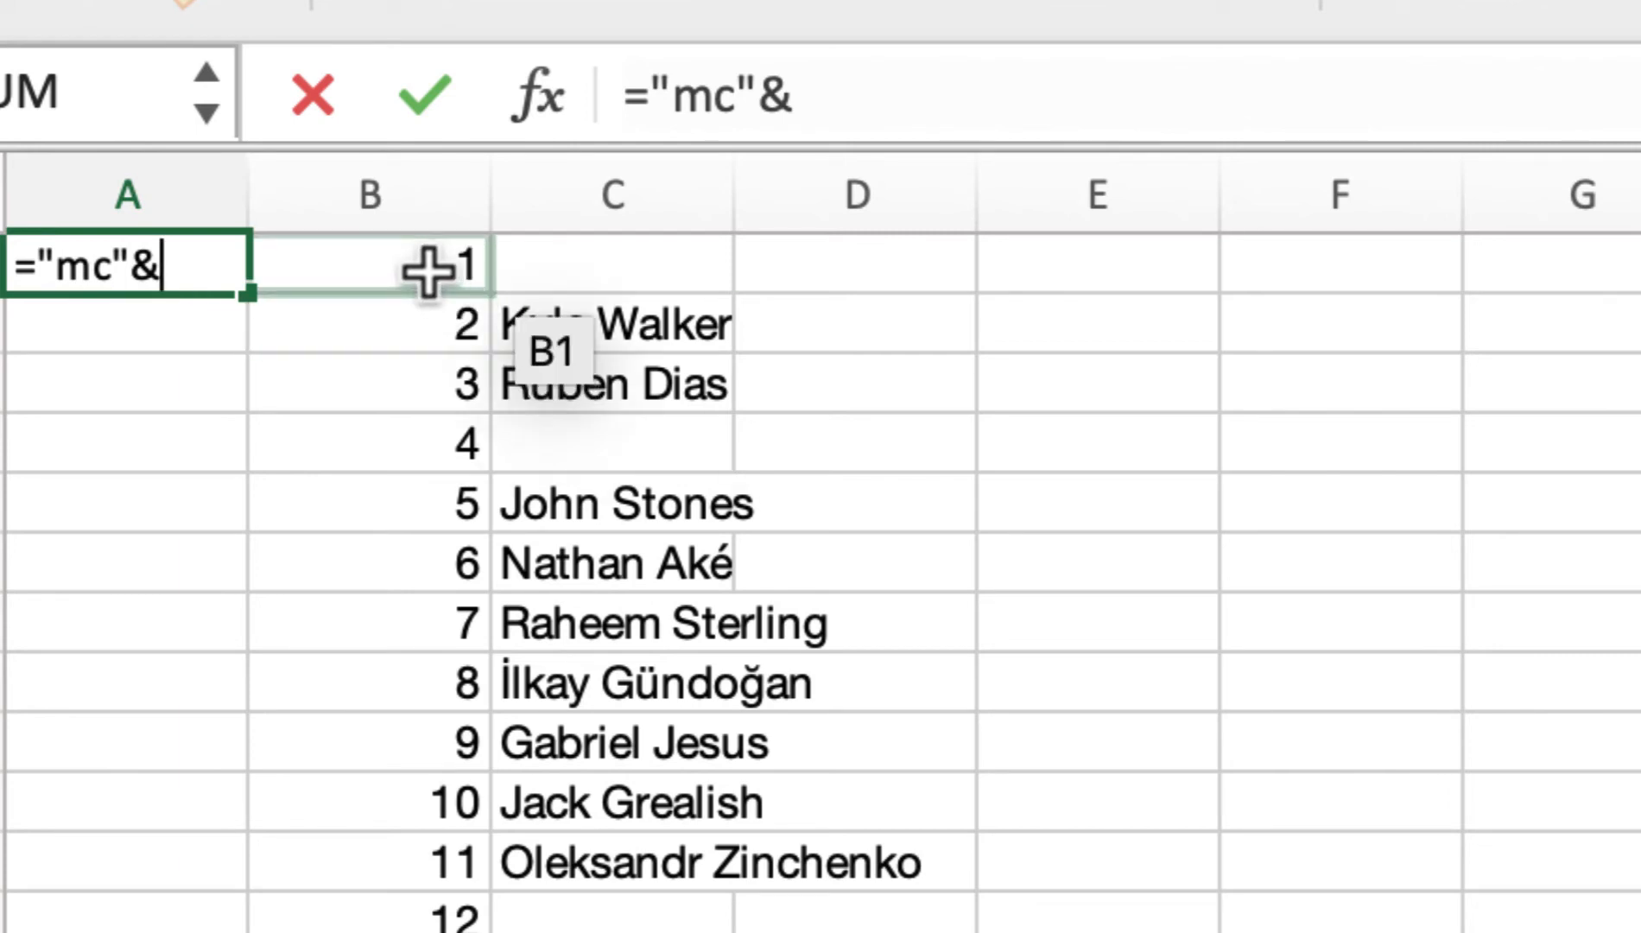
left_click(370, 264)
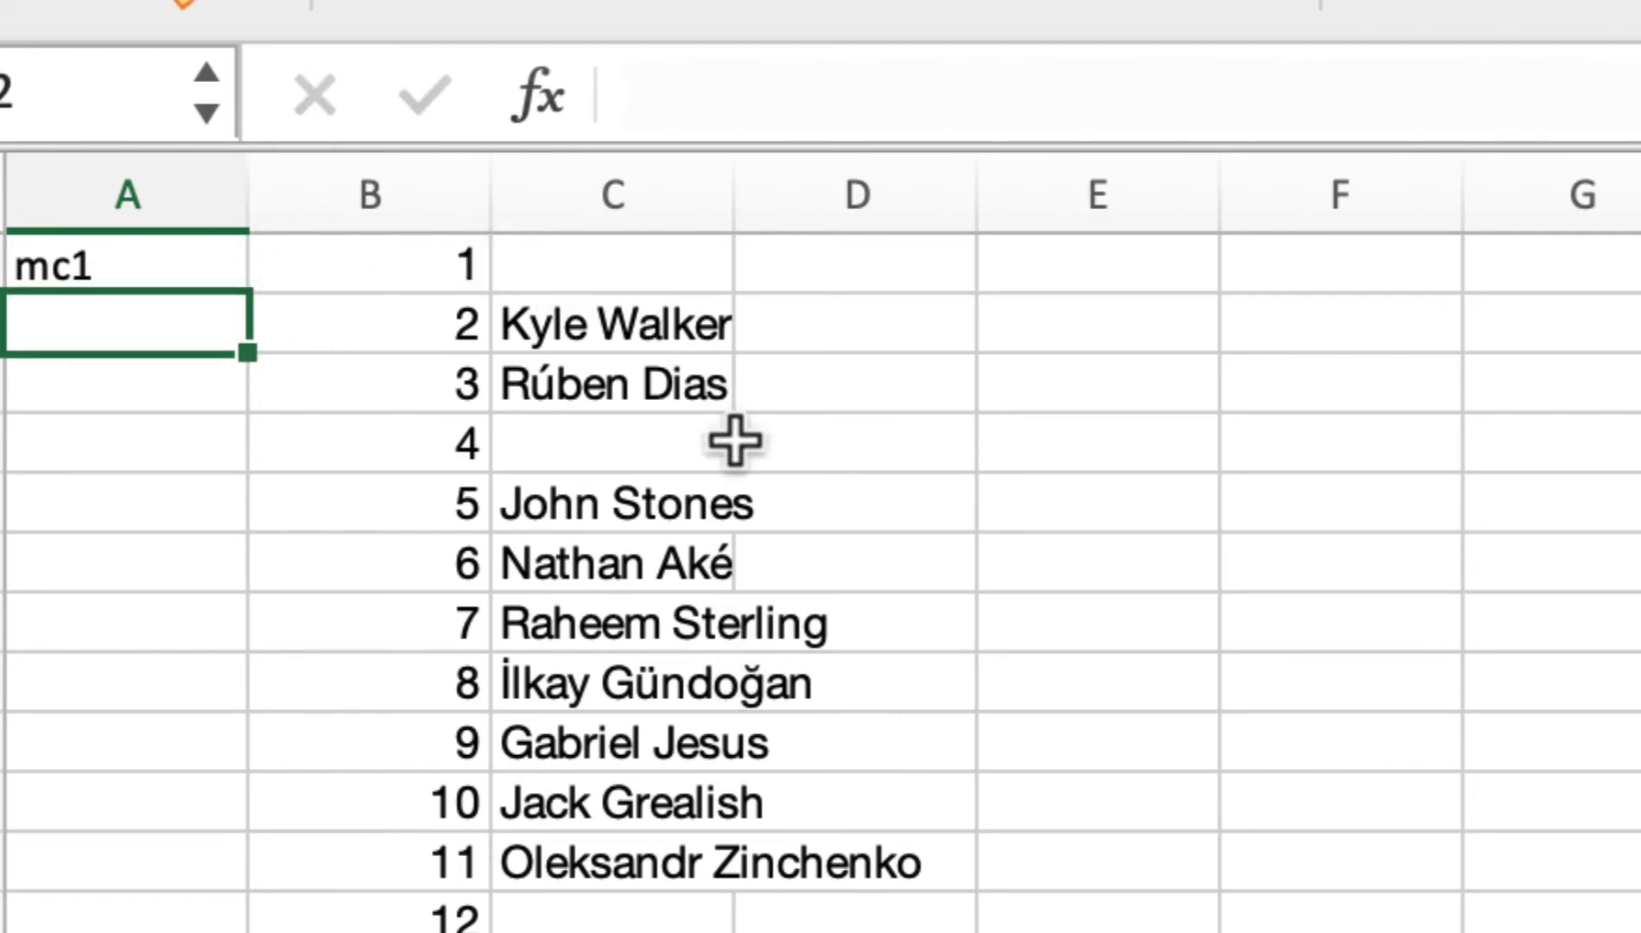
mouse_move(198, 261)
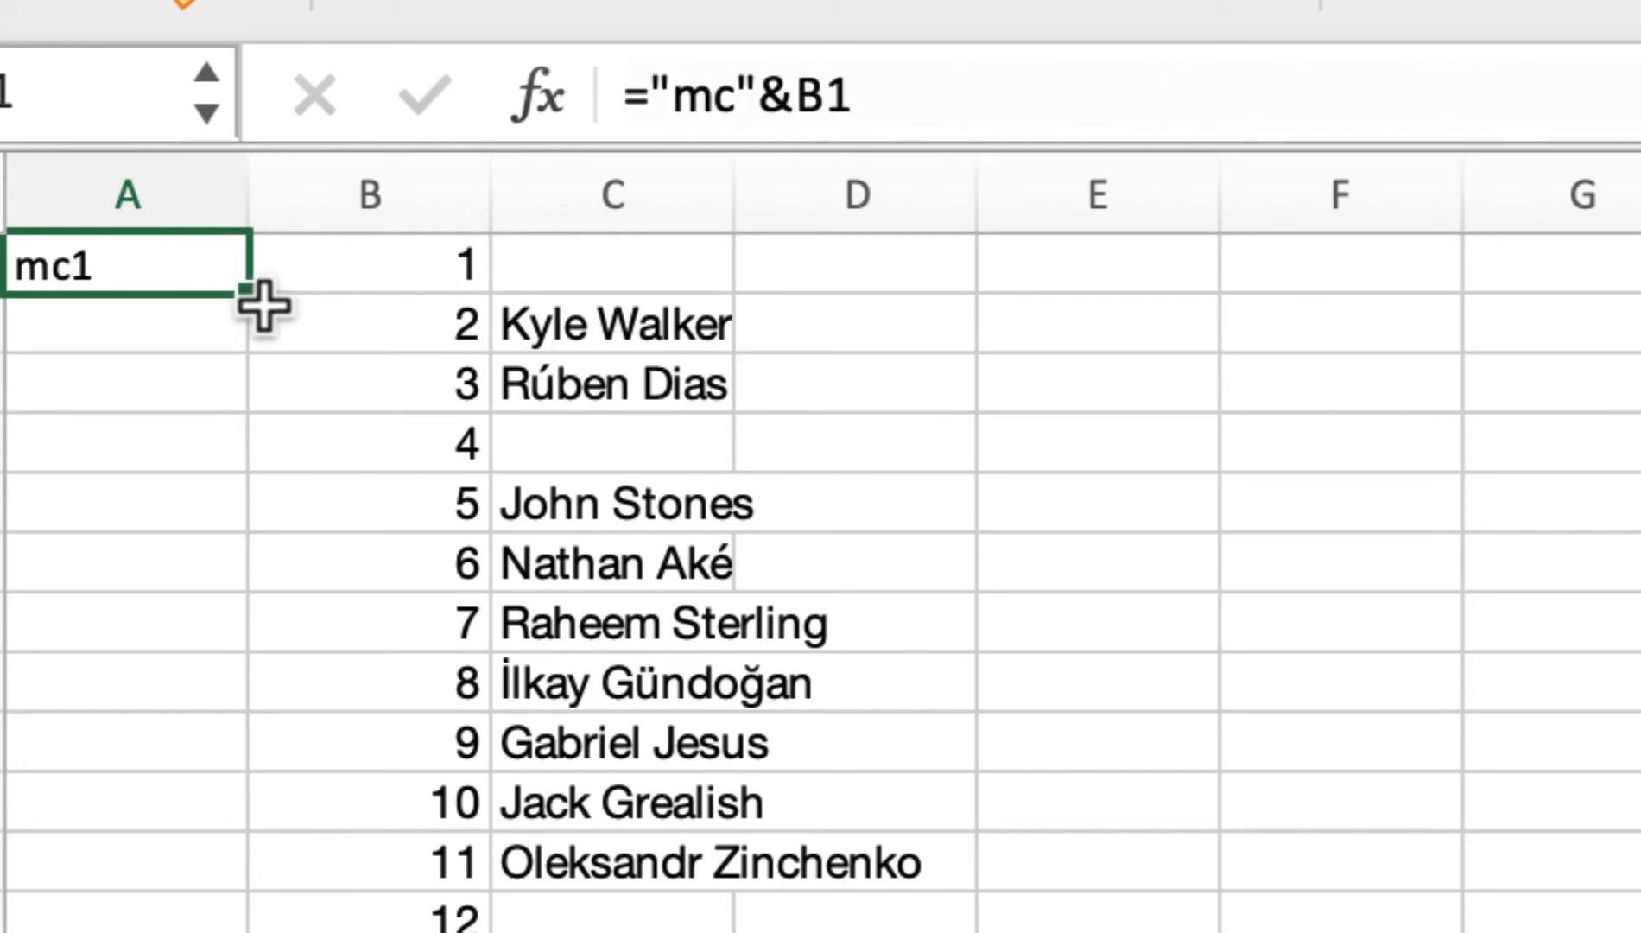
mouse_move(256, 299)
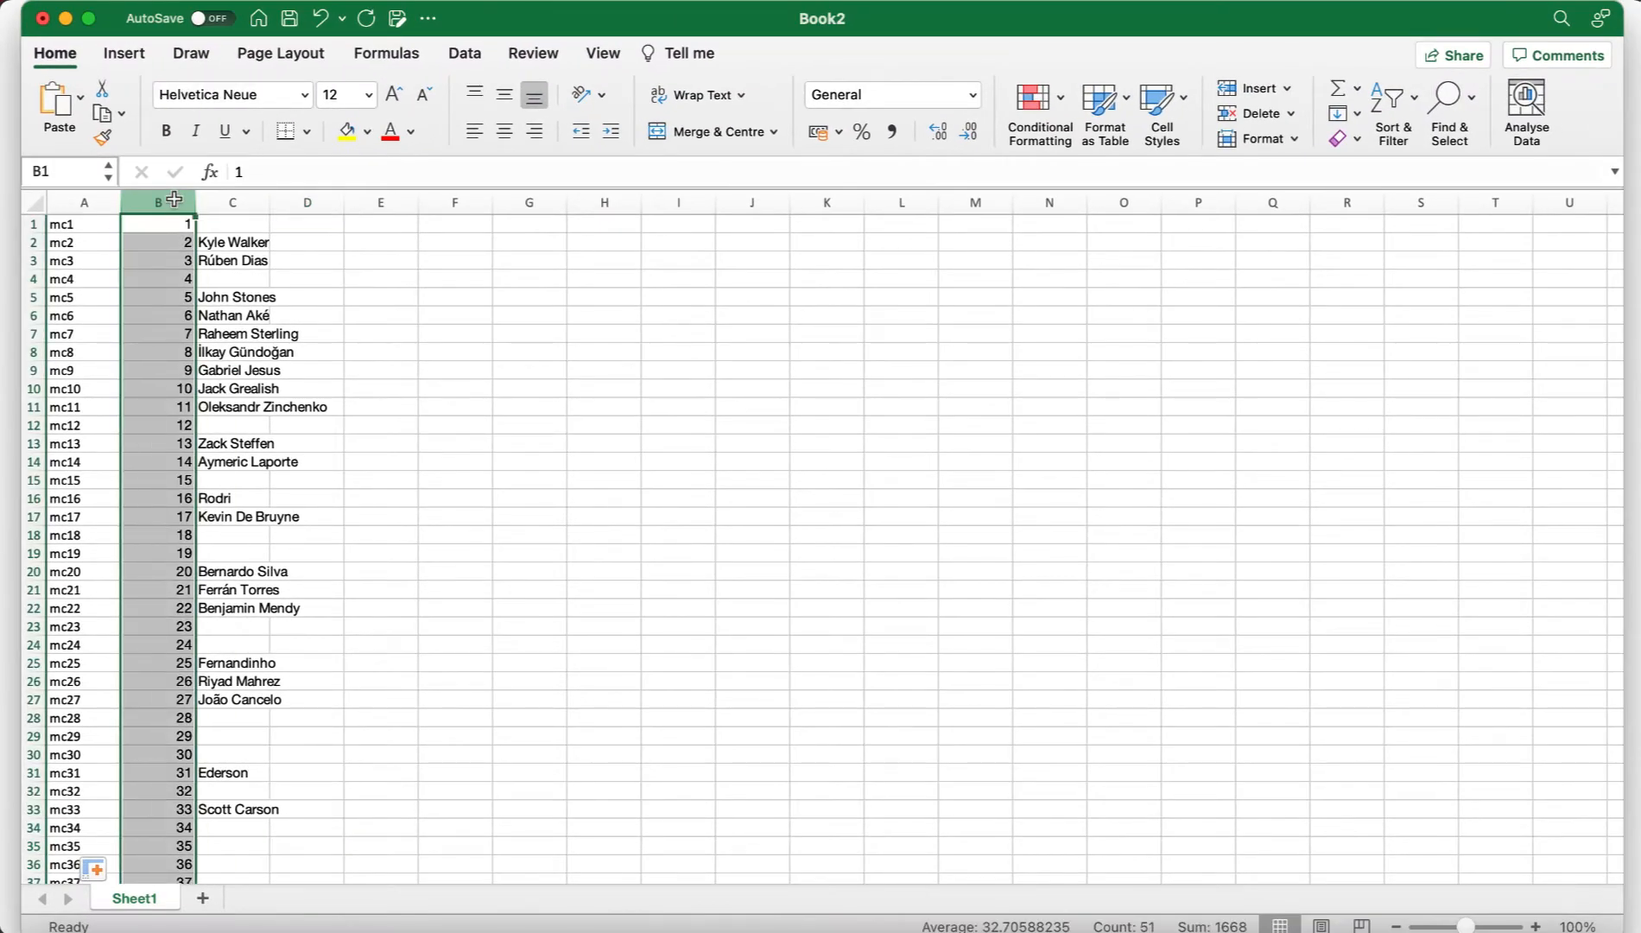
Hide the squad-number column B after filling the mc codes down column A
right_click(157, 202)
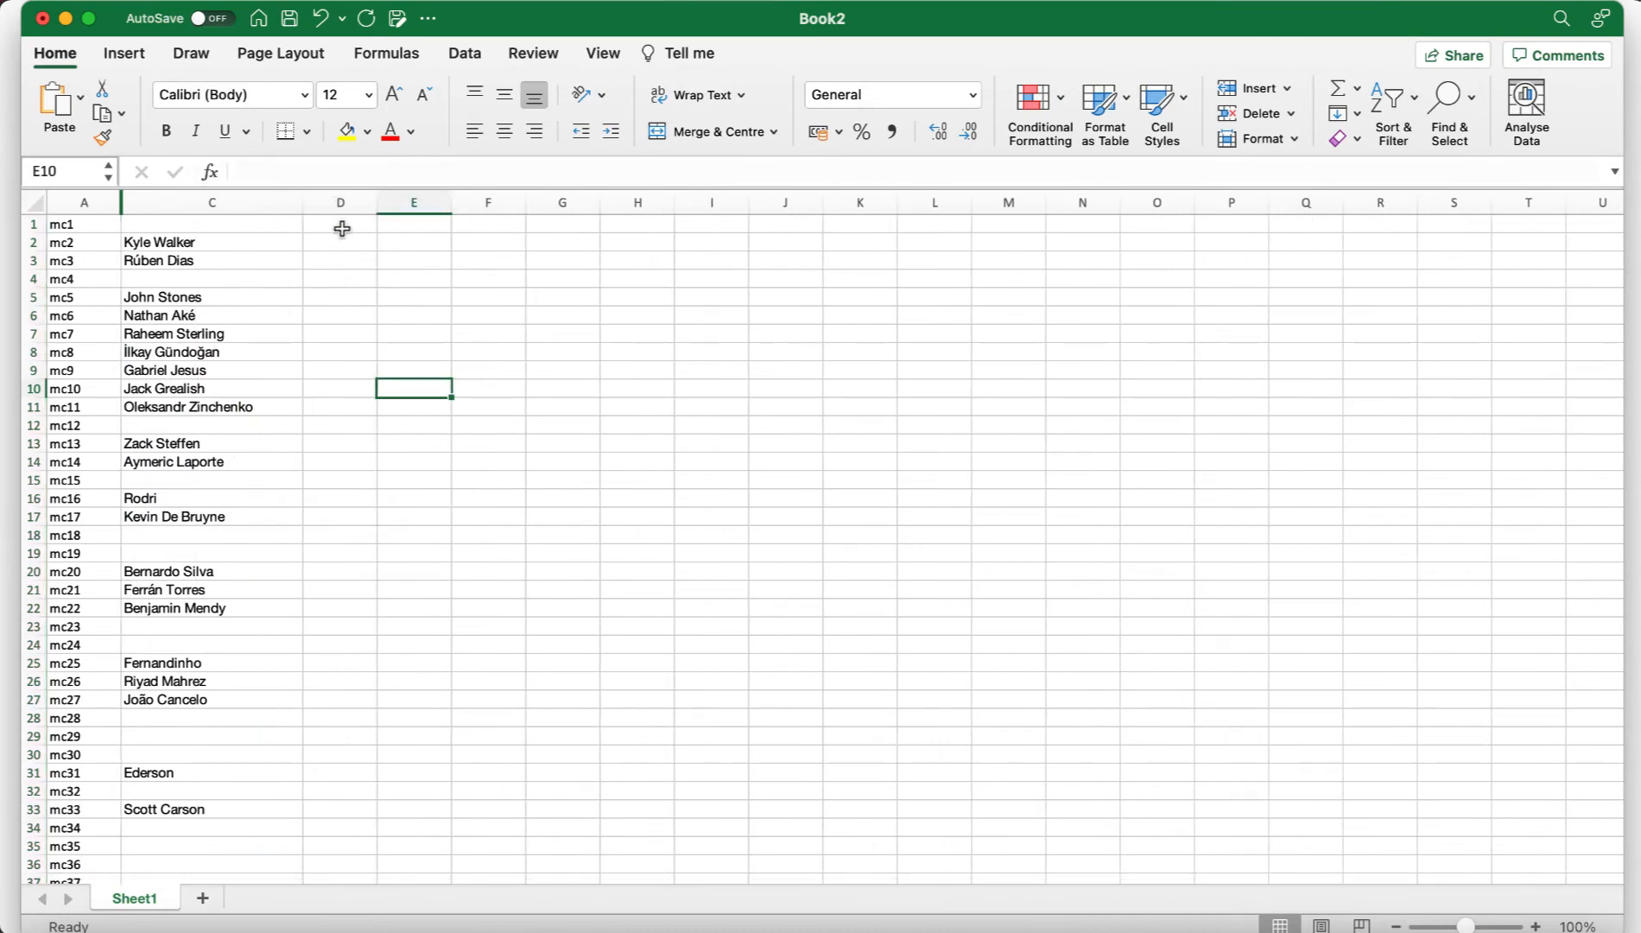
Enter =C1&" of Manchester City" in cell D1 to build the combined caption name
left_click(338, 225)
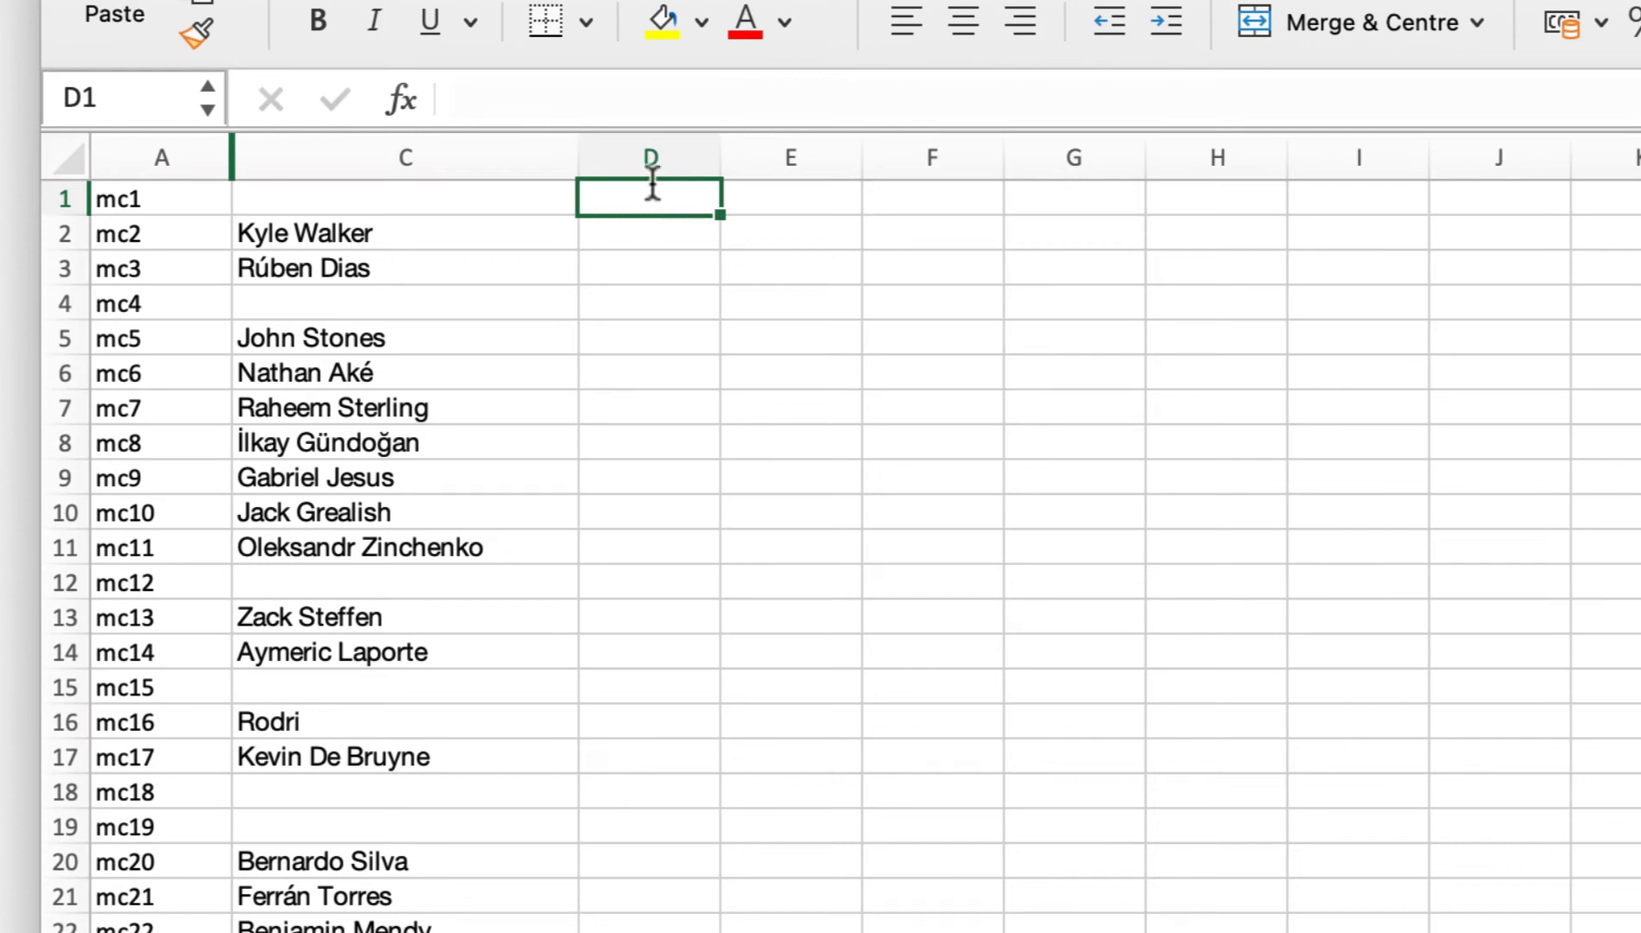
type("=C1")
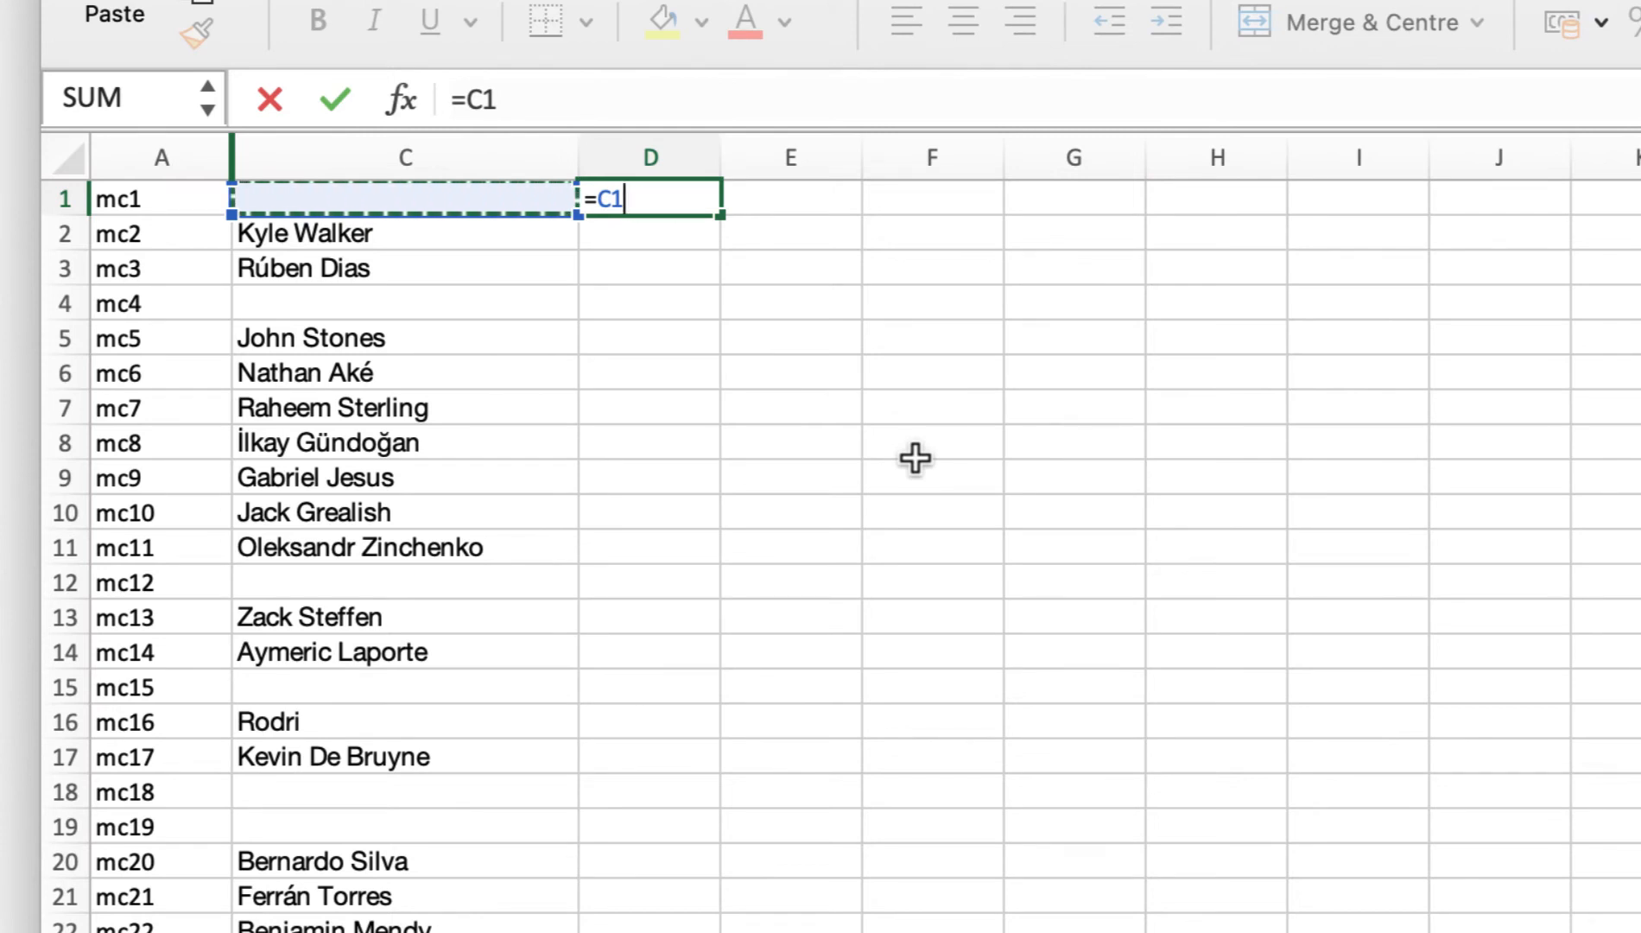
type("&\" of Ma")
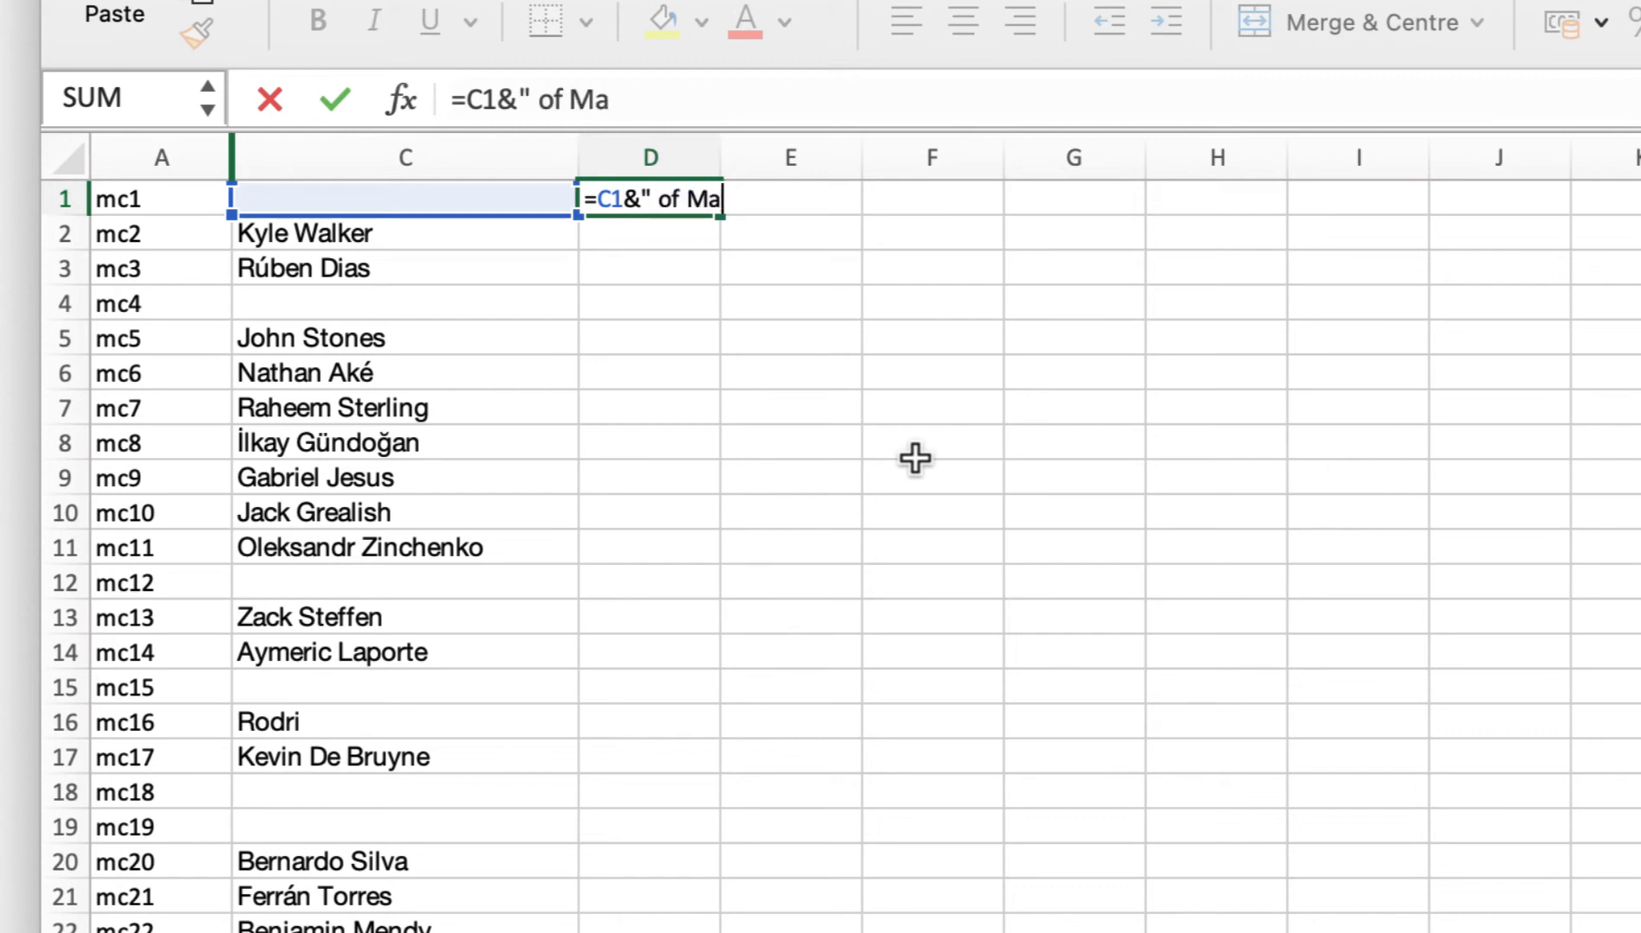
type("nchester City")
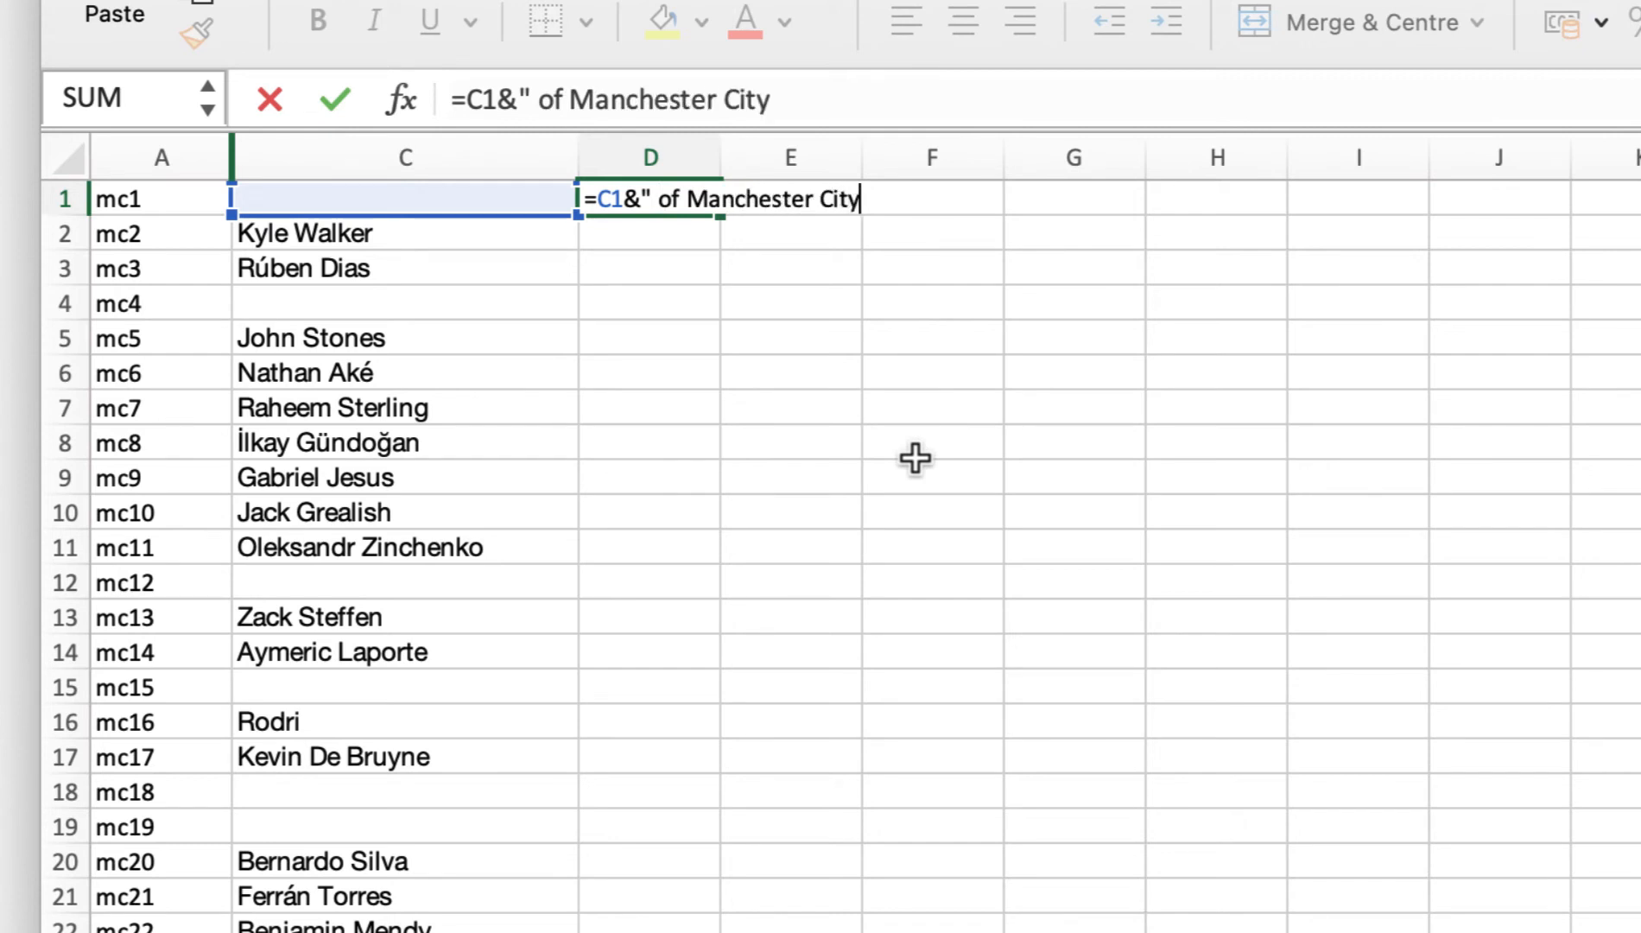
type("\"")
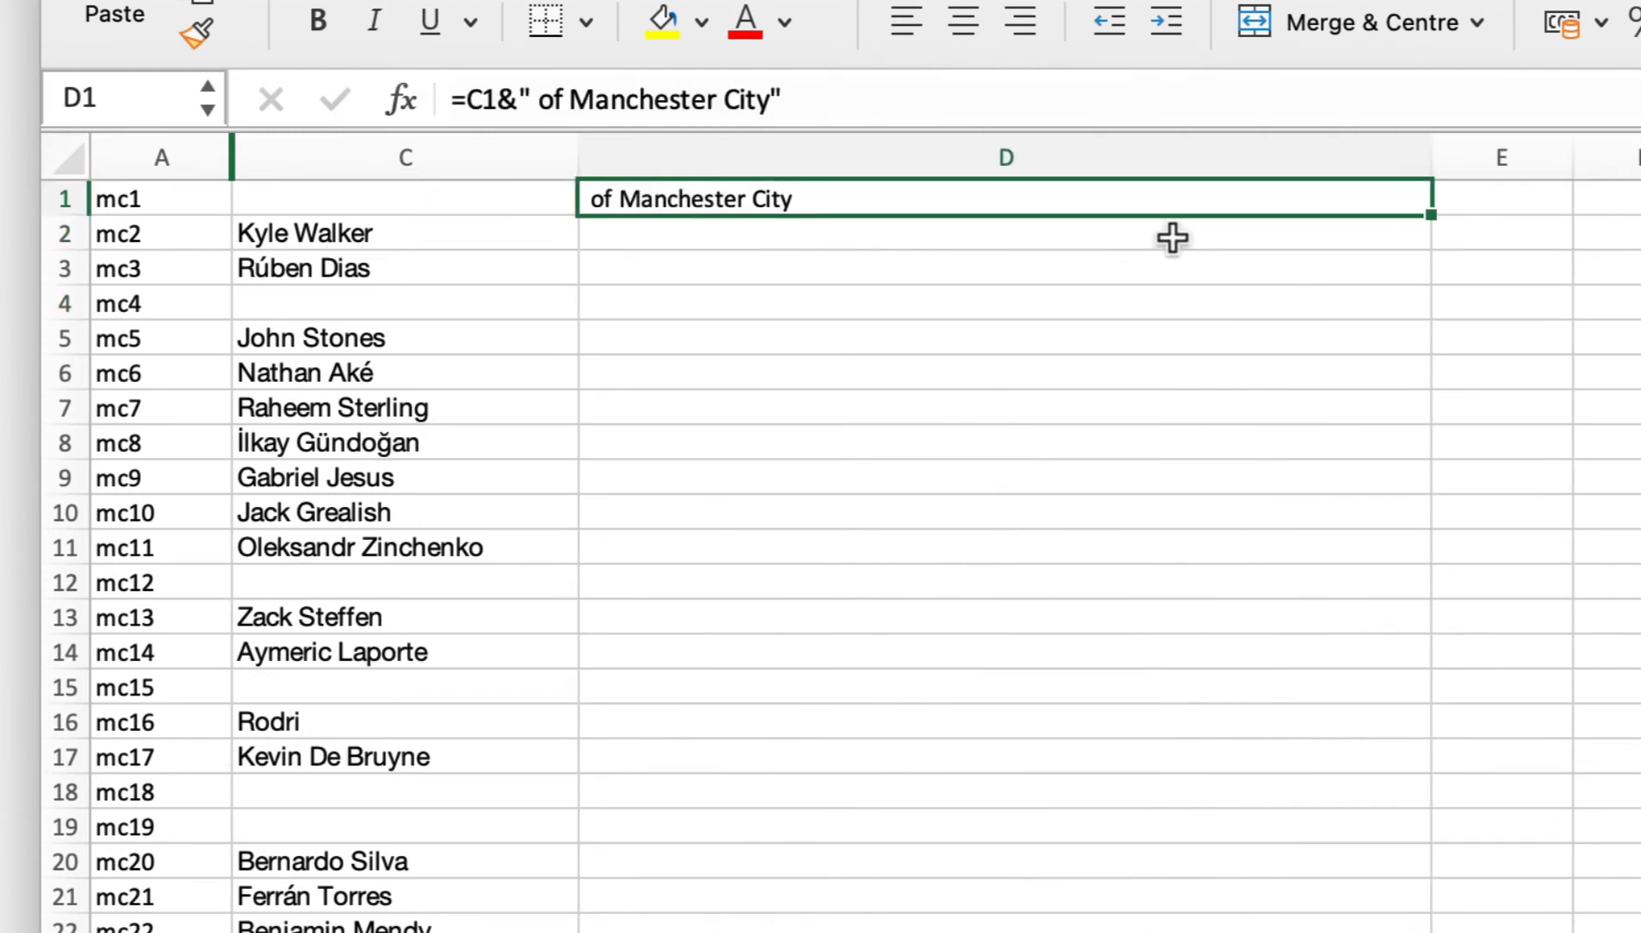
Widen column D, fill the formula down all player rows, then bring up actions for column C
left_click(404, 199)
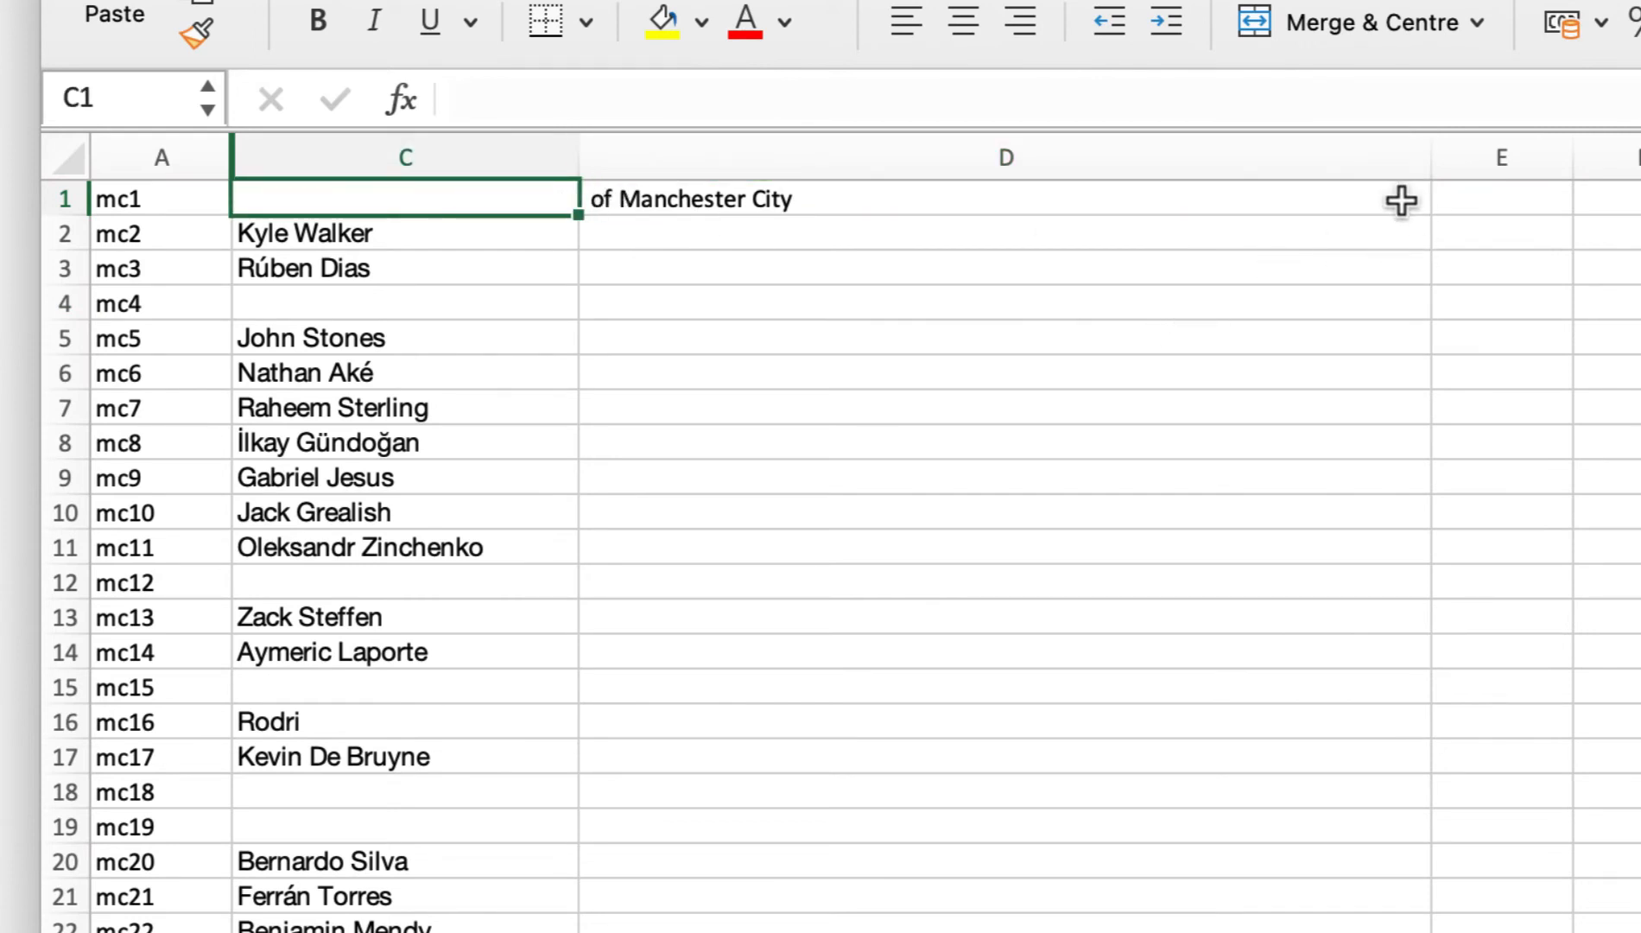
left_click(1005, 199)
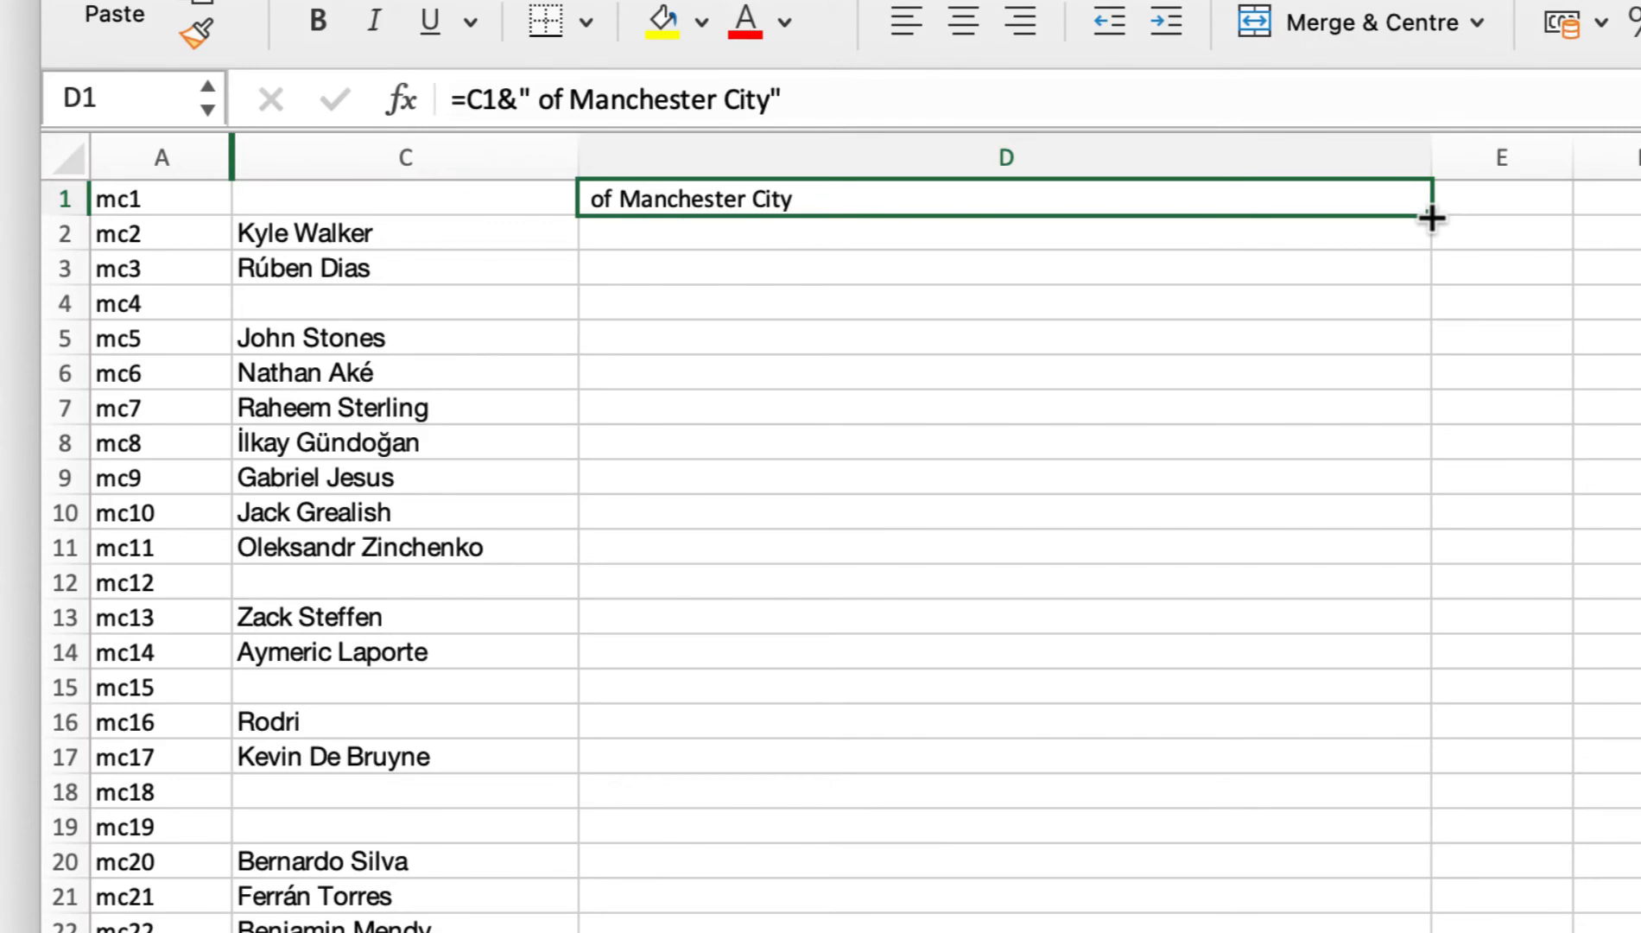
left_click_drag(1429, 216, 1168, 376)
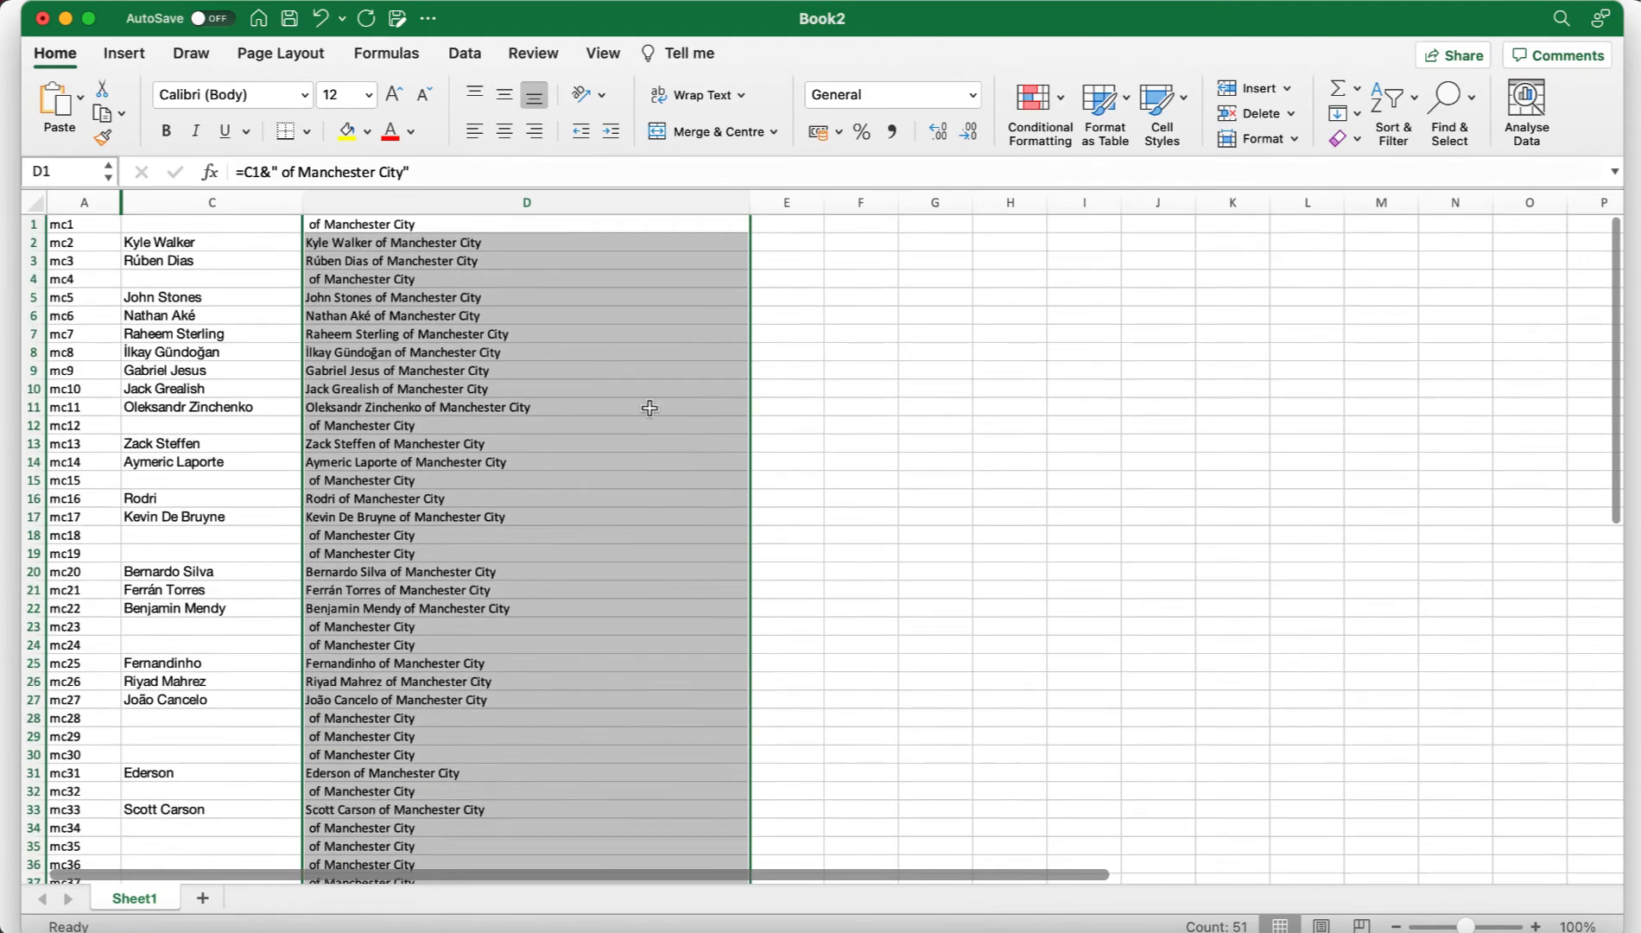
left_click(527, 352)
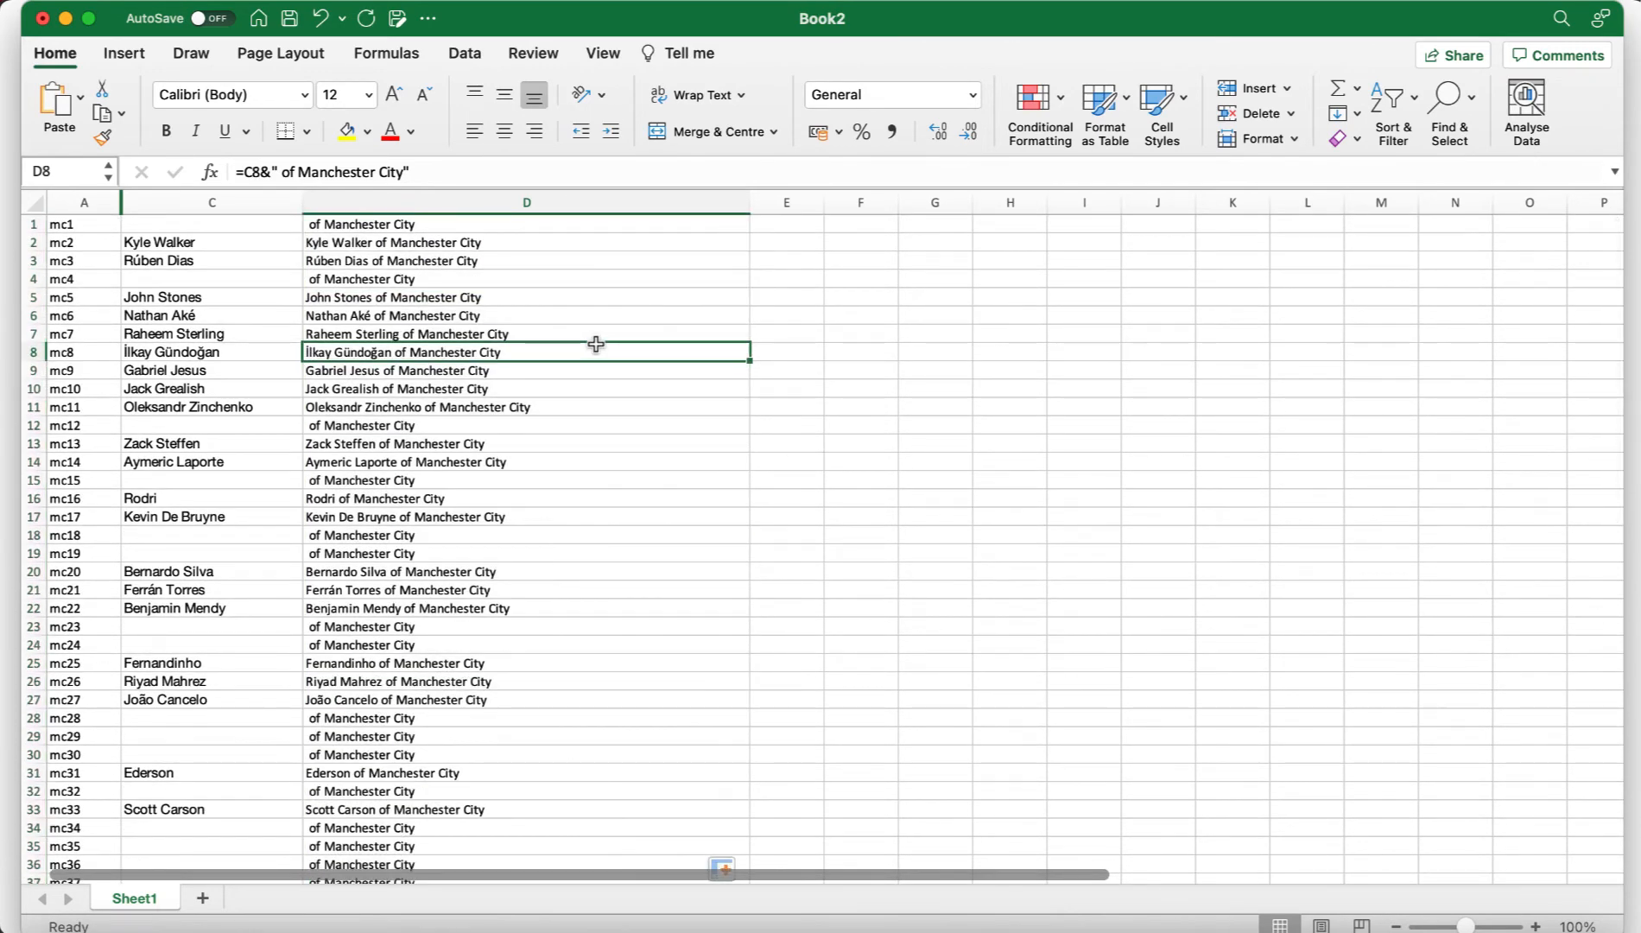
left_click(211, 202)
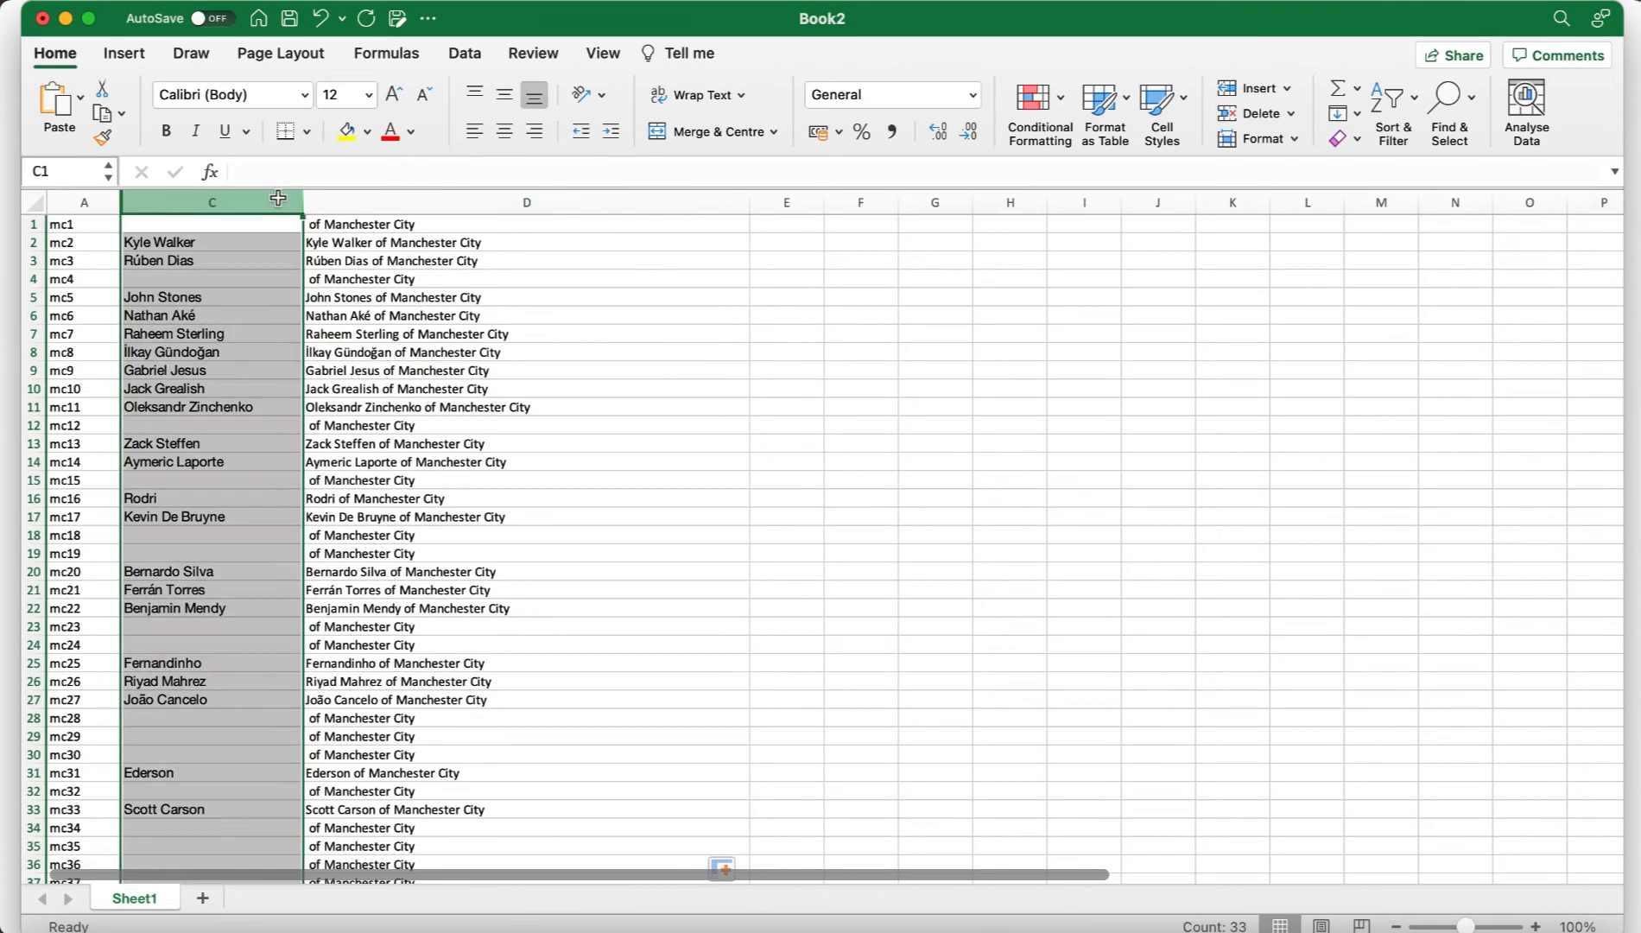
right_click(211, 203)
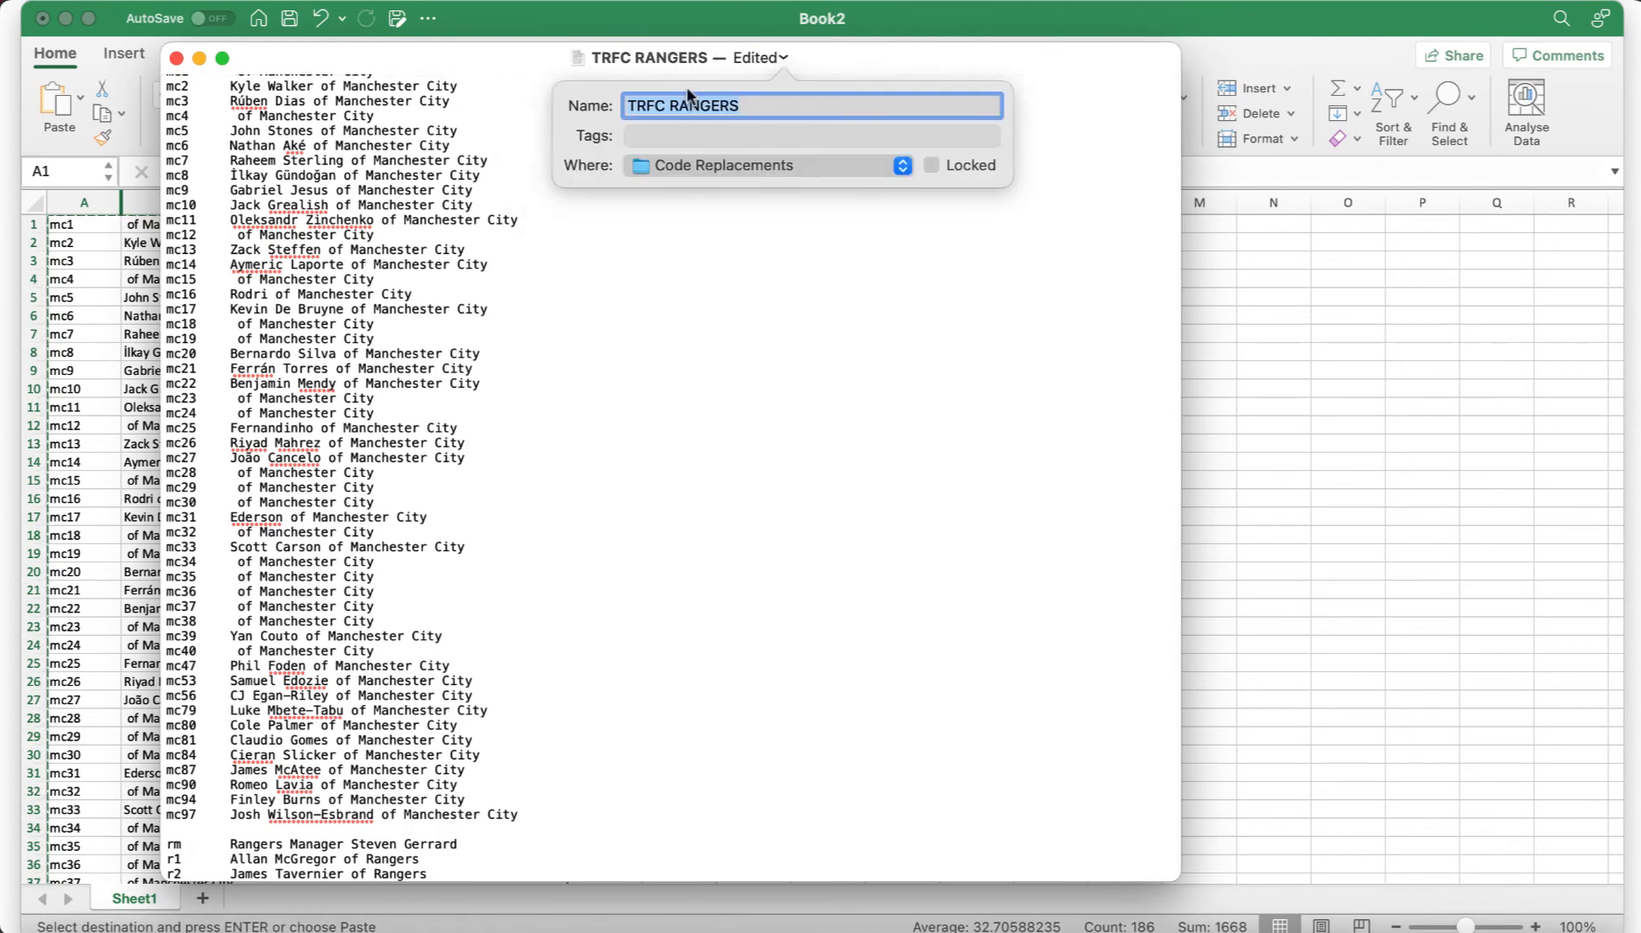
Save the code list as MAN CITY TUTORIAL in the Code Replacements folder
type("MAN CITY TUTORIAL")
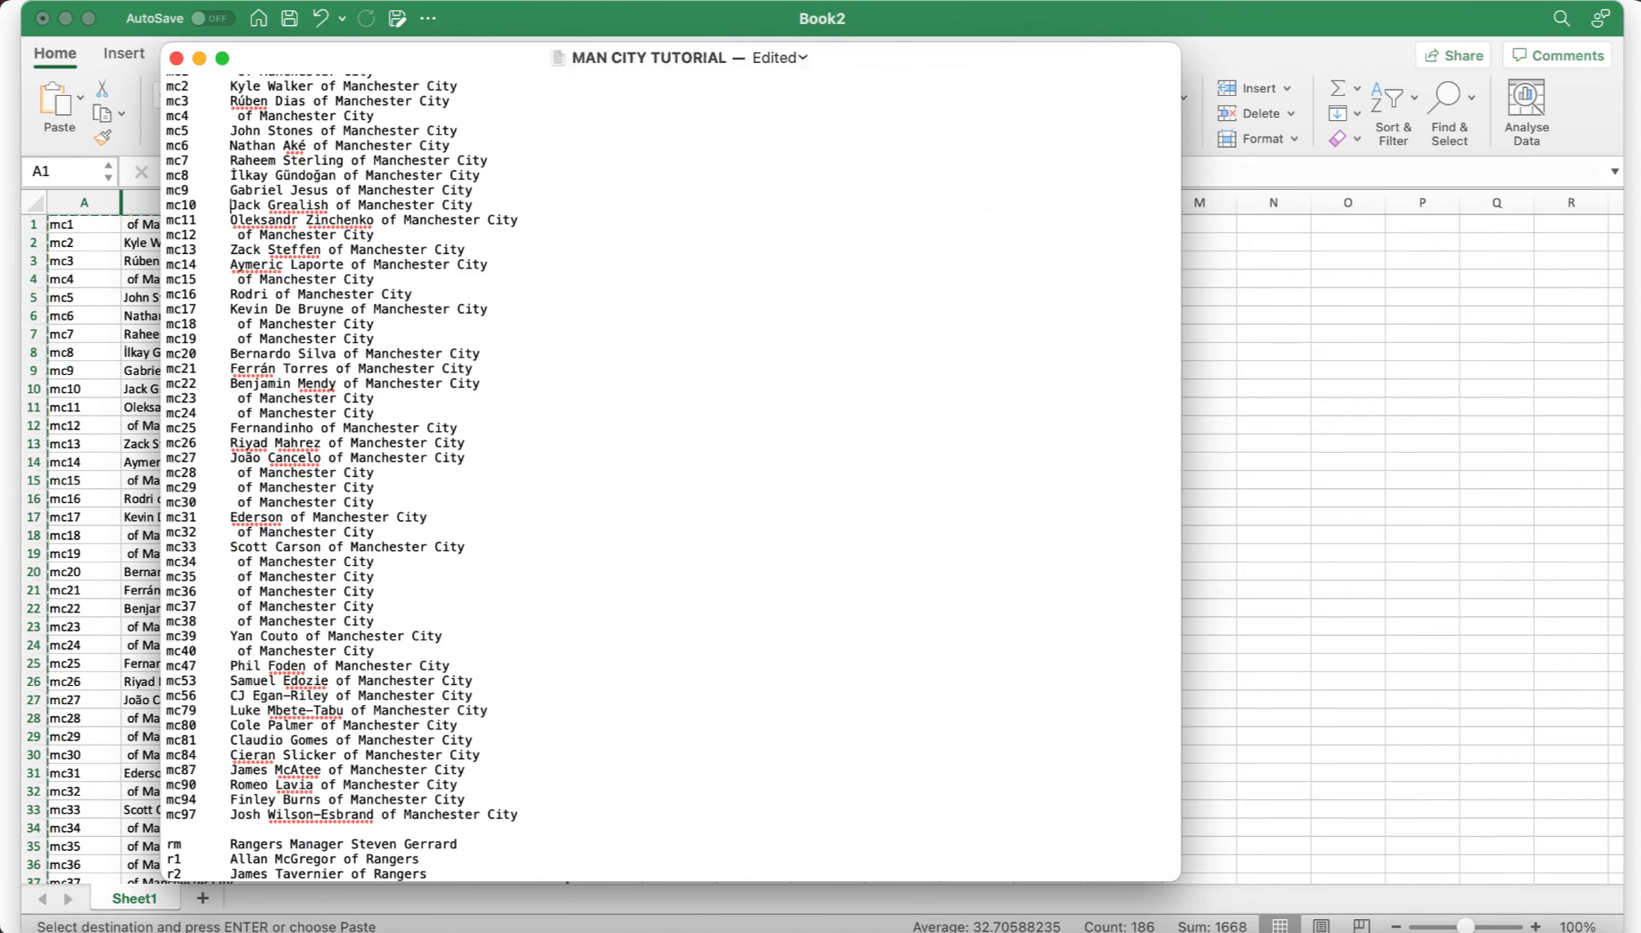
scroll("down", 3)
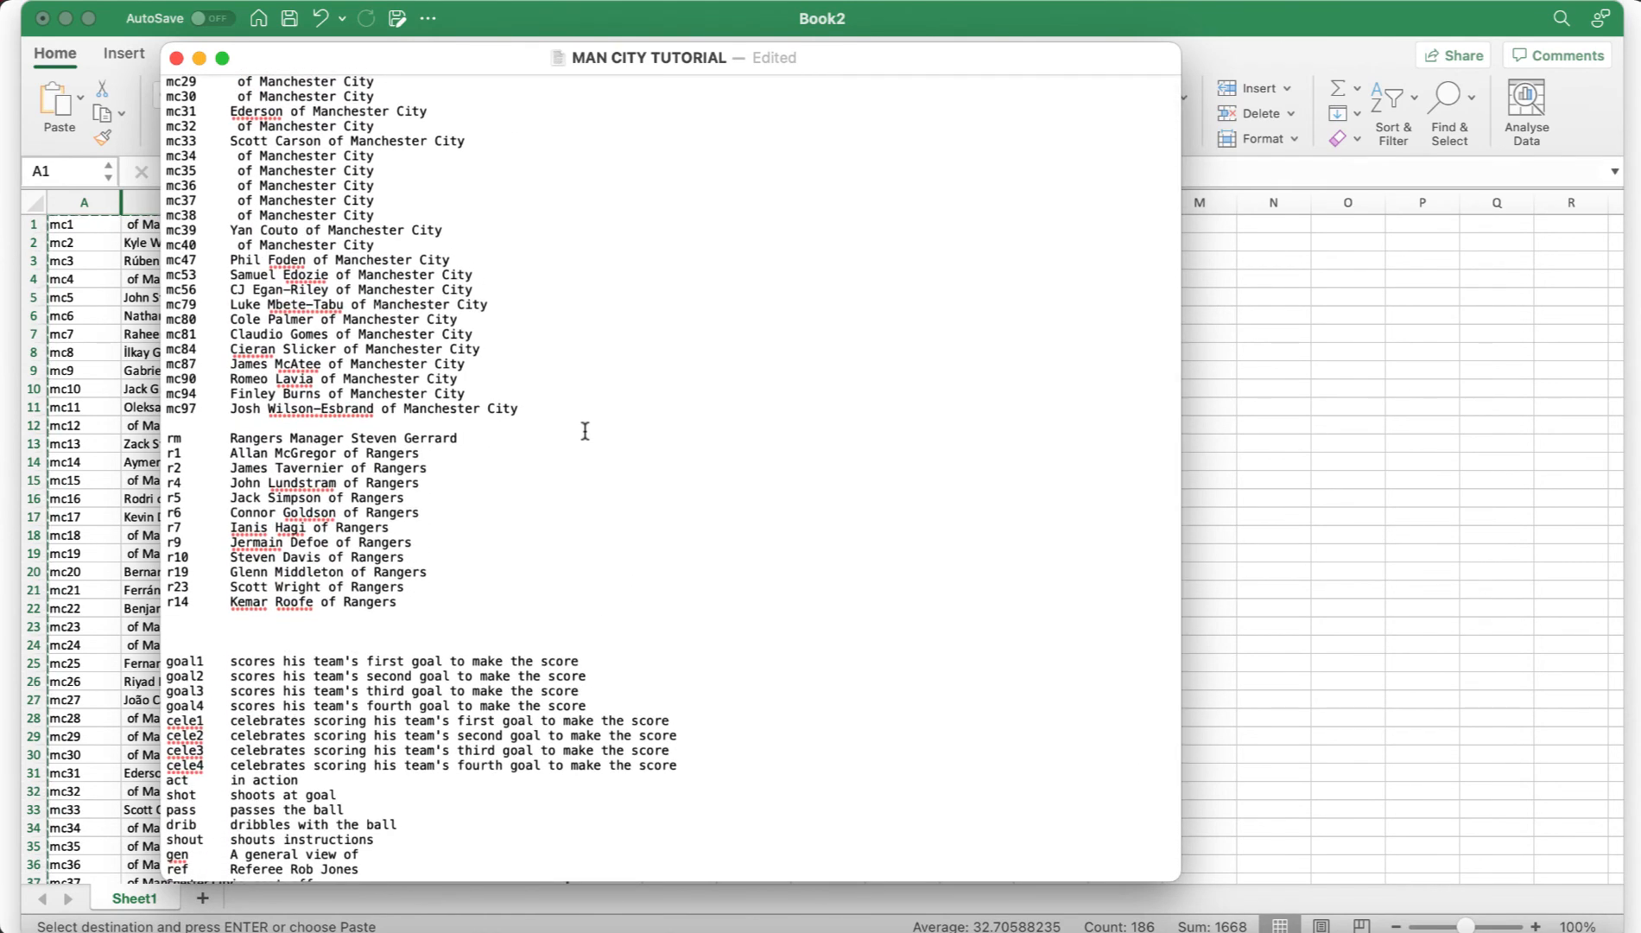
scroll("down", 3)
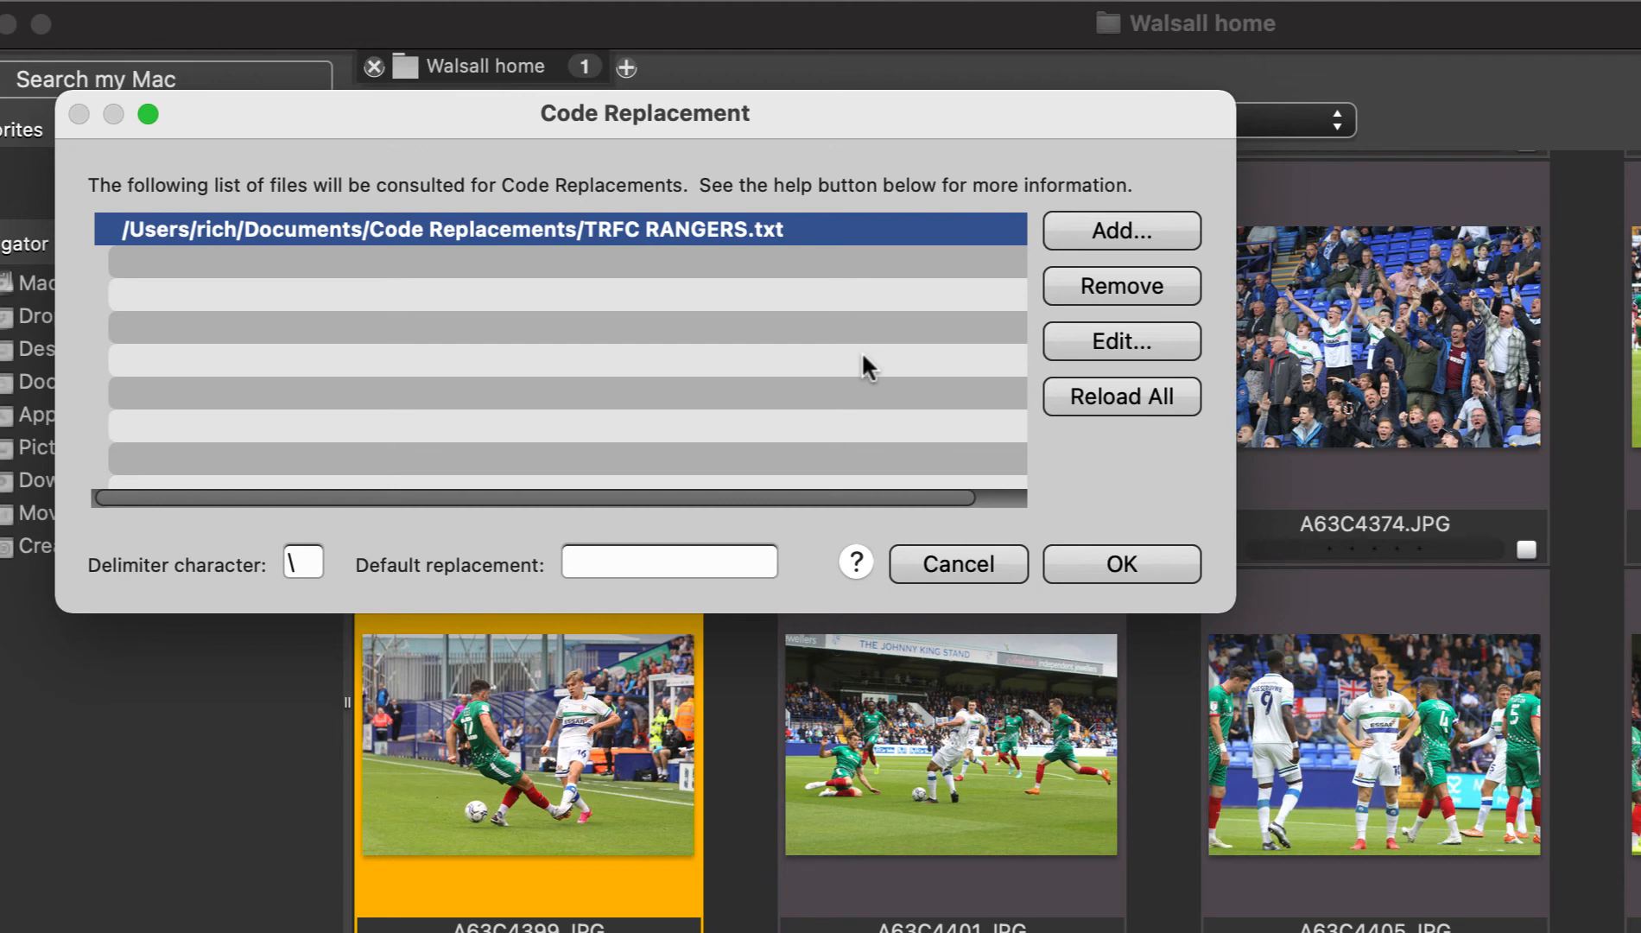
mouse_move(1058, 304)
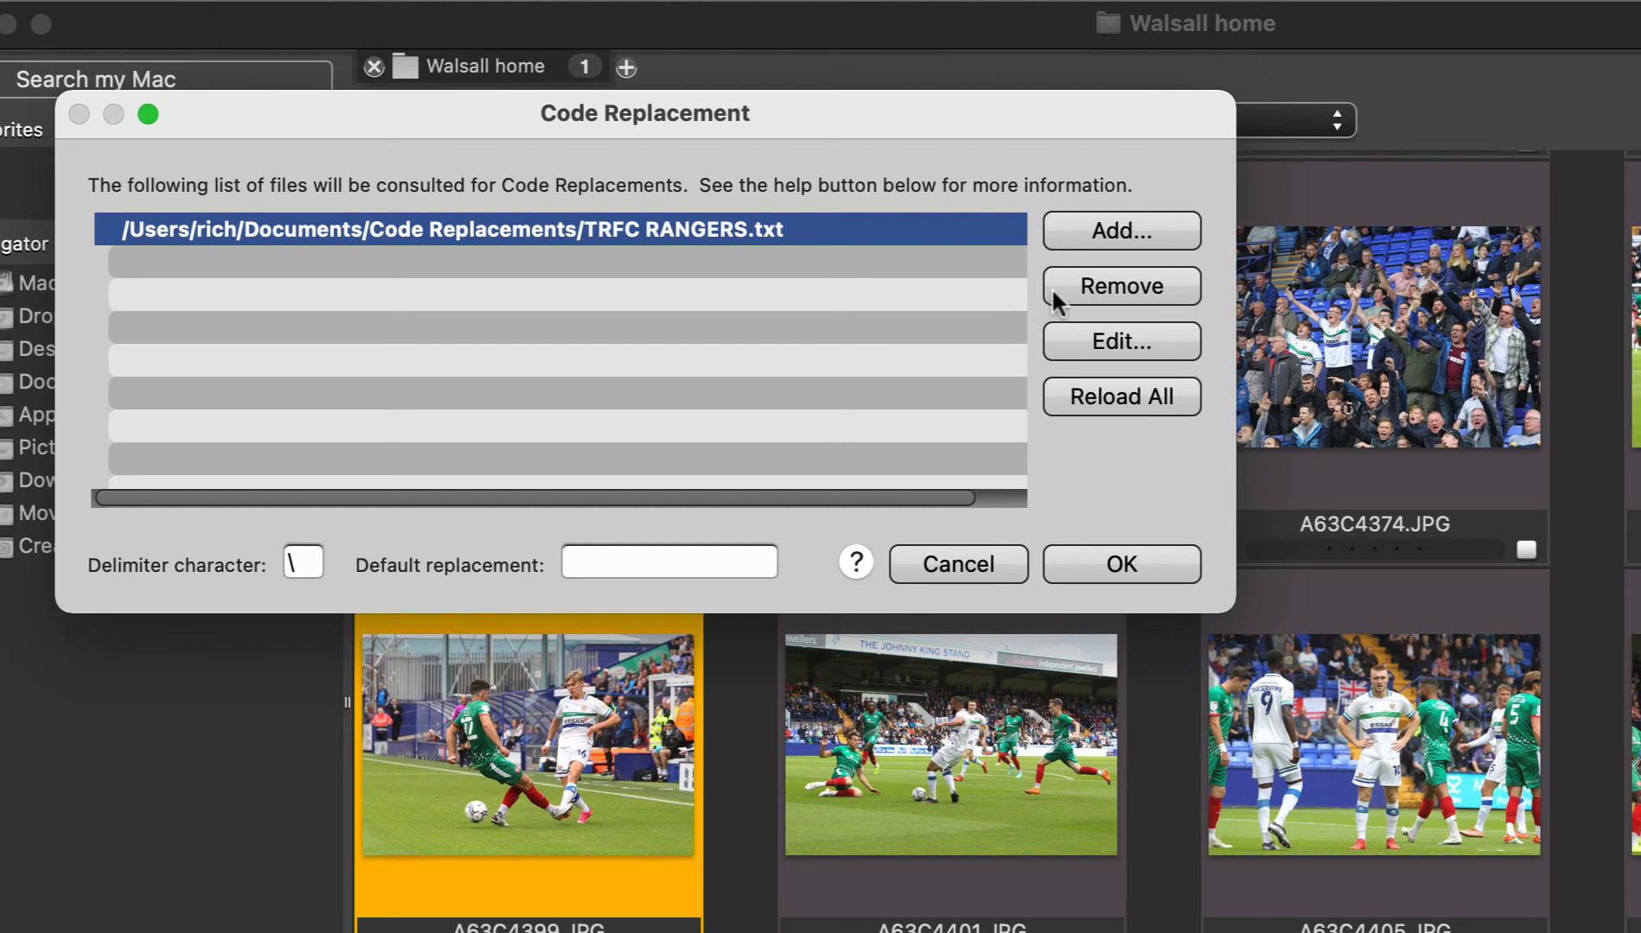
Remove TRFC RANGERS.txt and load MAN CITY TUTORIAL.txt as the code replacement file
left_click(1120, 285)
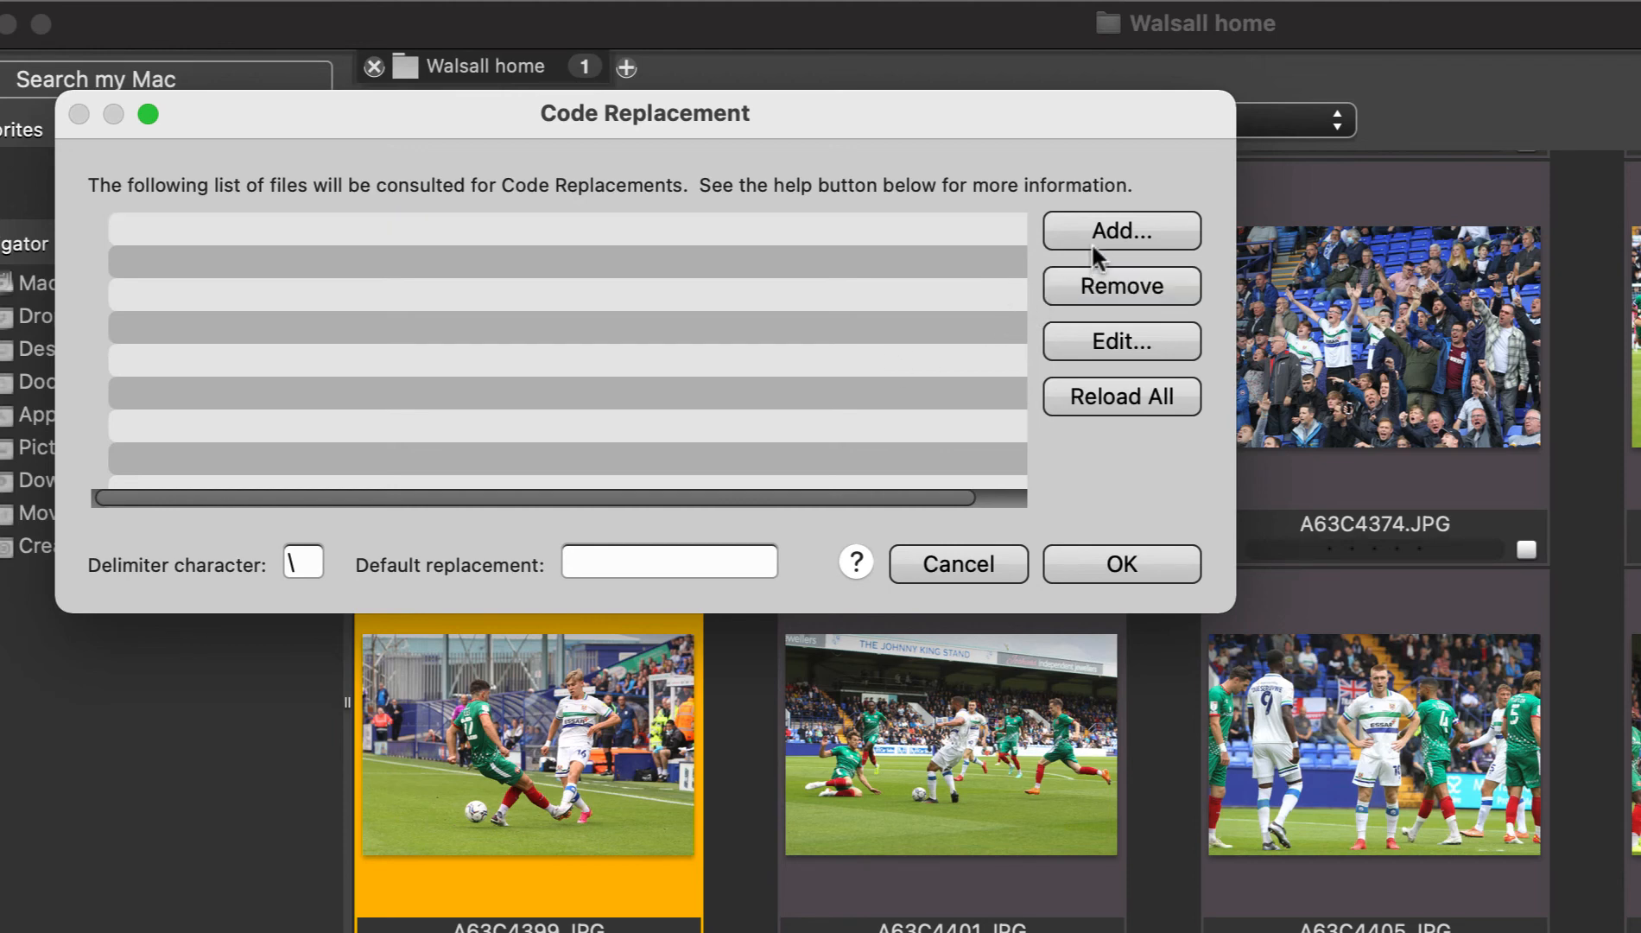
left_click(1120, 230)
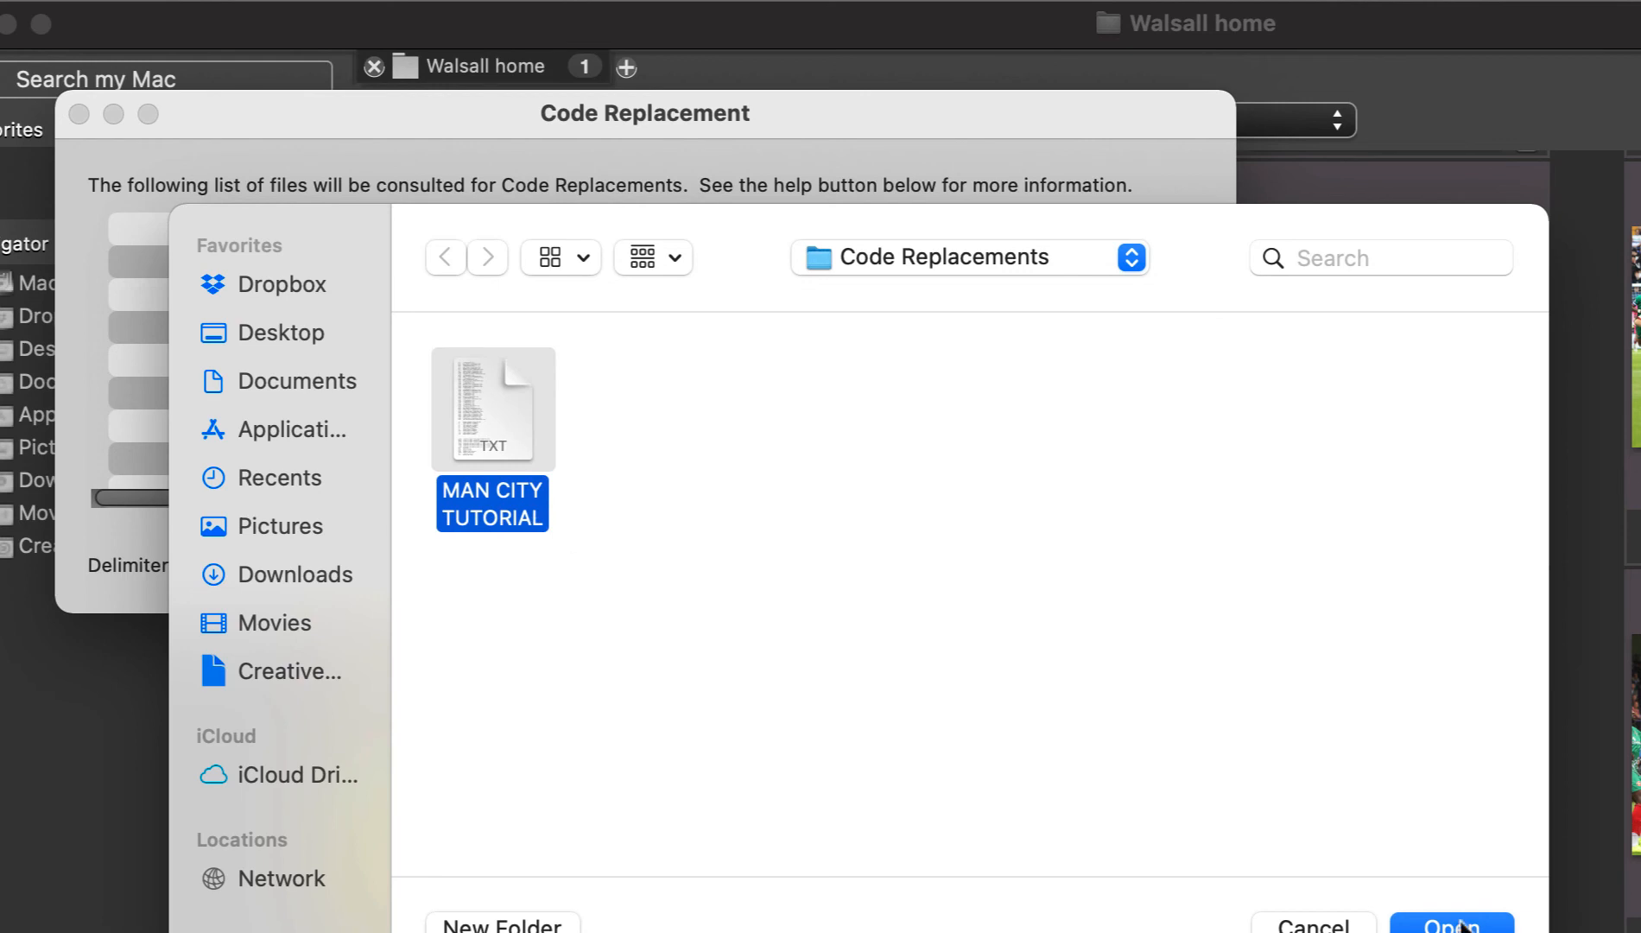
left_click(1449, 919)
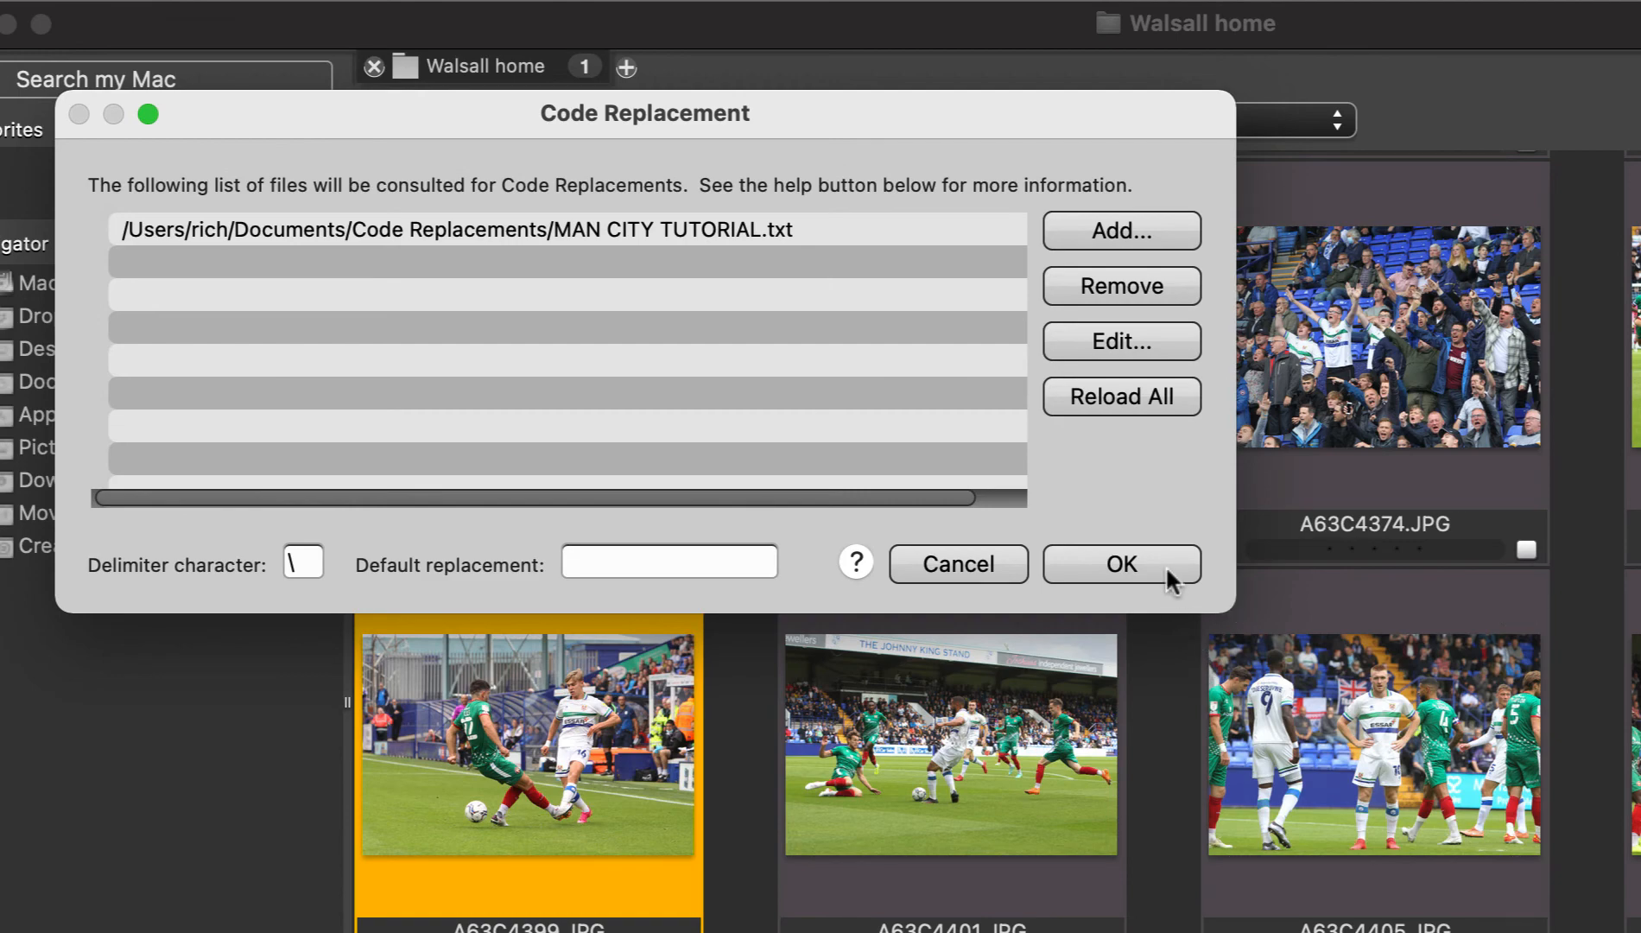
left_click(1120, 563)
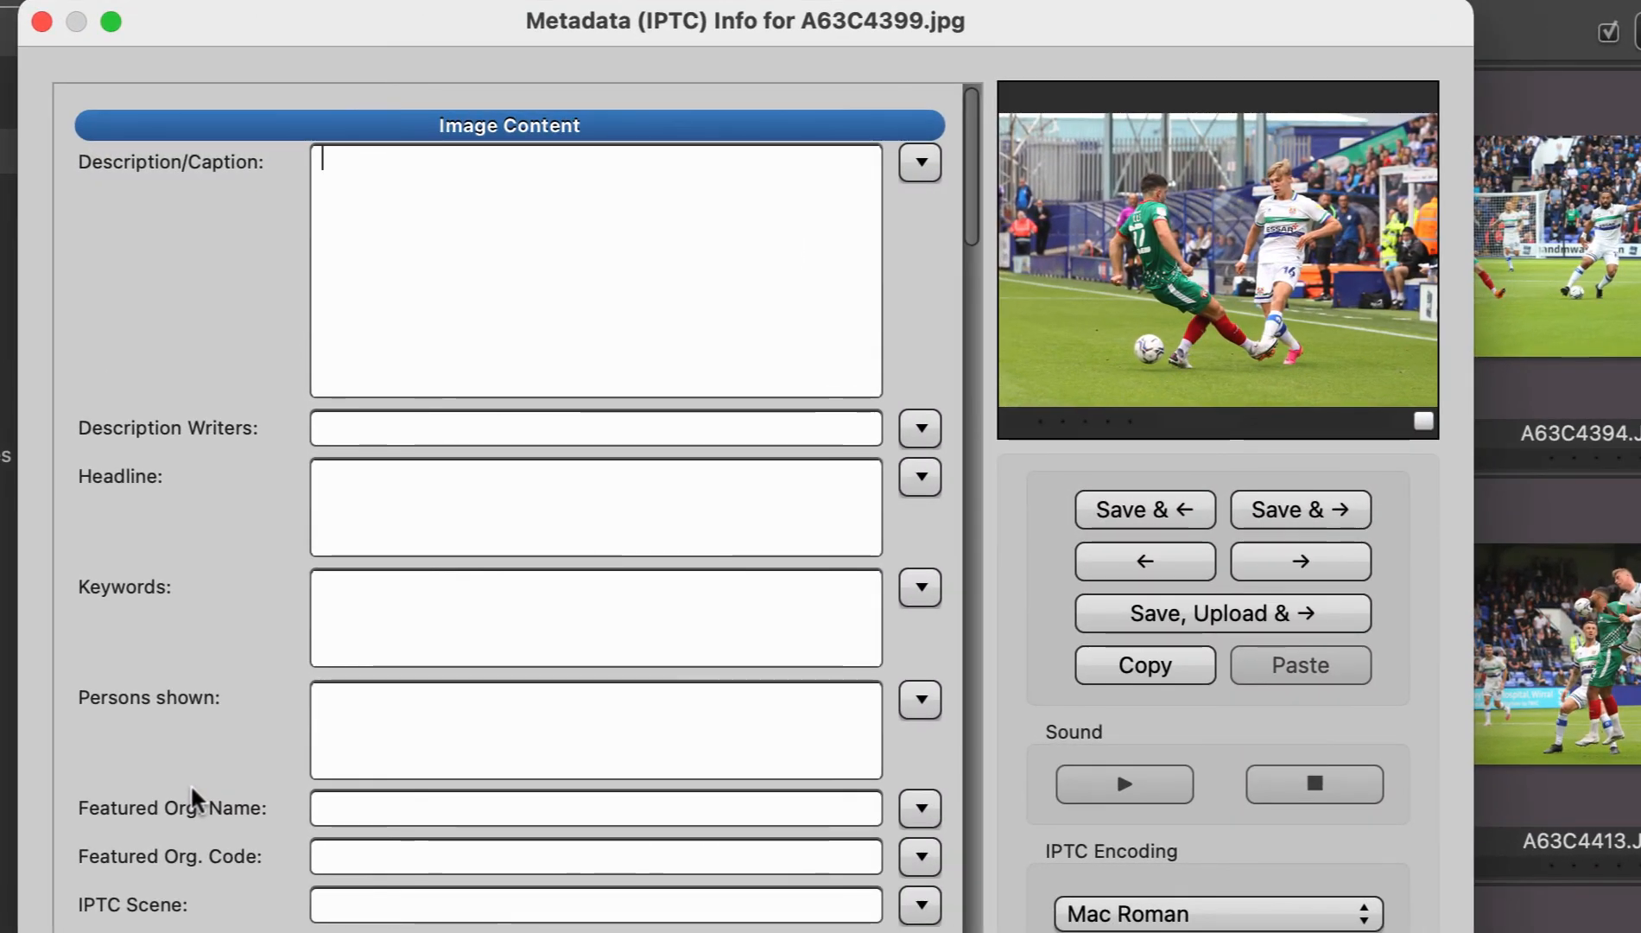
Test the \mc10\ code expanding to Jack Grealish, add the cele1 celebration phrase and 1-0
type("\\")
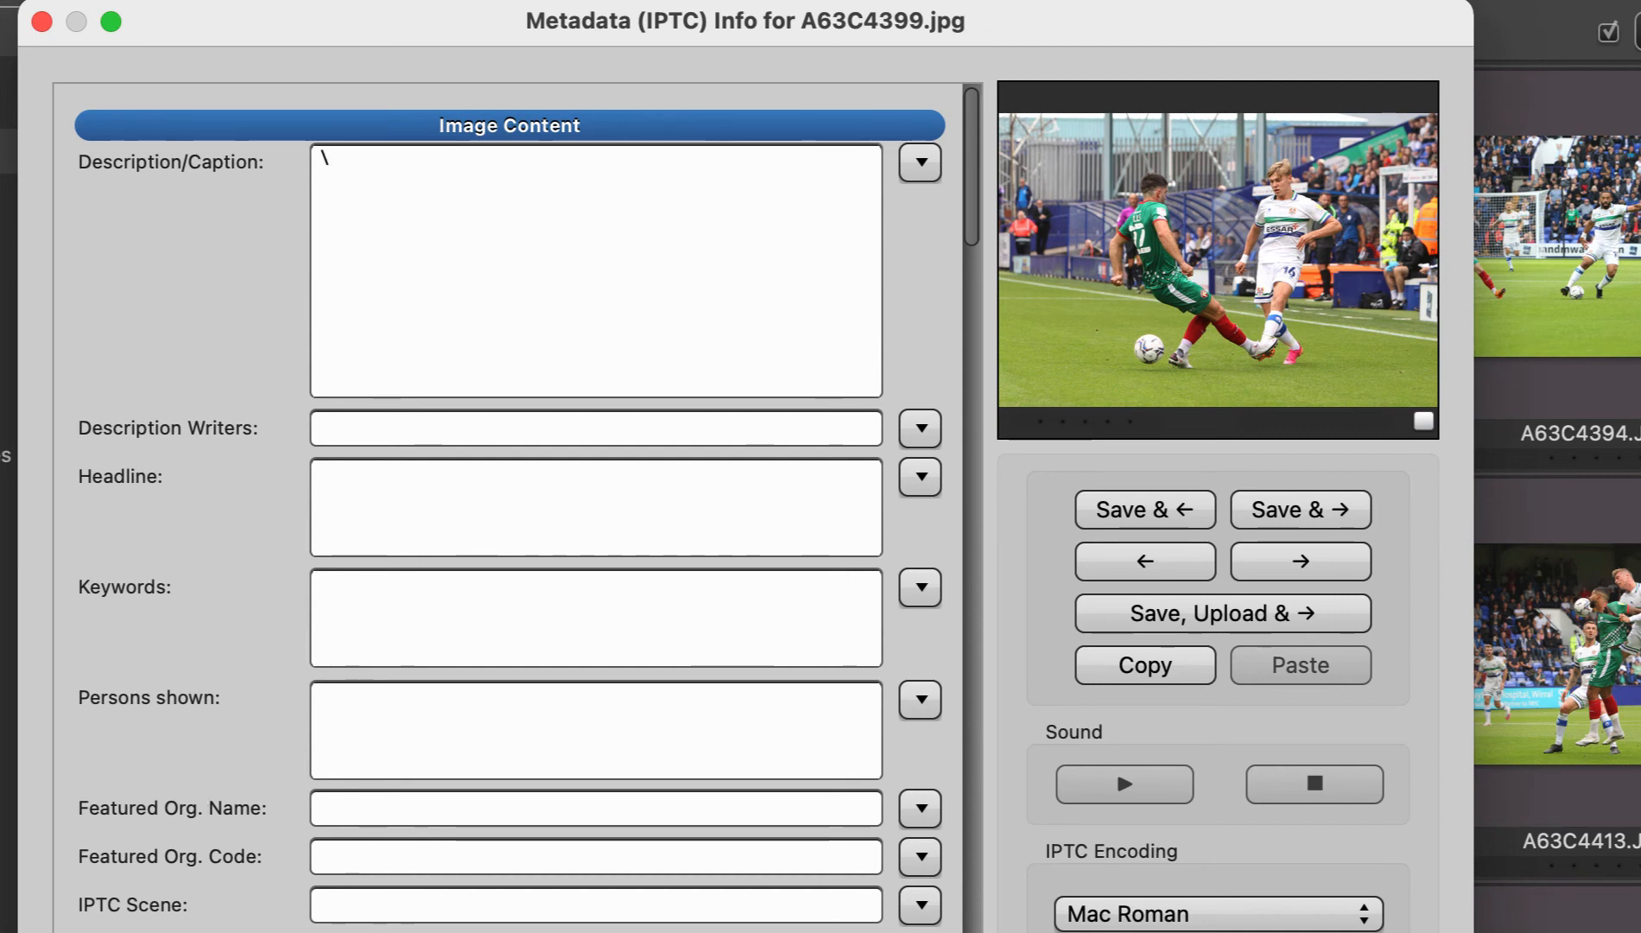
type("mc10")
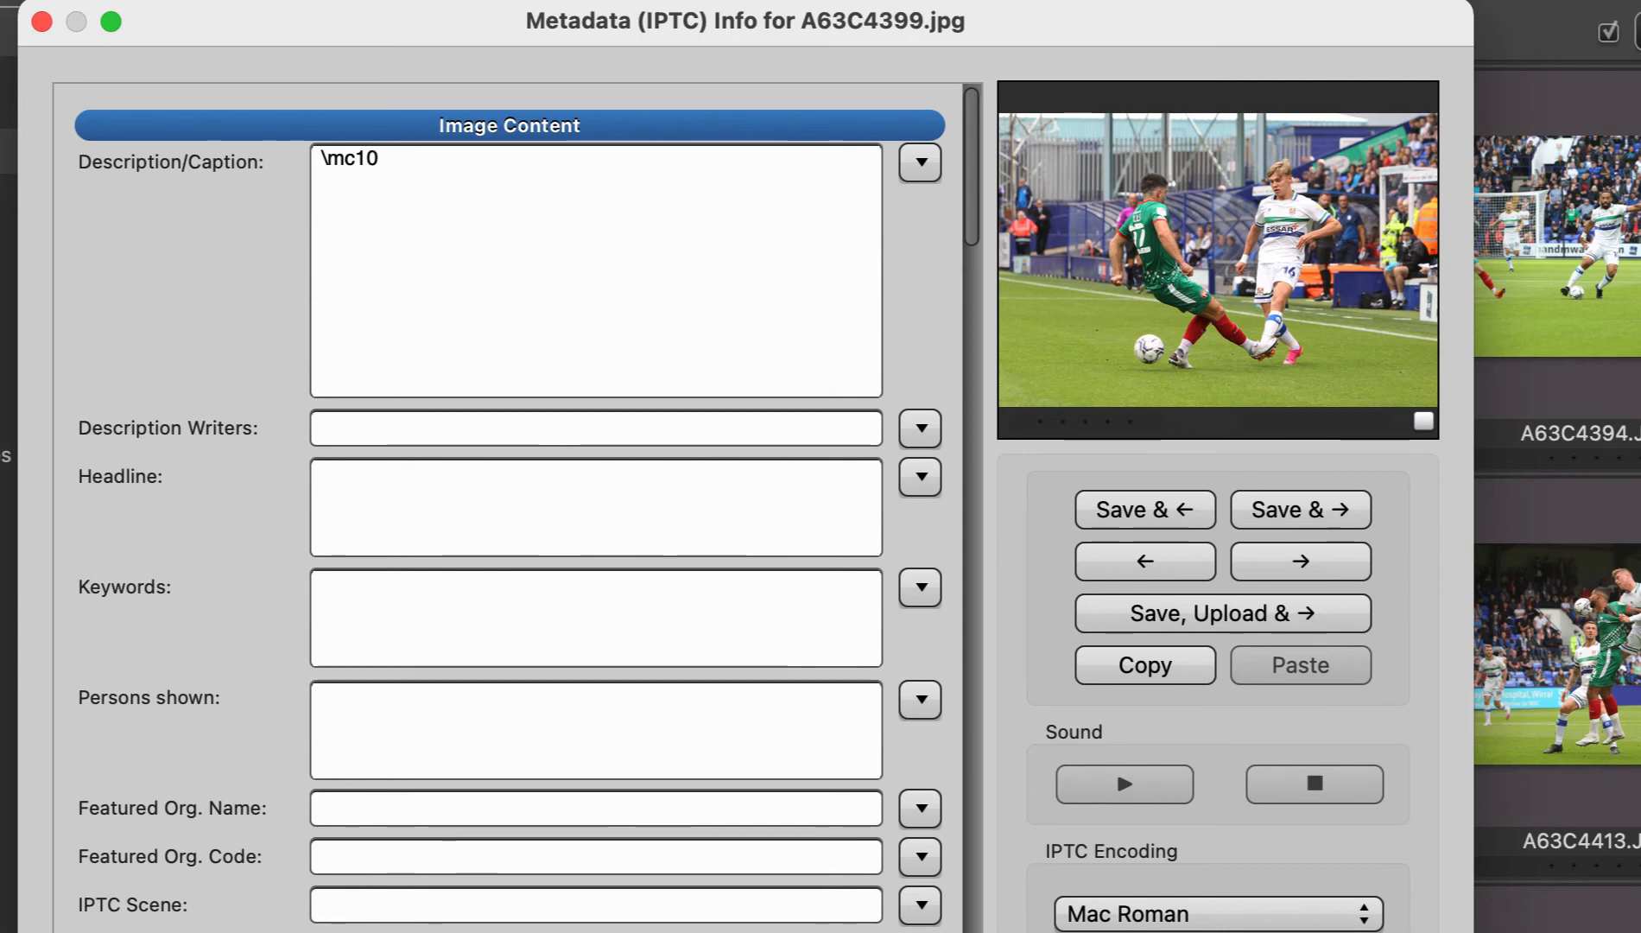
type("Jack Grealish of Manchester City \\")
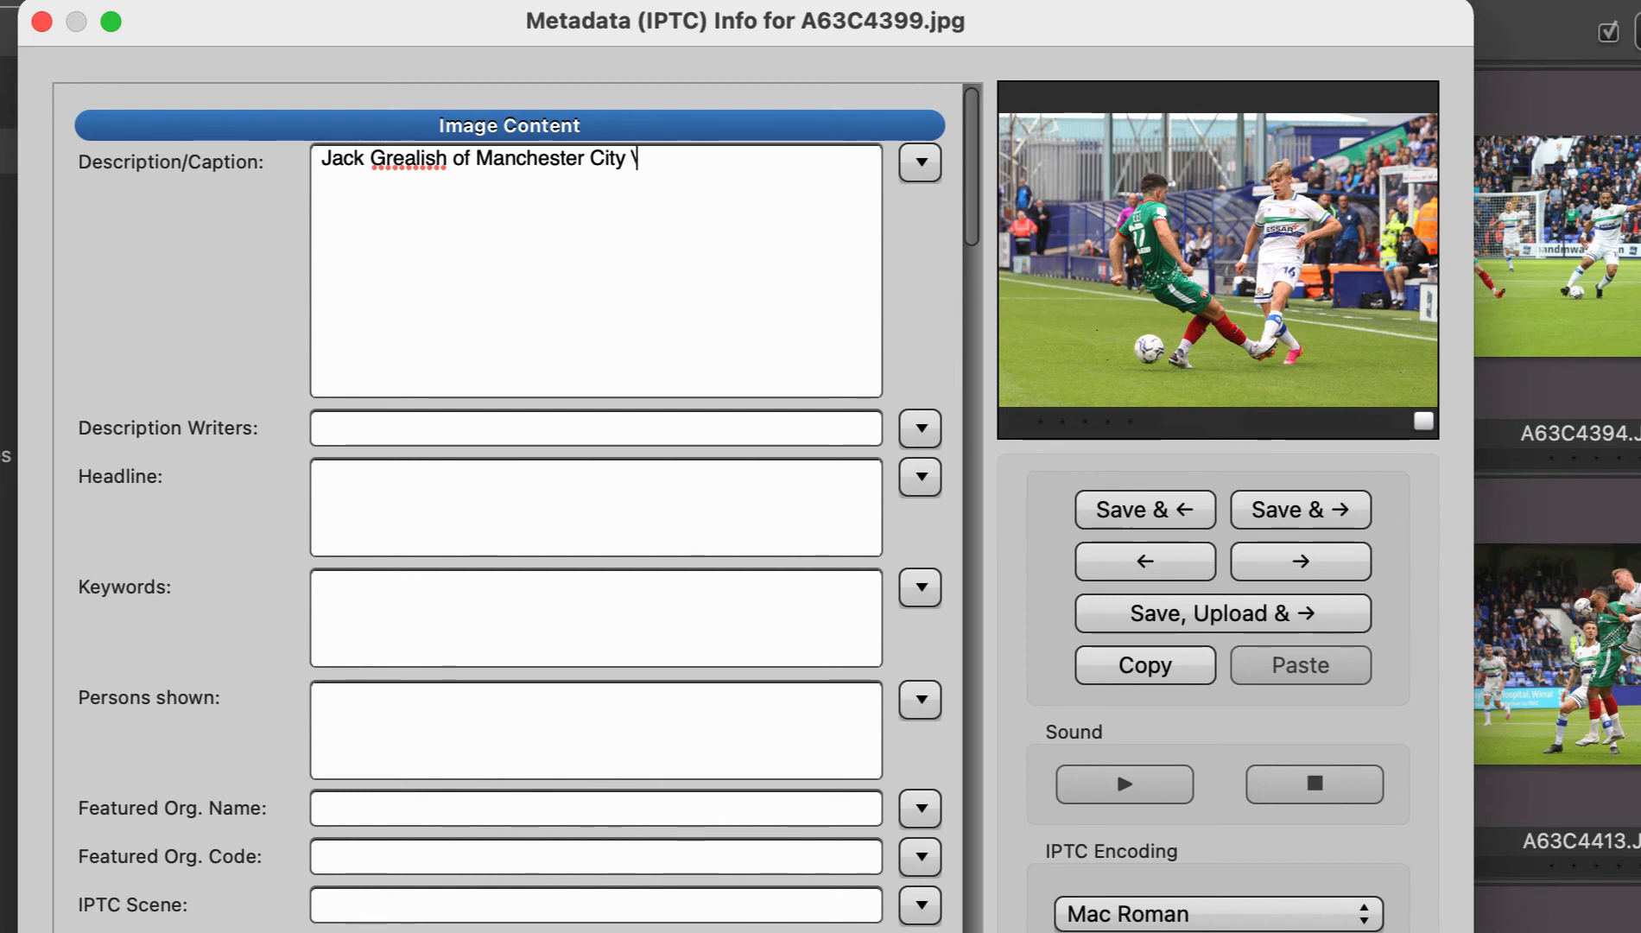
type("cele1")
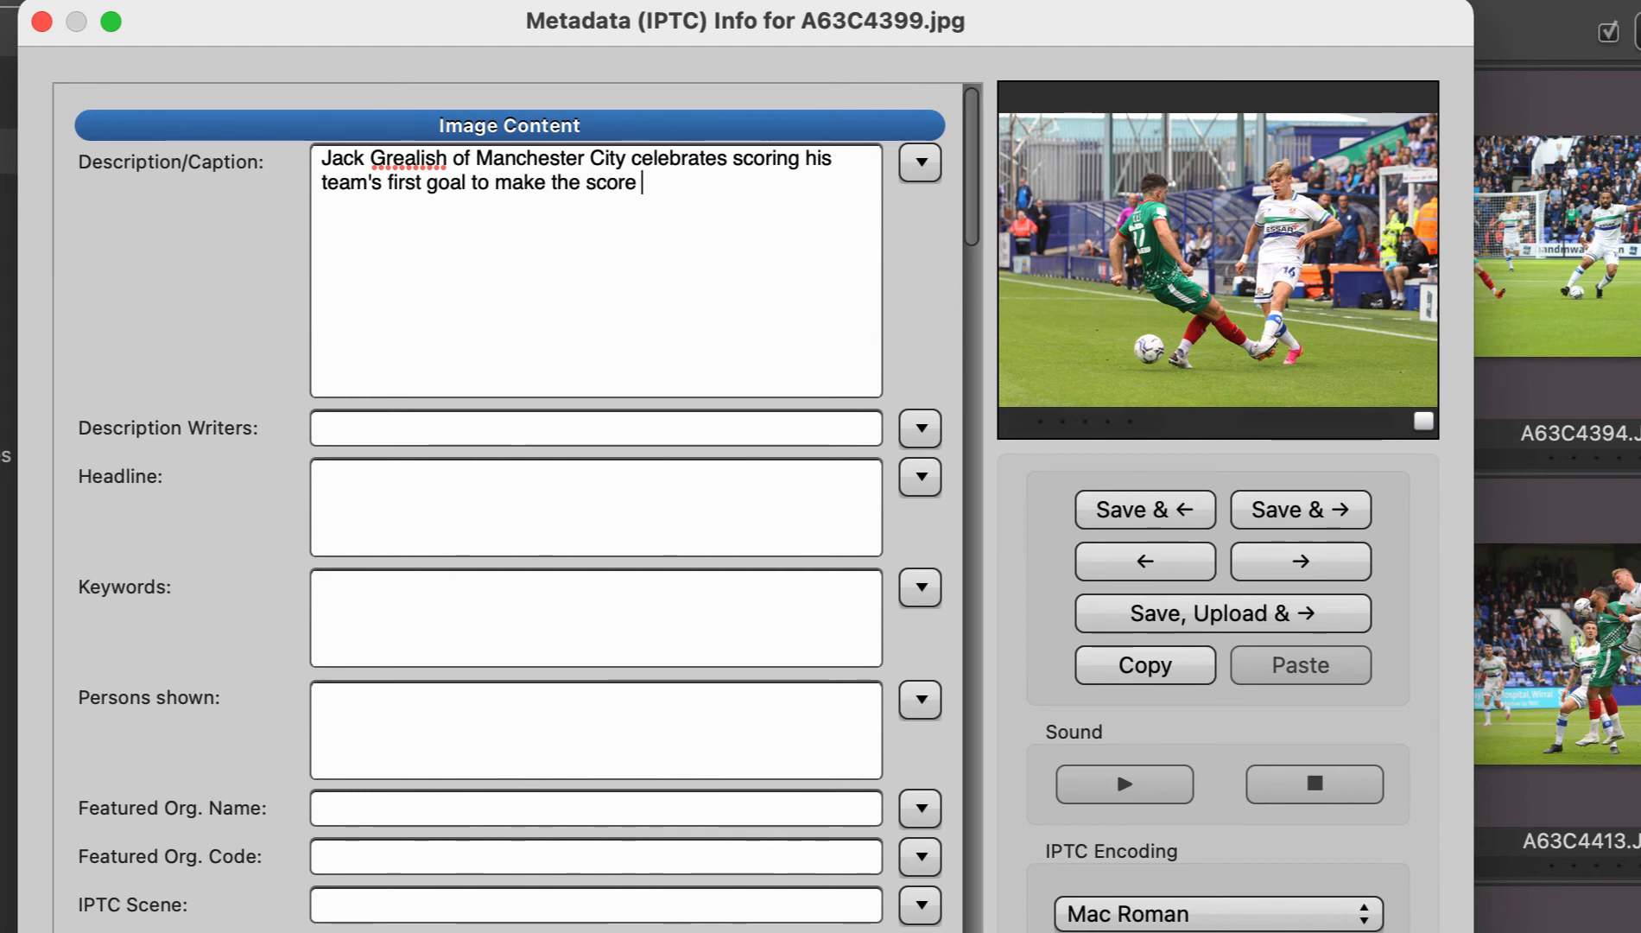
type("1-0.")
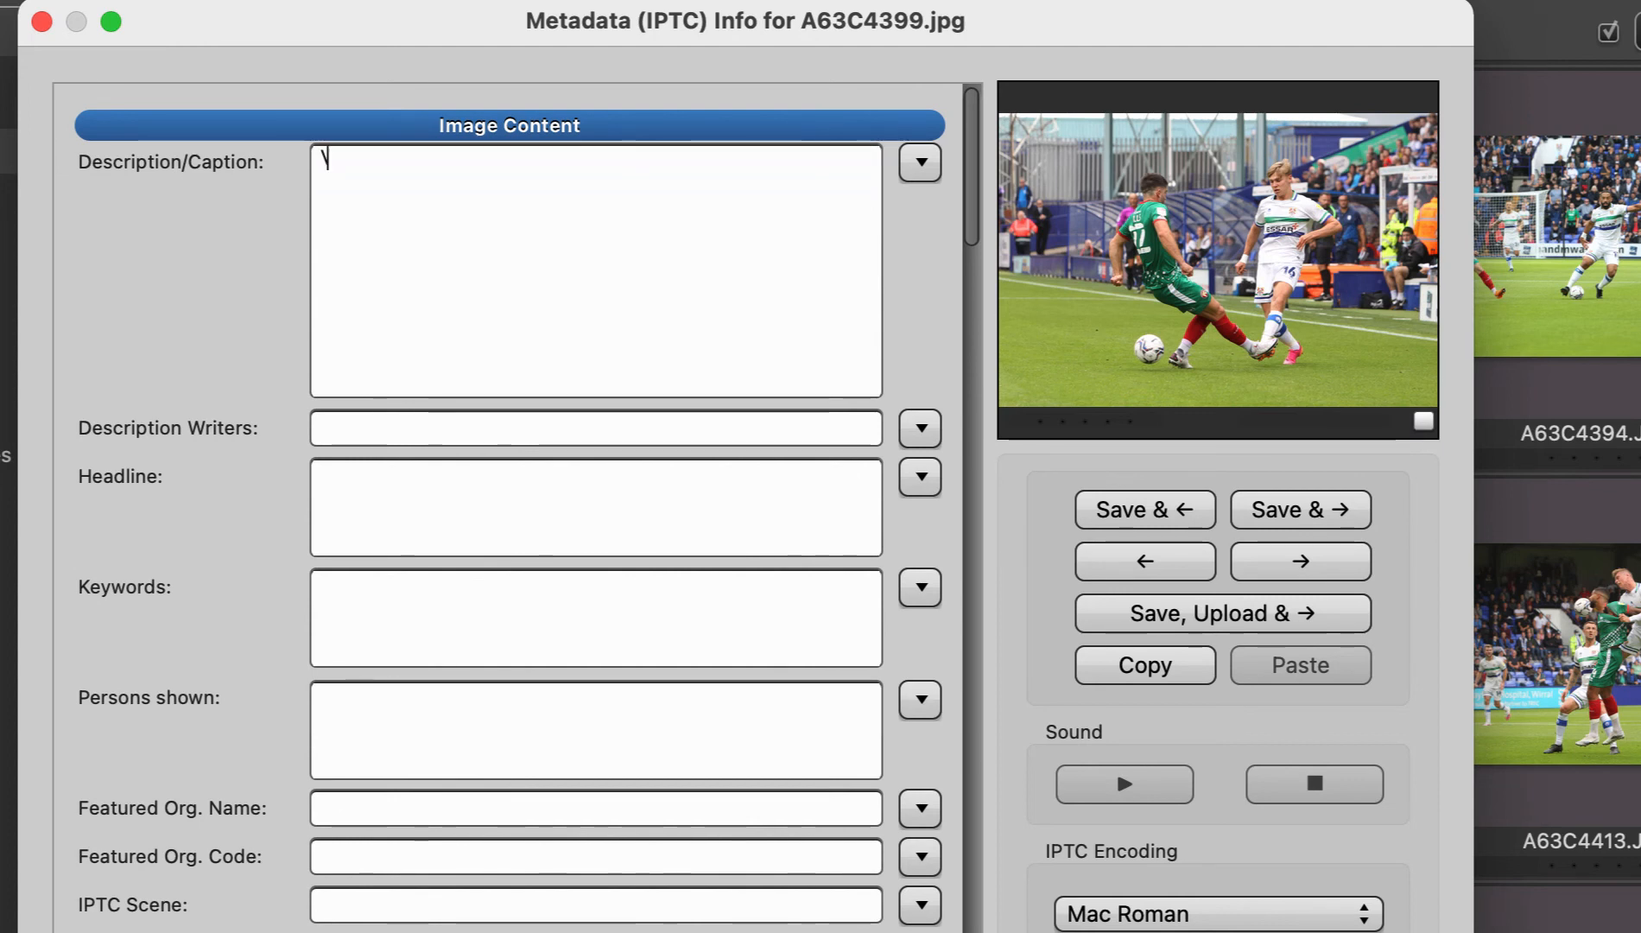
Caption A63C4399: Gabriel Jesus of Manchester City celebrates scoring his team's first goal to make it 1-0
type("Gabriel Jesus of Manchester City")
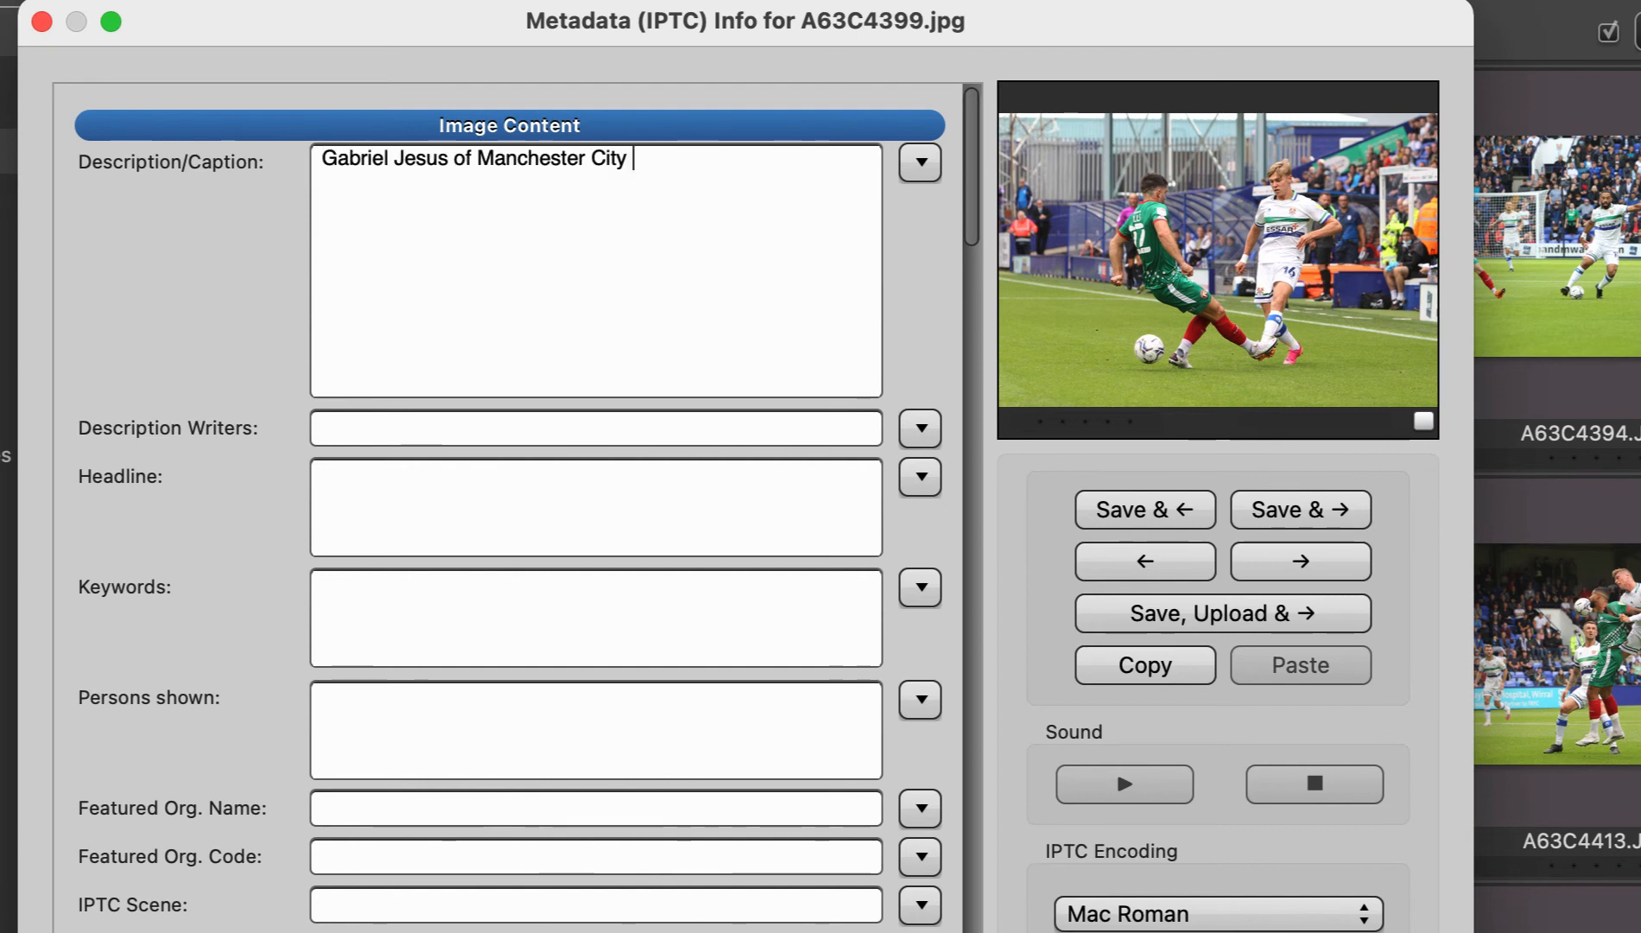
type("celebrates scoring his team's first goal to make the score")
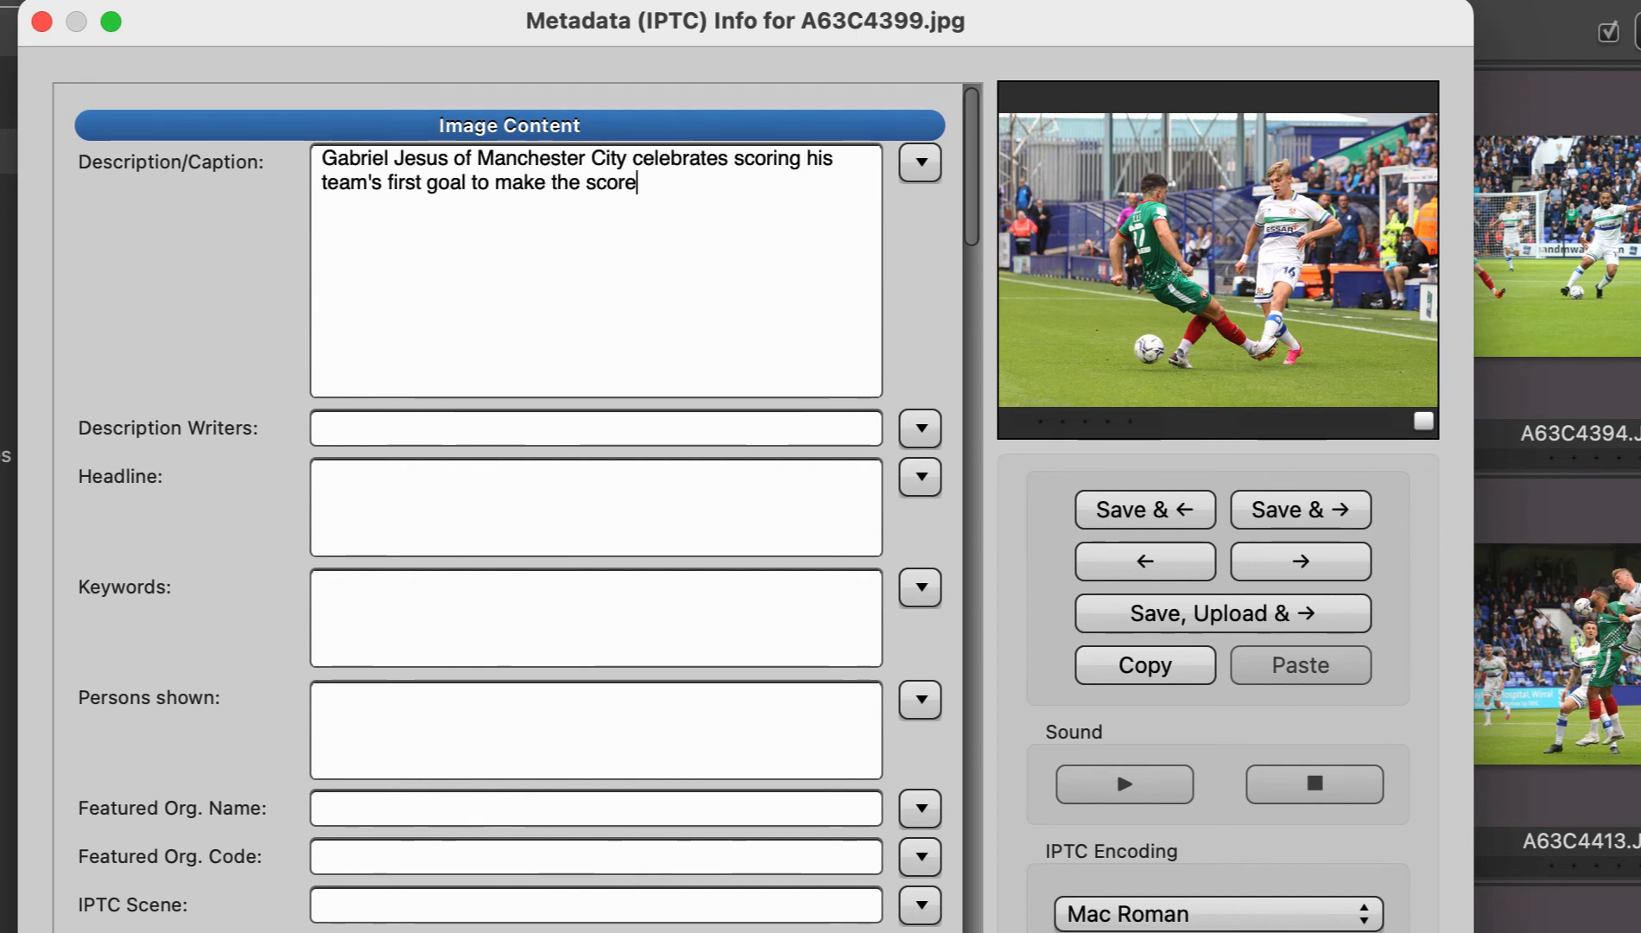
type("1-0.")
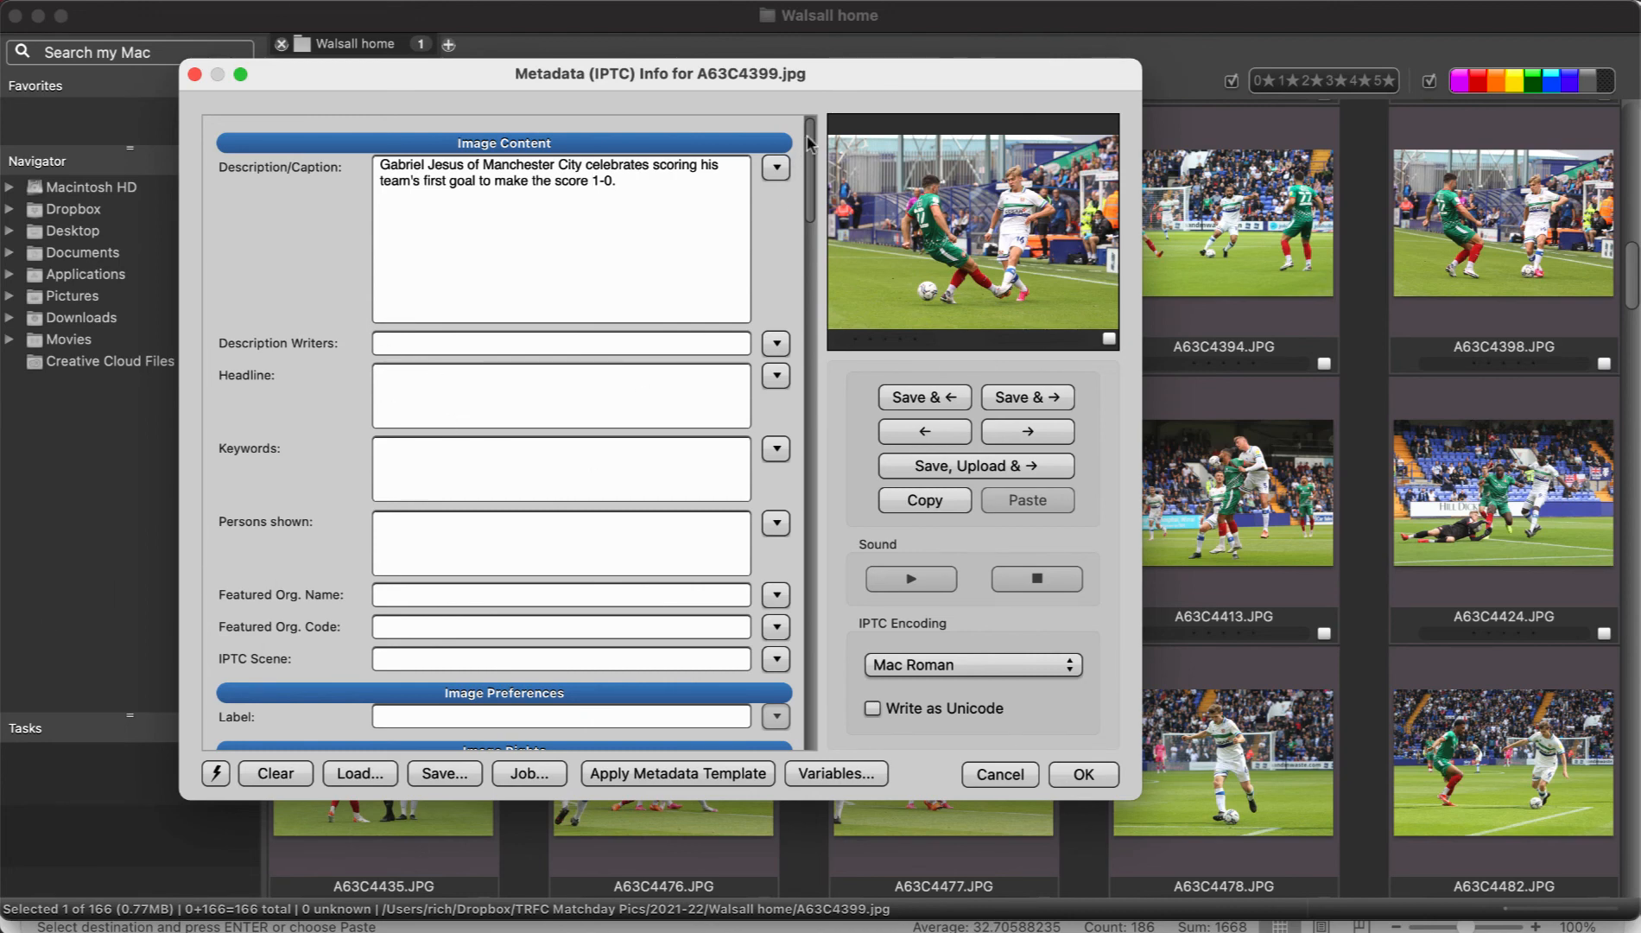
scroll("down", 3)
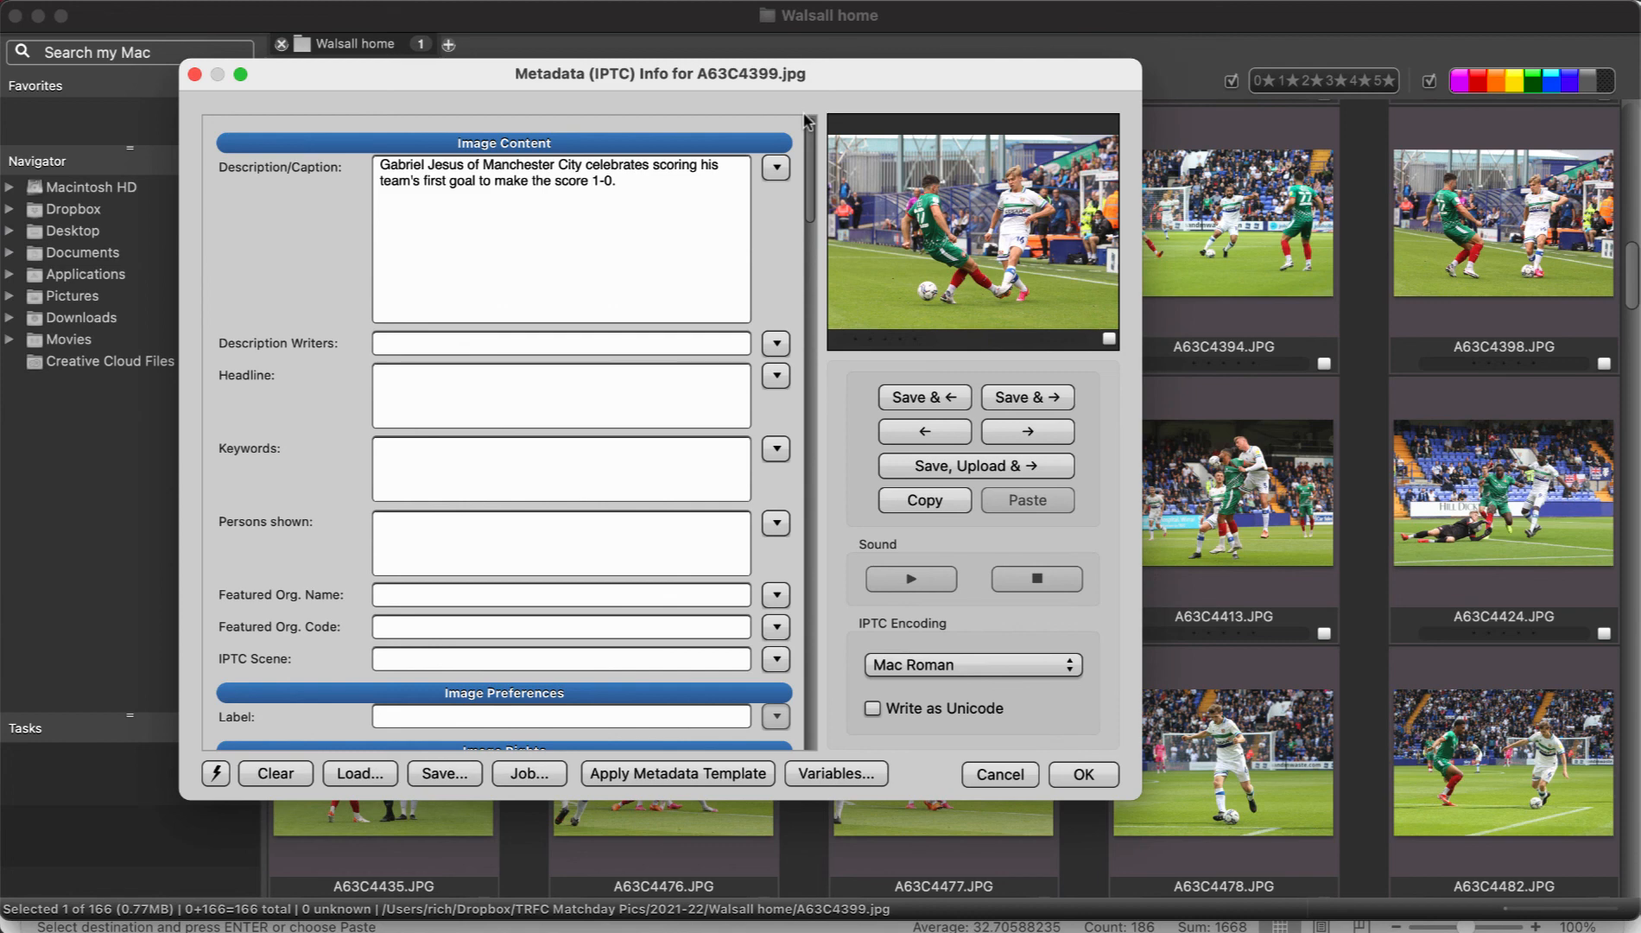
left_click(590, 180)
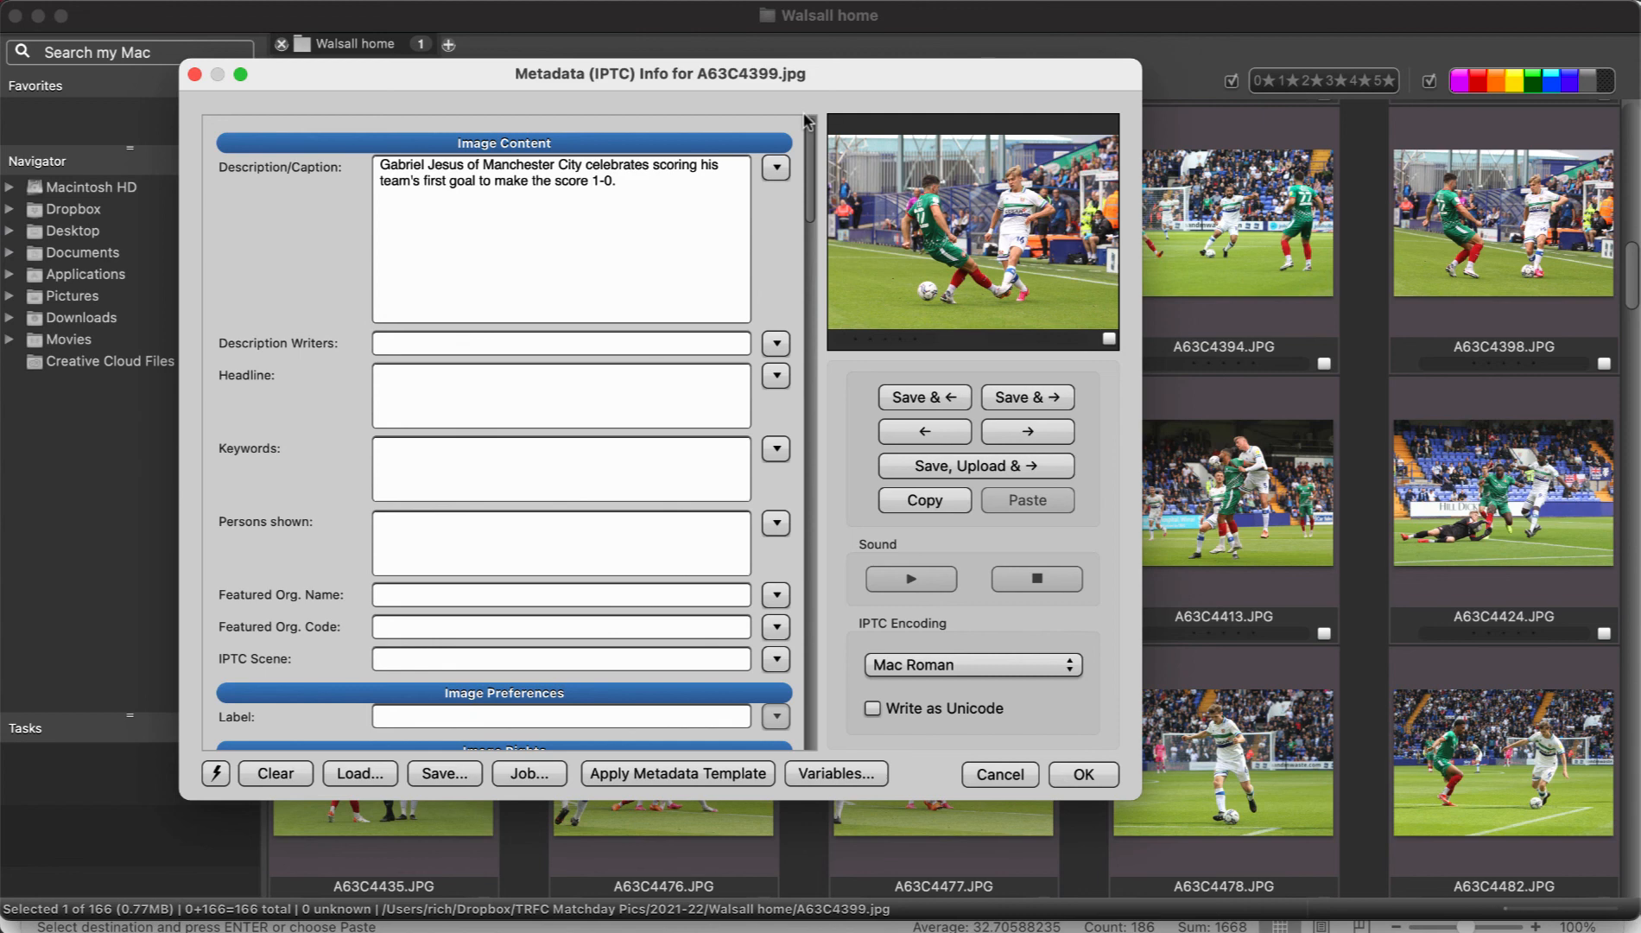
left_click(591, 180)
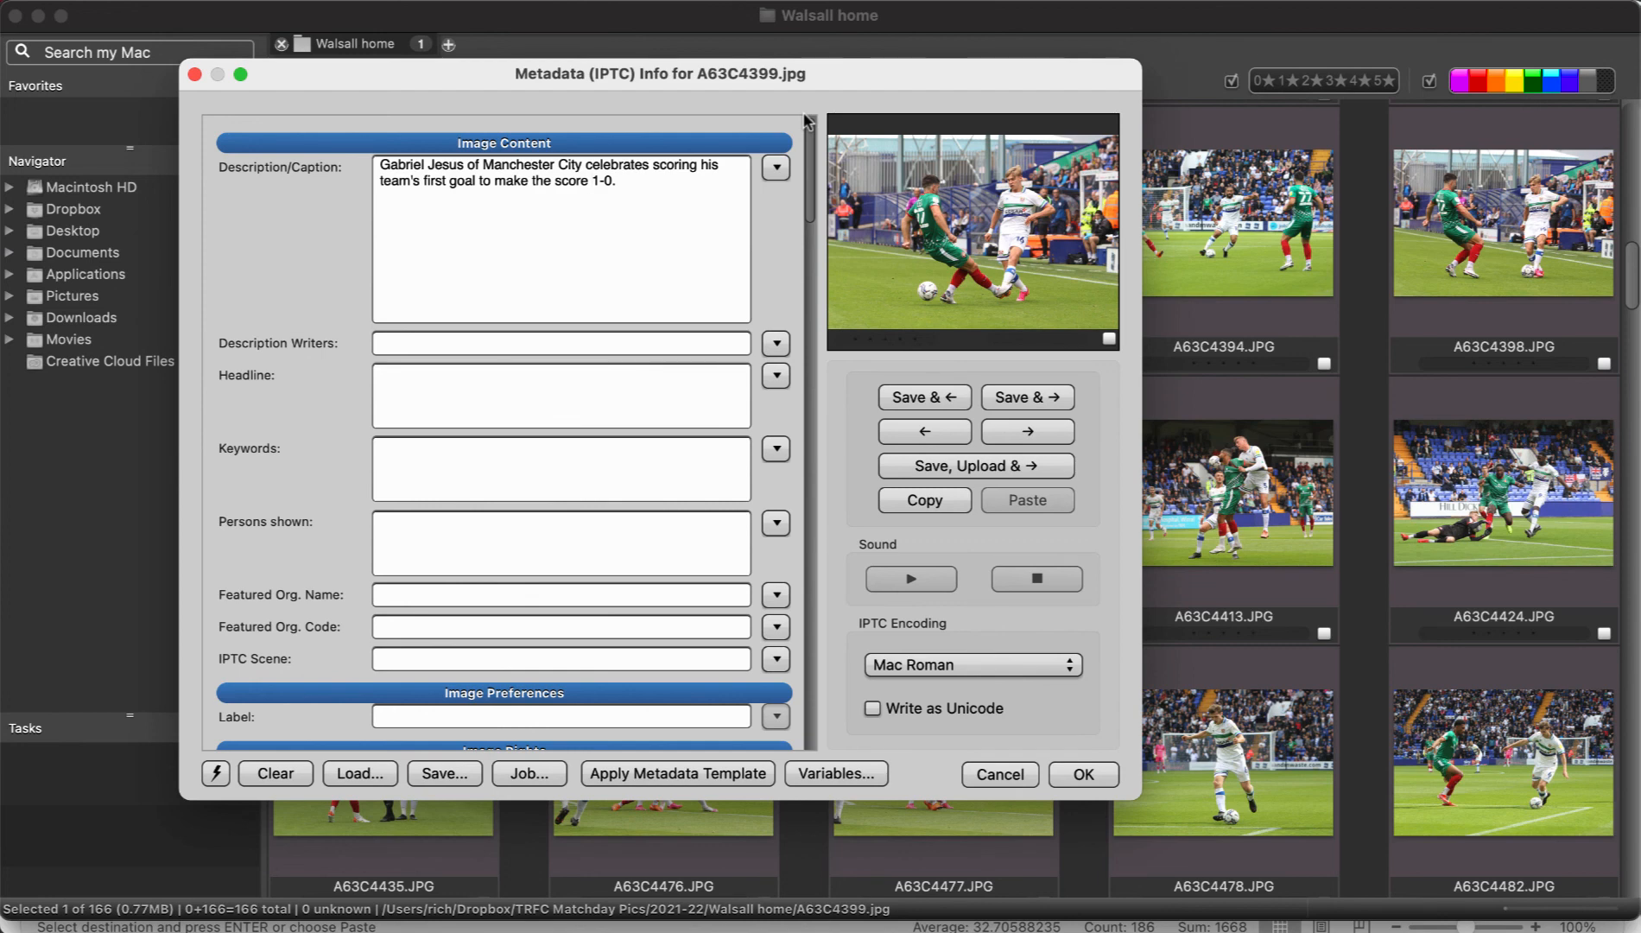
left_click(595, 179)
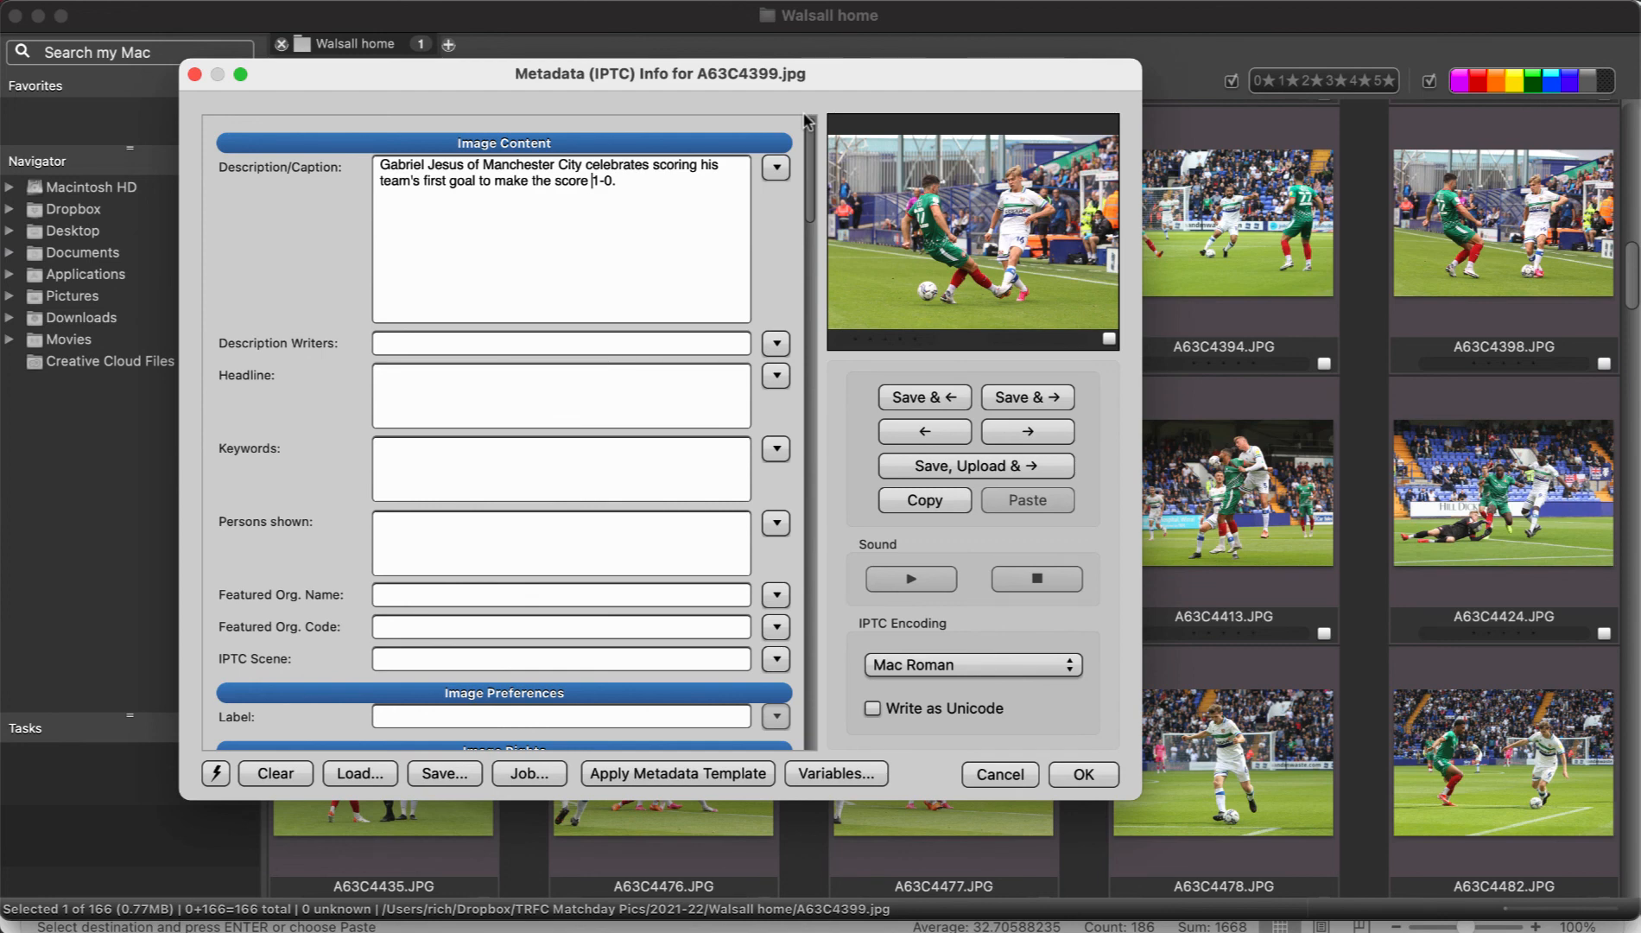